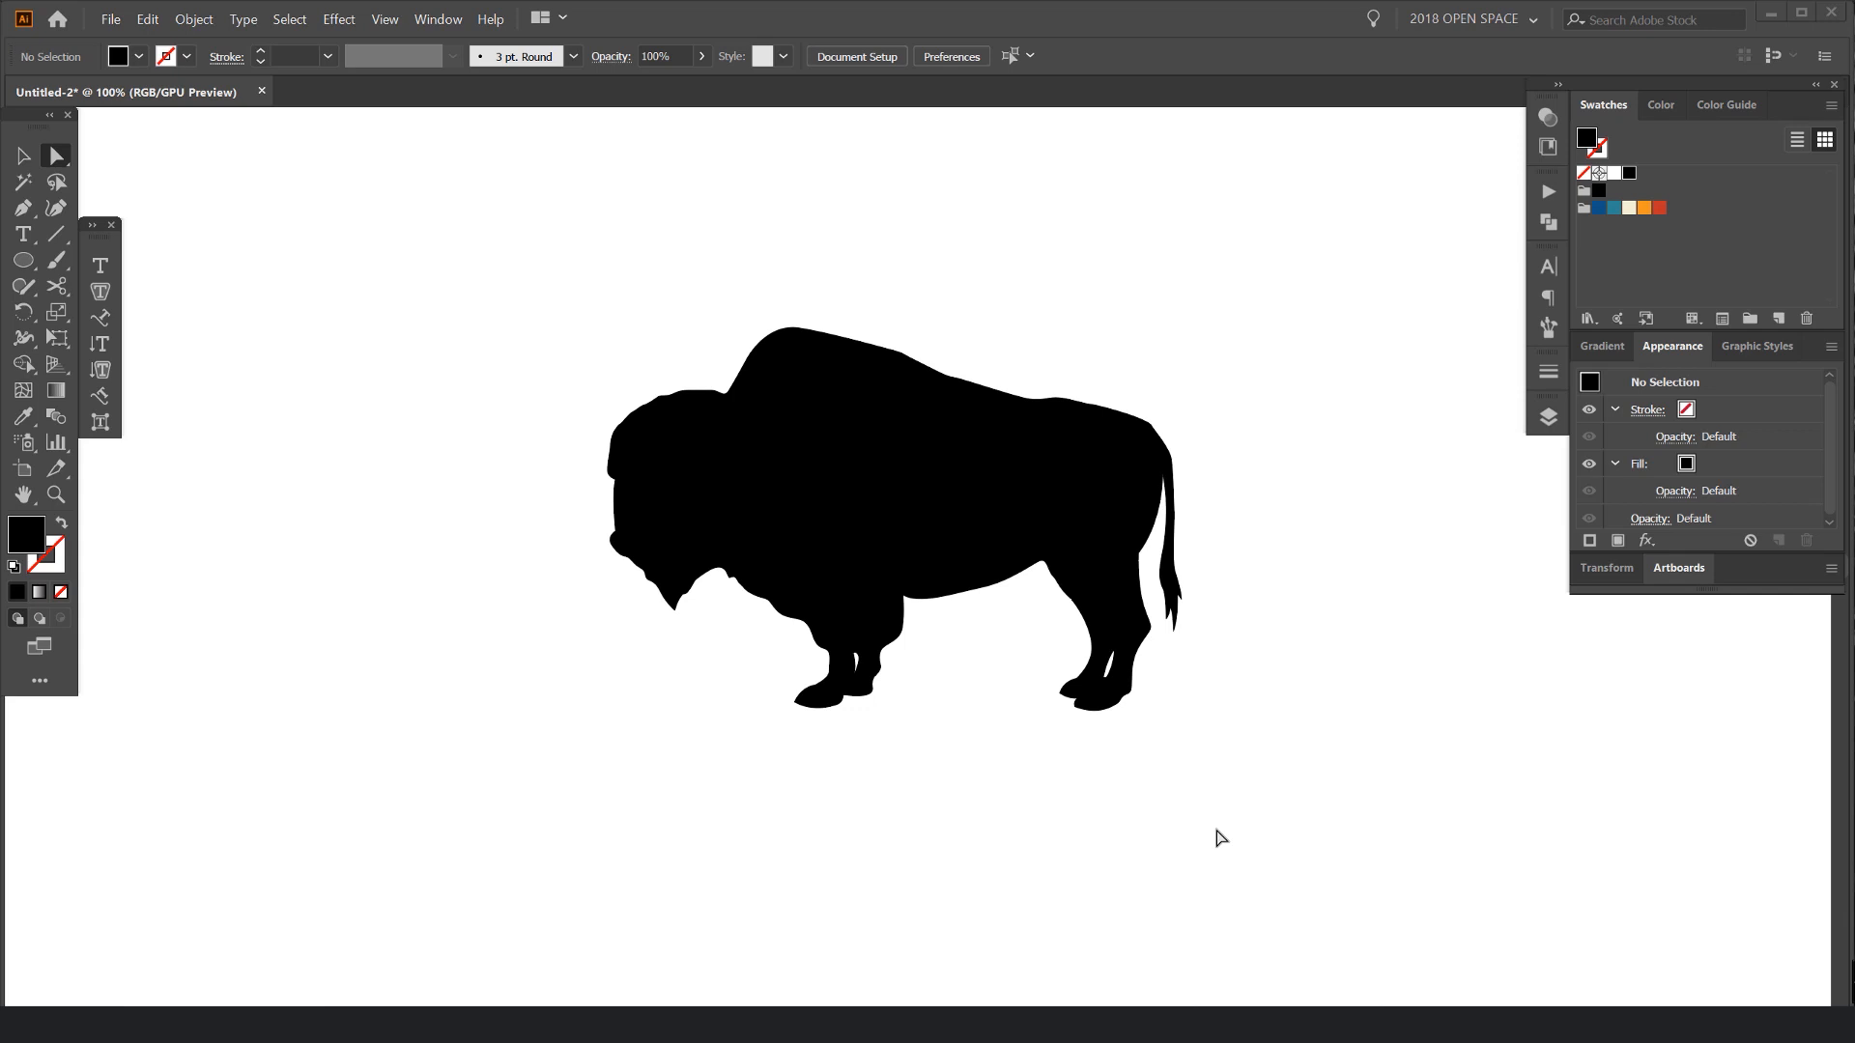
Step: Simplify the bison silhouette's outline down to 45 anchor points
click(940, 428)
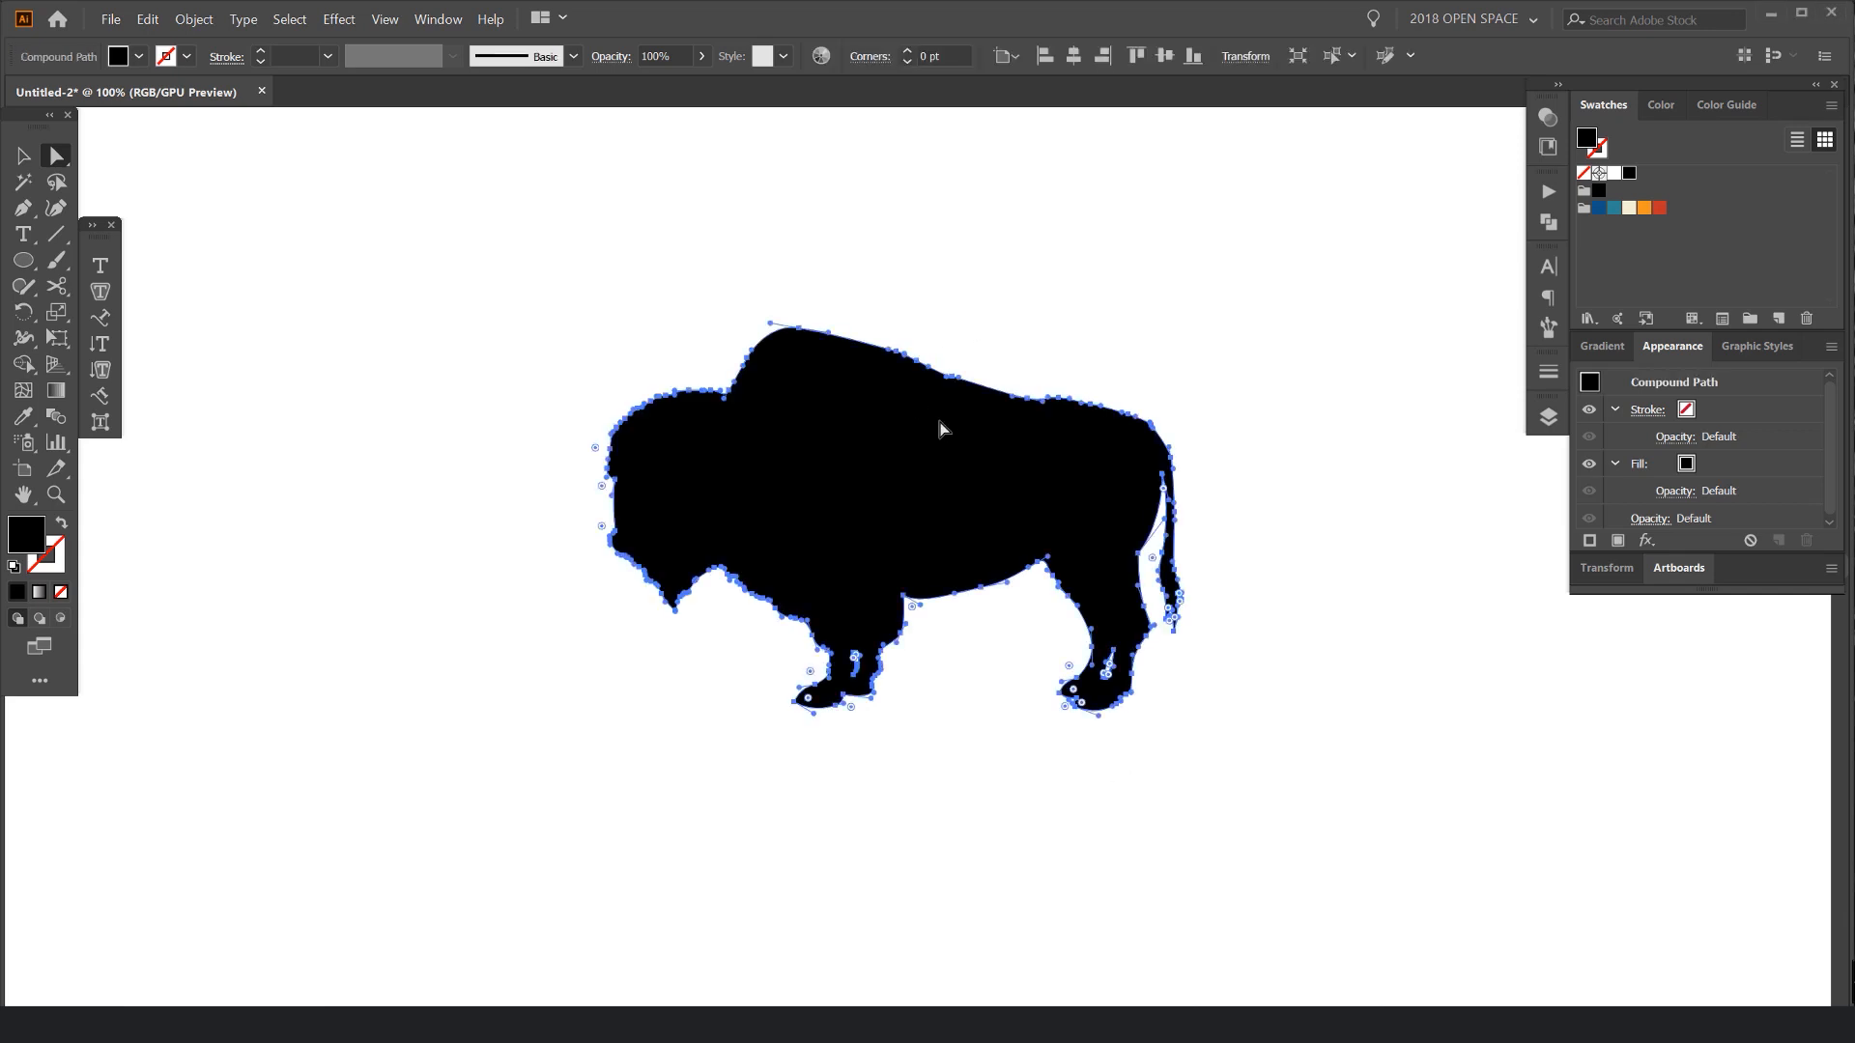
mouse_move(967, 396)
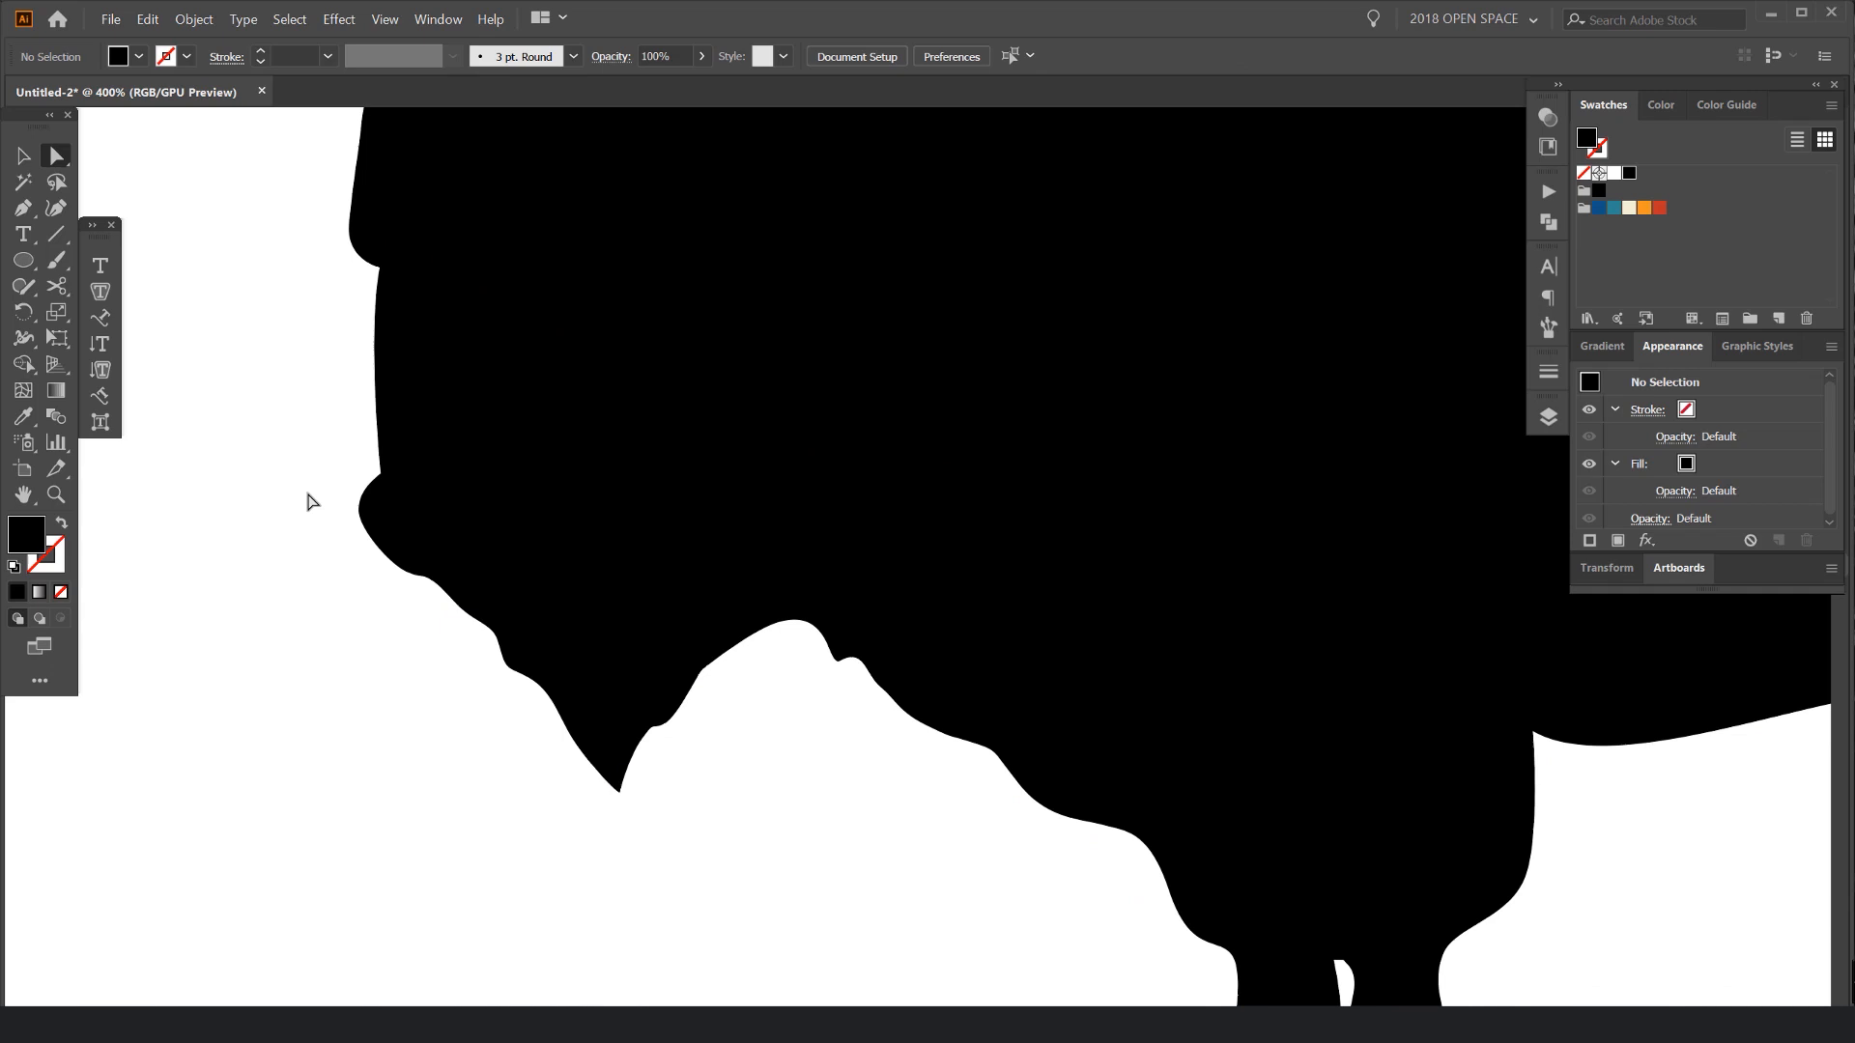
click(940, 728)
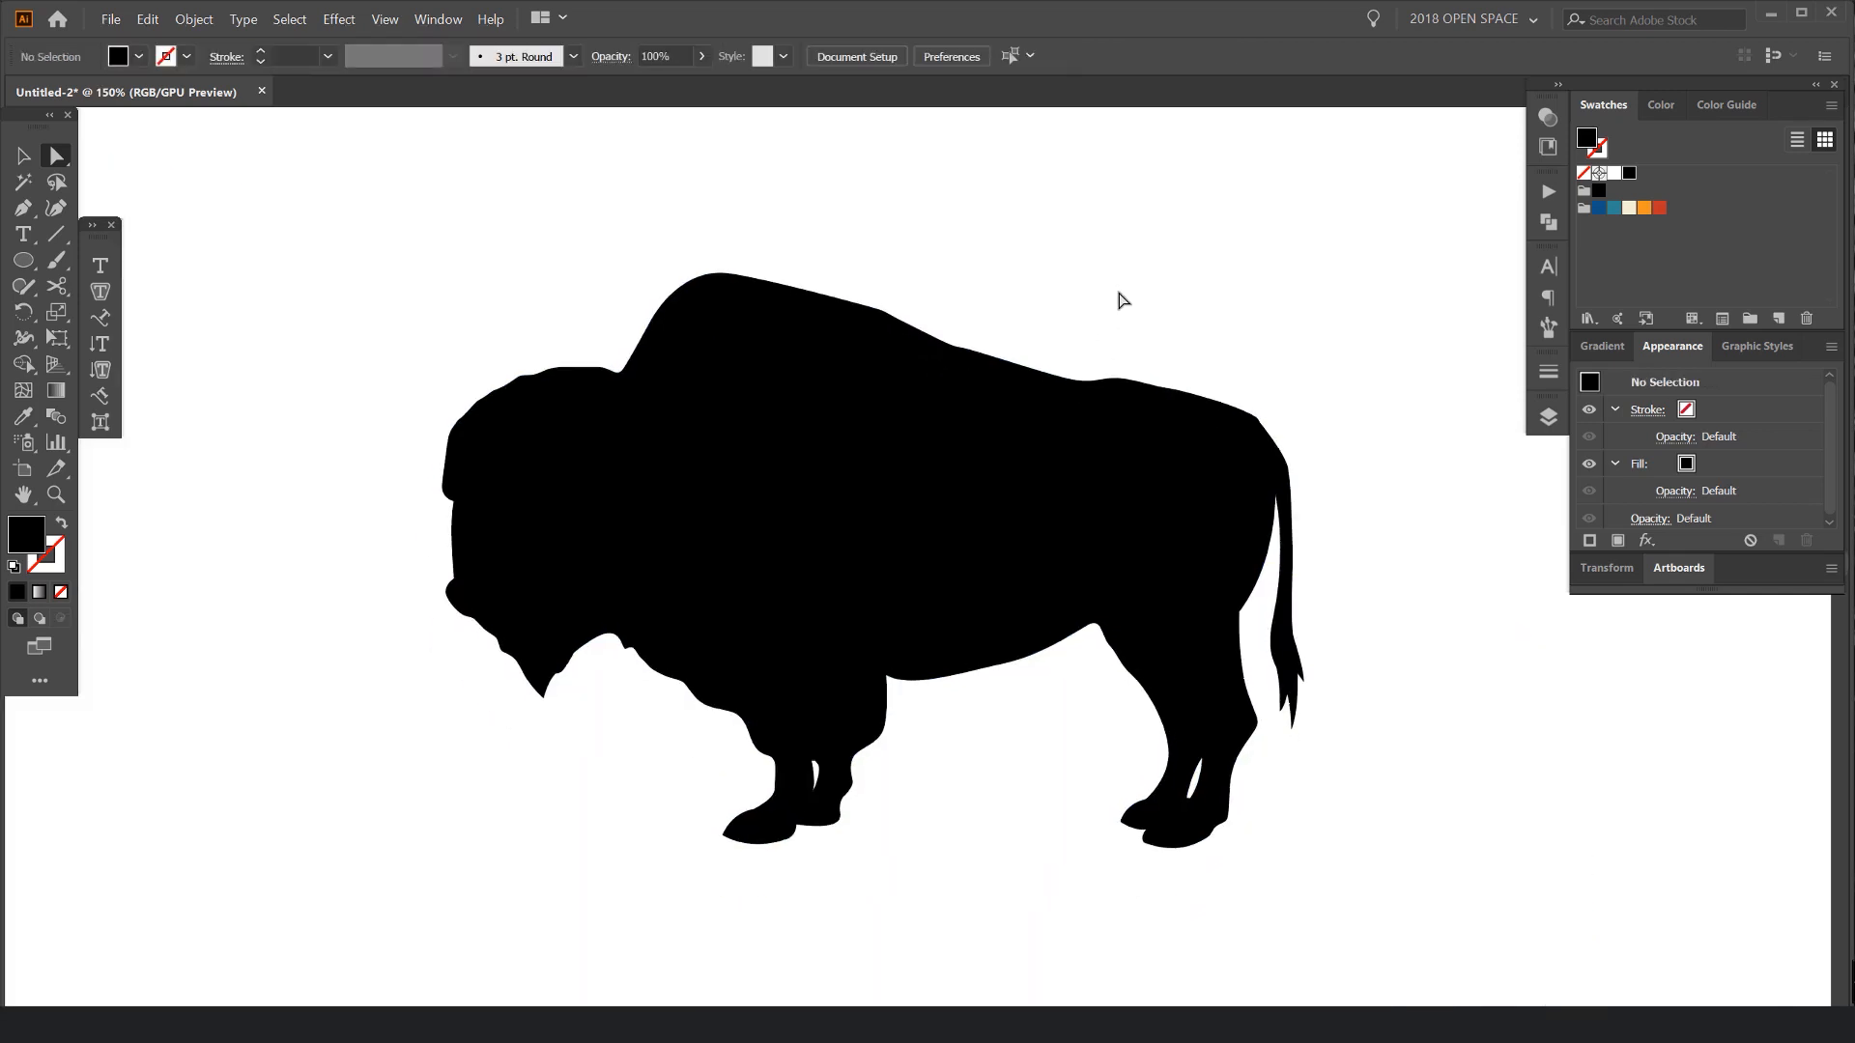
click(880, 373)
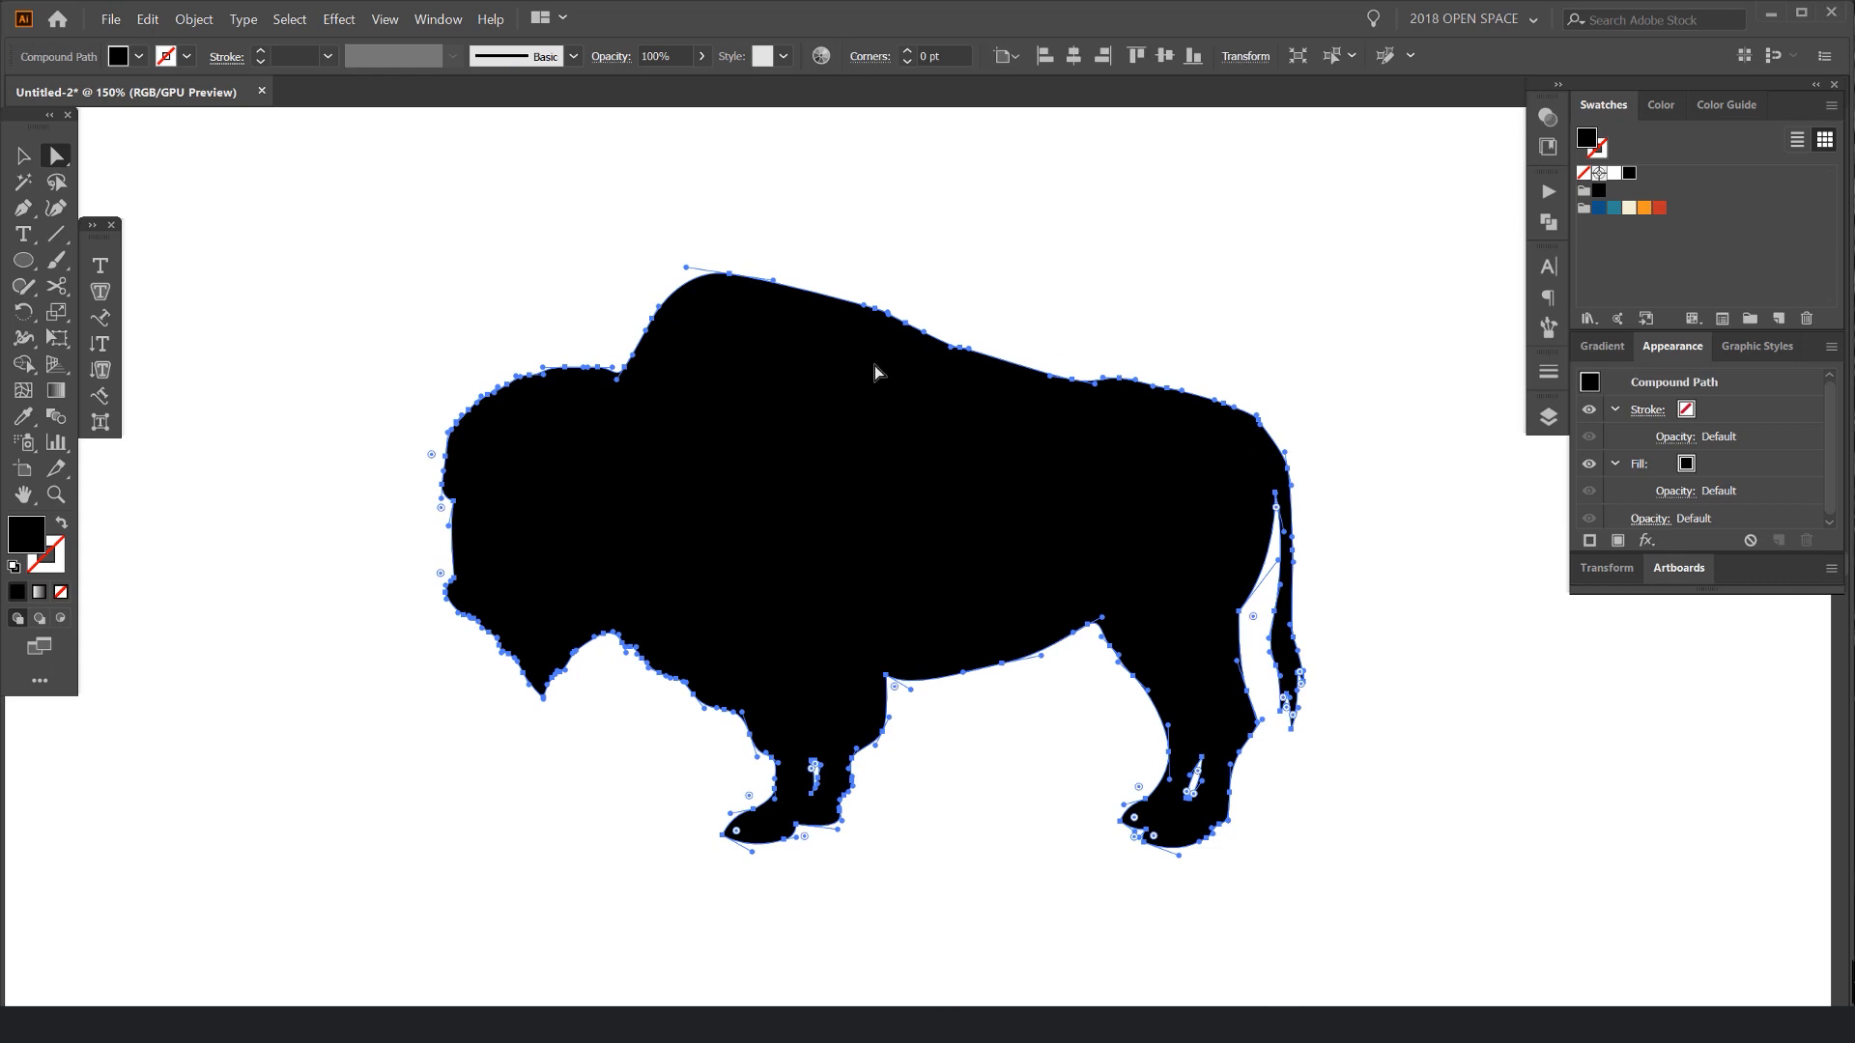
mouse_move(864, 320)
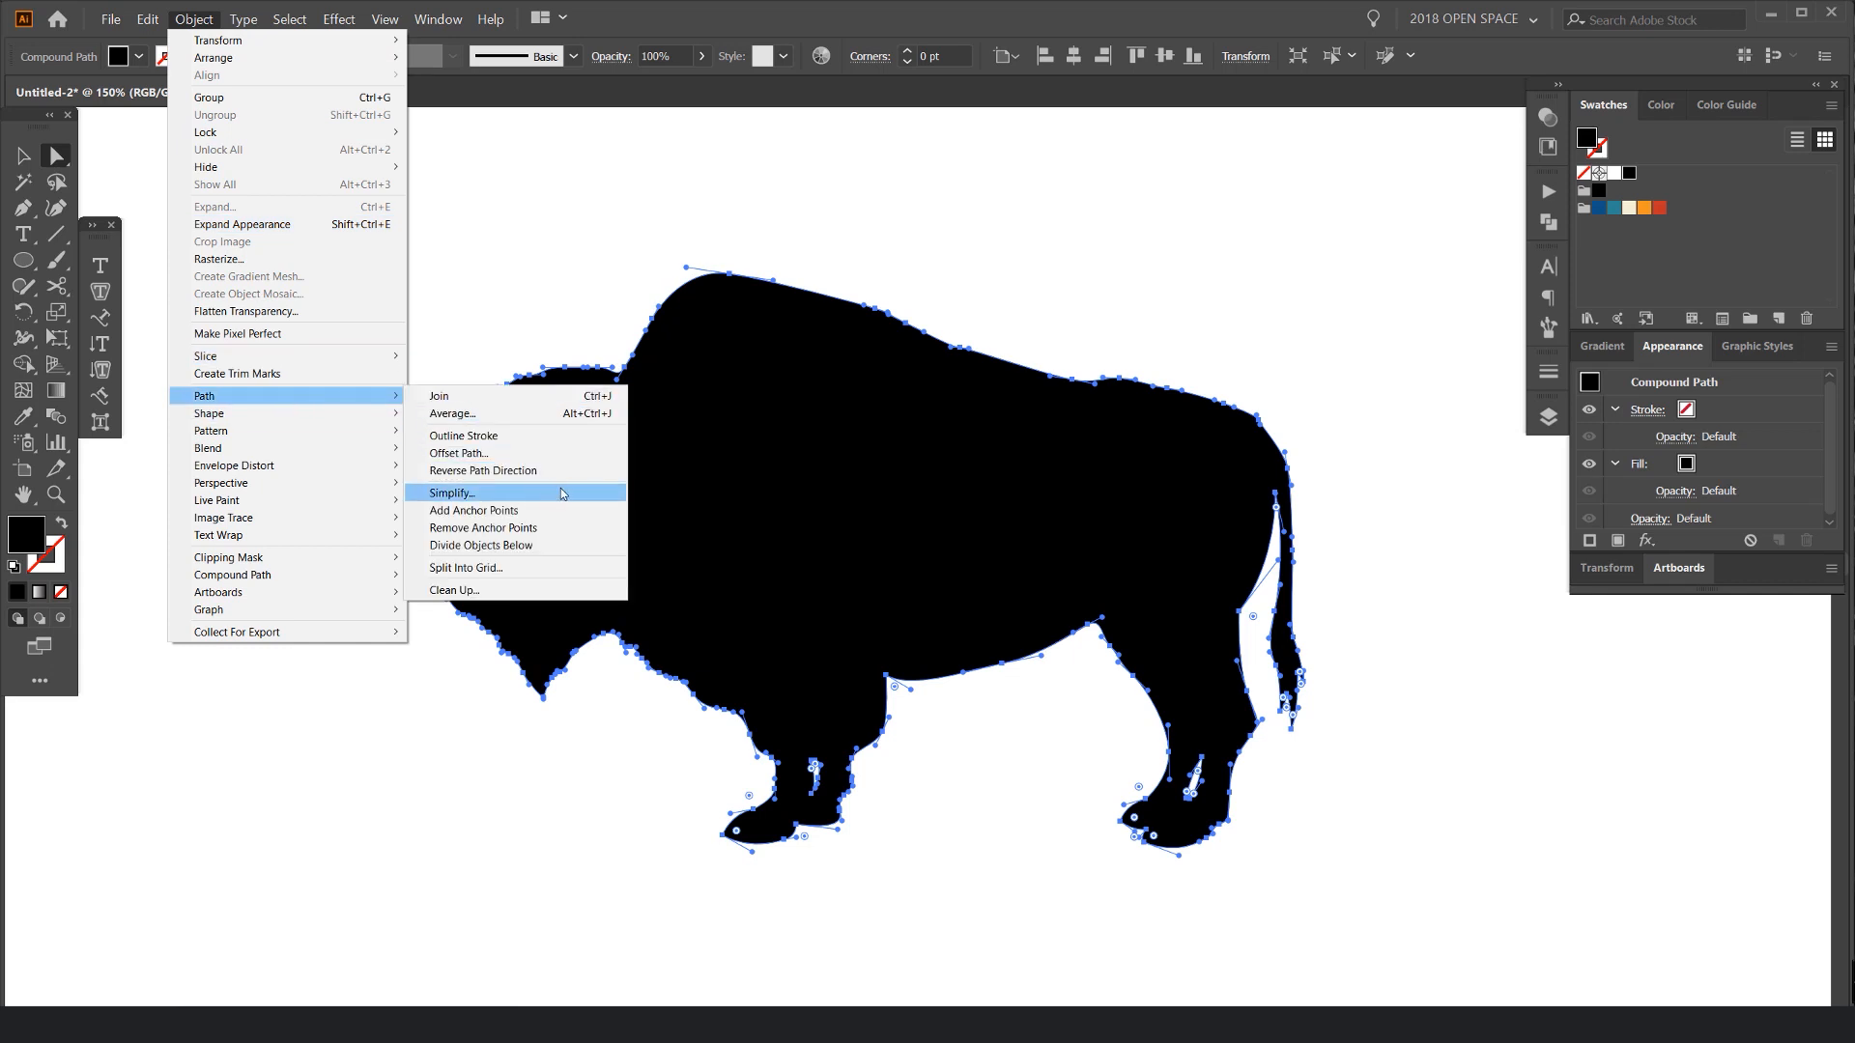
click(451, 494)
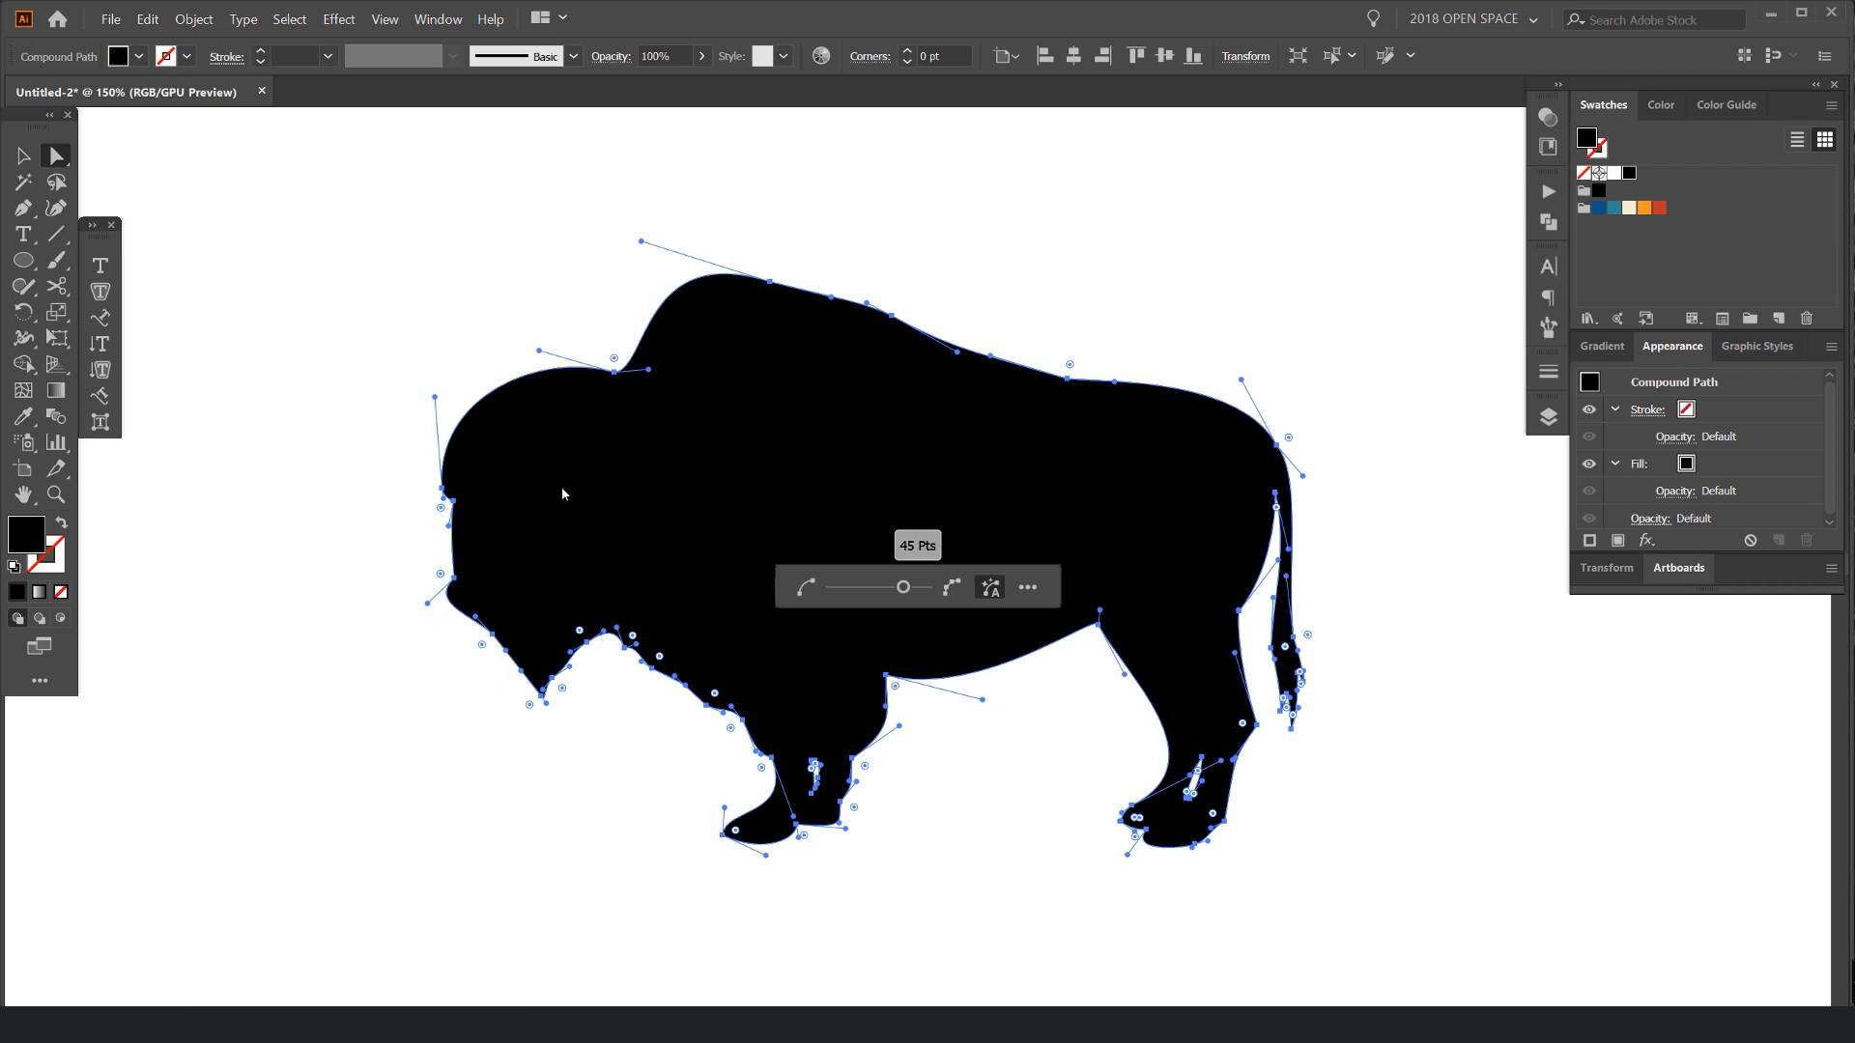
mouse_move(926, 509)
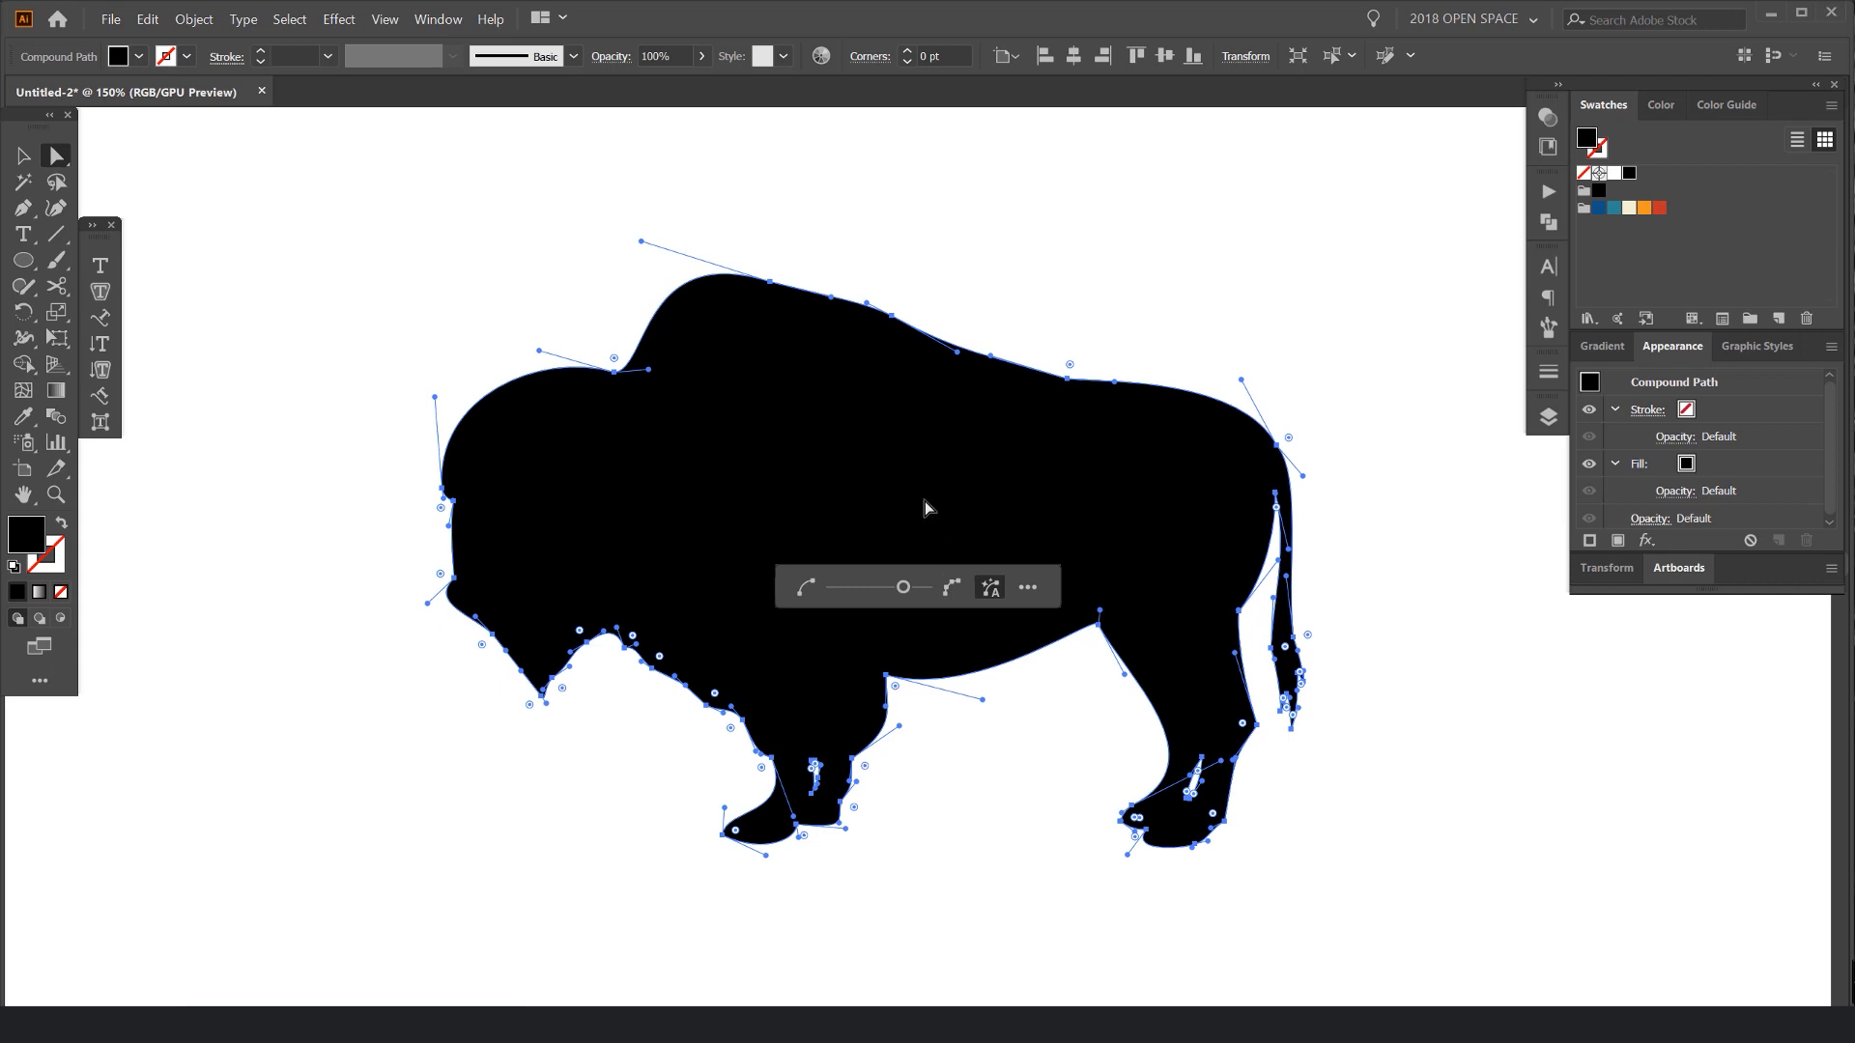
mouse_move(824, 597)
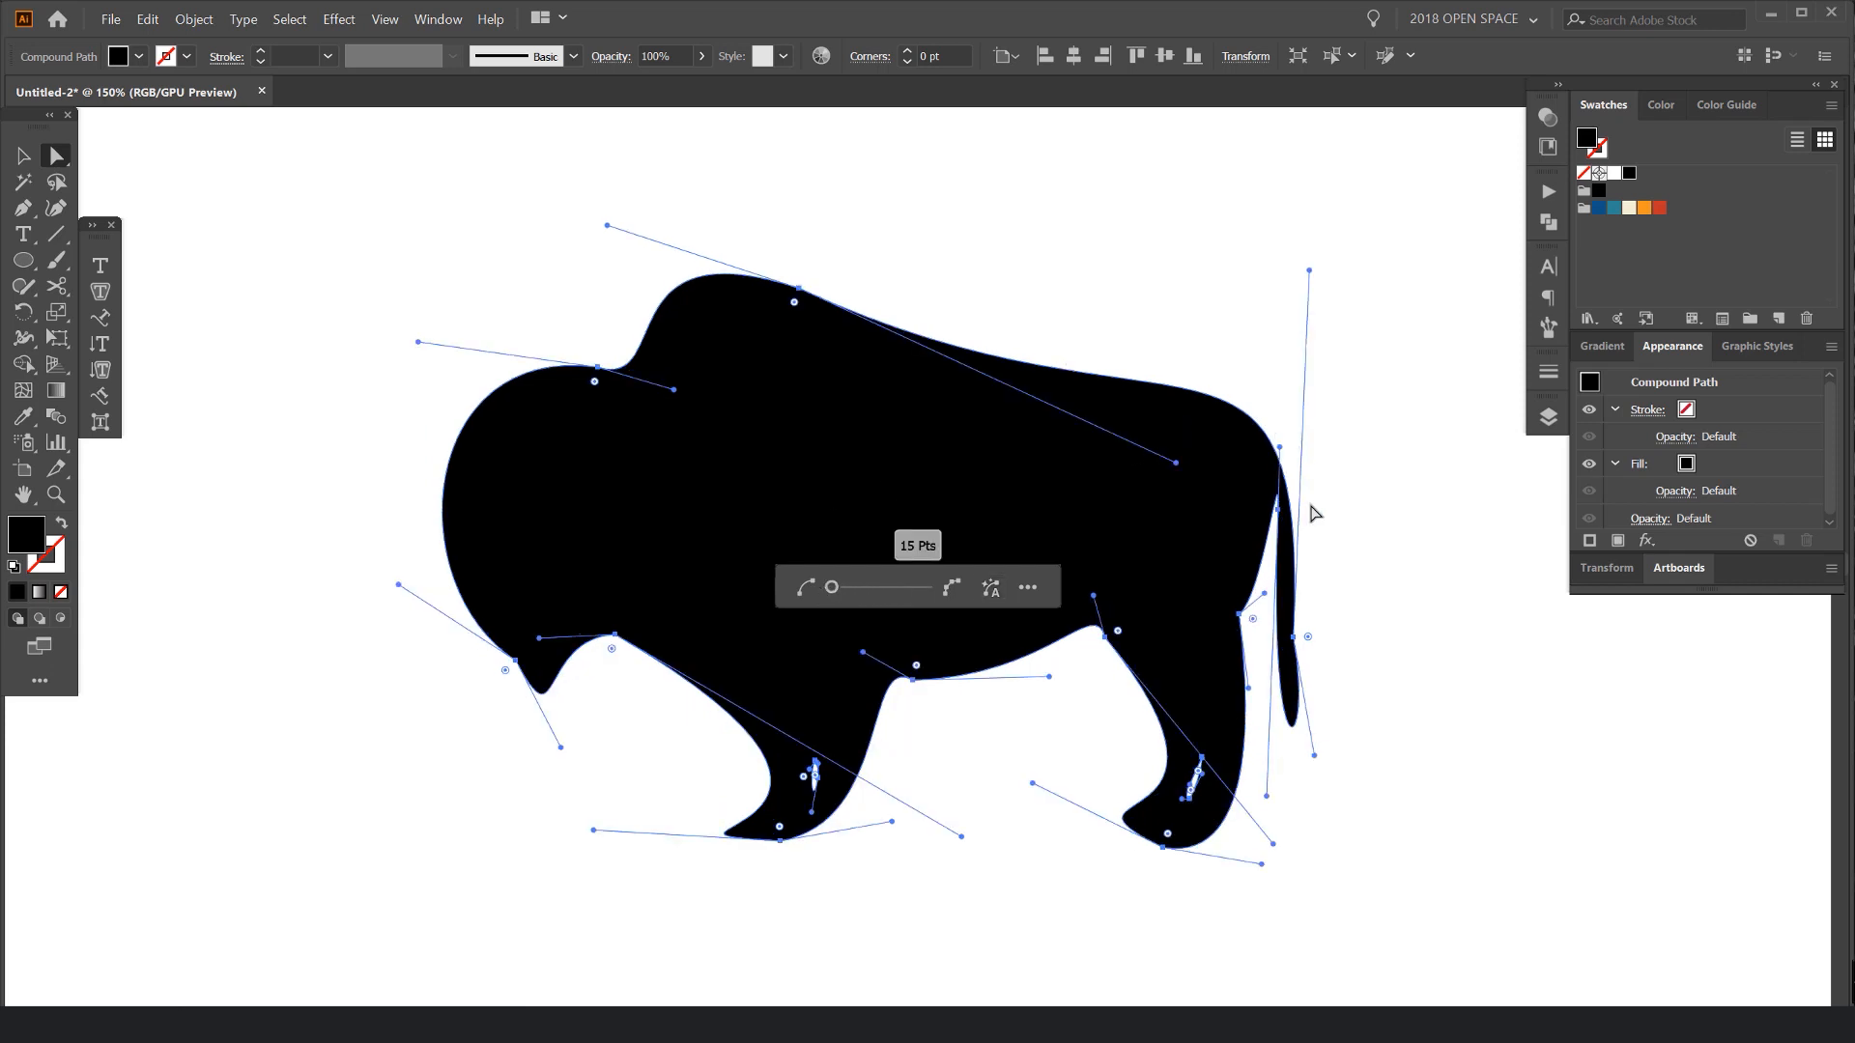
mouse_move(627, 659)
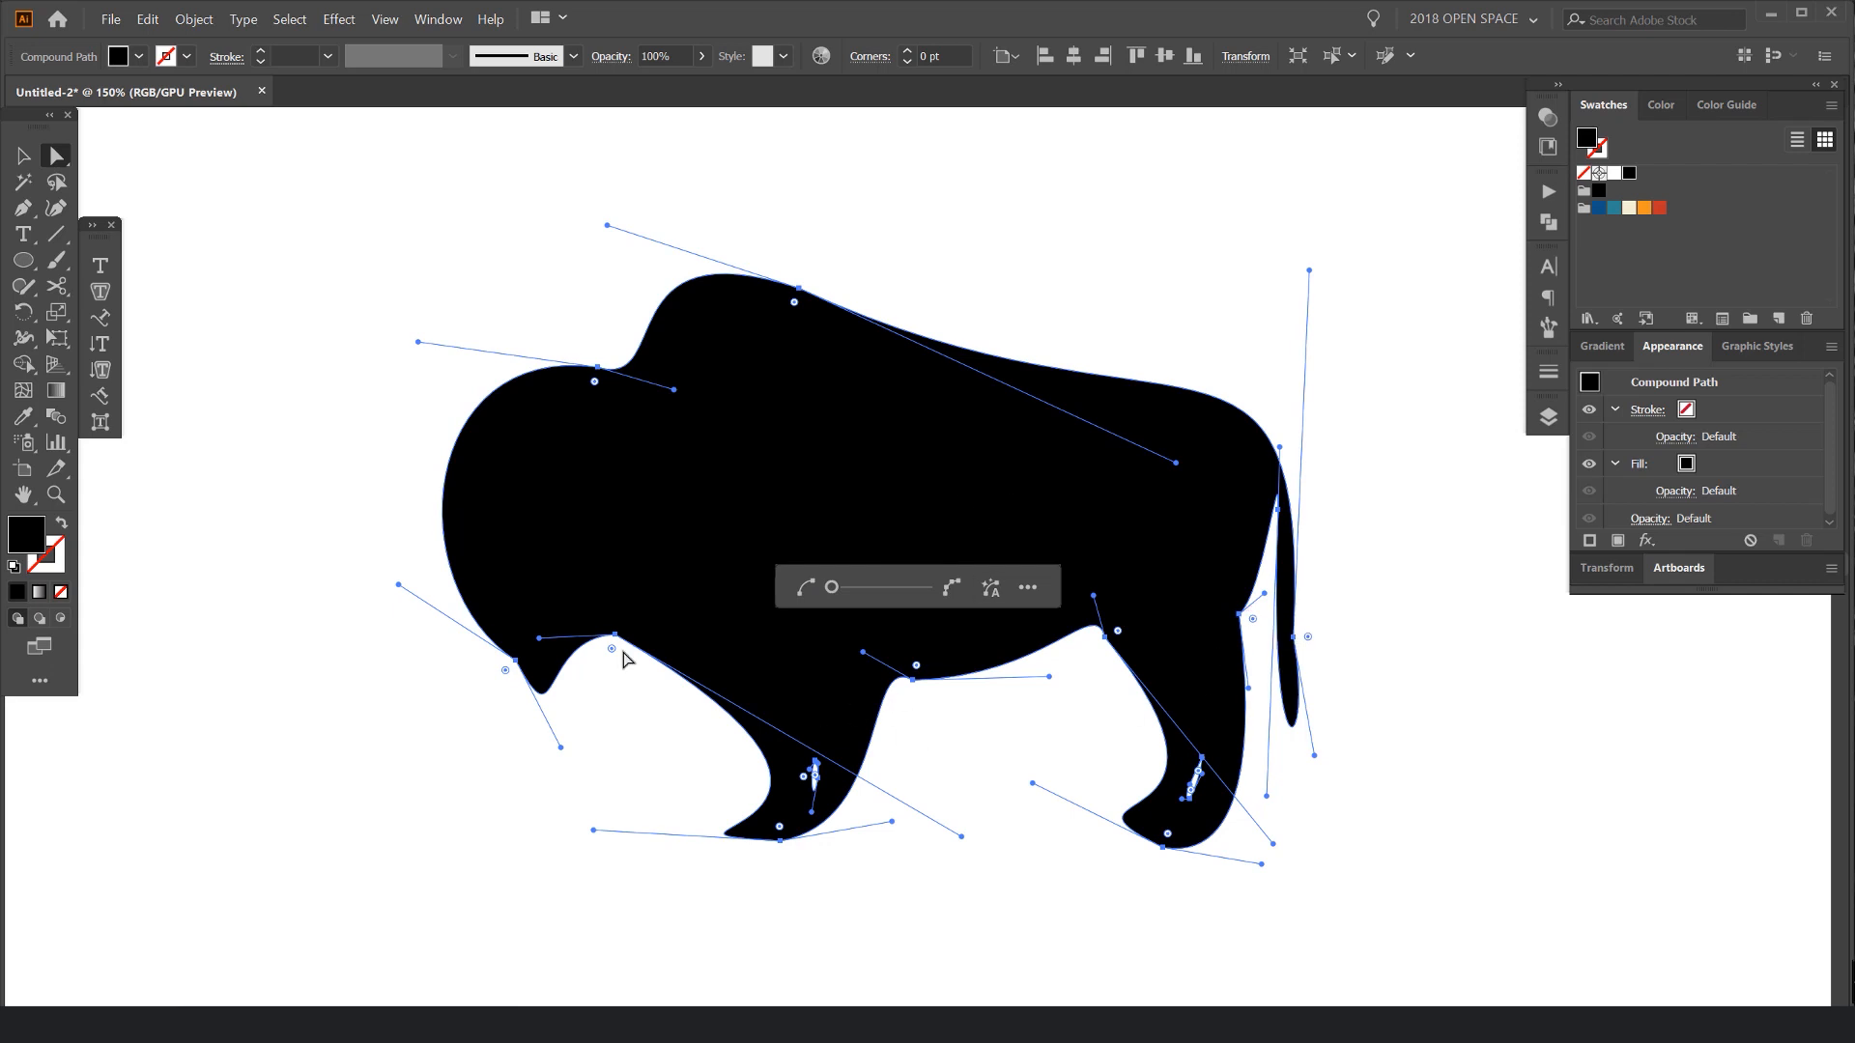
mouse_move(584, 376)
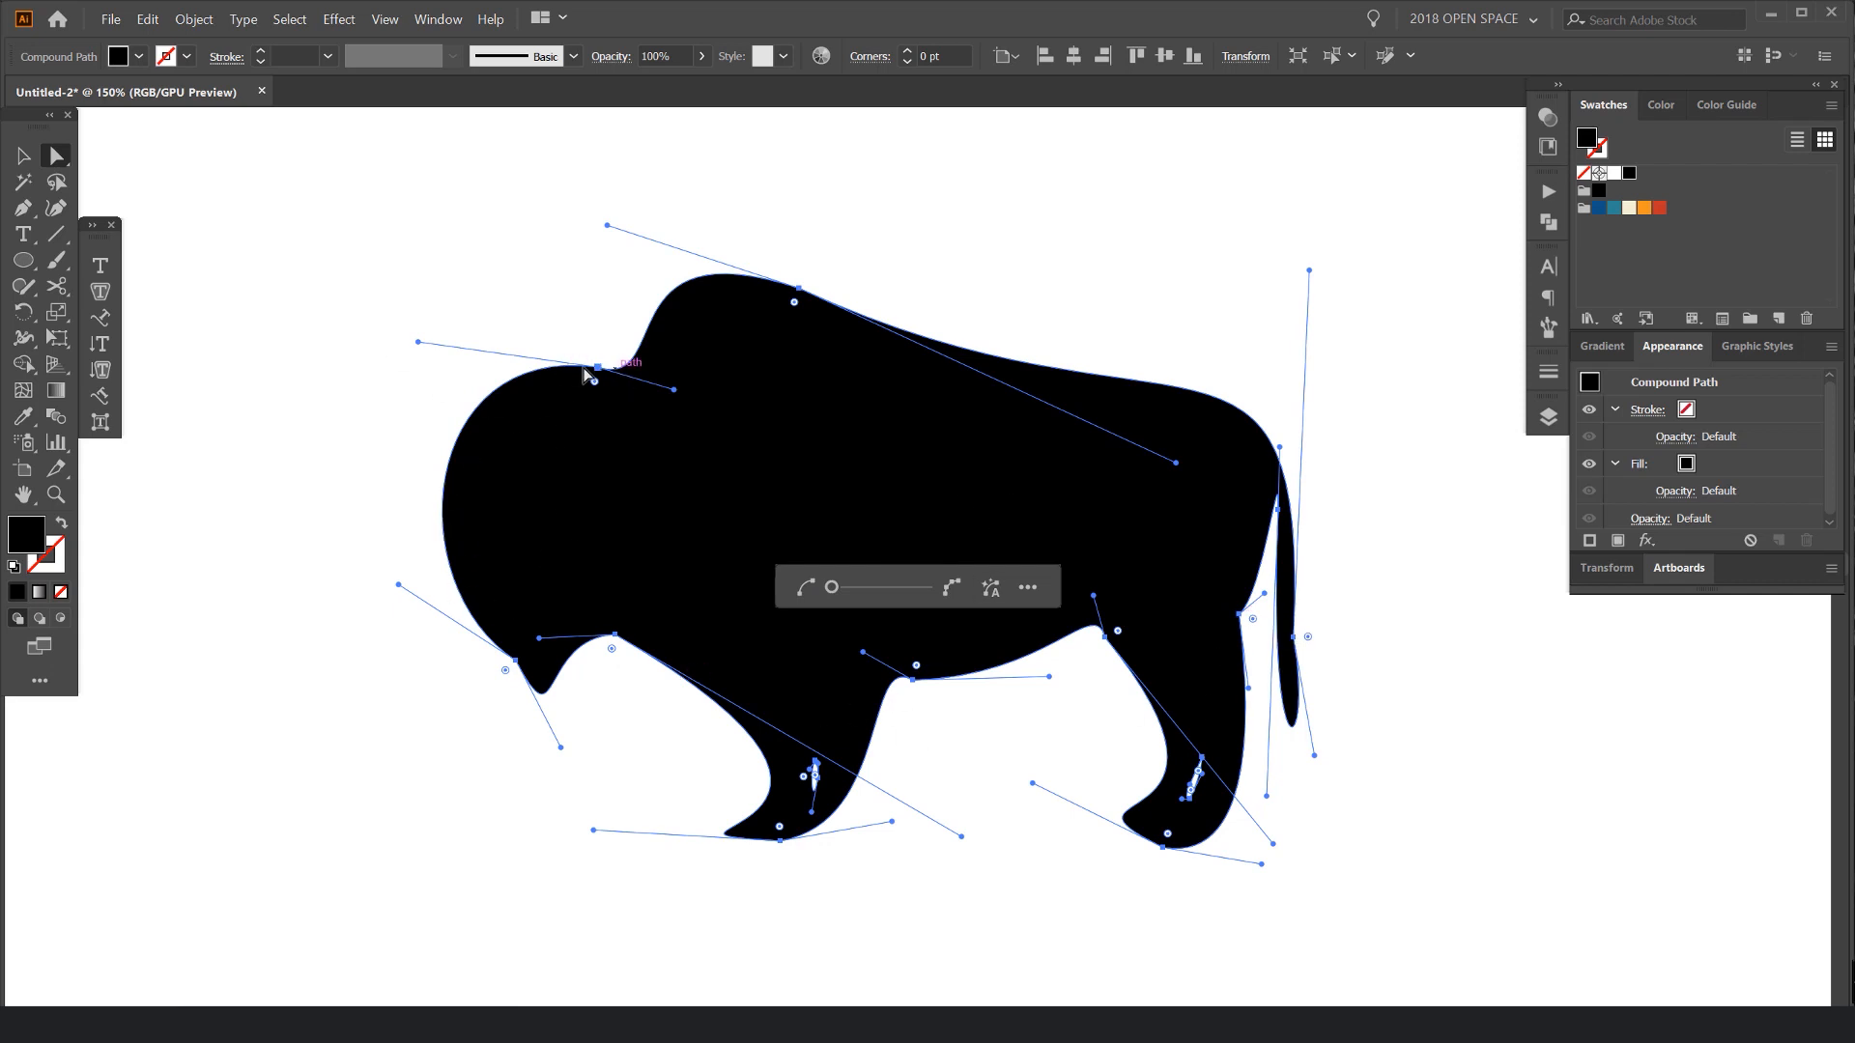
mouse_move(420, 374)
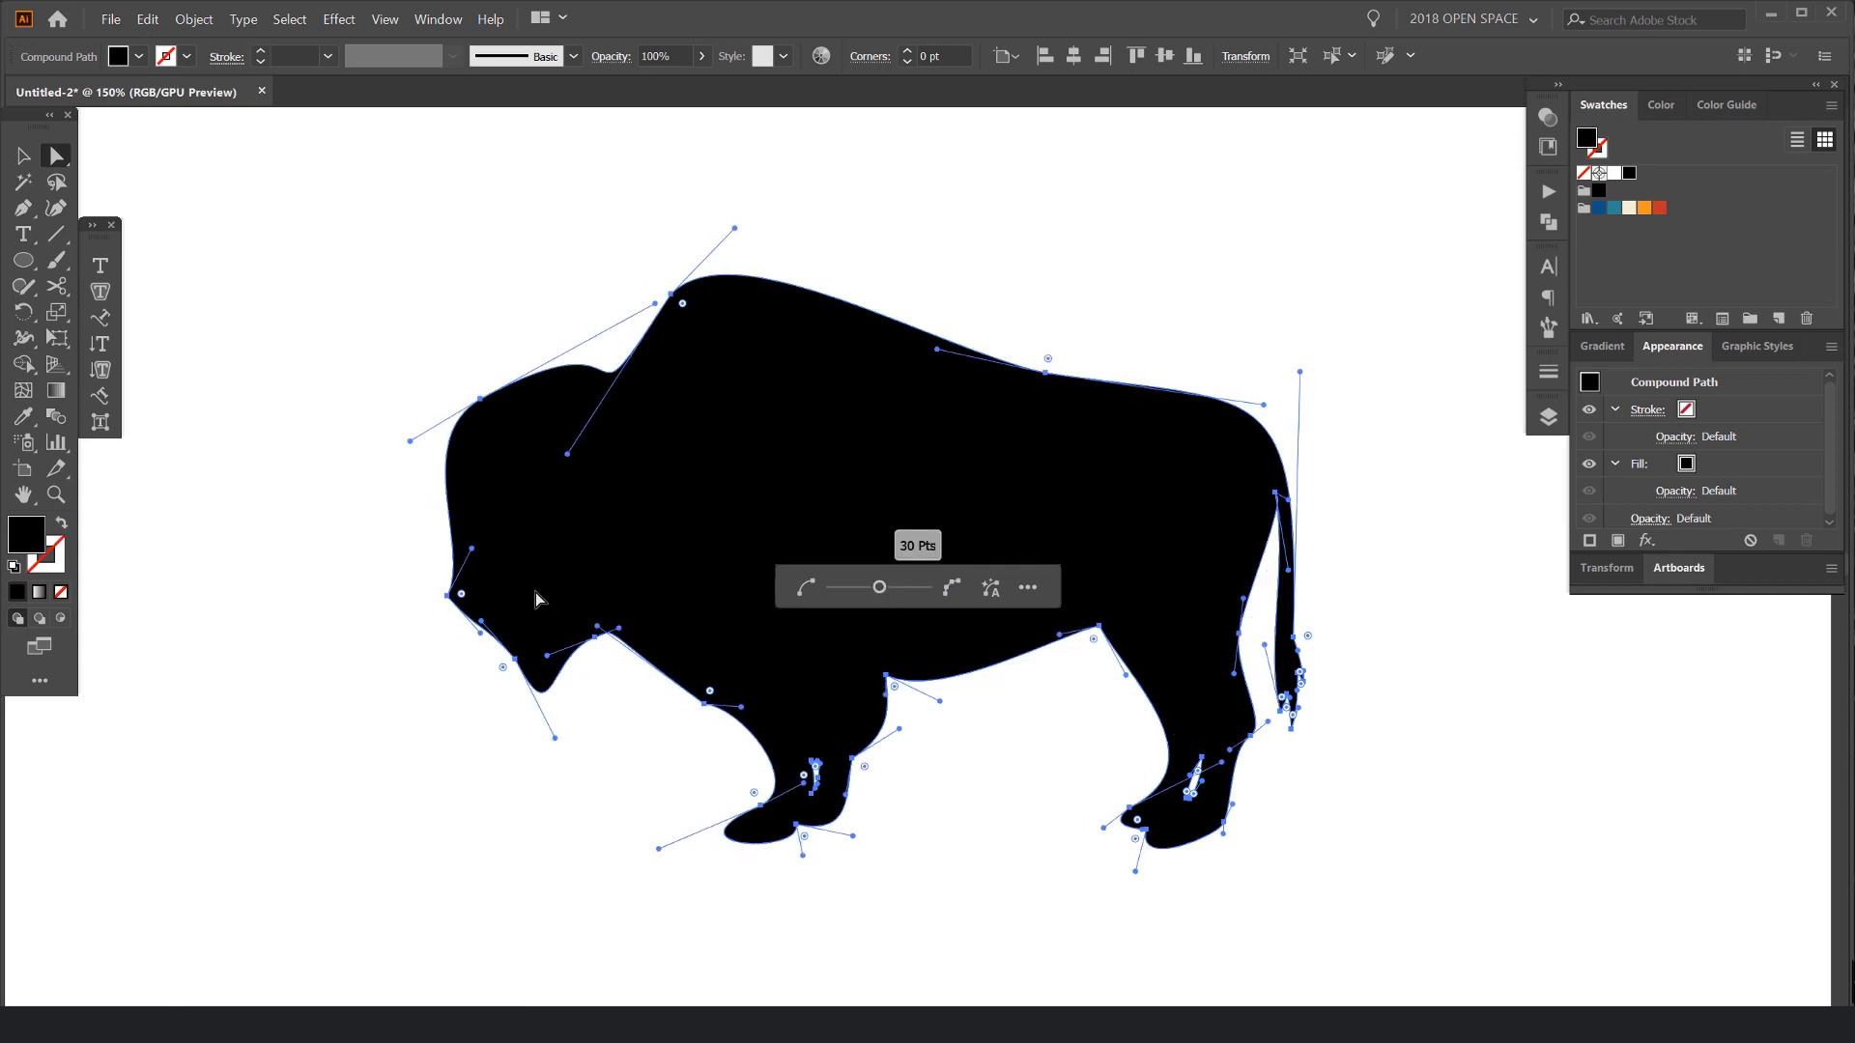
mouse_move(880, 596)
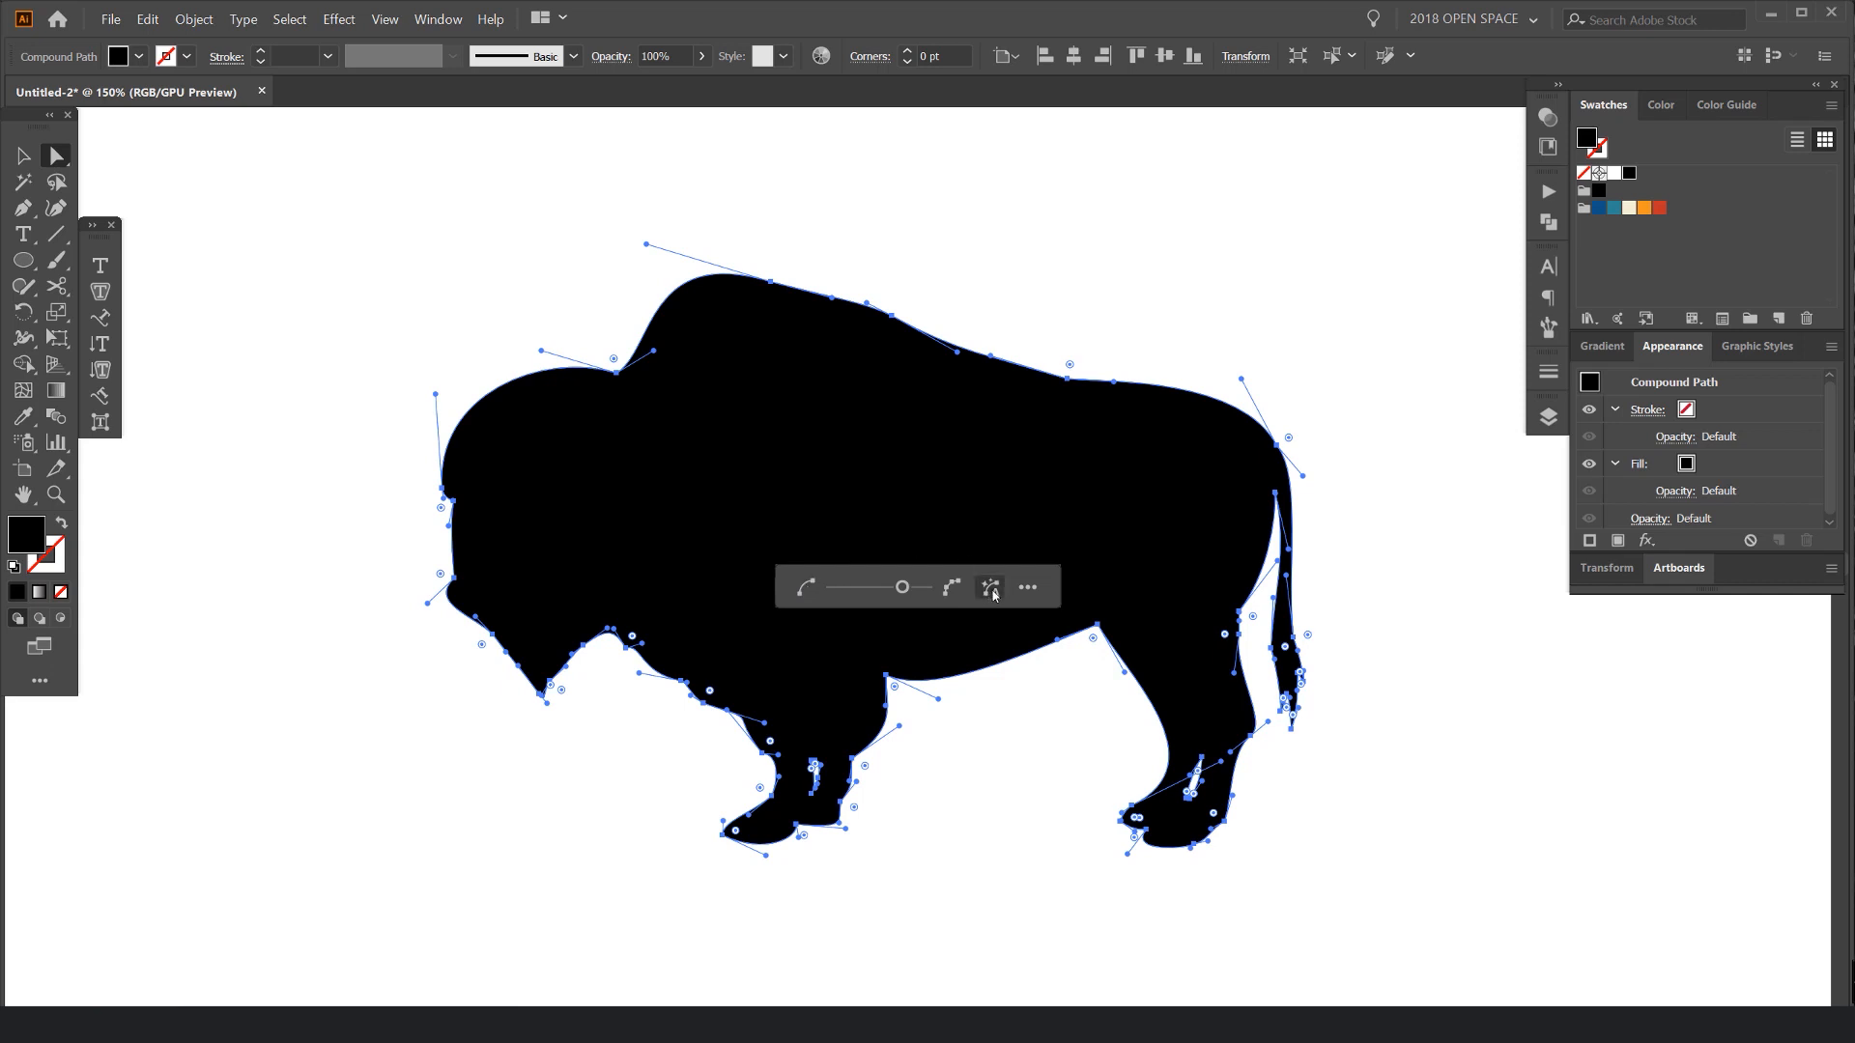
Step: Reselect the bison compound path and auto-simplify it to 41 anchor points
click(991, 588)
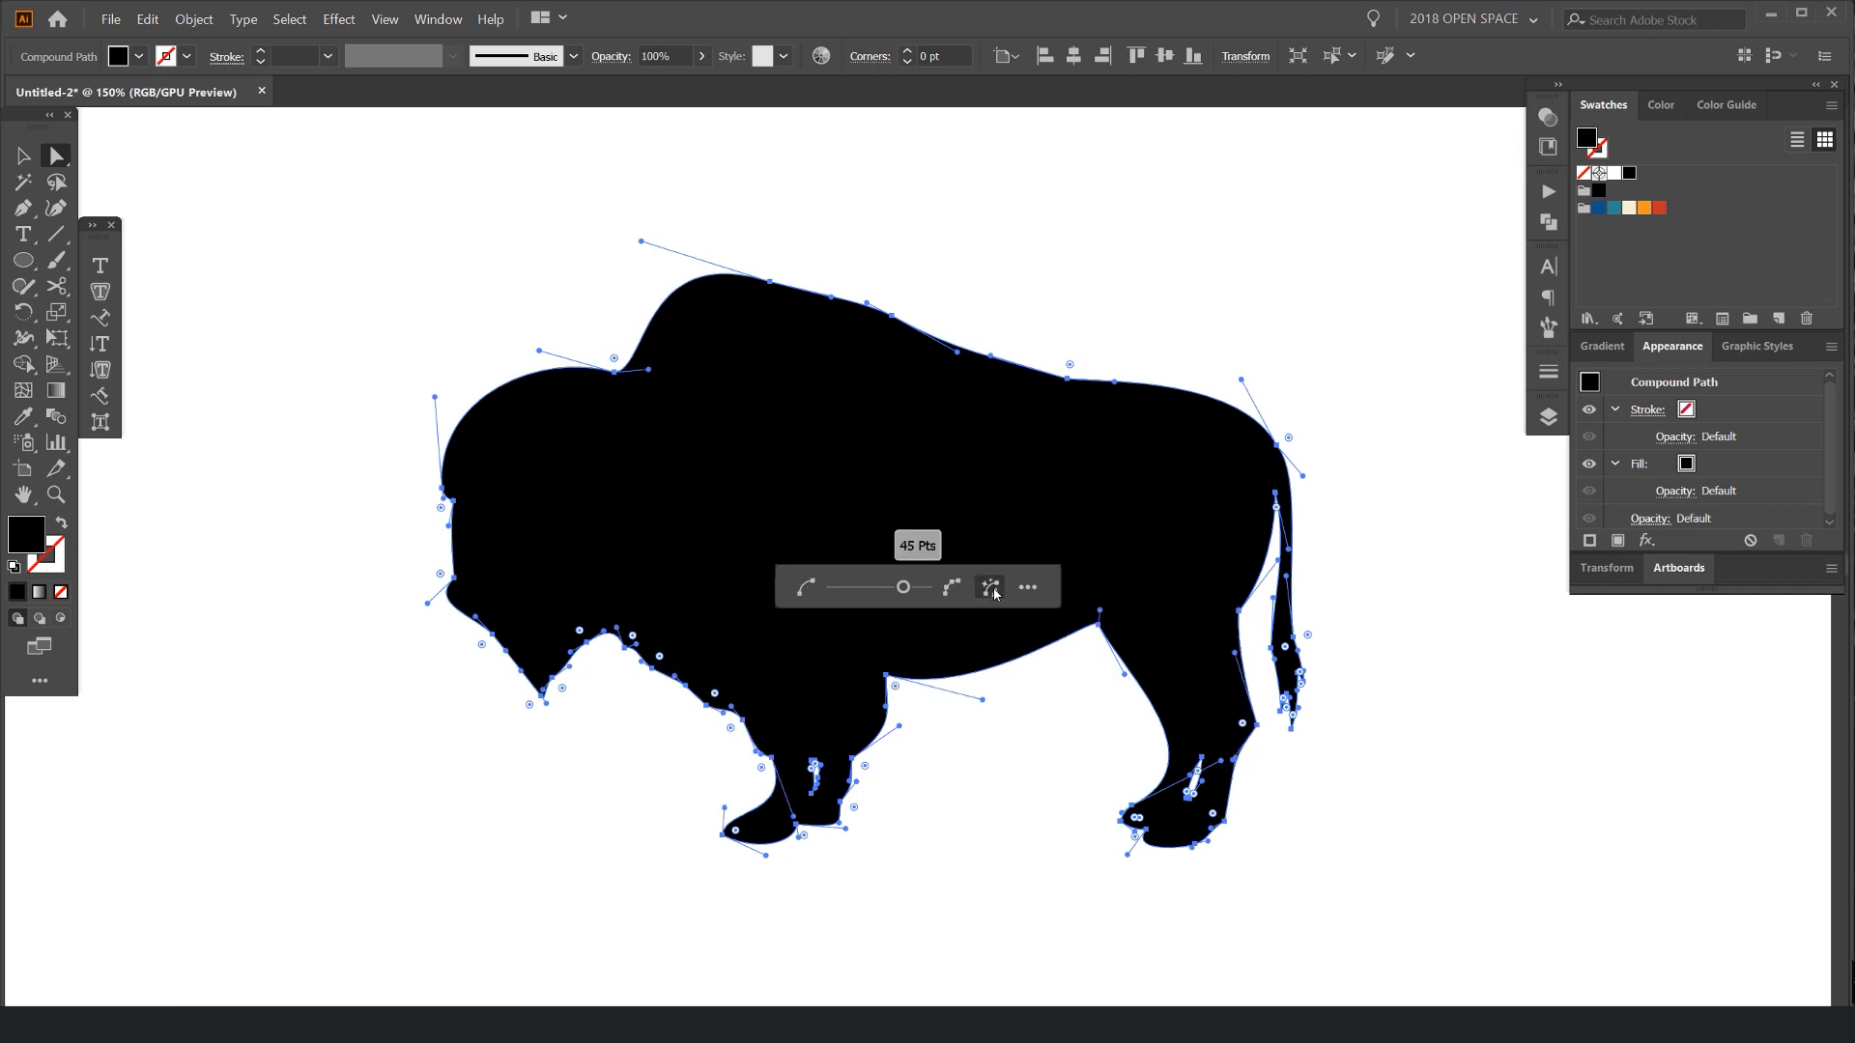
mouse_move(1100, 633)
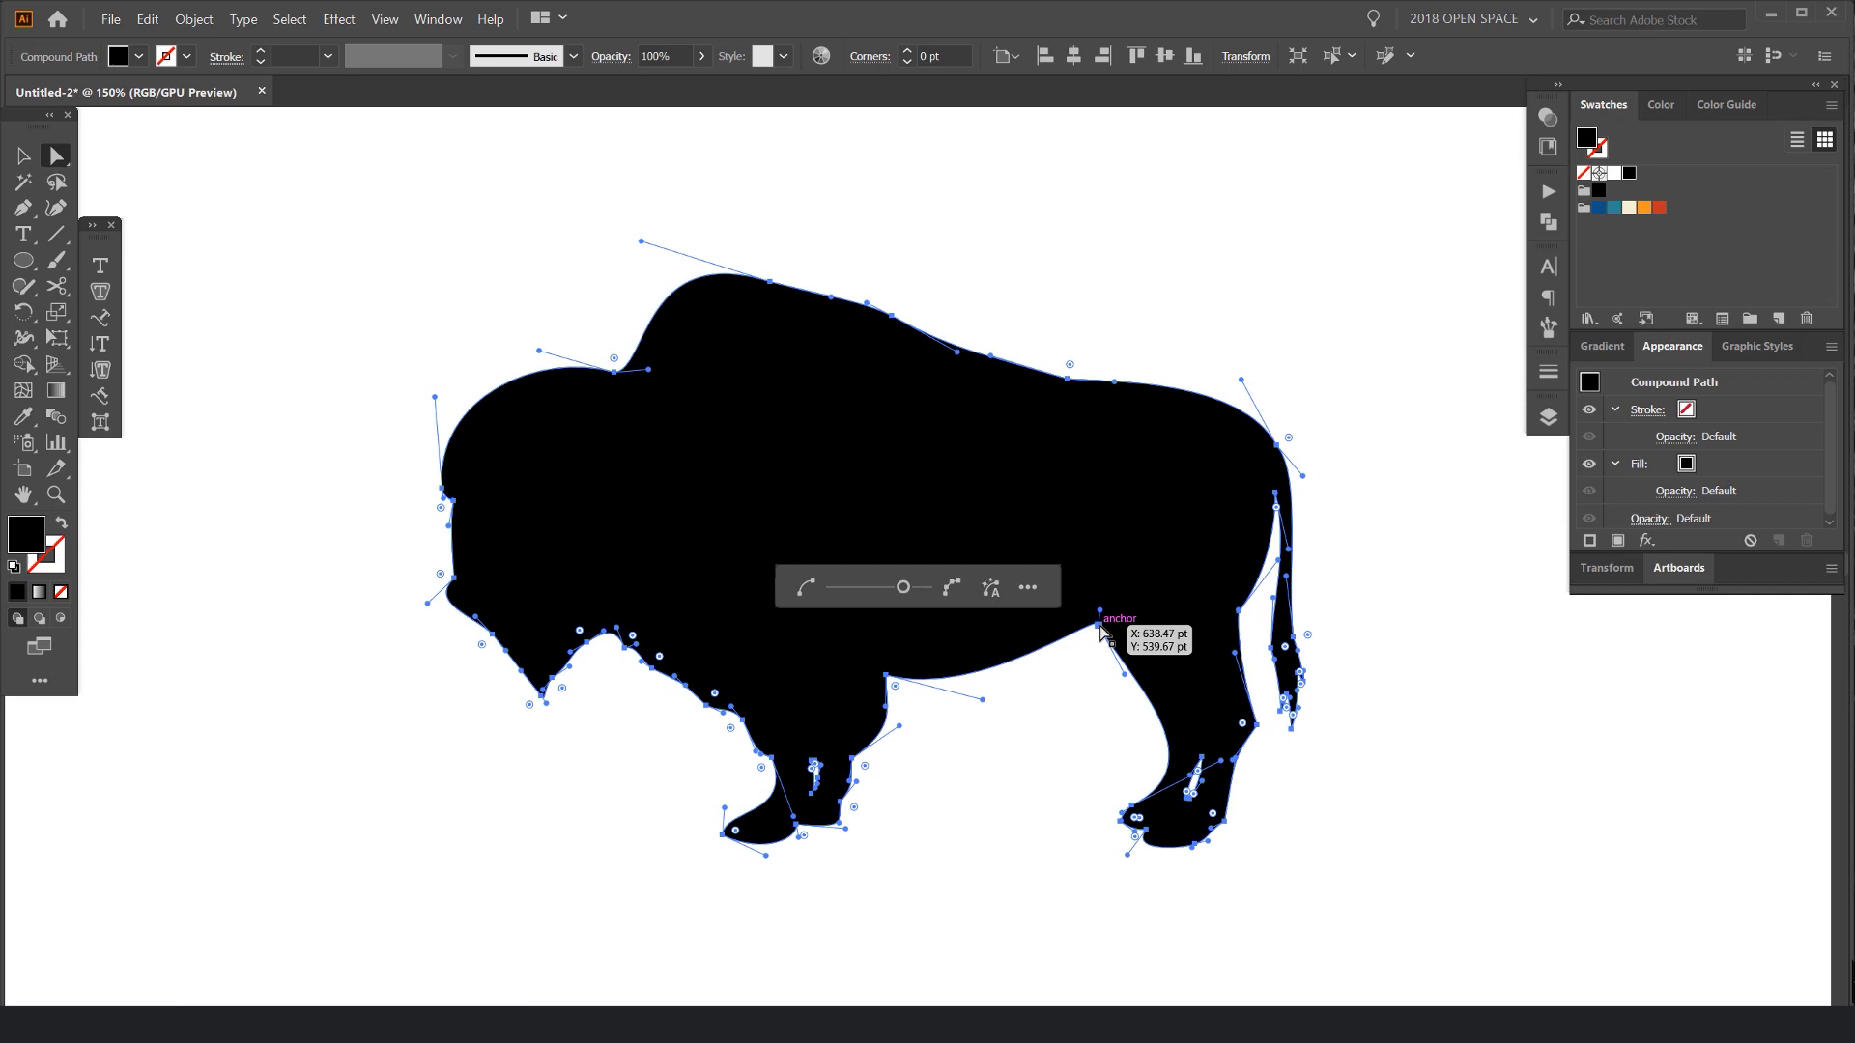
mouse_move(1122, 676)
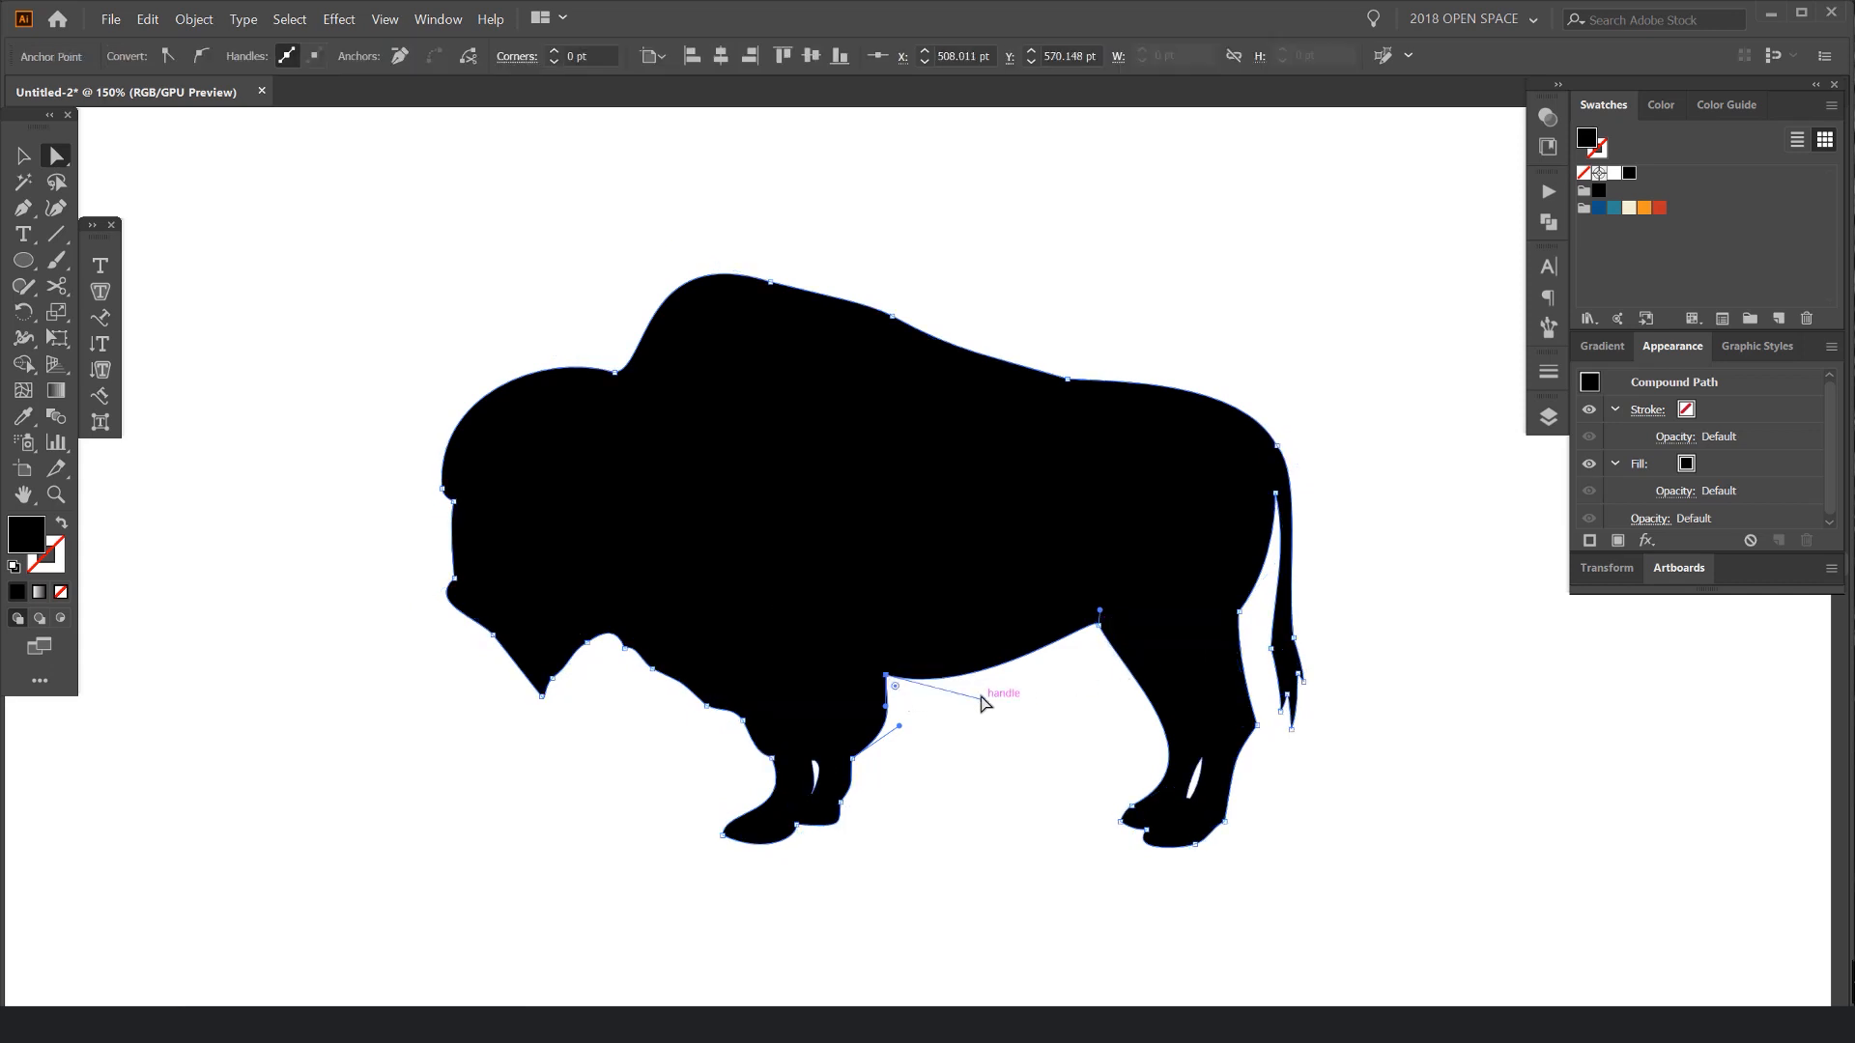
click(193, 19)
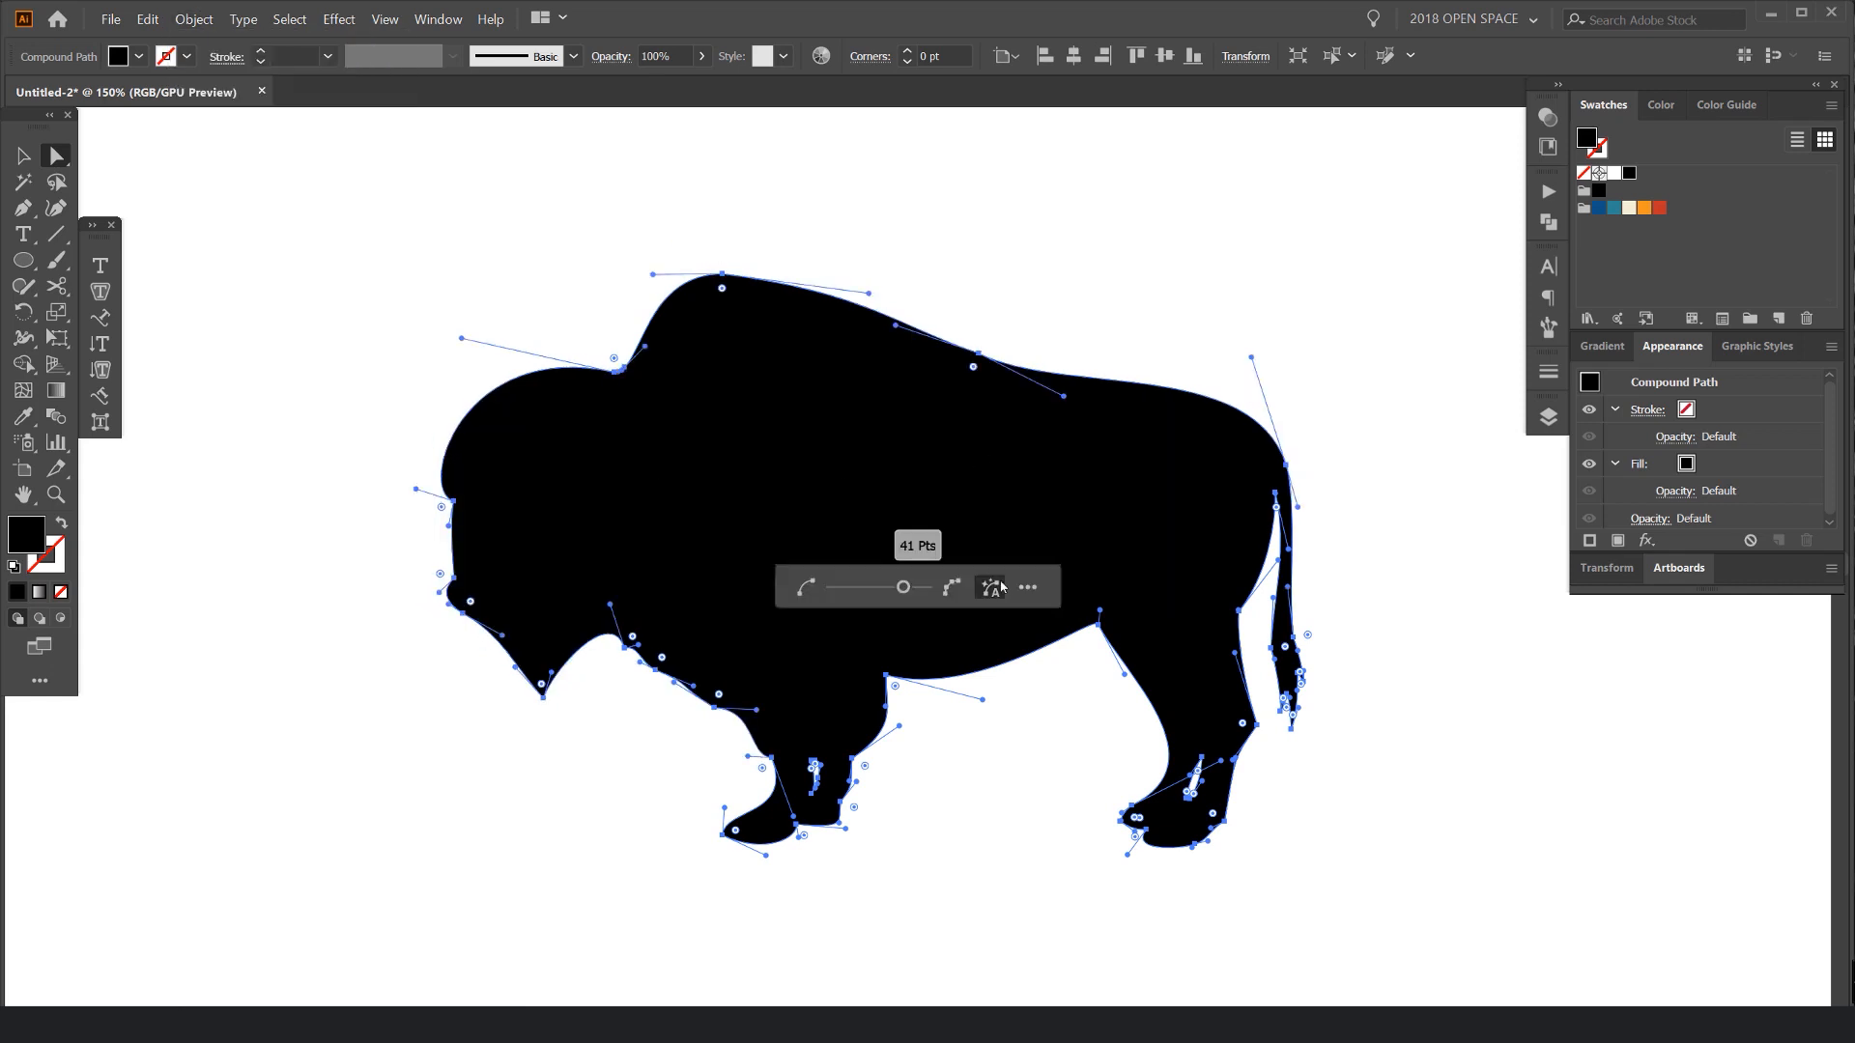
click(1027, 588)
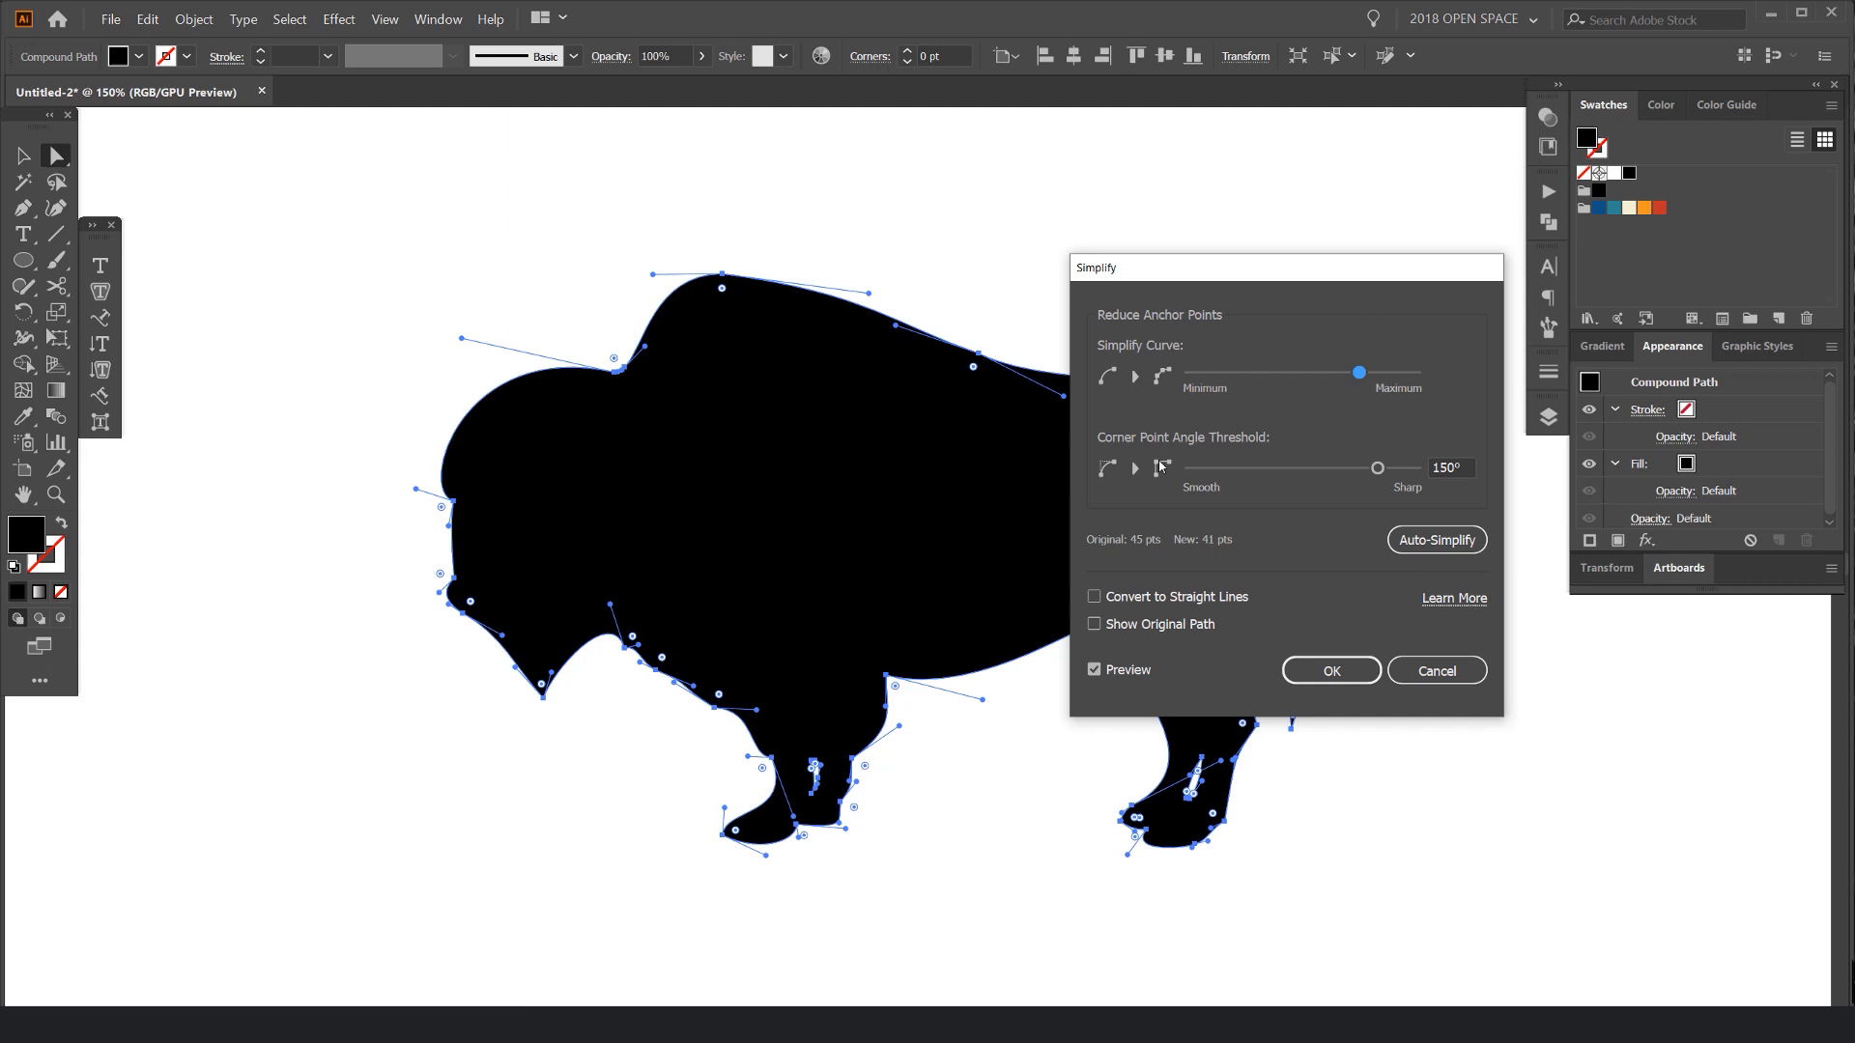
mouse_move(882, 681)
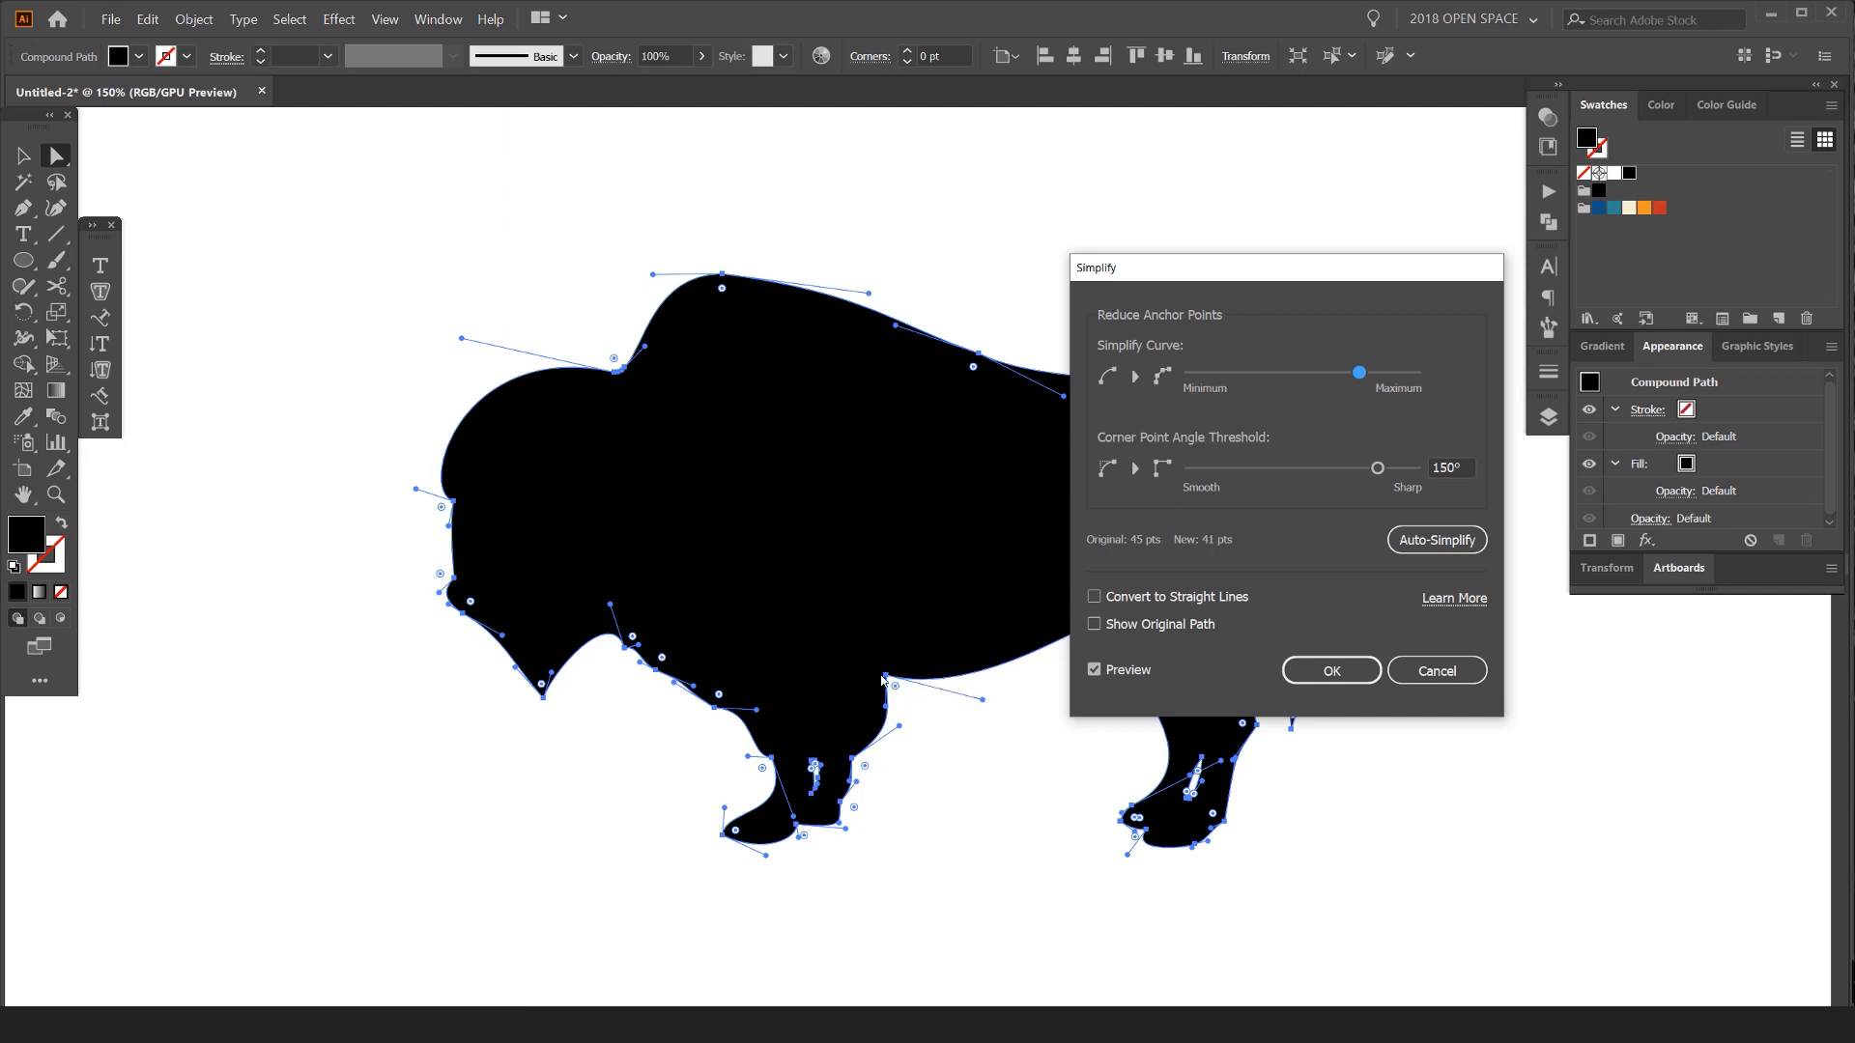
mouse_move(970, 704)
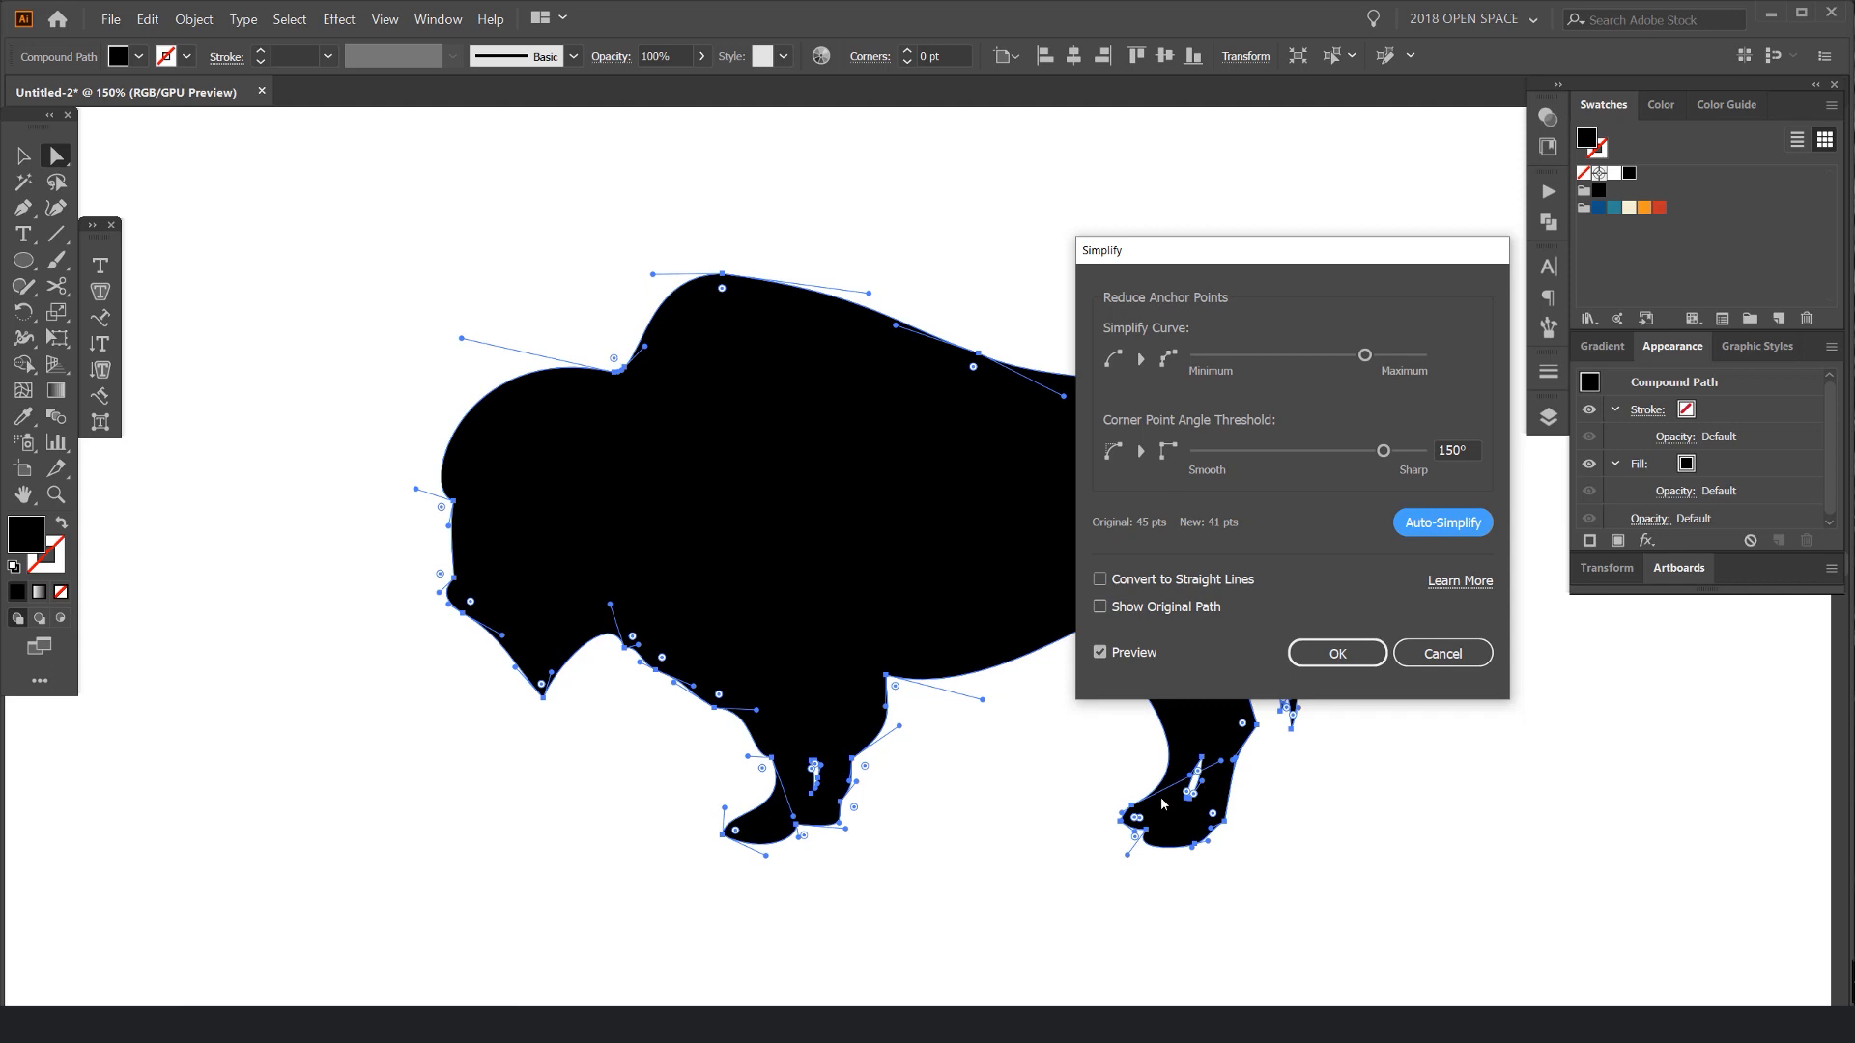
Step: Compare straight-line, curved and original-outline previews of the simplified bison
click(1100, 580)
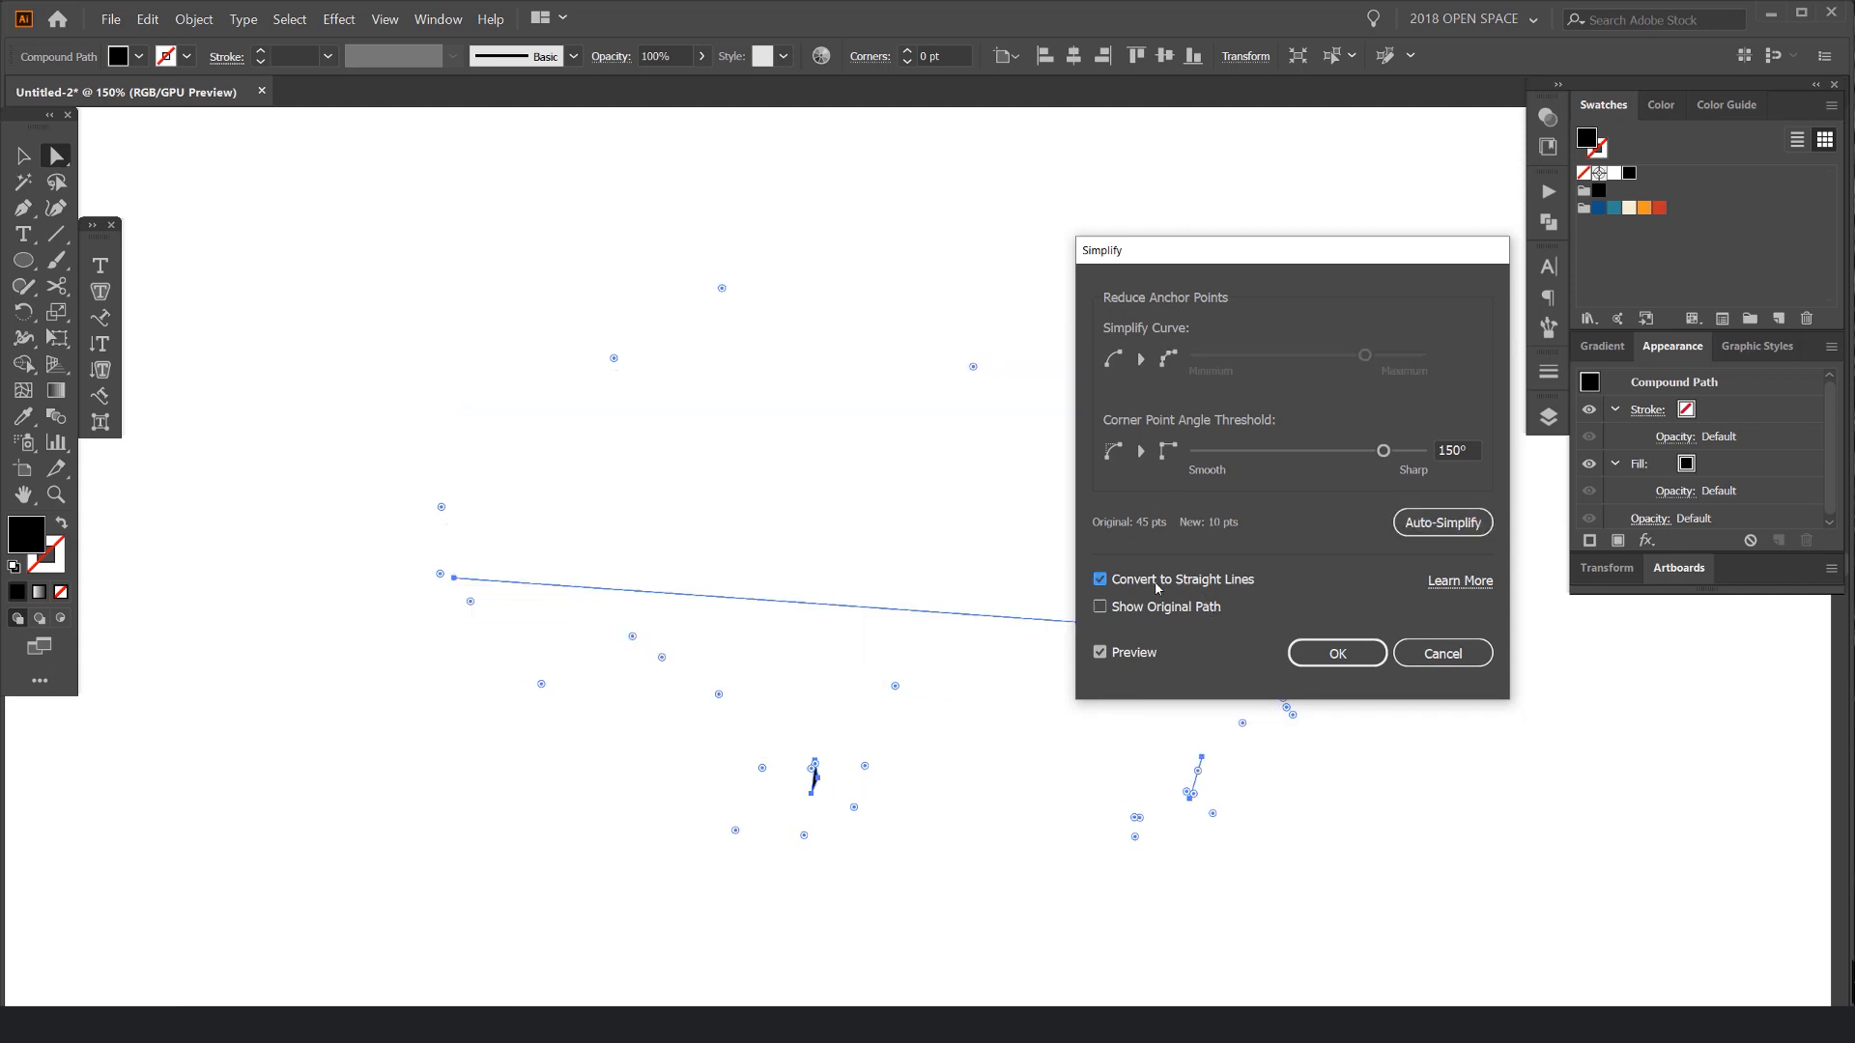
click(1099, 580)
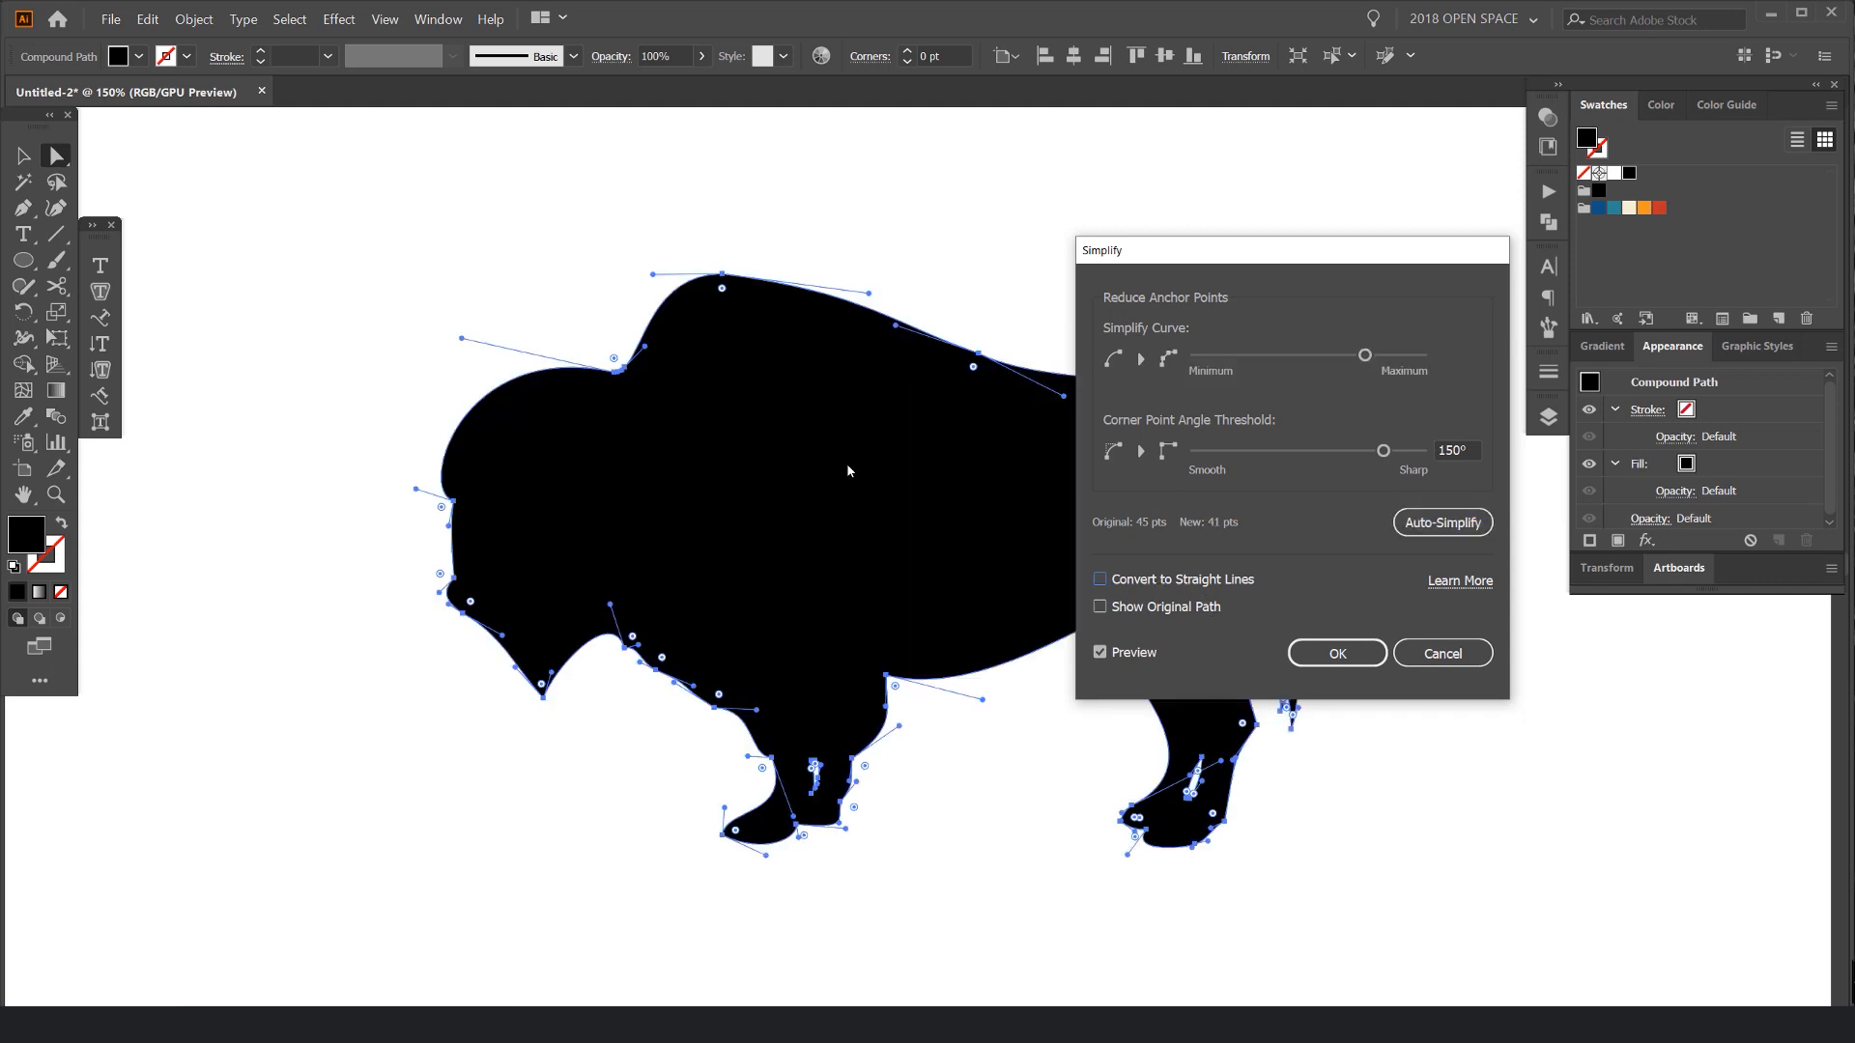
click(1099, 607)
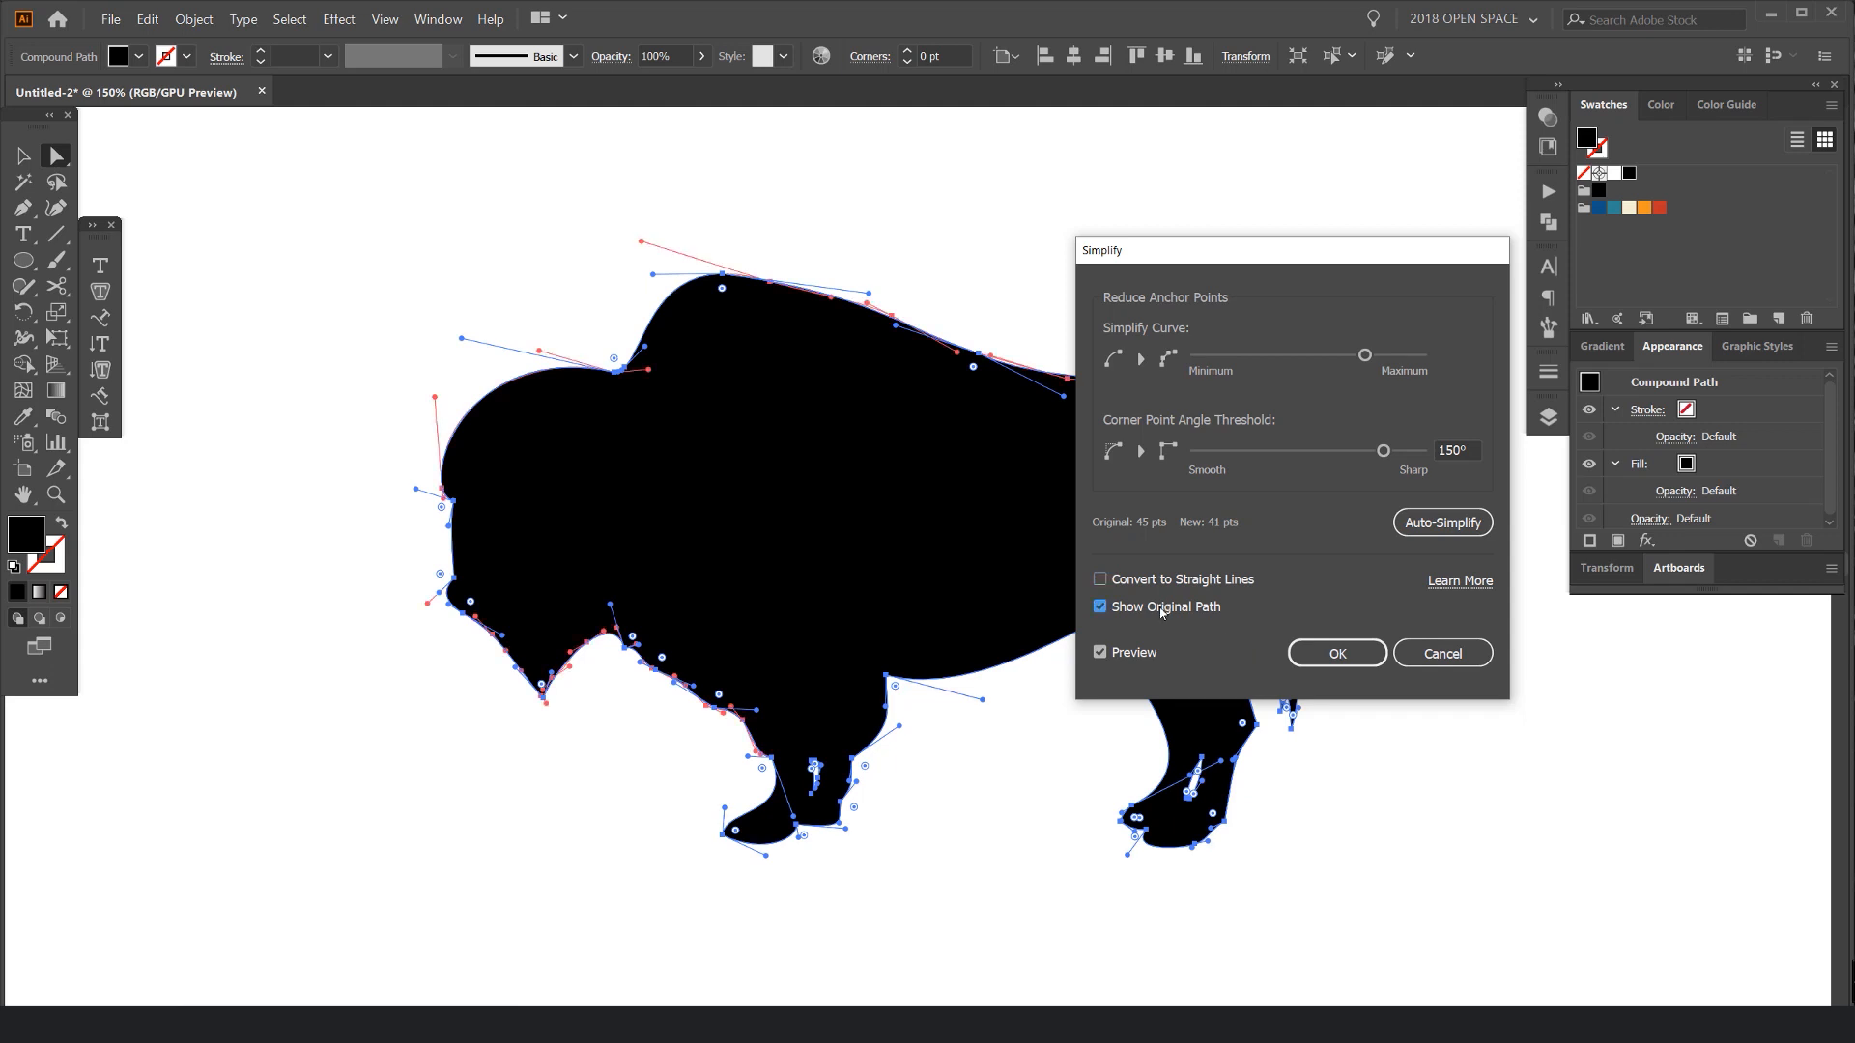
mouse_move(666, 628)
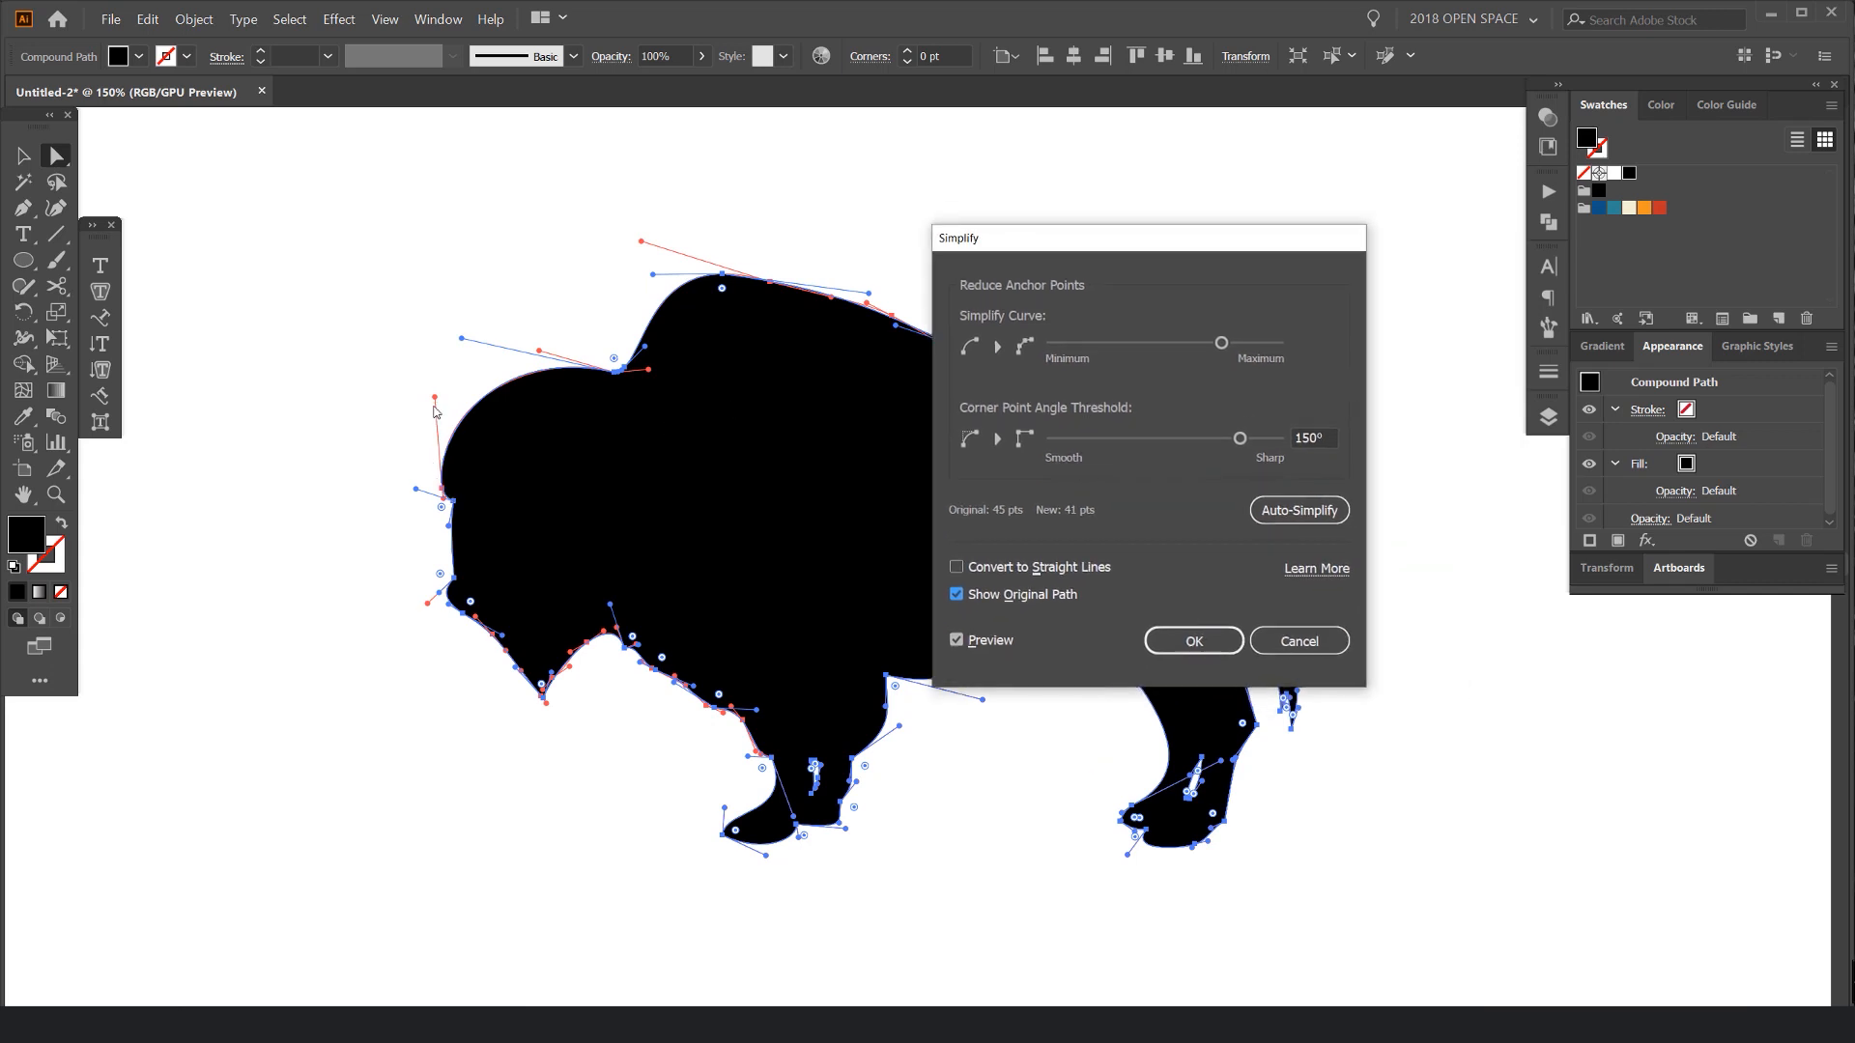
mouse_move(643, 328)
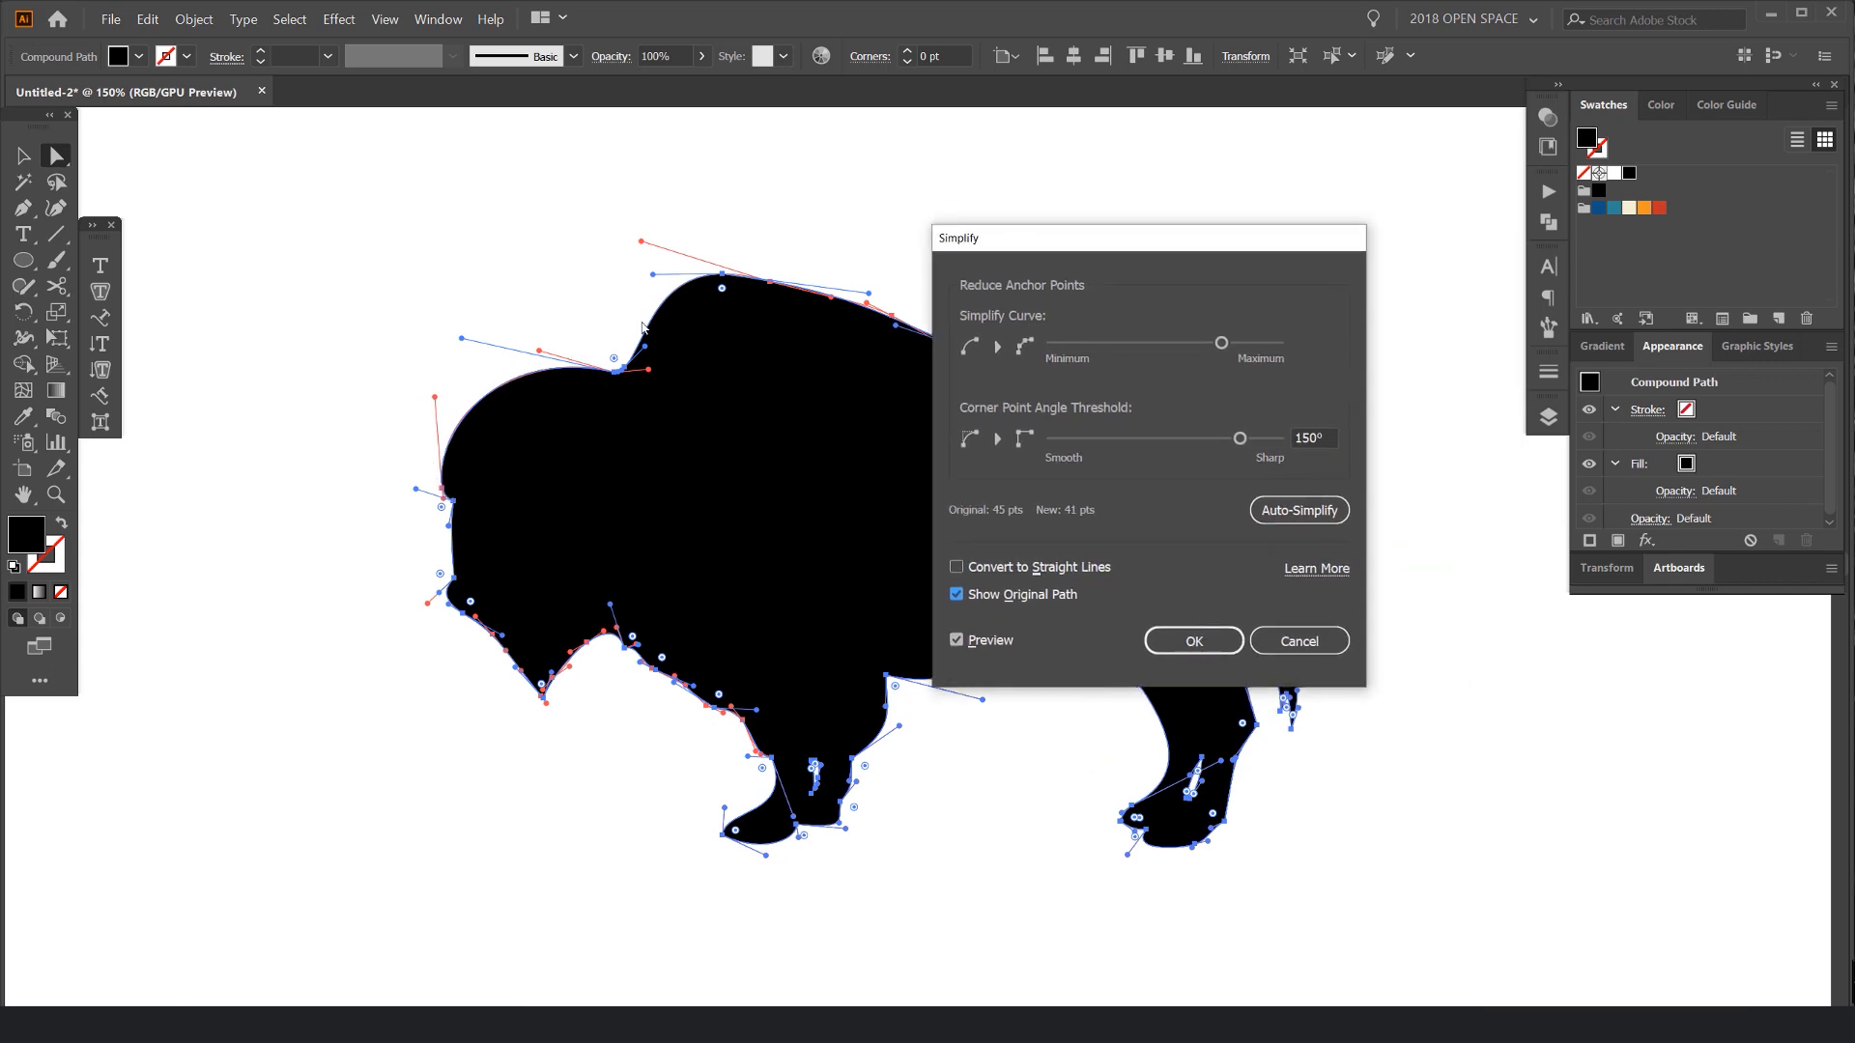
mouse_move(719, 634)
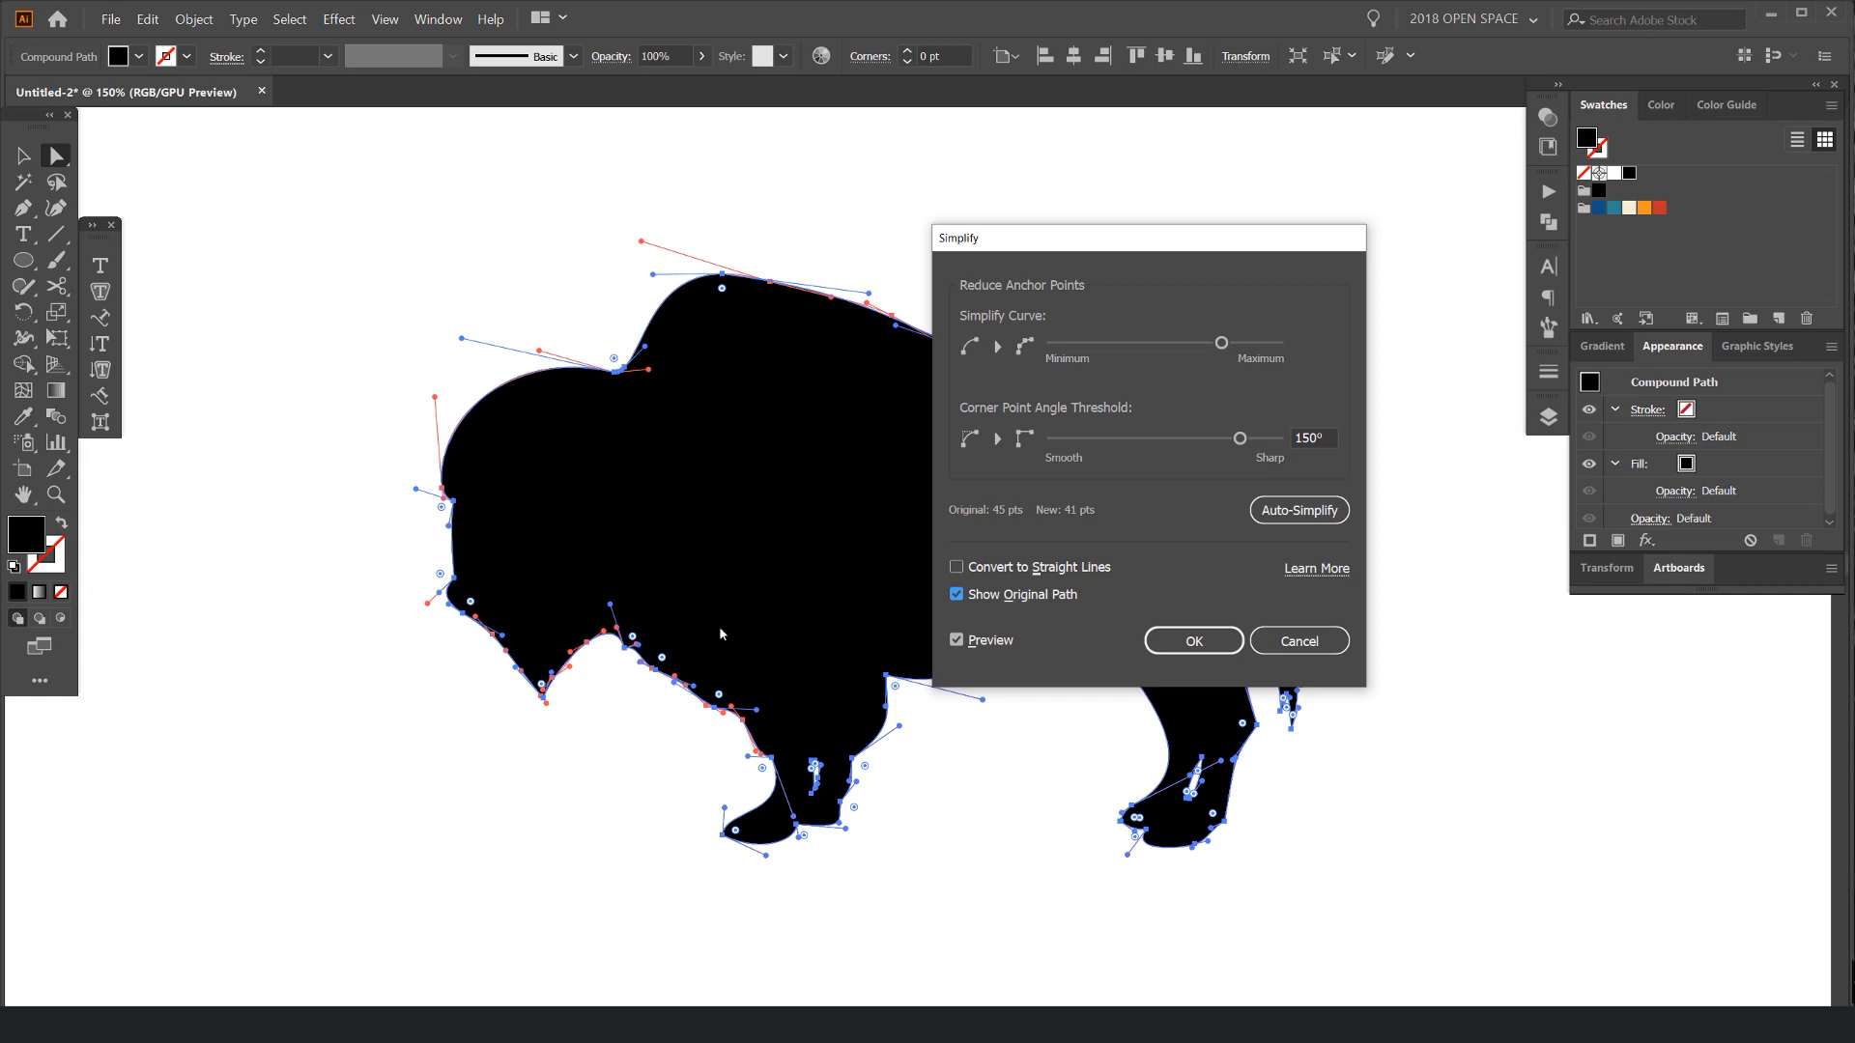
Step: Inspect the bison's anchor points, zoom out, and deselect it
click(1191, 639)
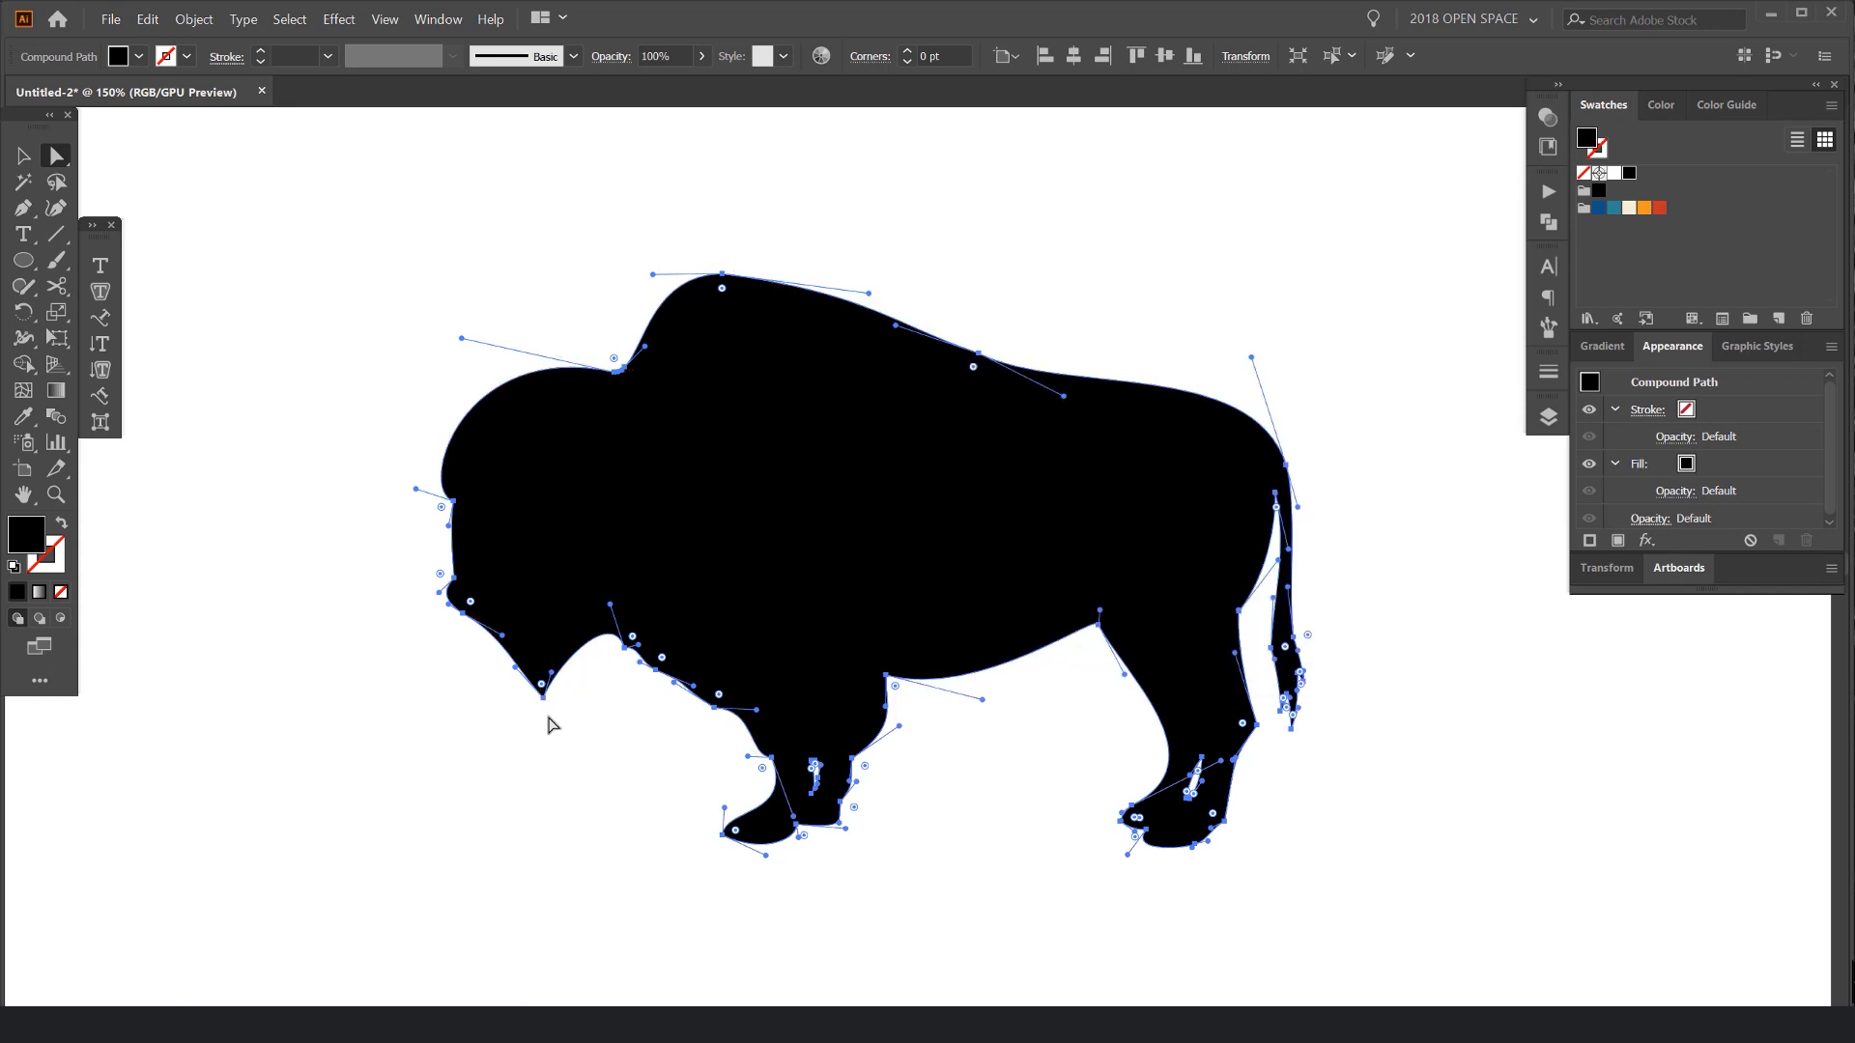
key(ctrl+minus)
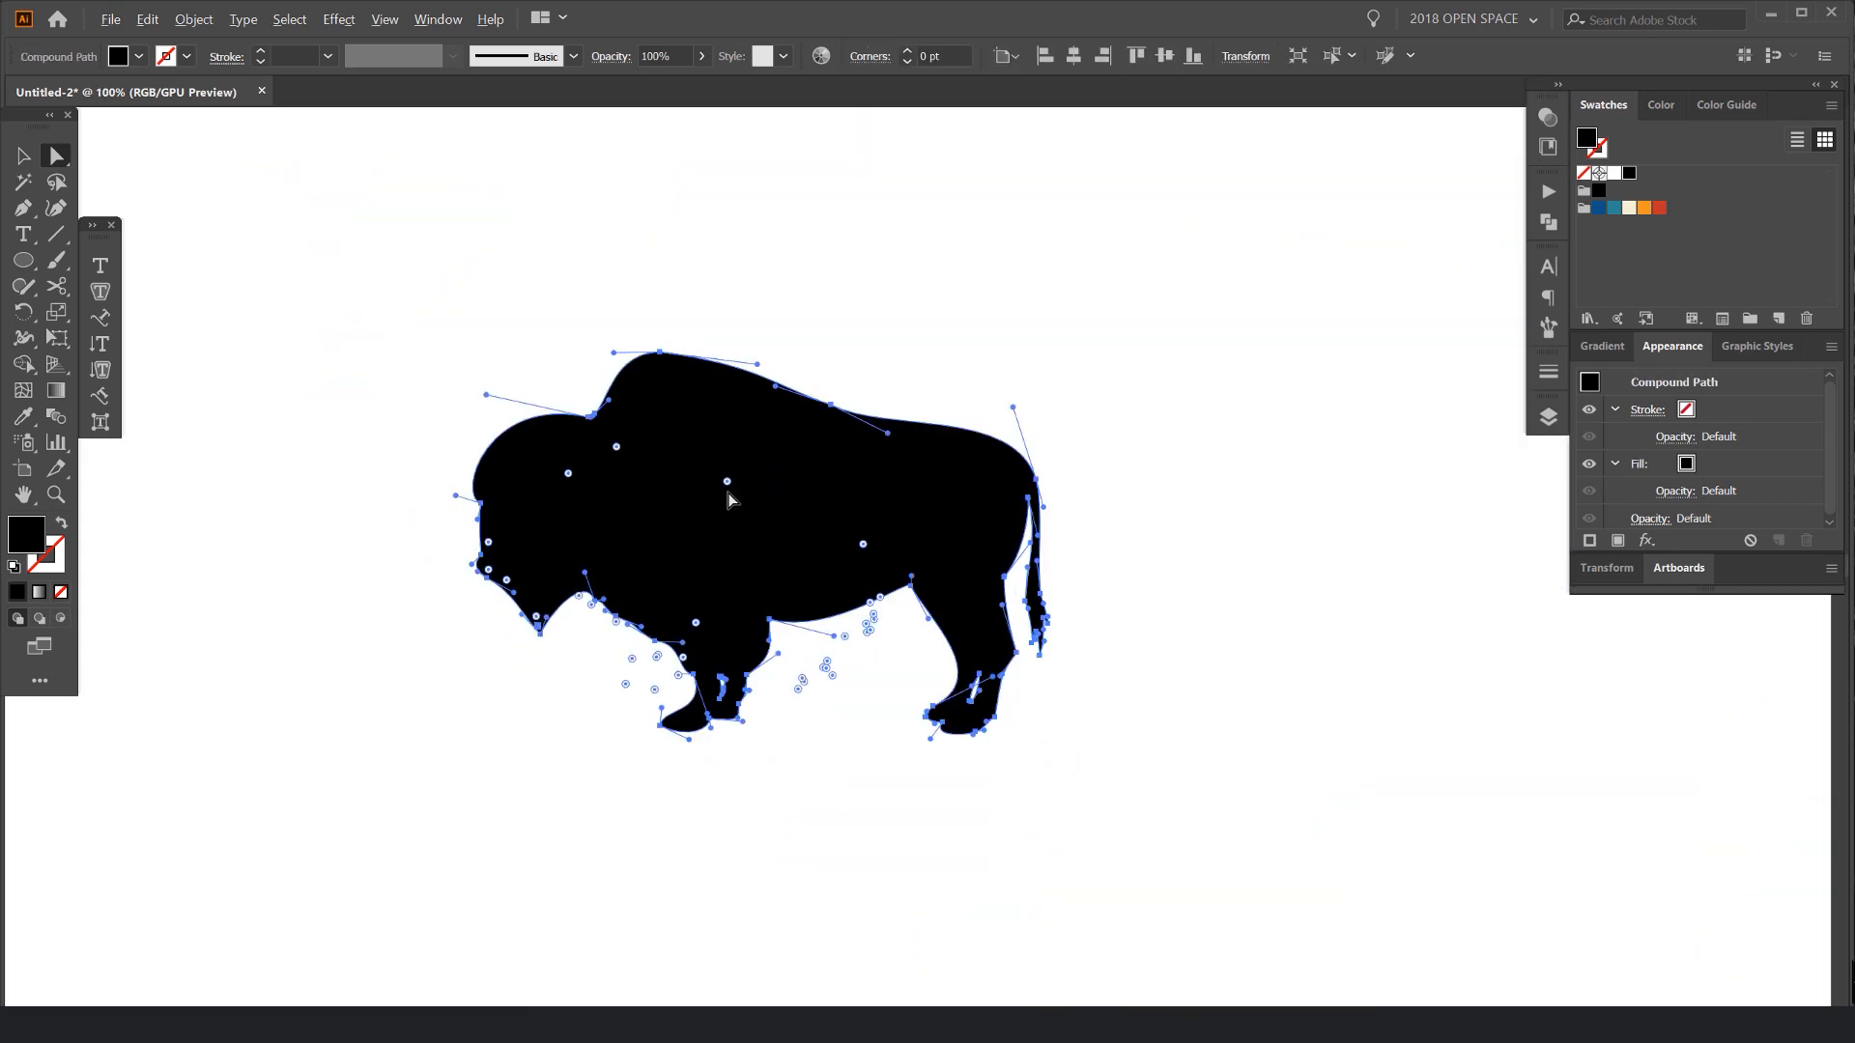
click(927, 393)
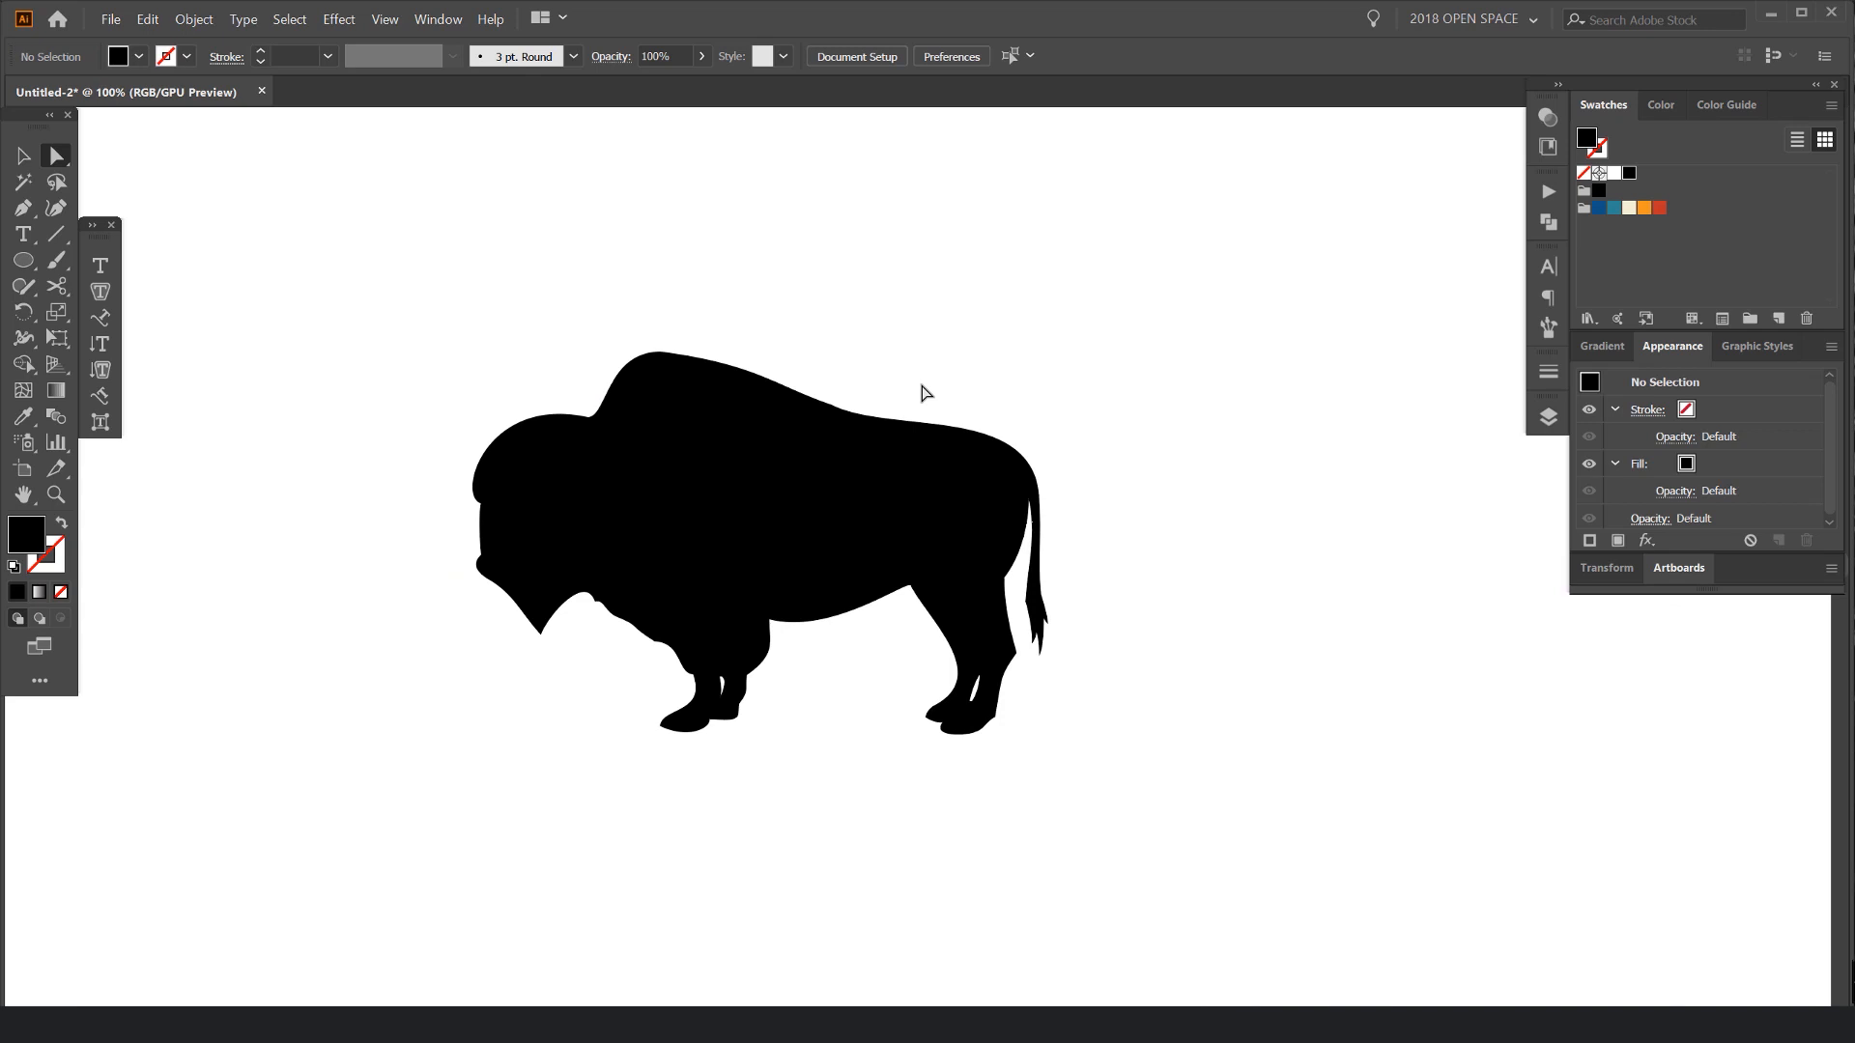
Step: Run Check Spelling, pick 'away' for 'awday', and close without applying
click(147, 19)
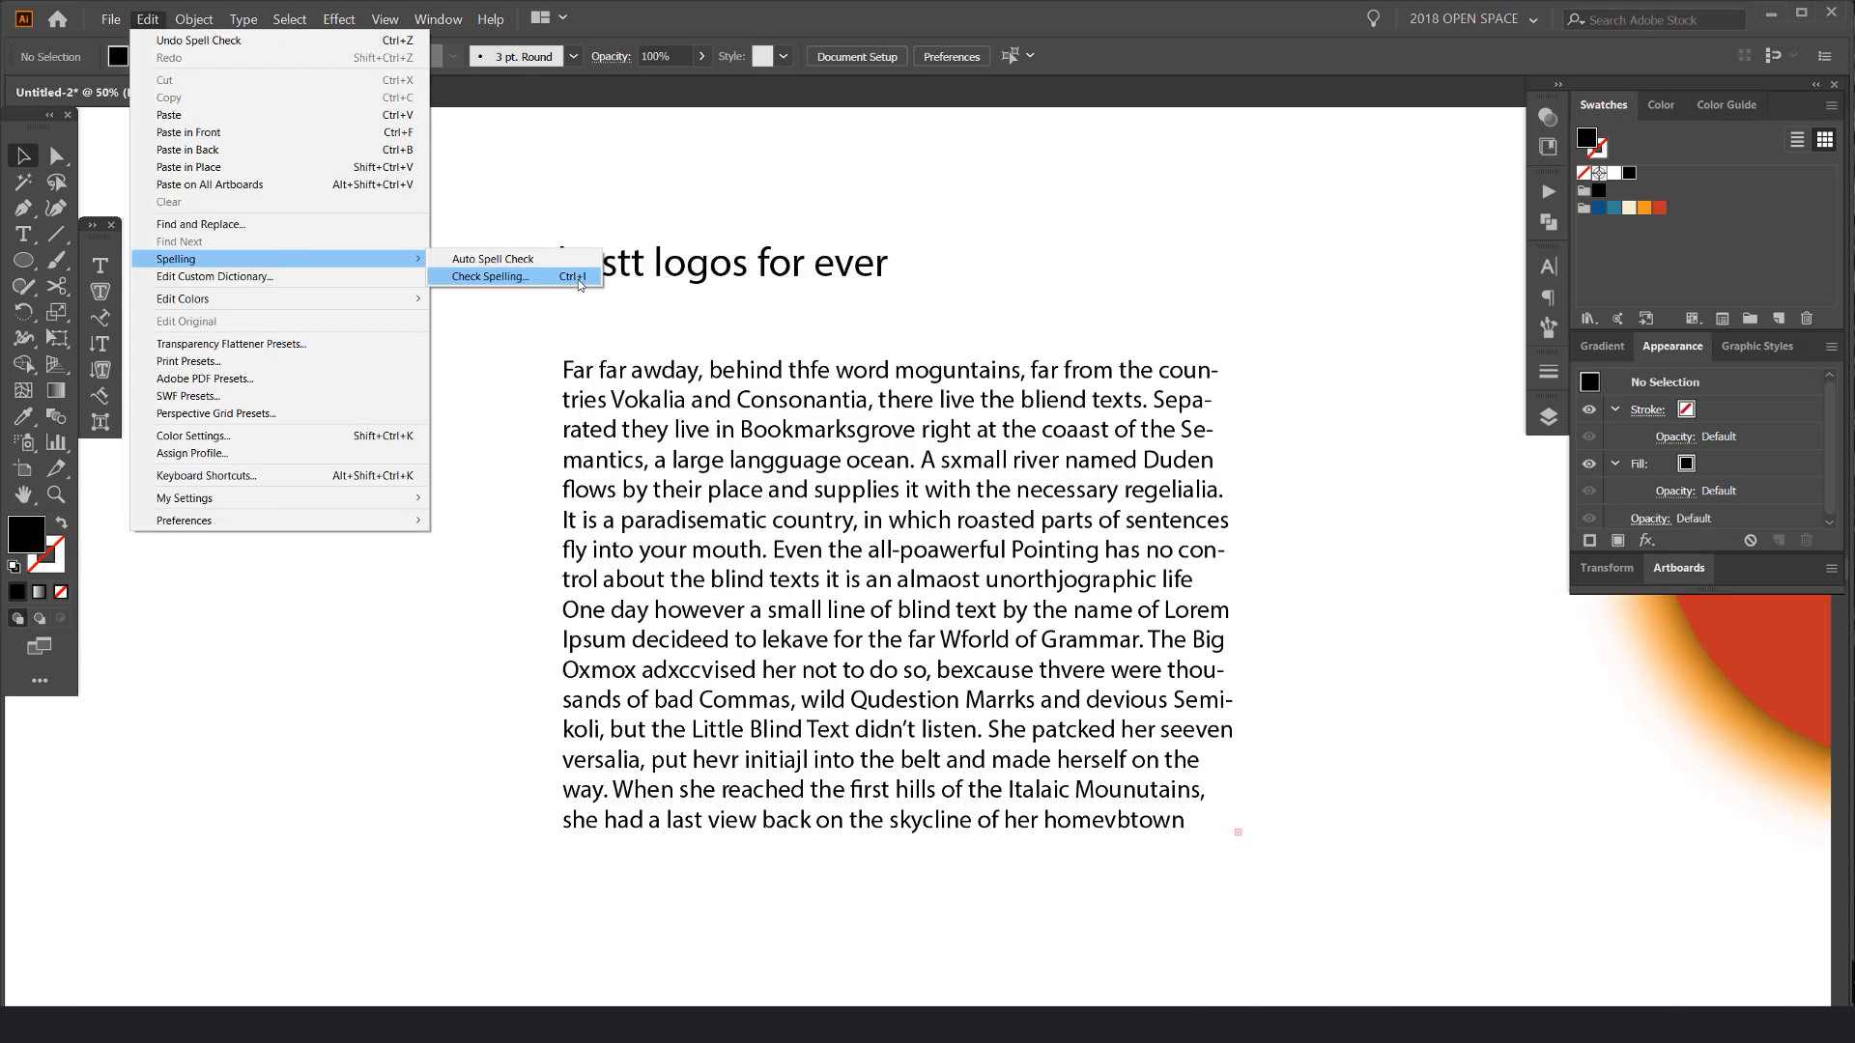
click(489, 277)
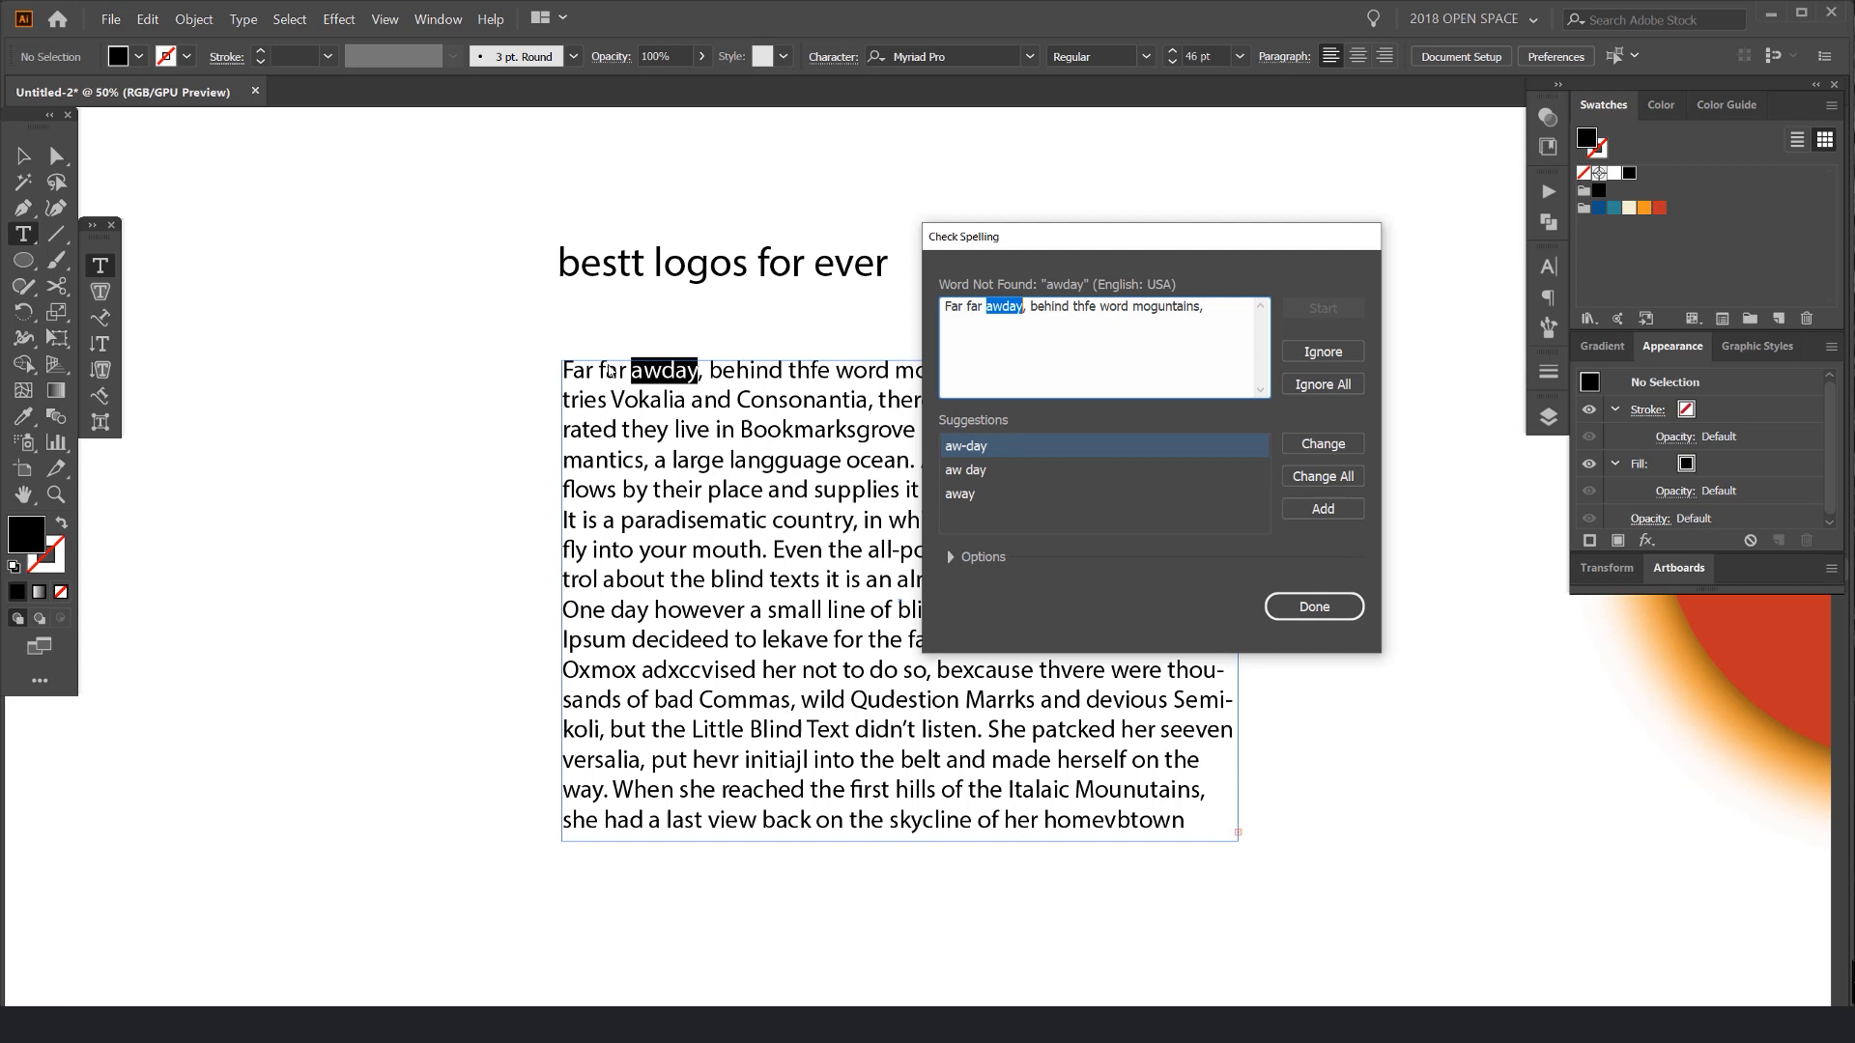
mouse_move(1058, 502)
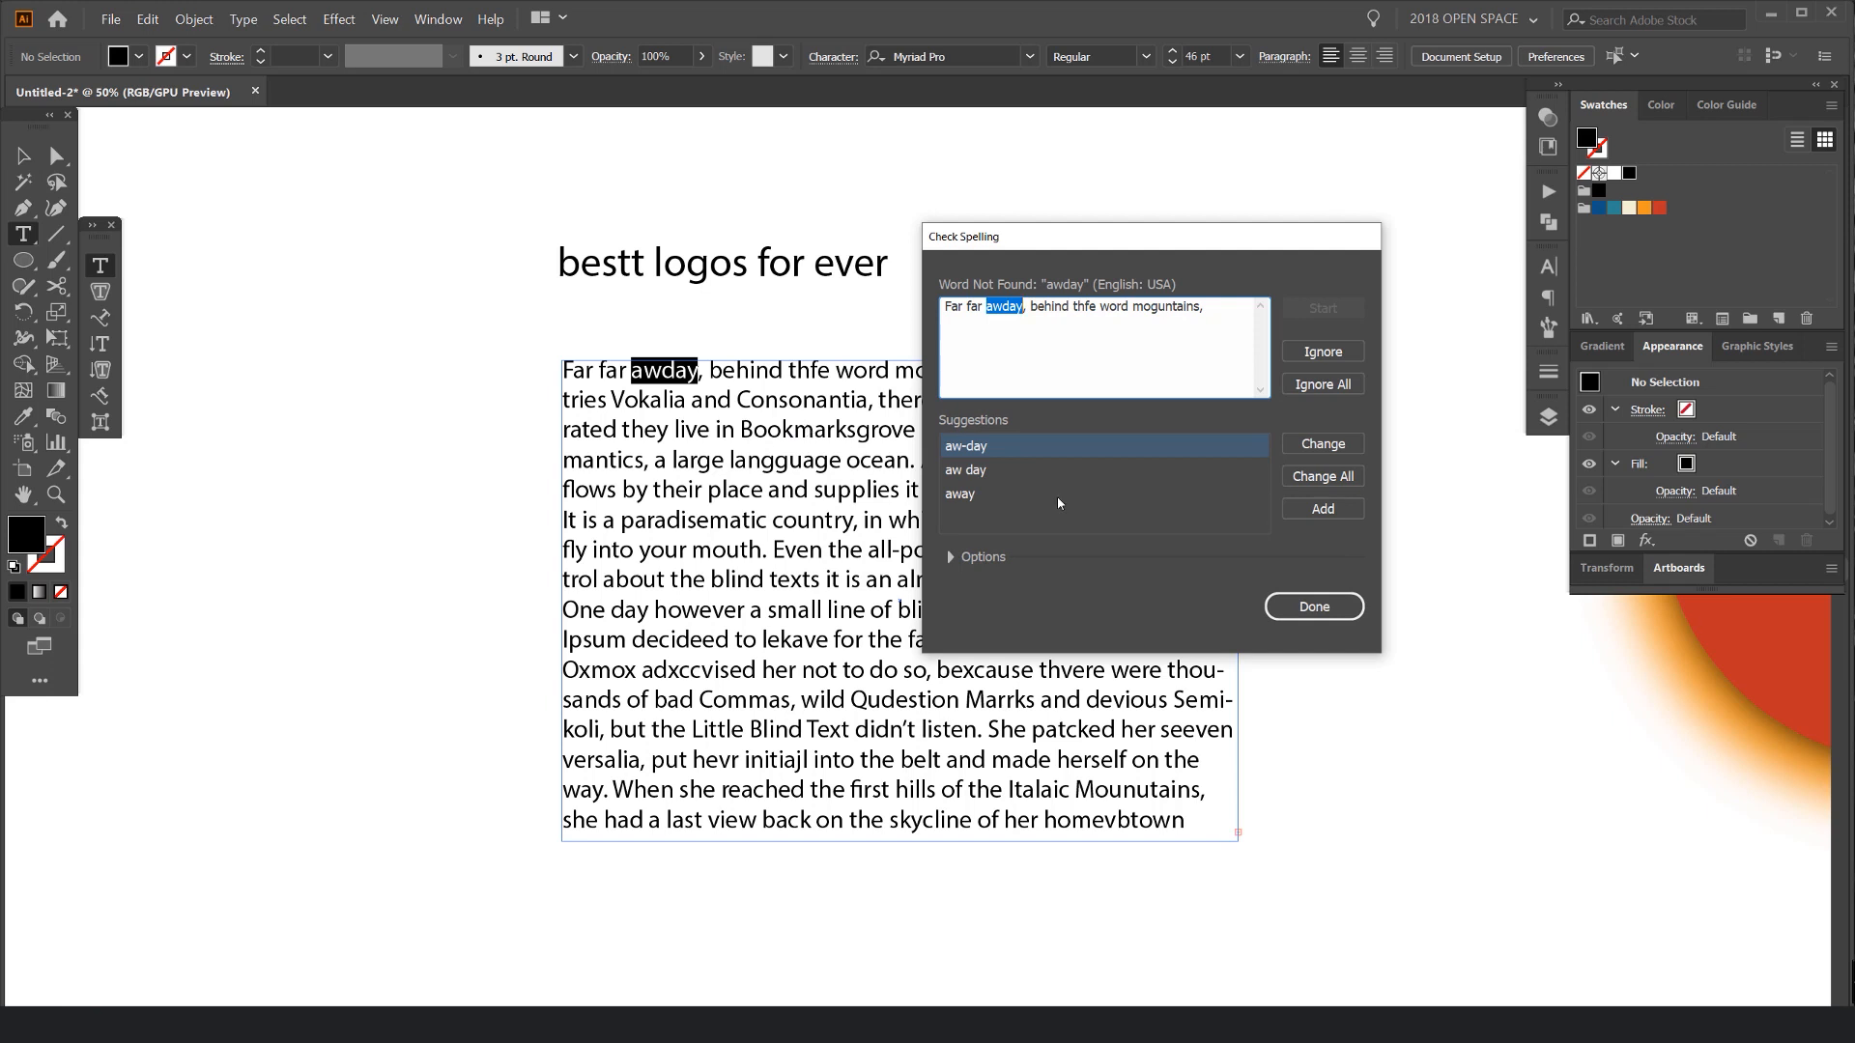
mouse_move(964, 481)
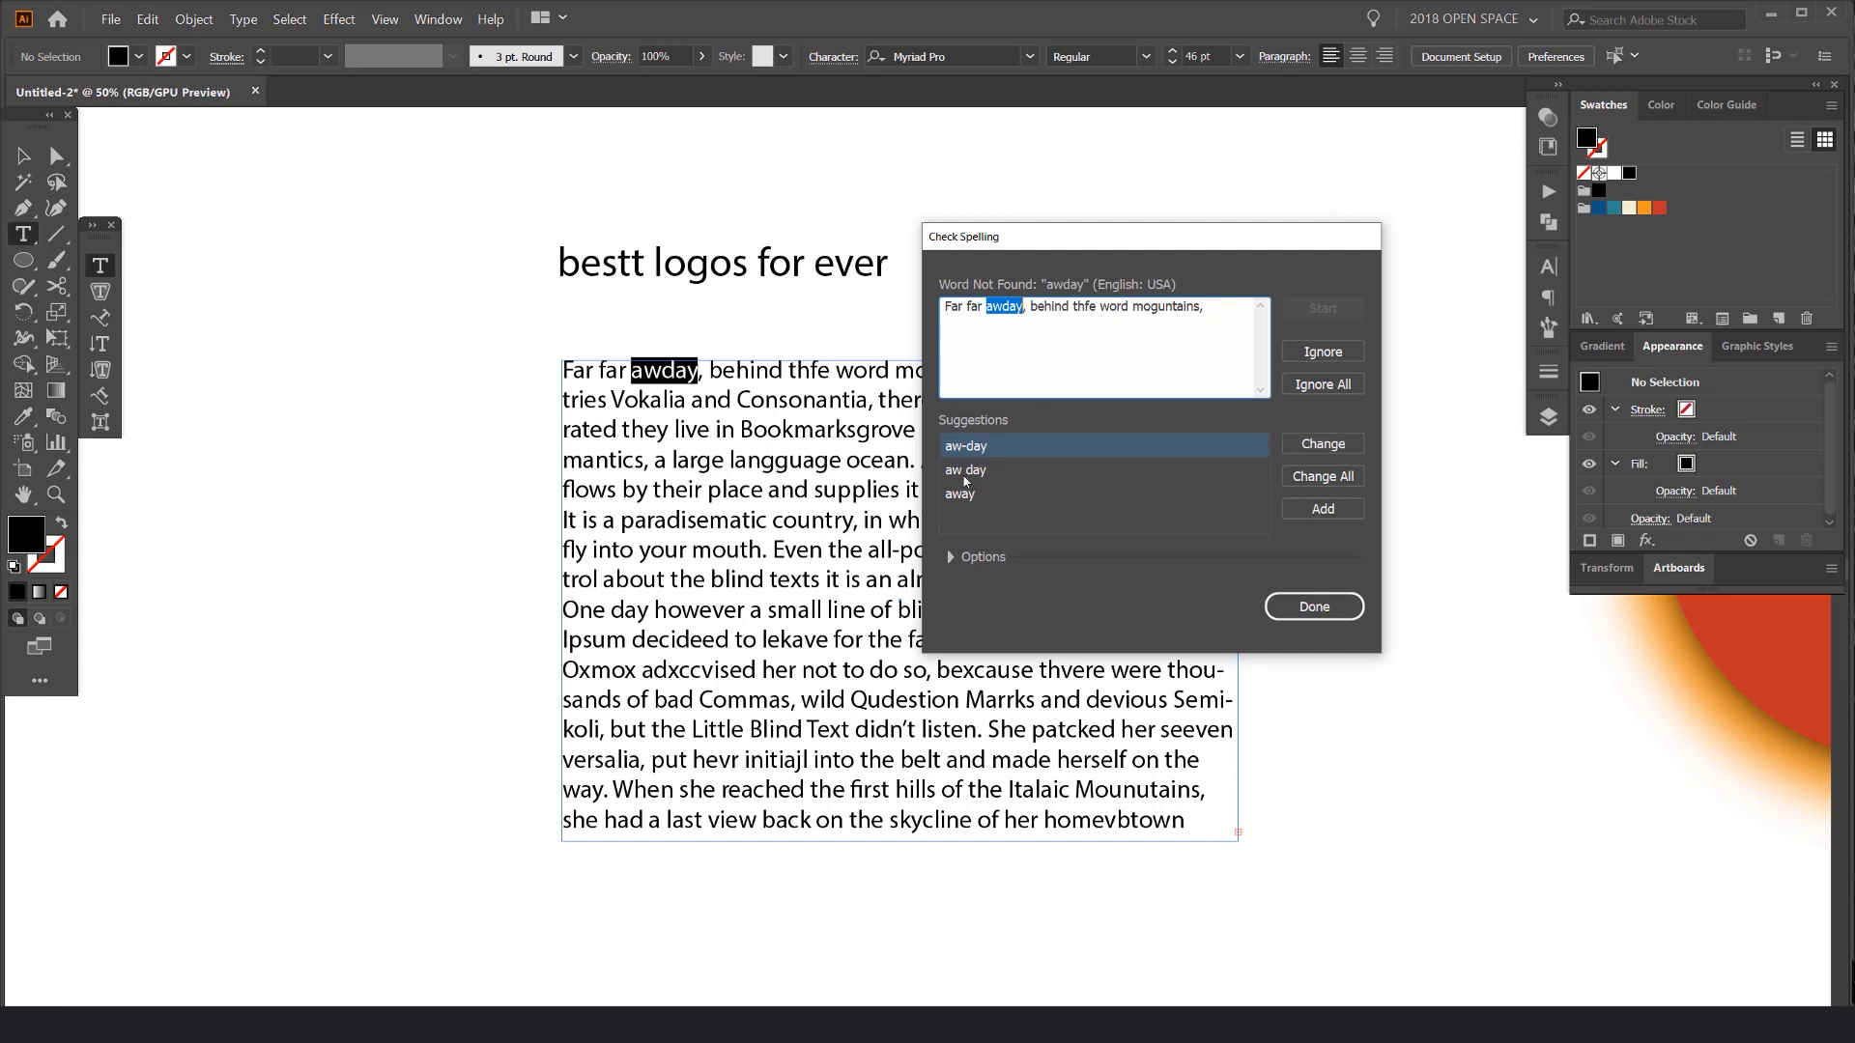
click(959, 493)
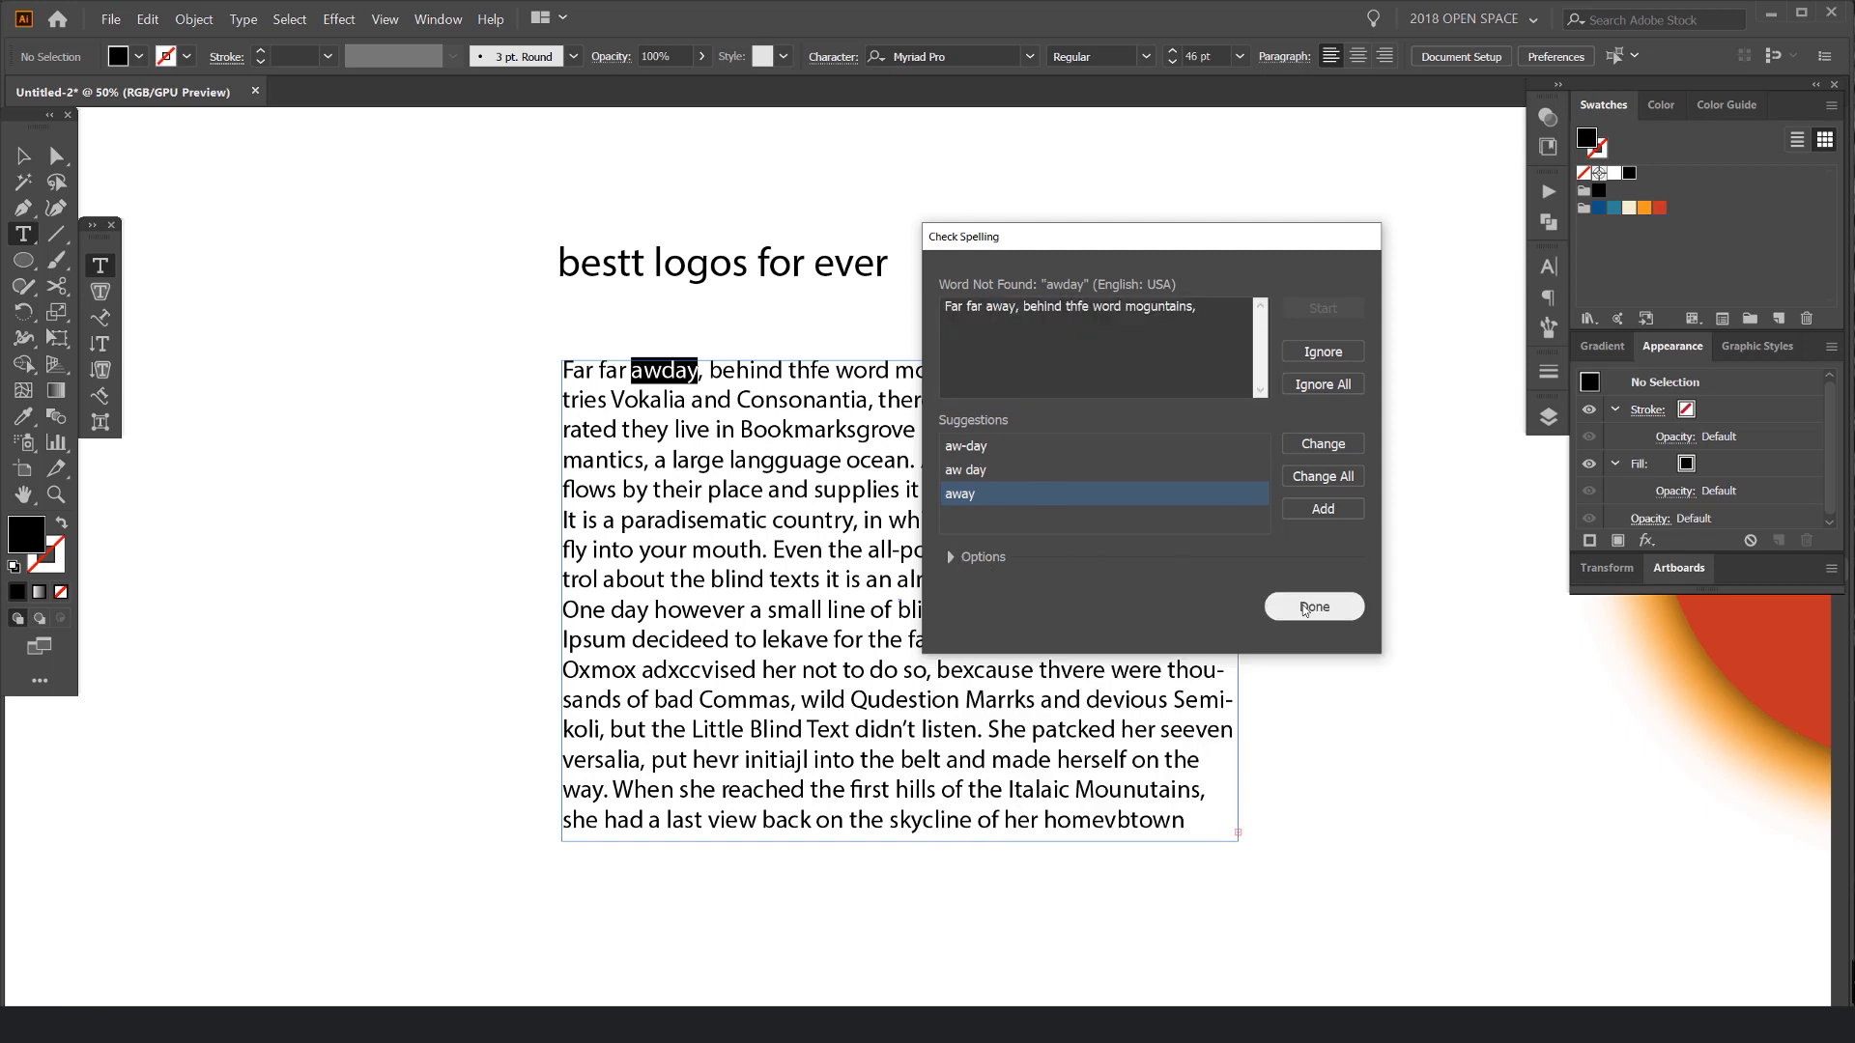
mouse_move(1227, 578)
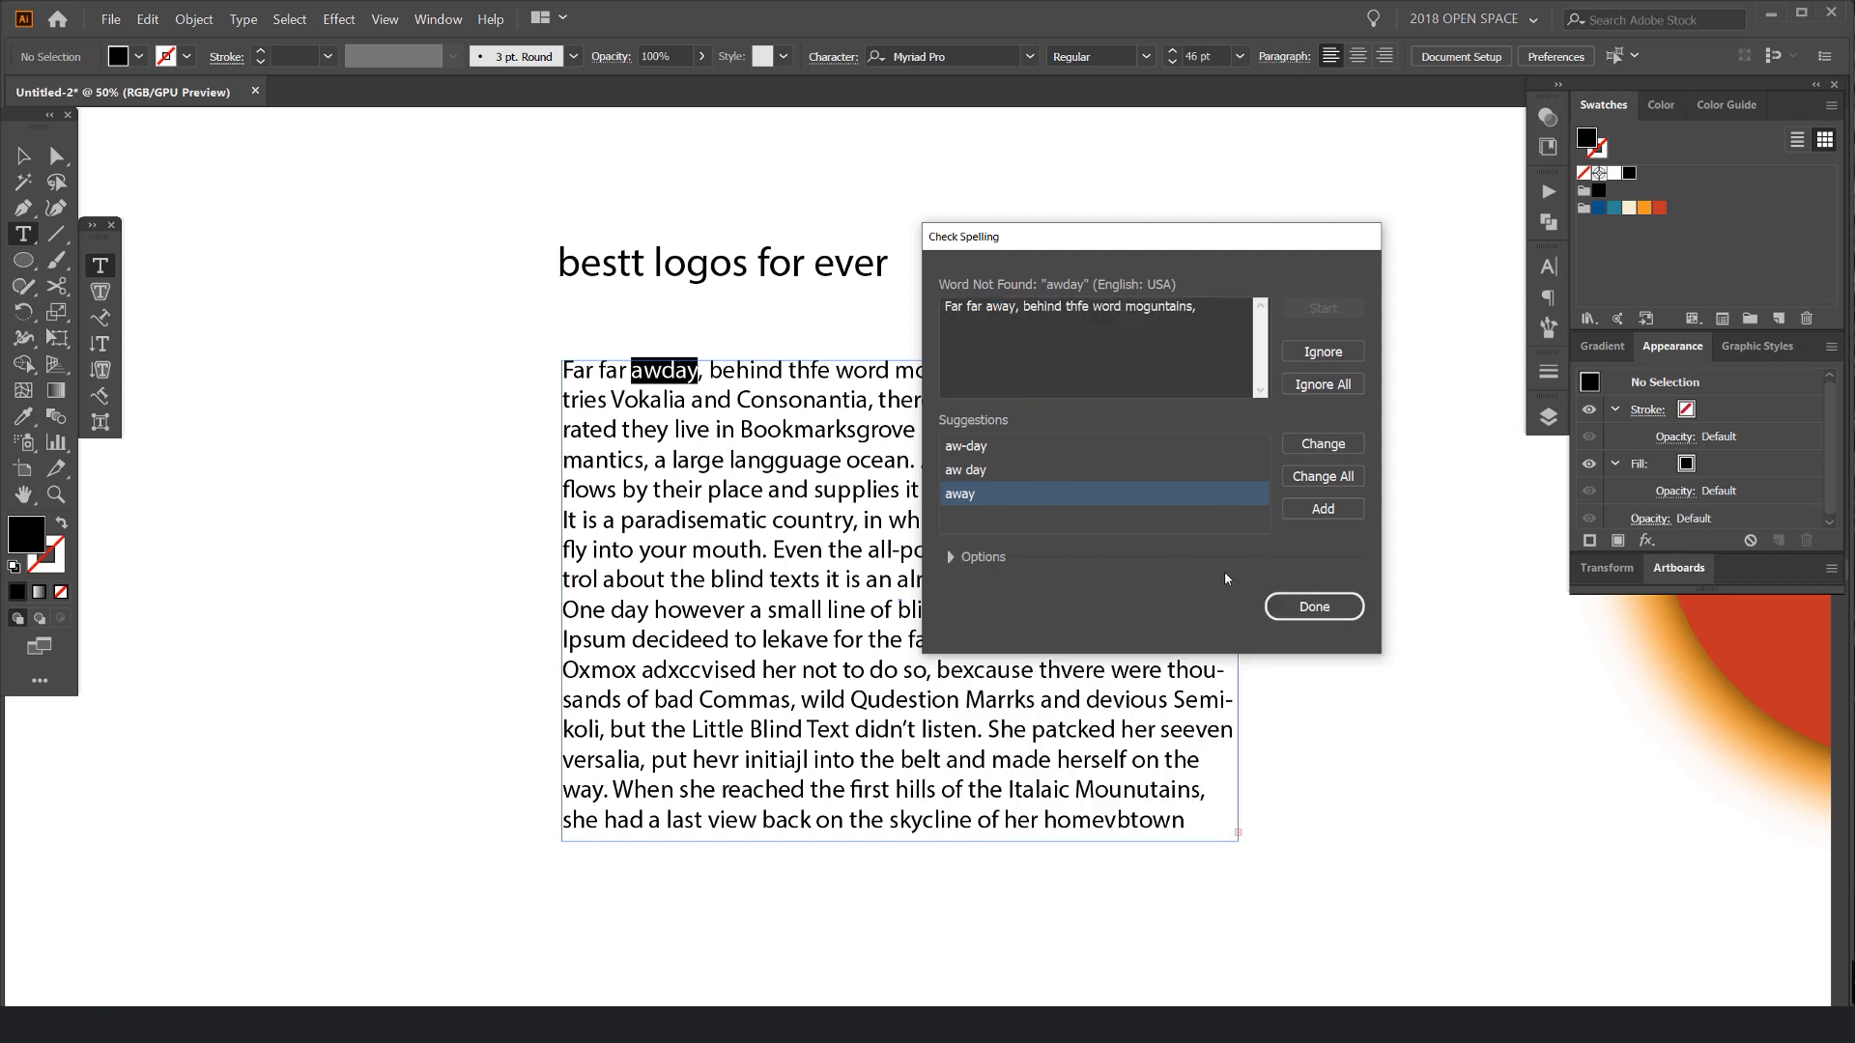
click(1312, 606)
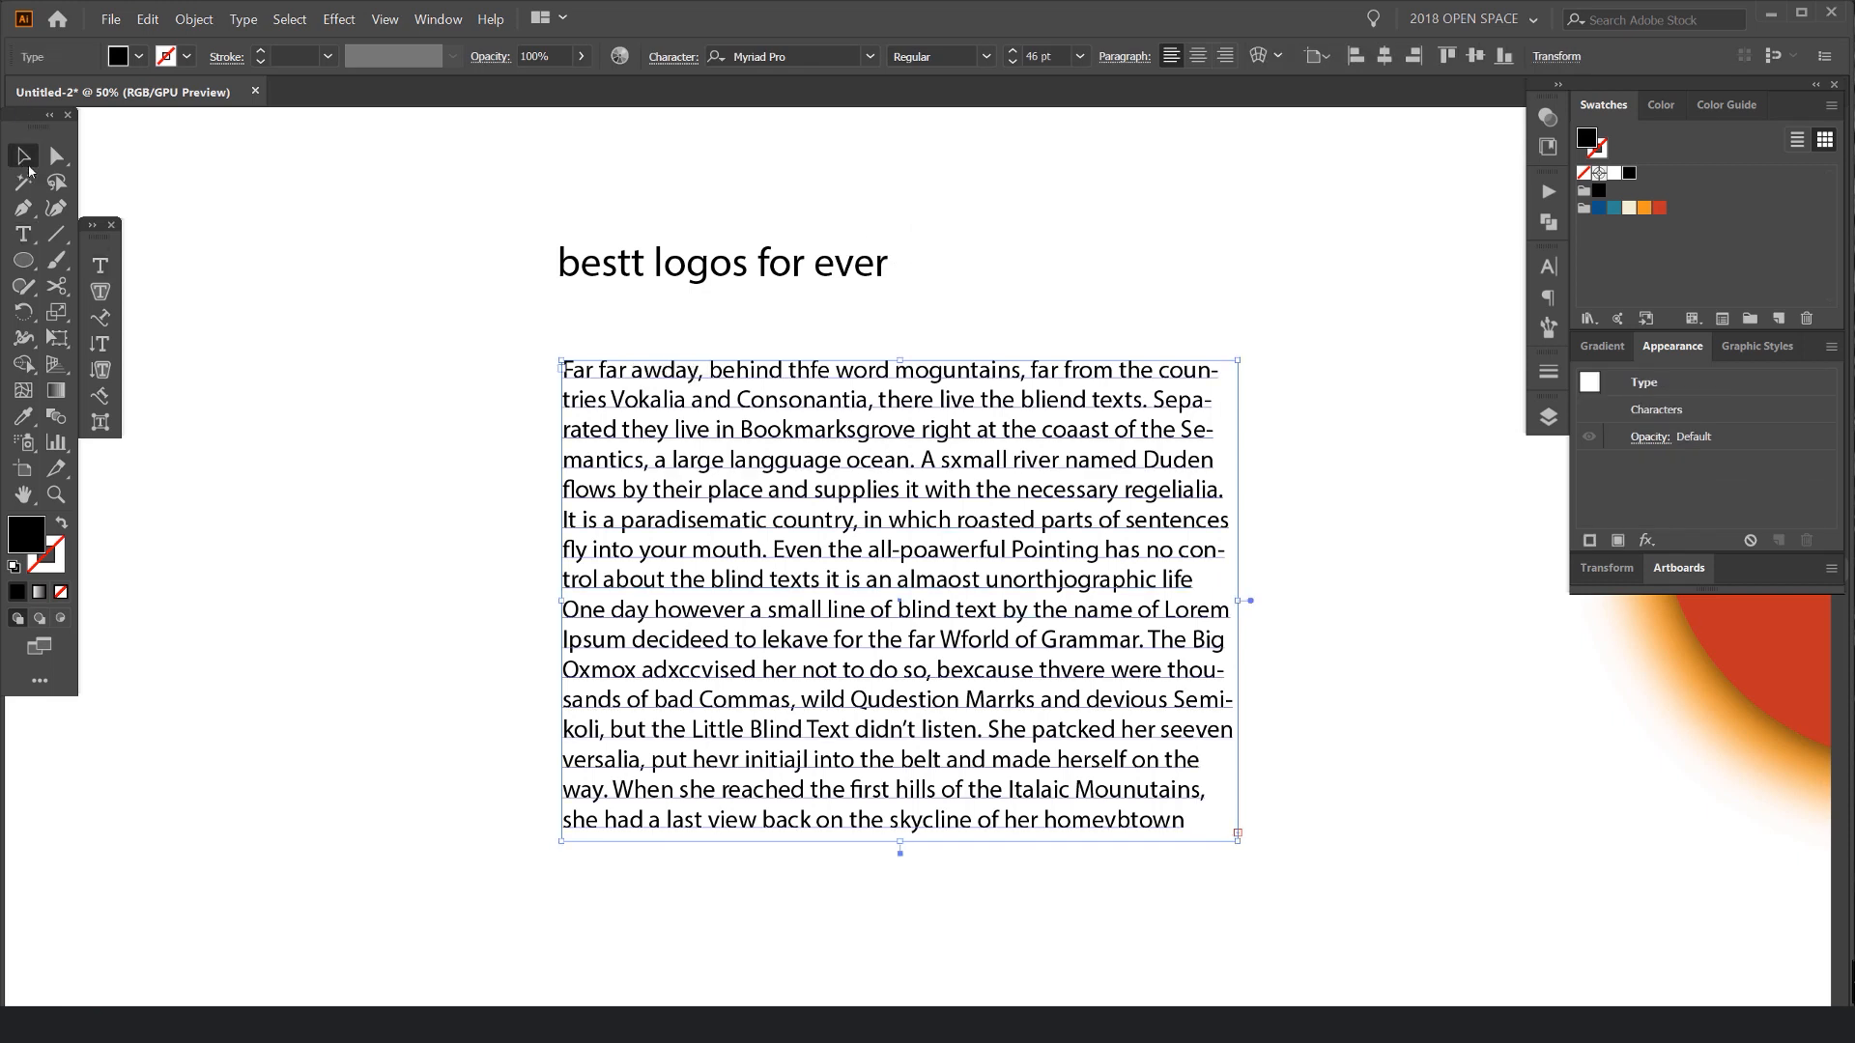
Step: Enable Auto Spell Check so misspelled words get red underlines
right_click(869, 404)
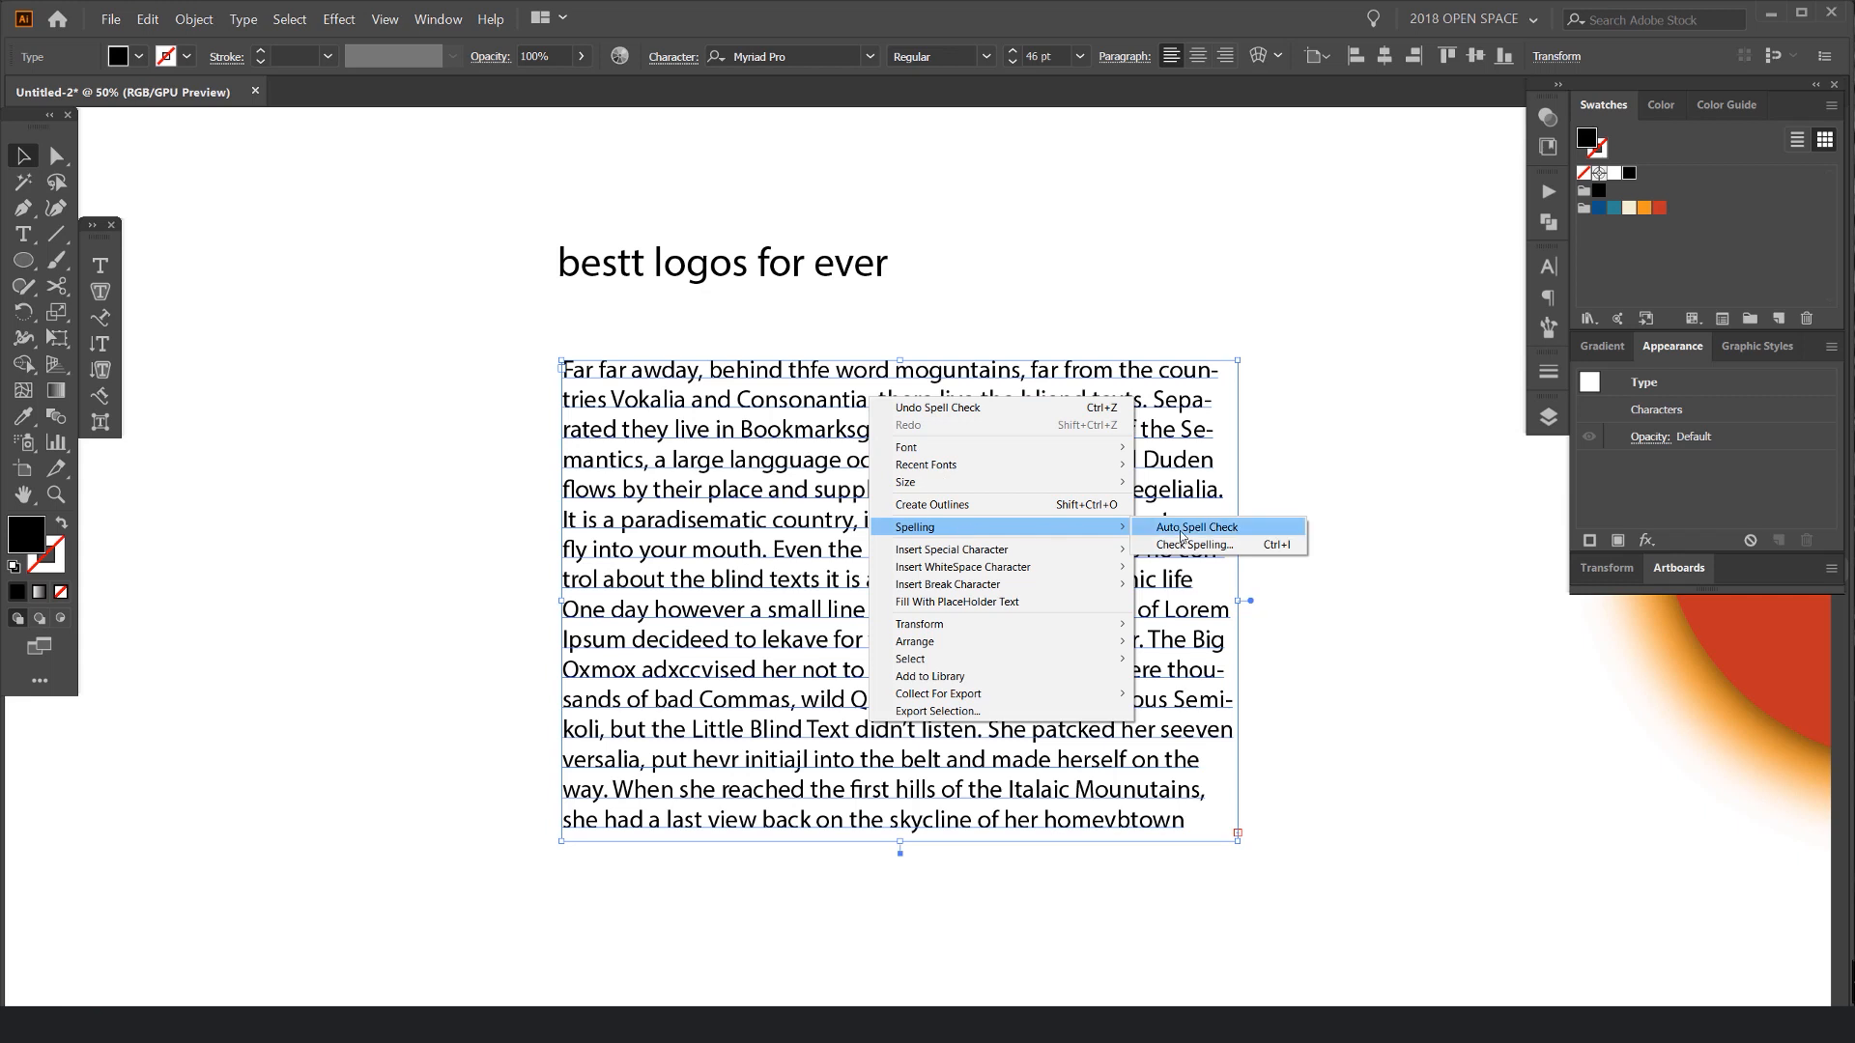
click(1196, 527)
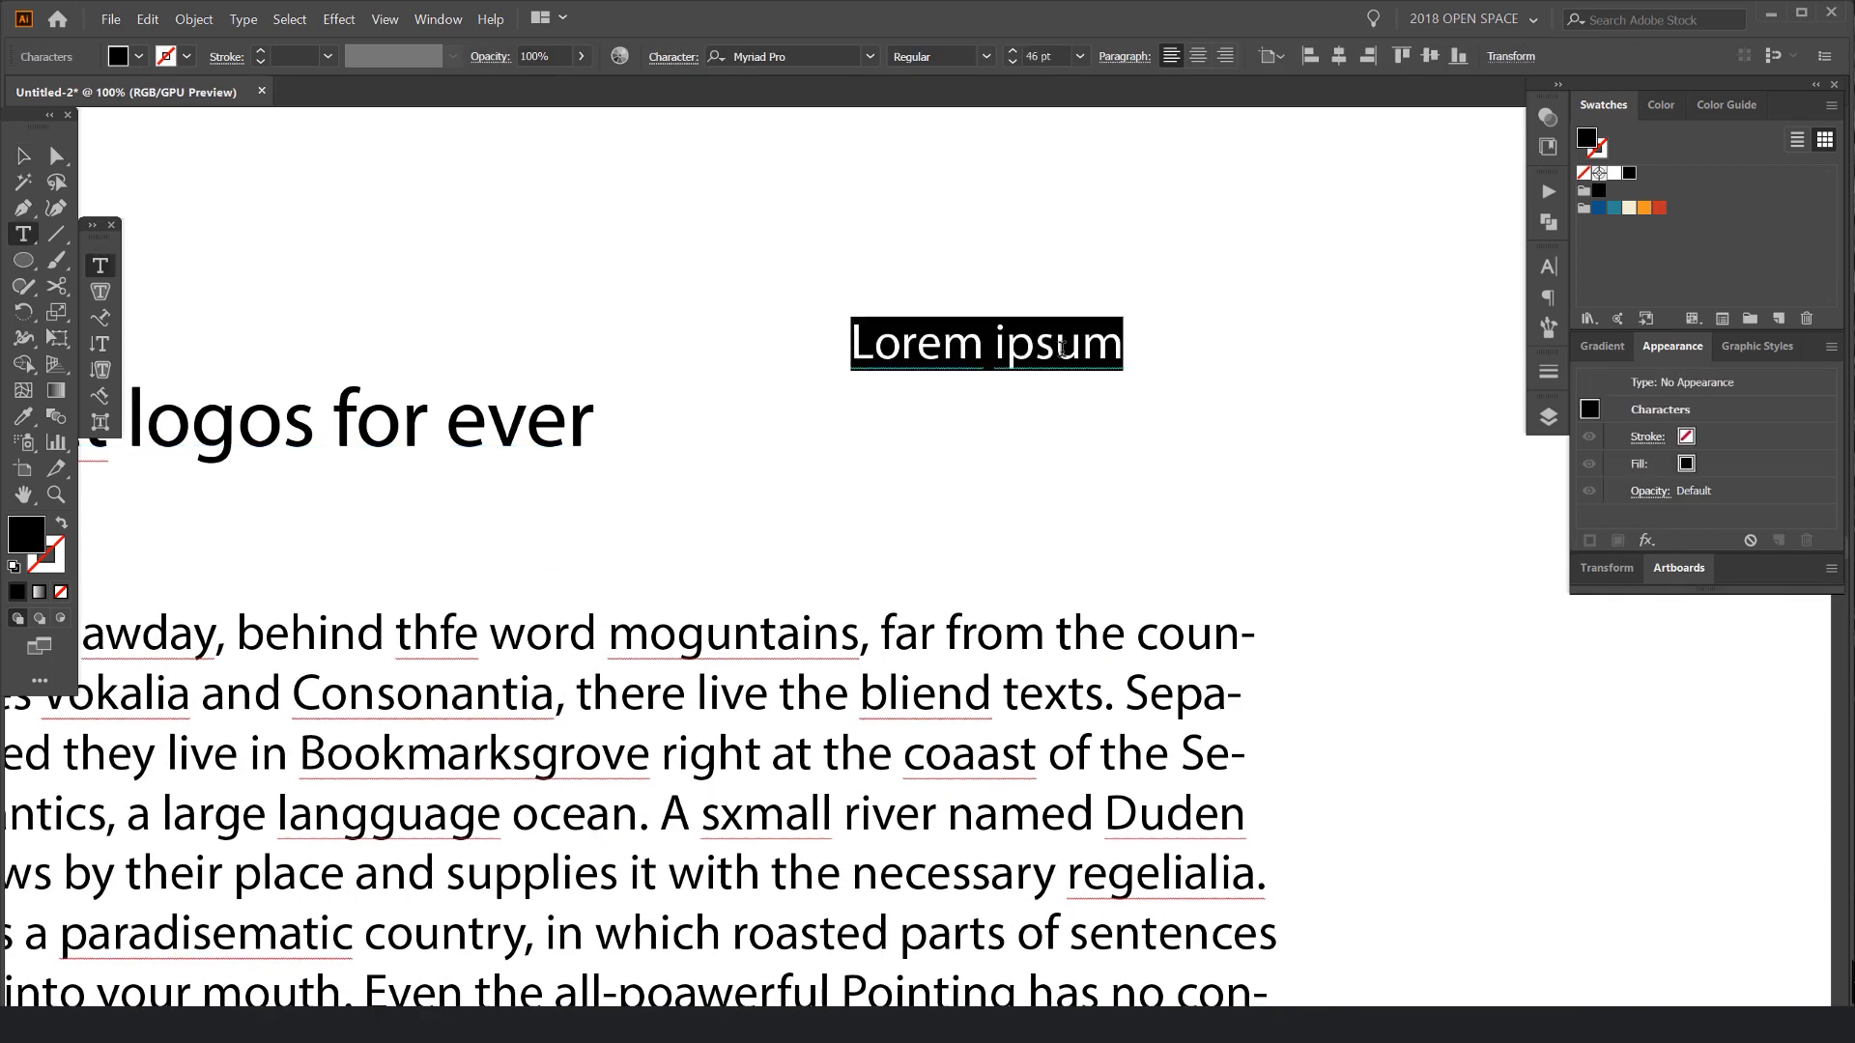
text(jeremy)
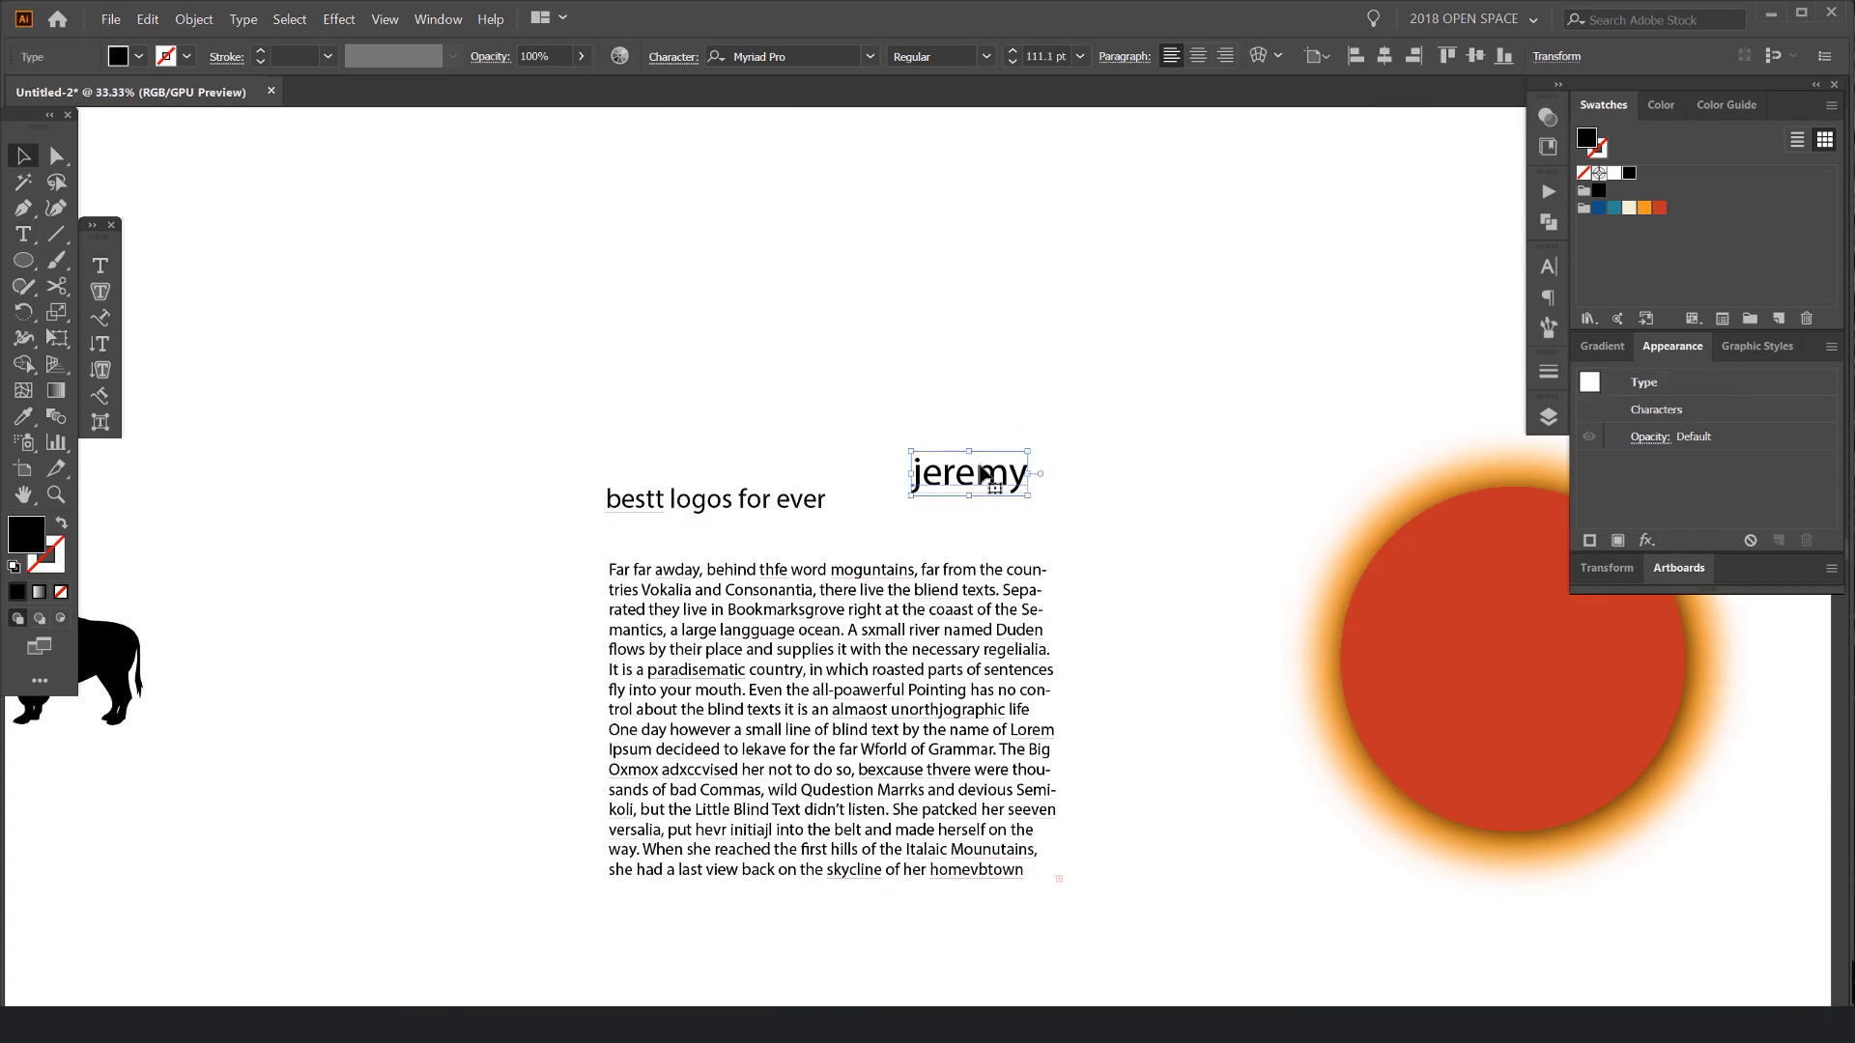
Step: Remove the extra t so the heading reads 'best logos for ever'
right_click(675, 483)
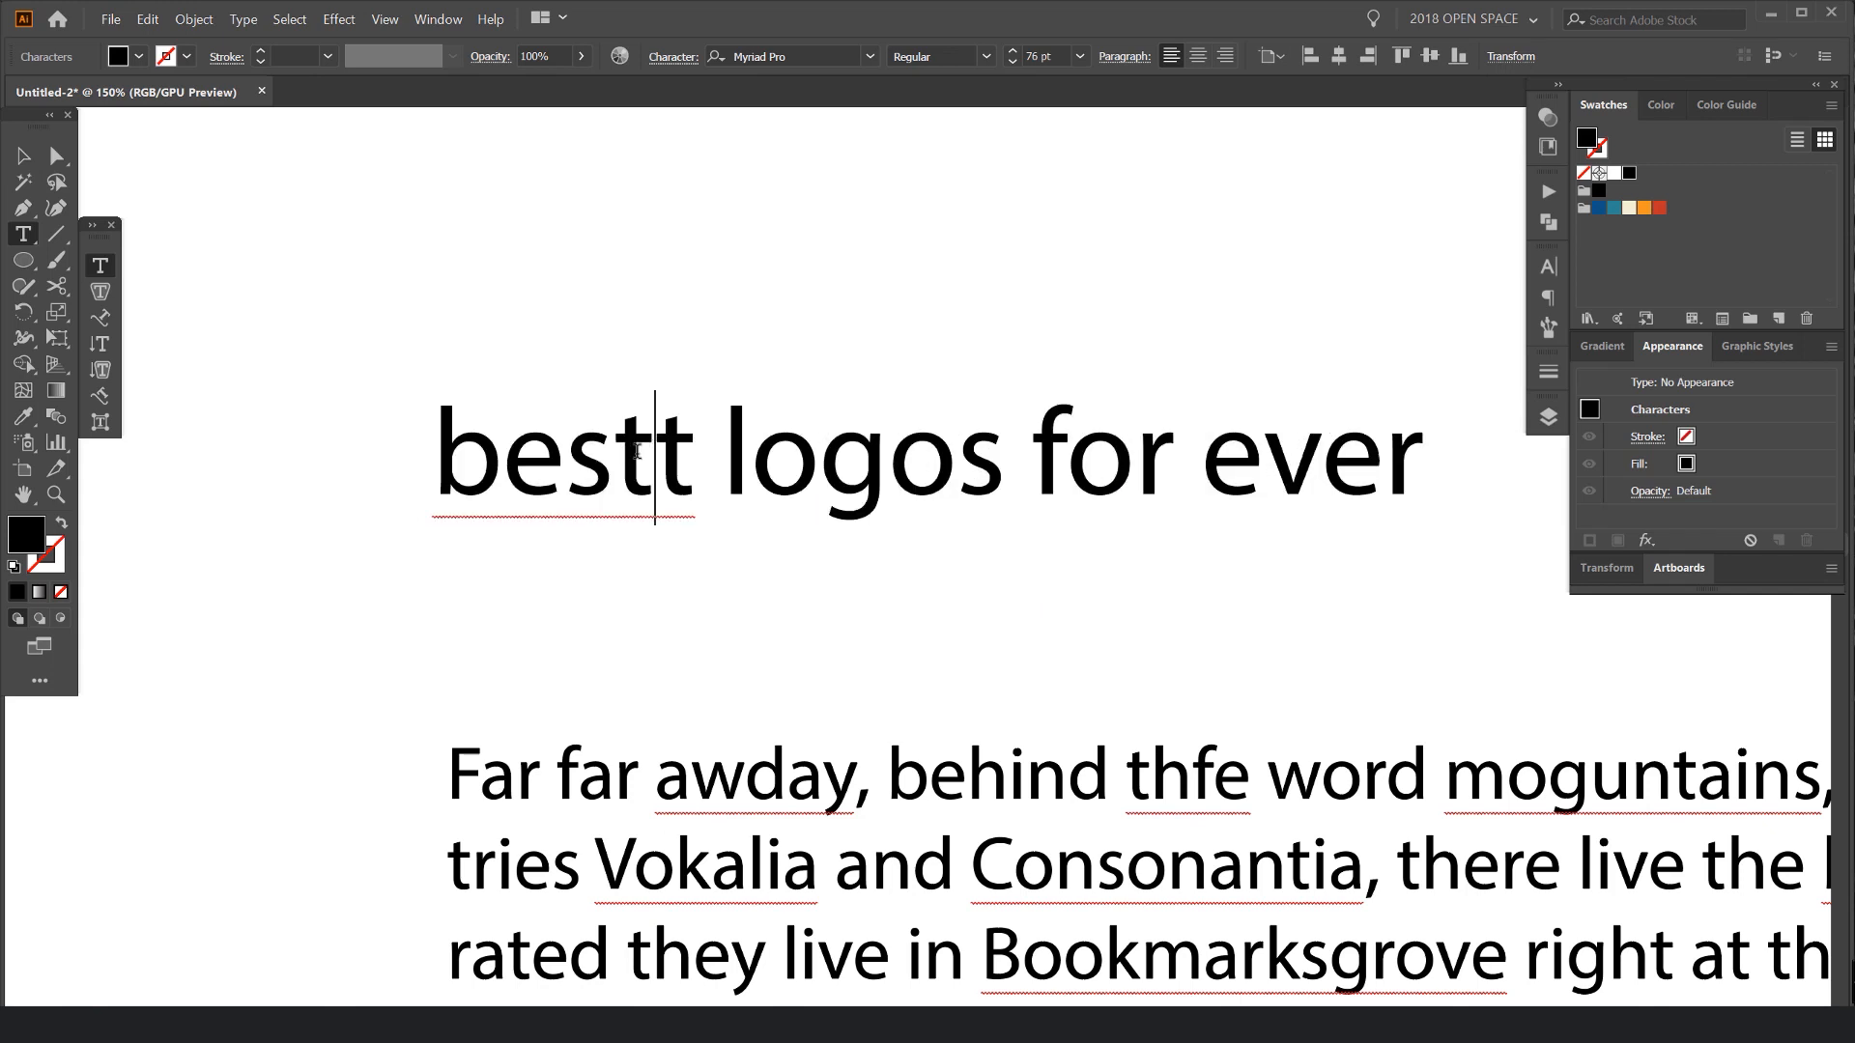
key(Backspace)
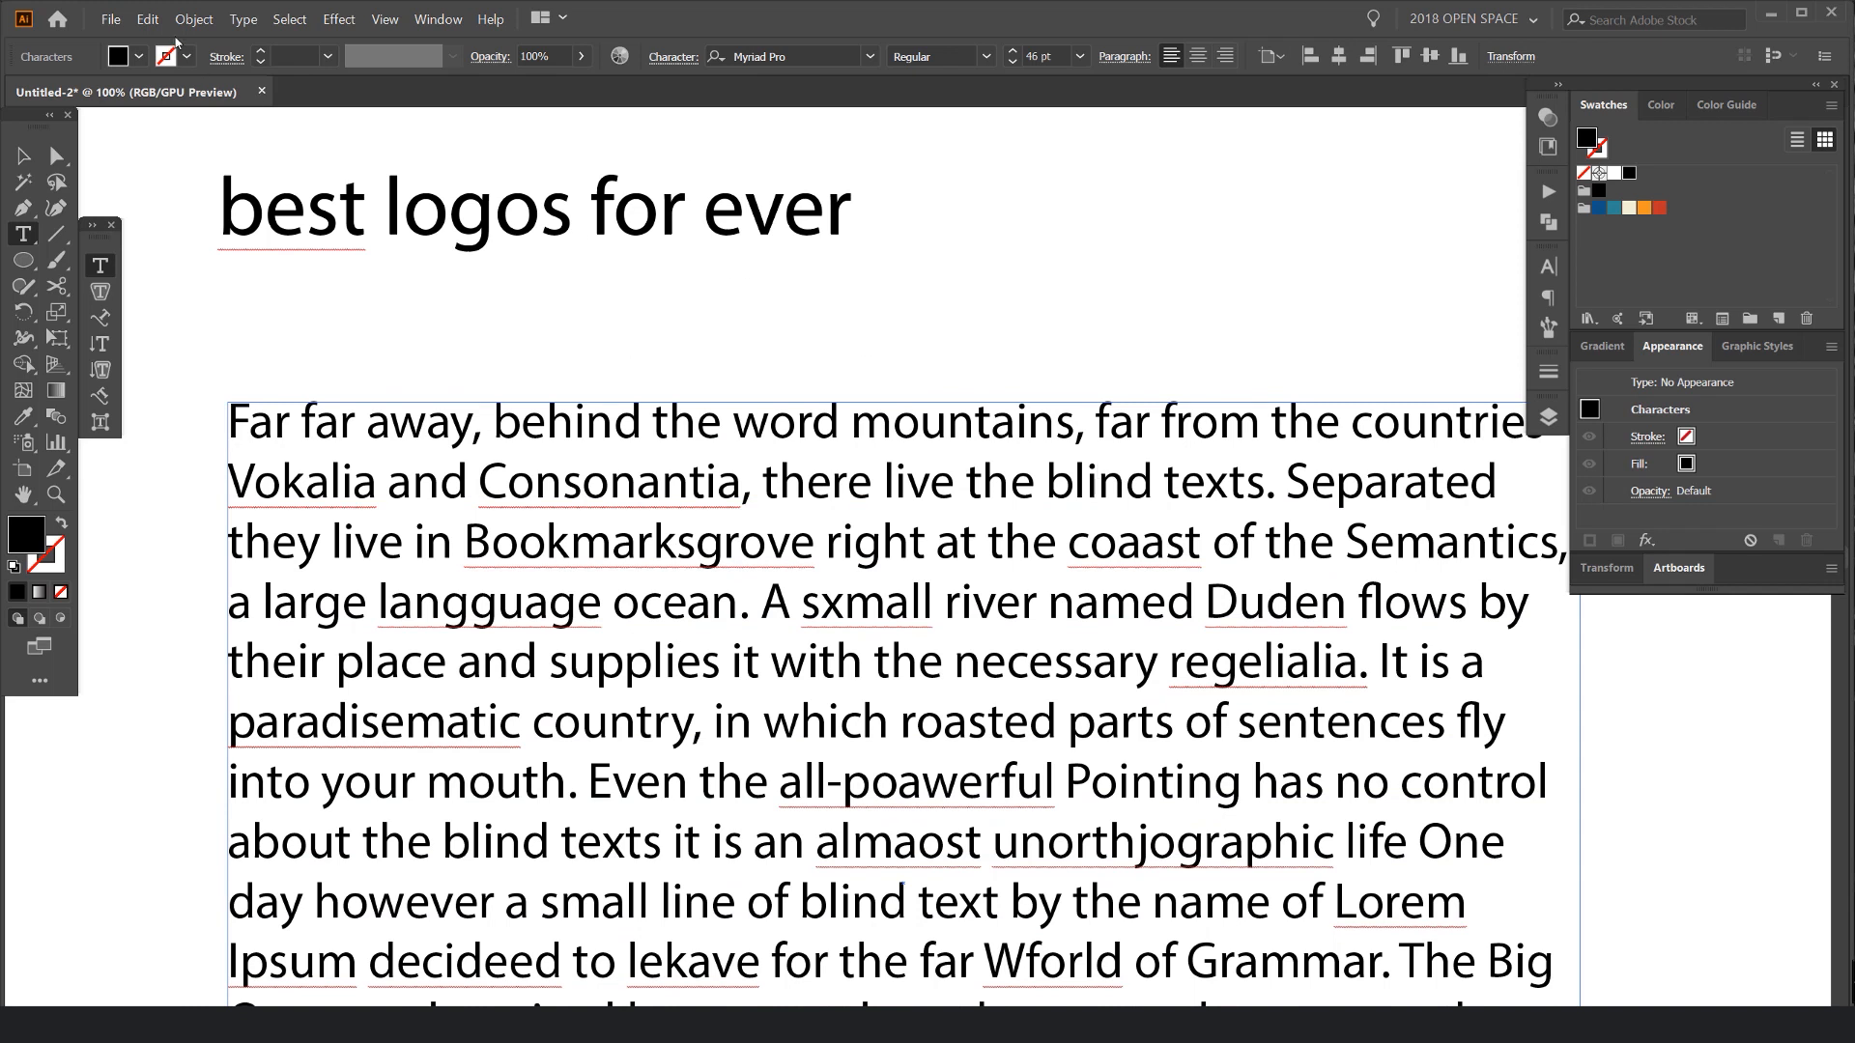
click(147, 20)
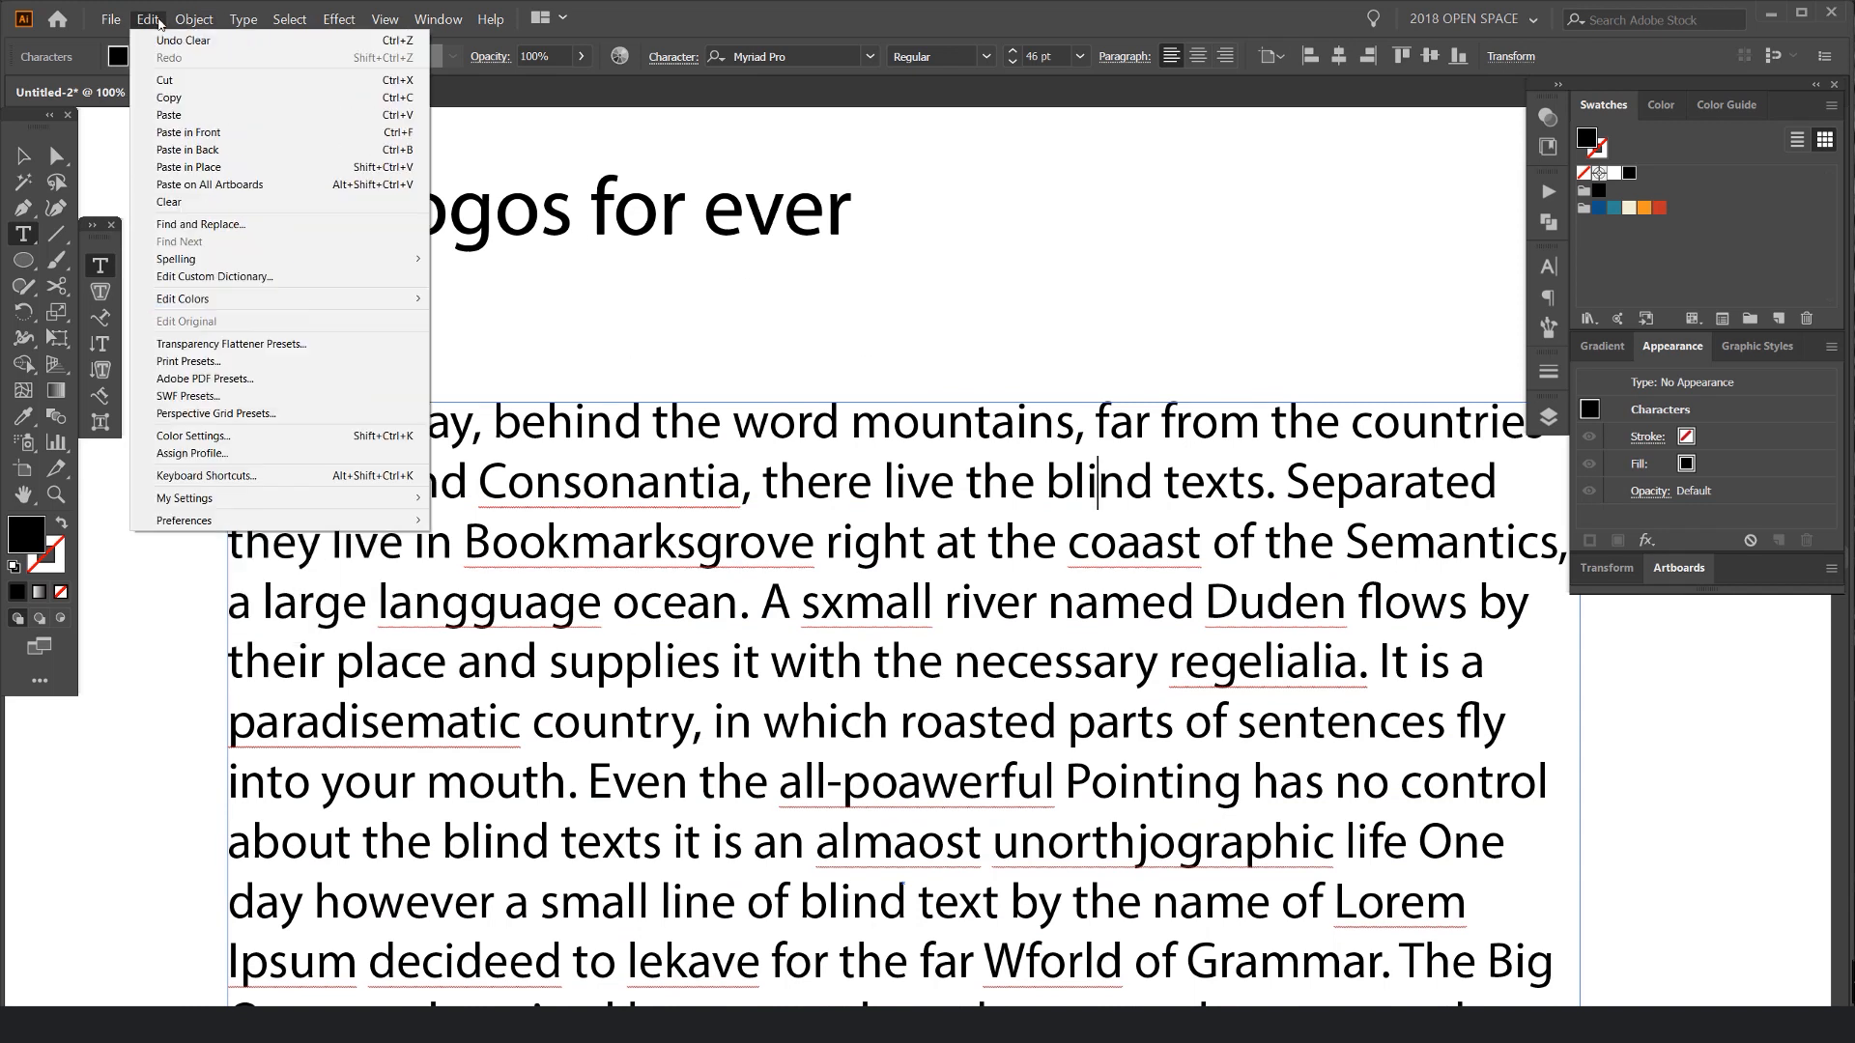
Step: Spell-check the paragraph, changing Vokalia to Lookalike and Consonantia to Consonantal
click(174, 259)
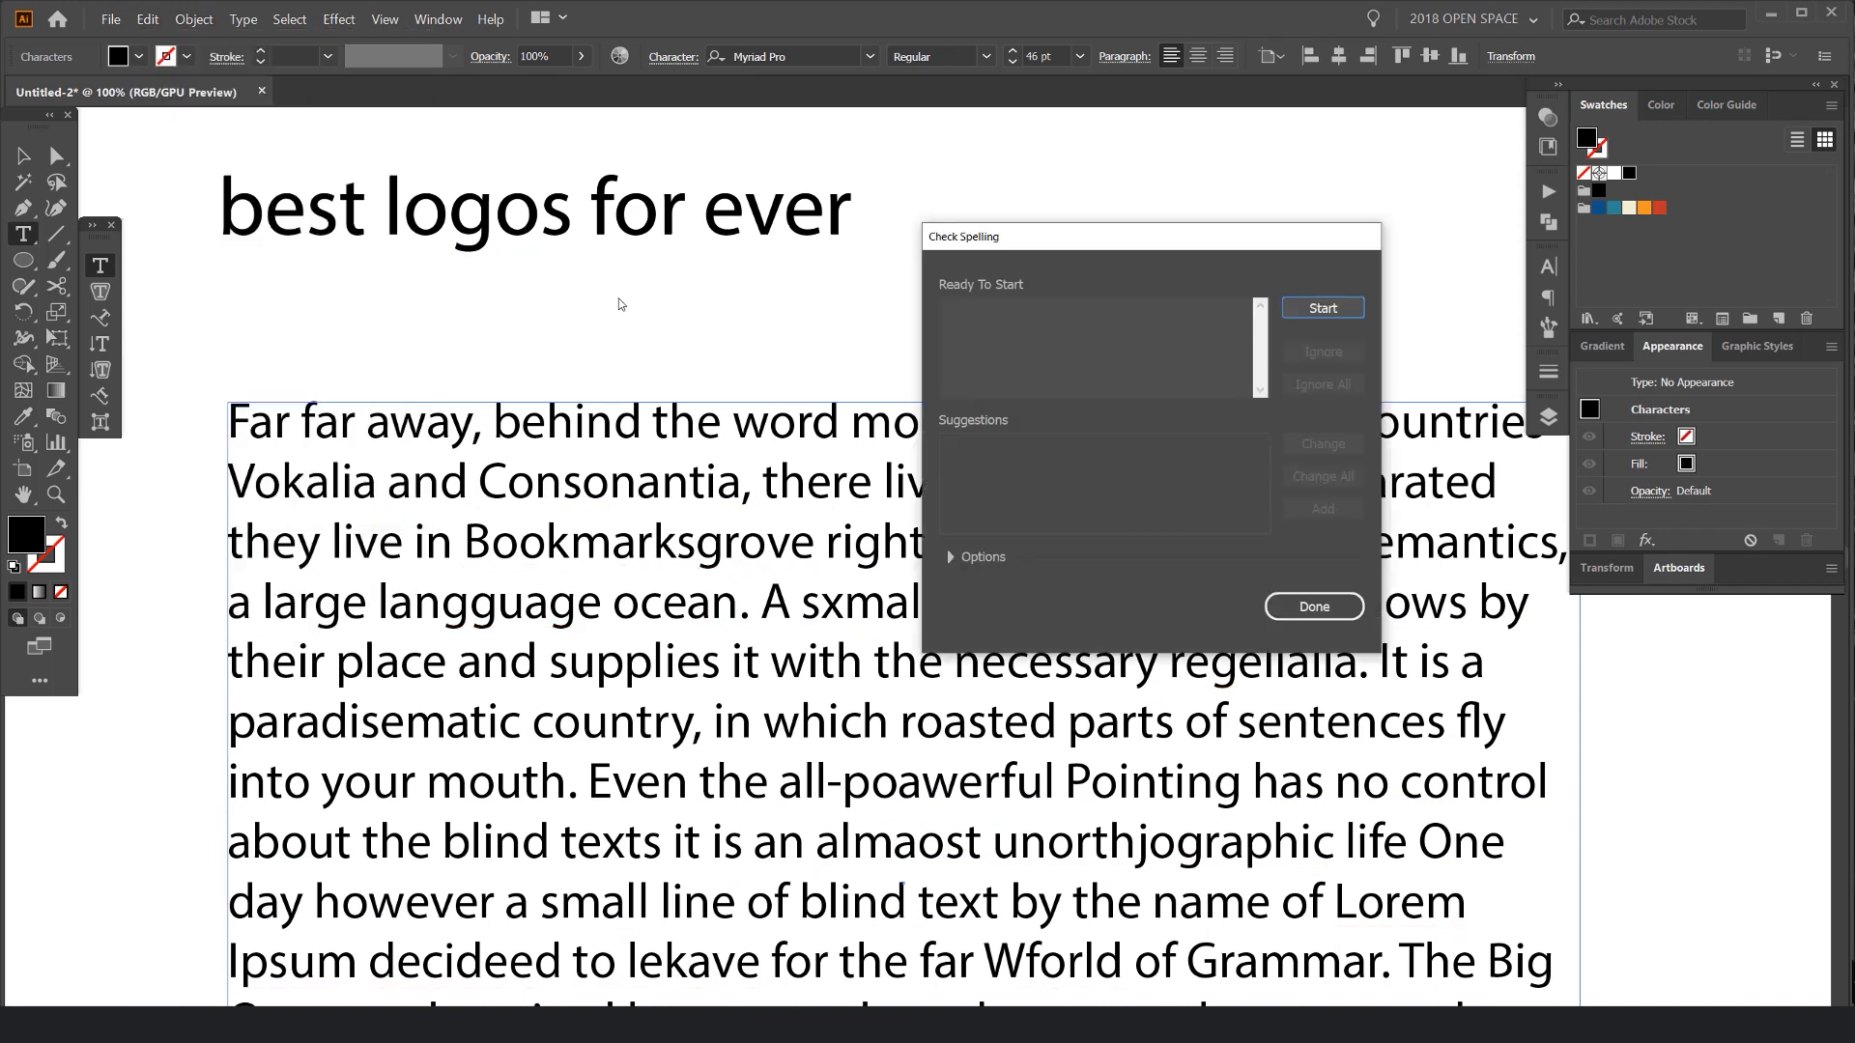
click(1322, 307)
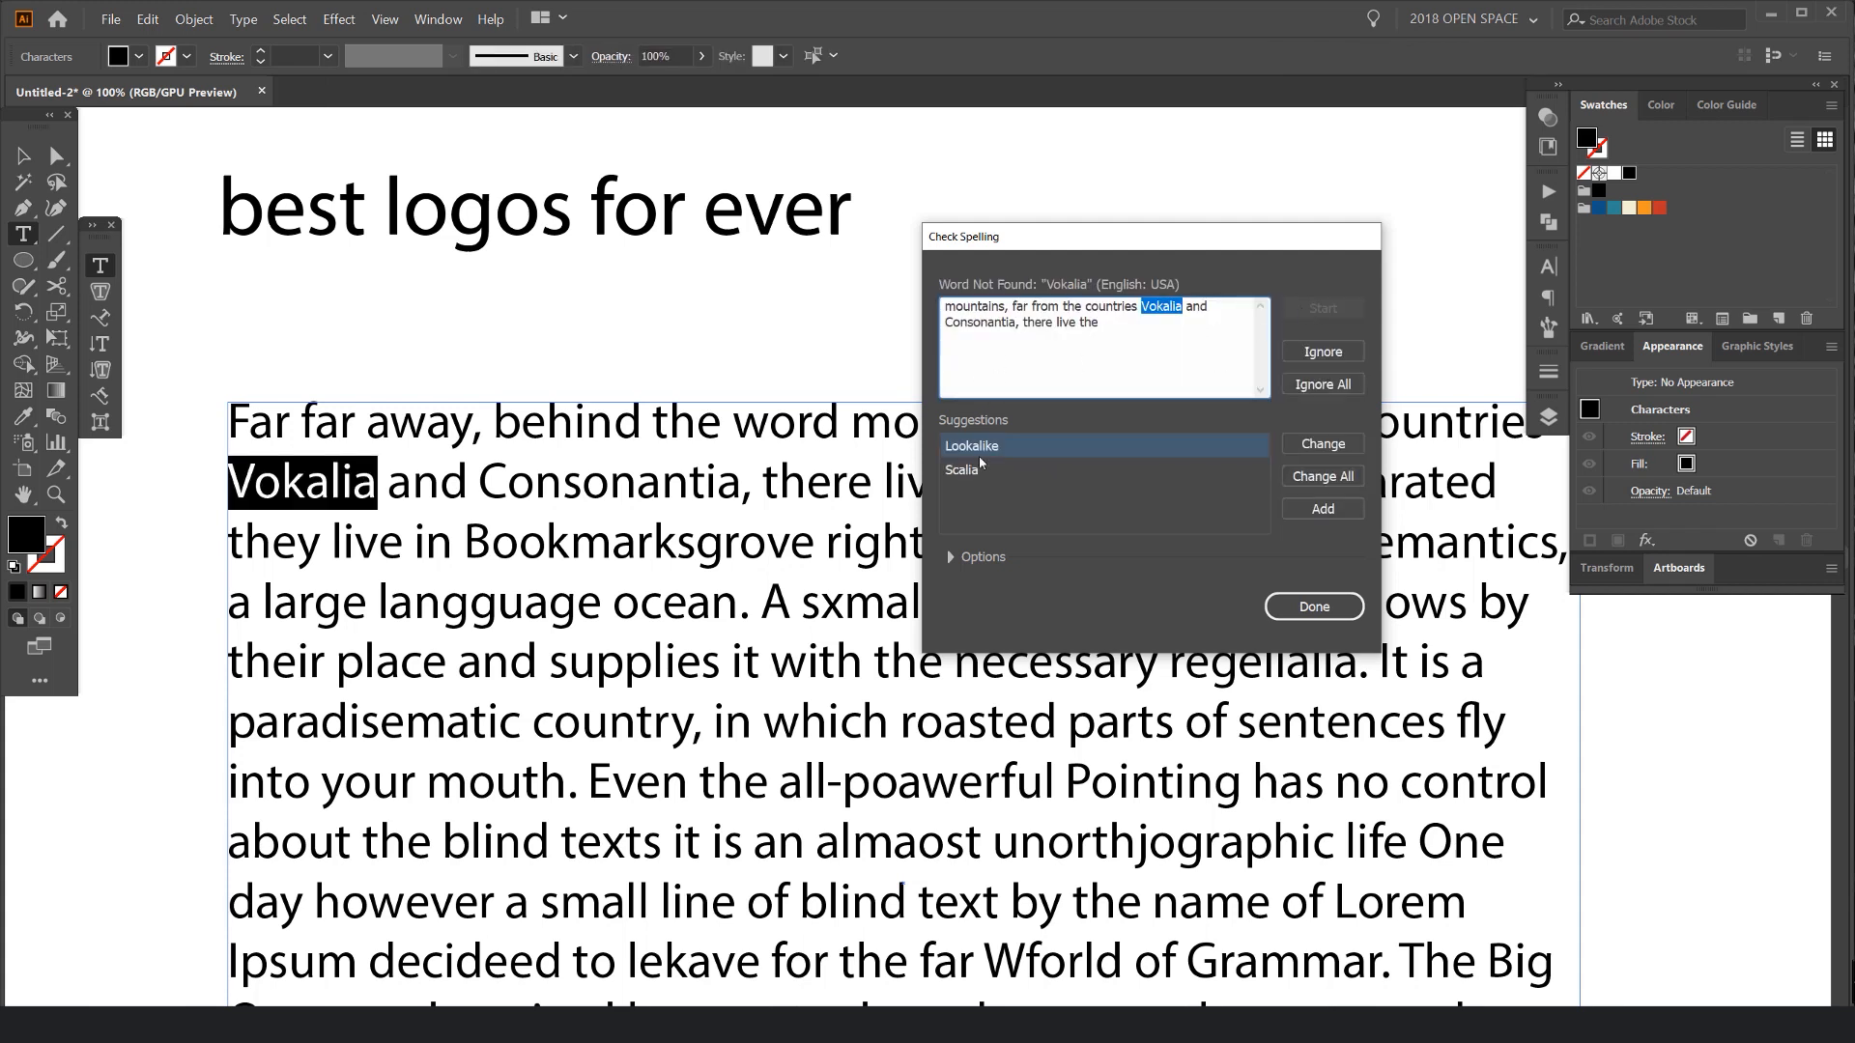
click(1322, 444)
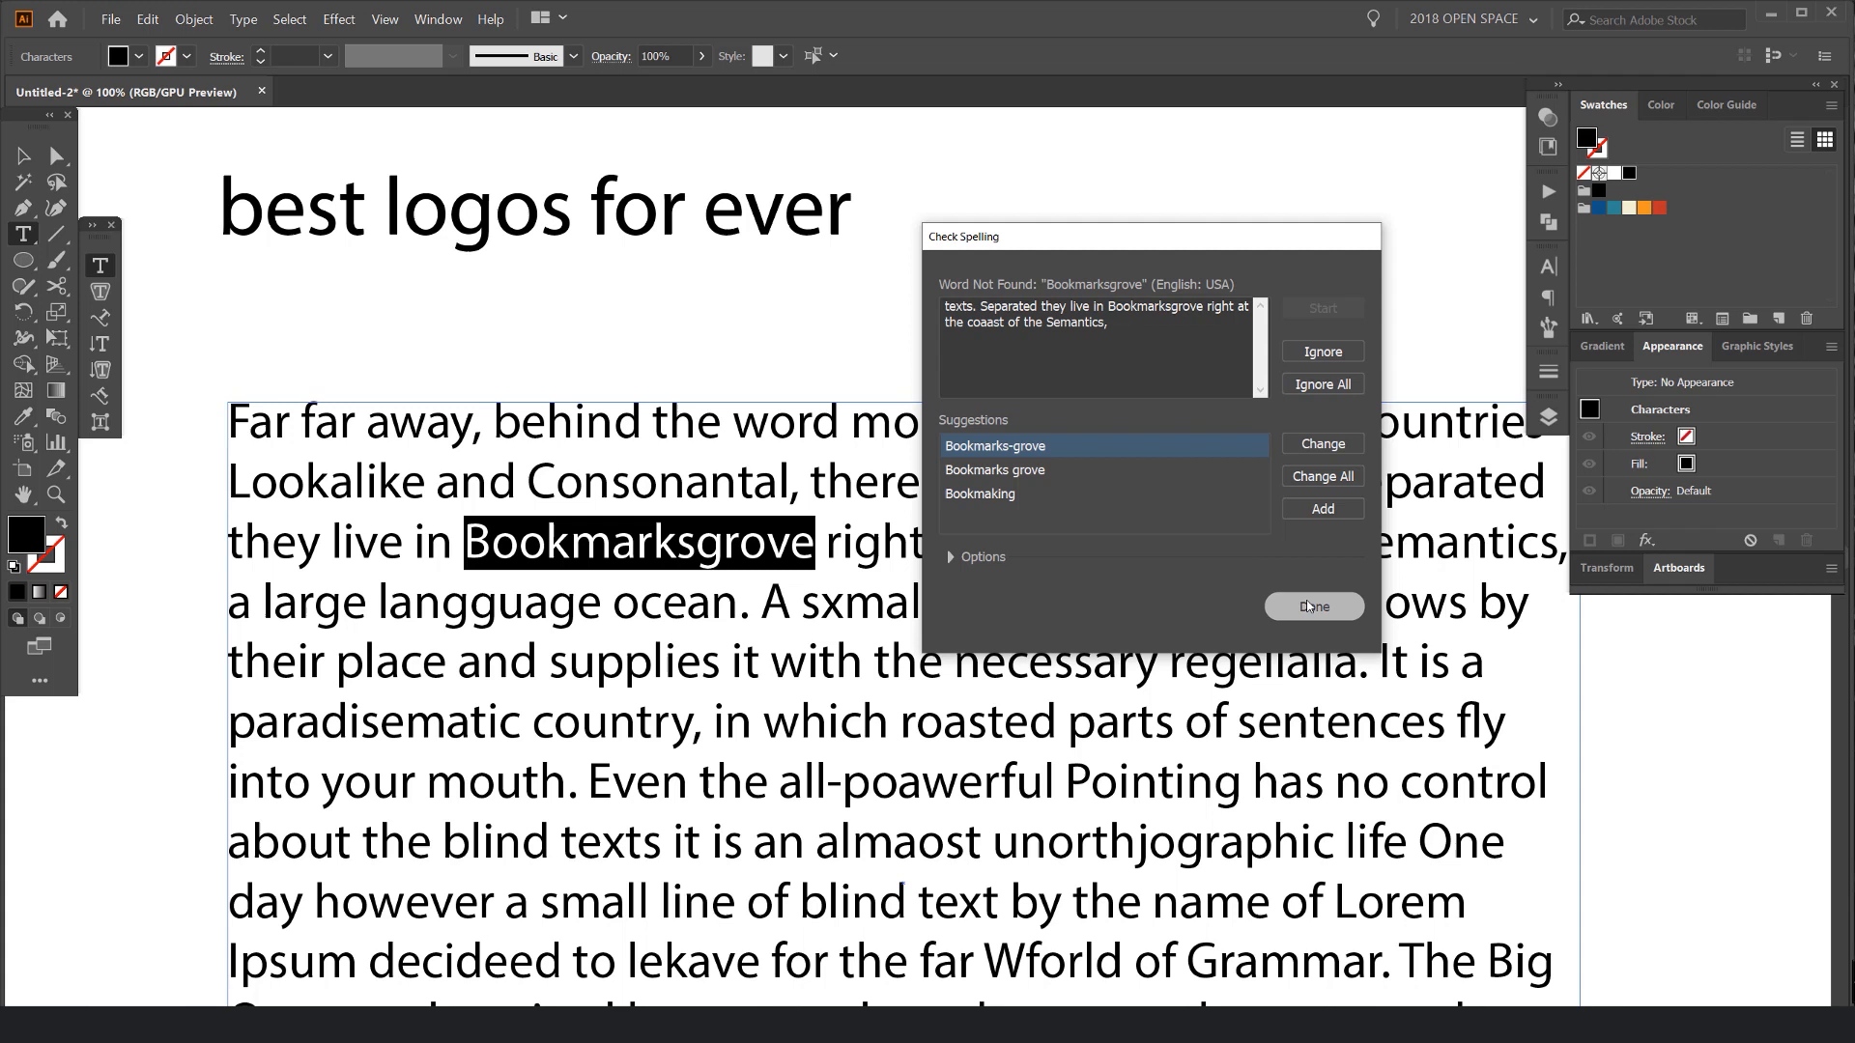
click(1312, 607)
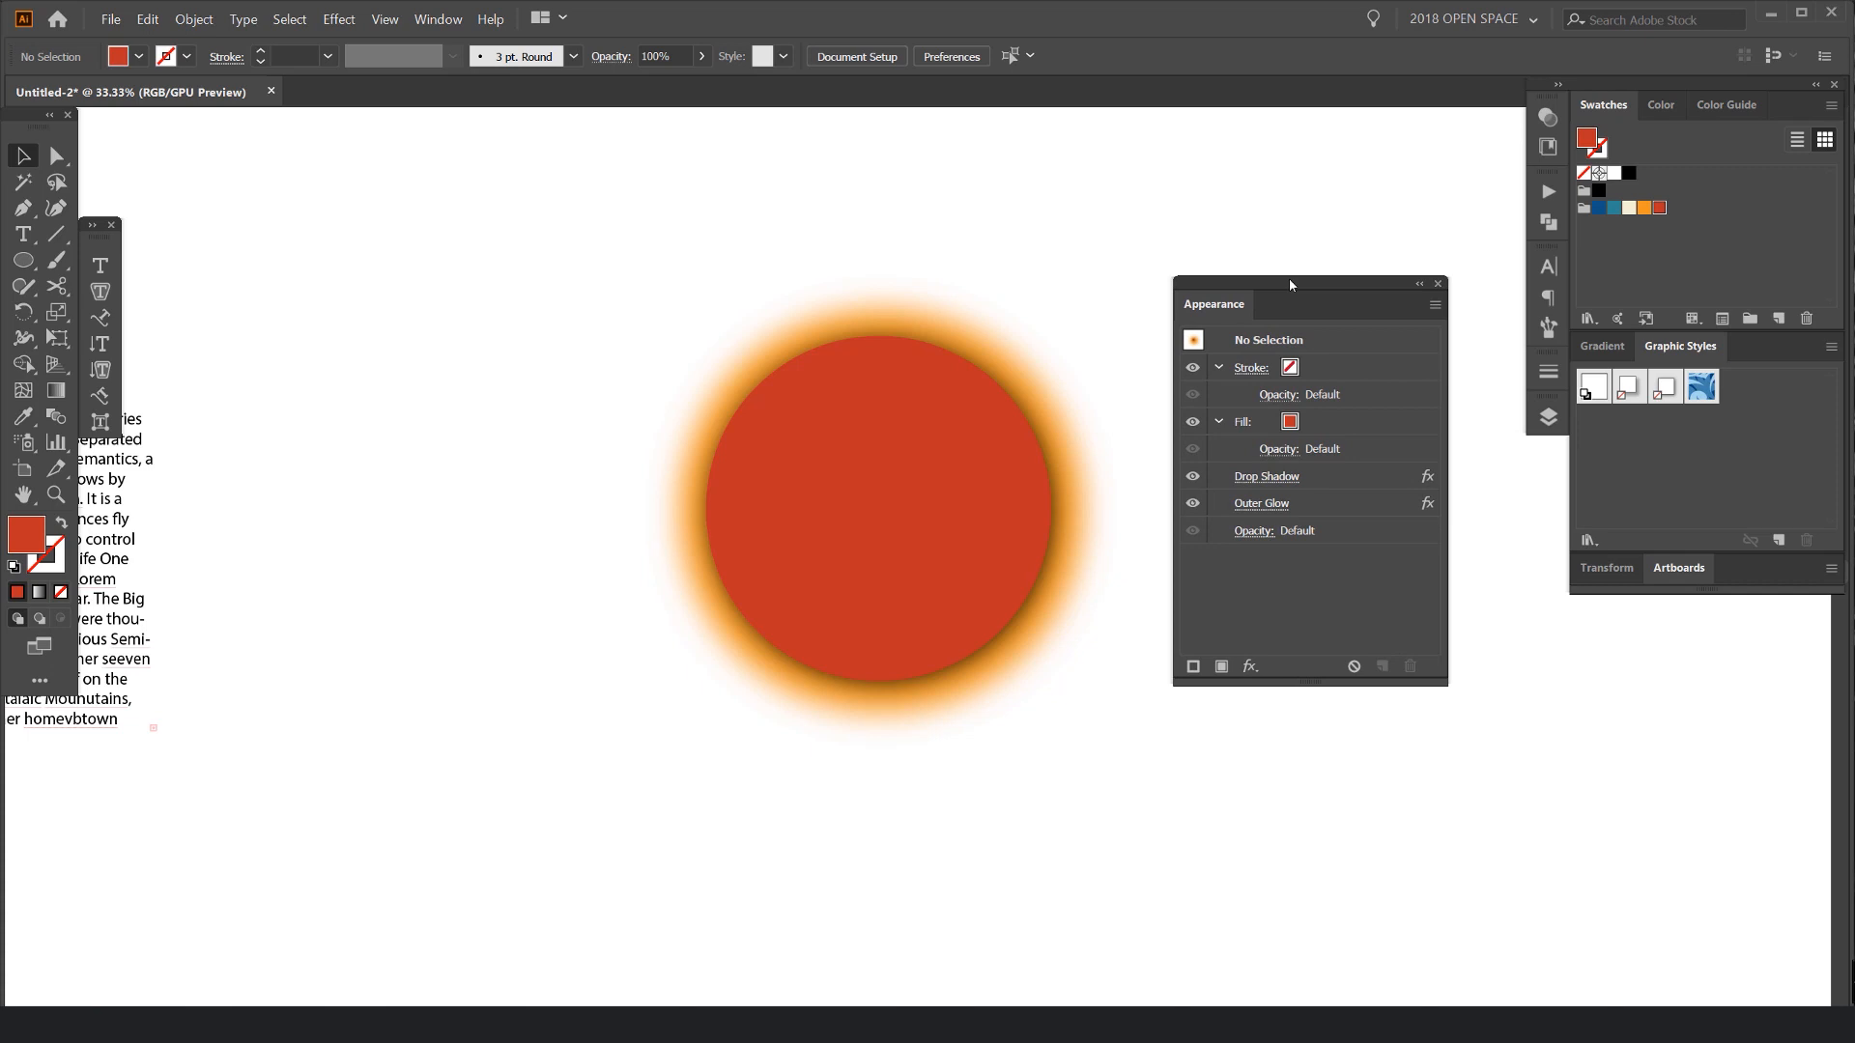
mouse_move(1034, 328)
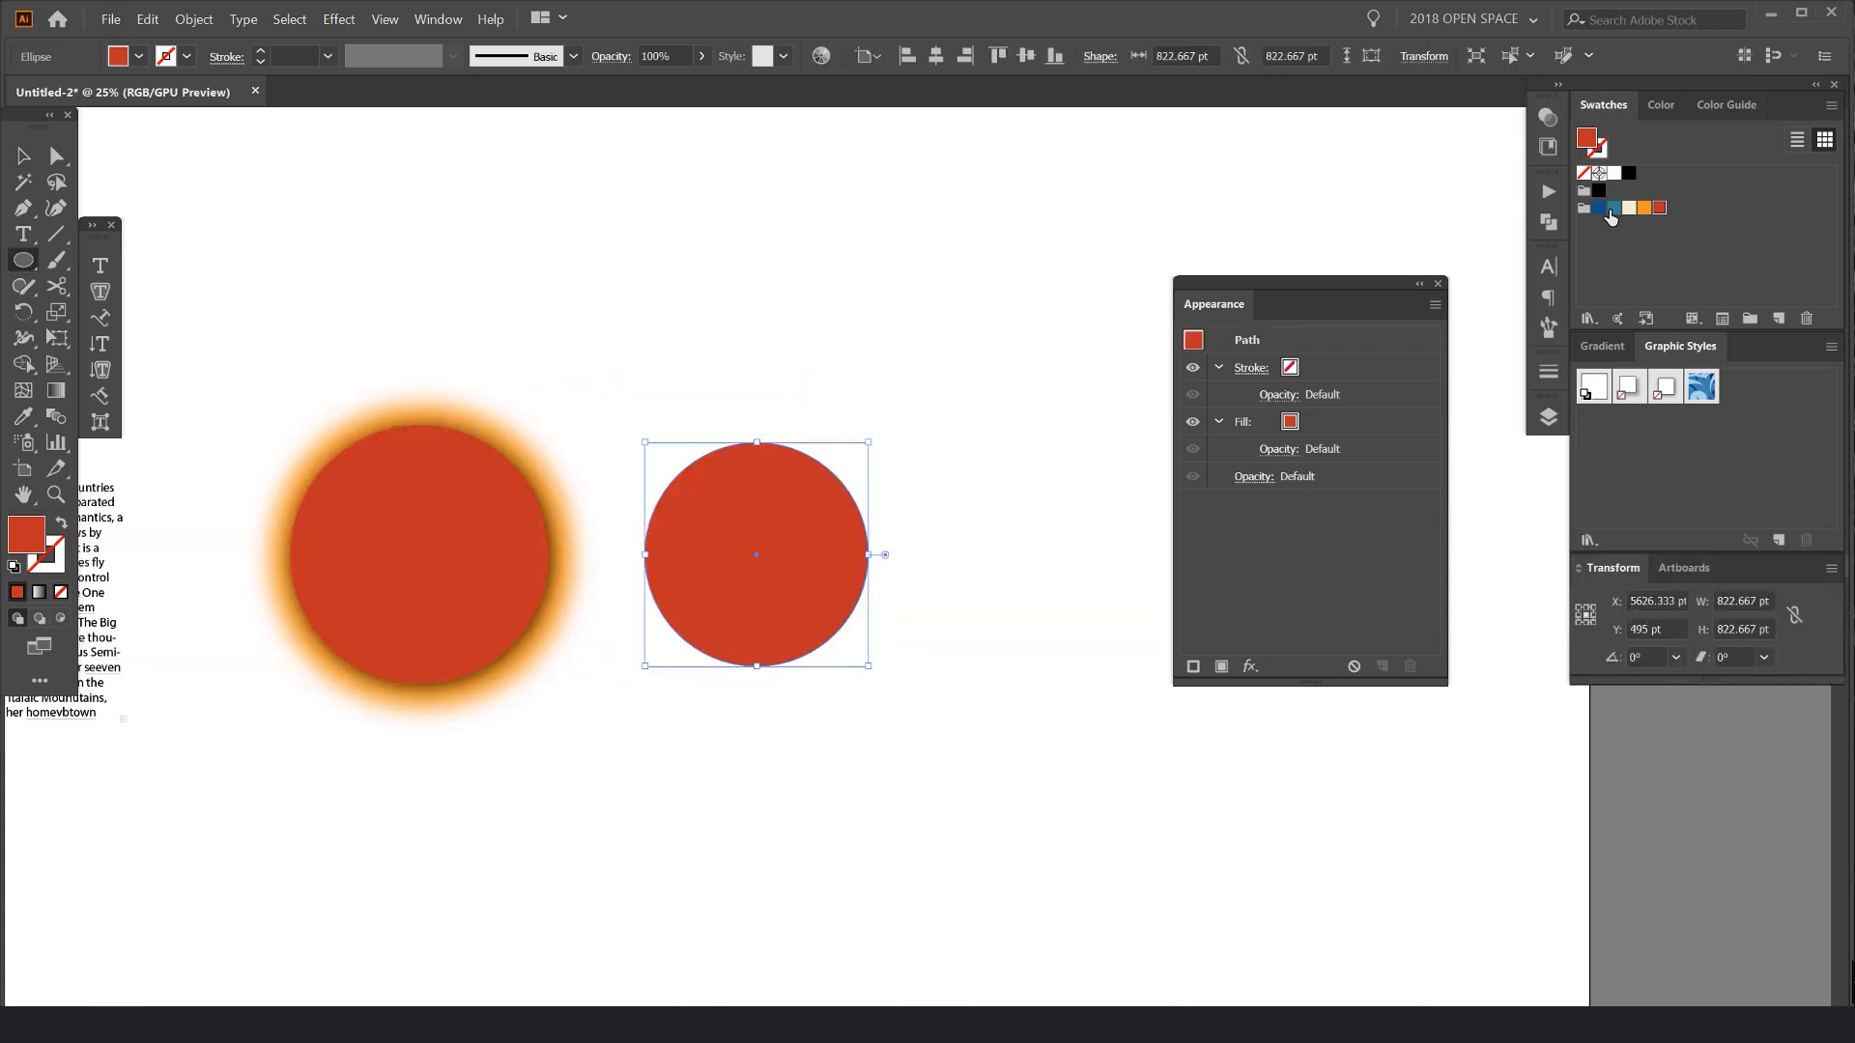
Step: Fill the new circle with a blue swatch and open its effects list
click(1612, 208)
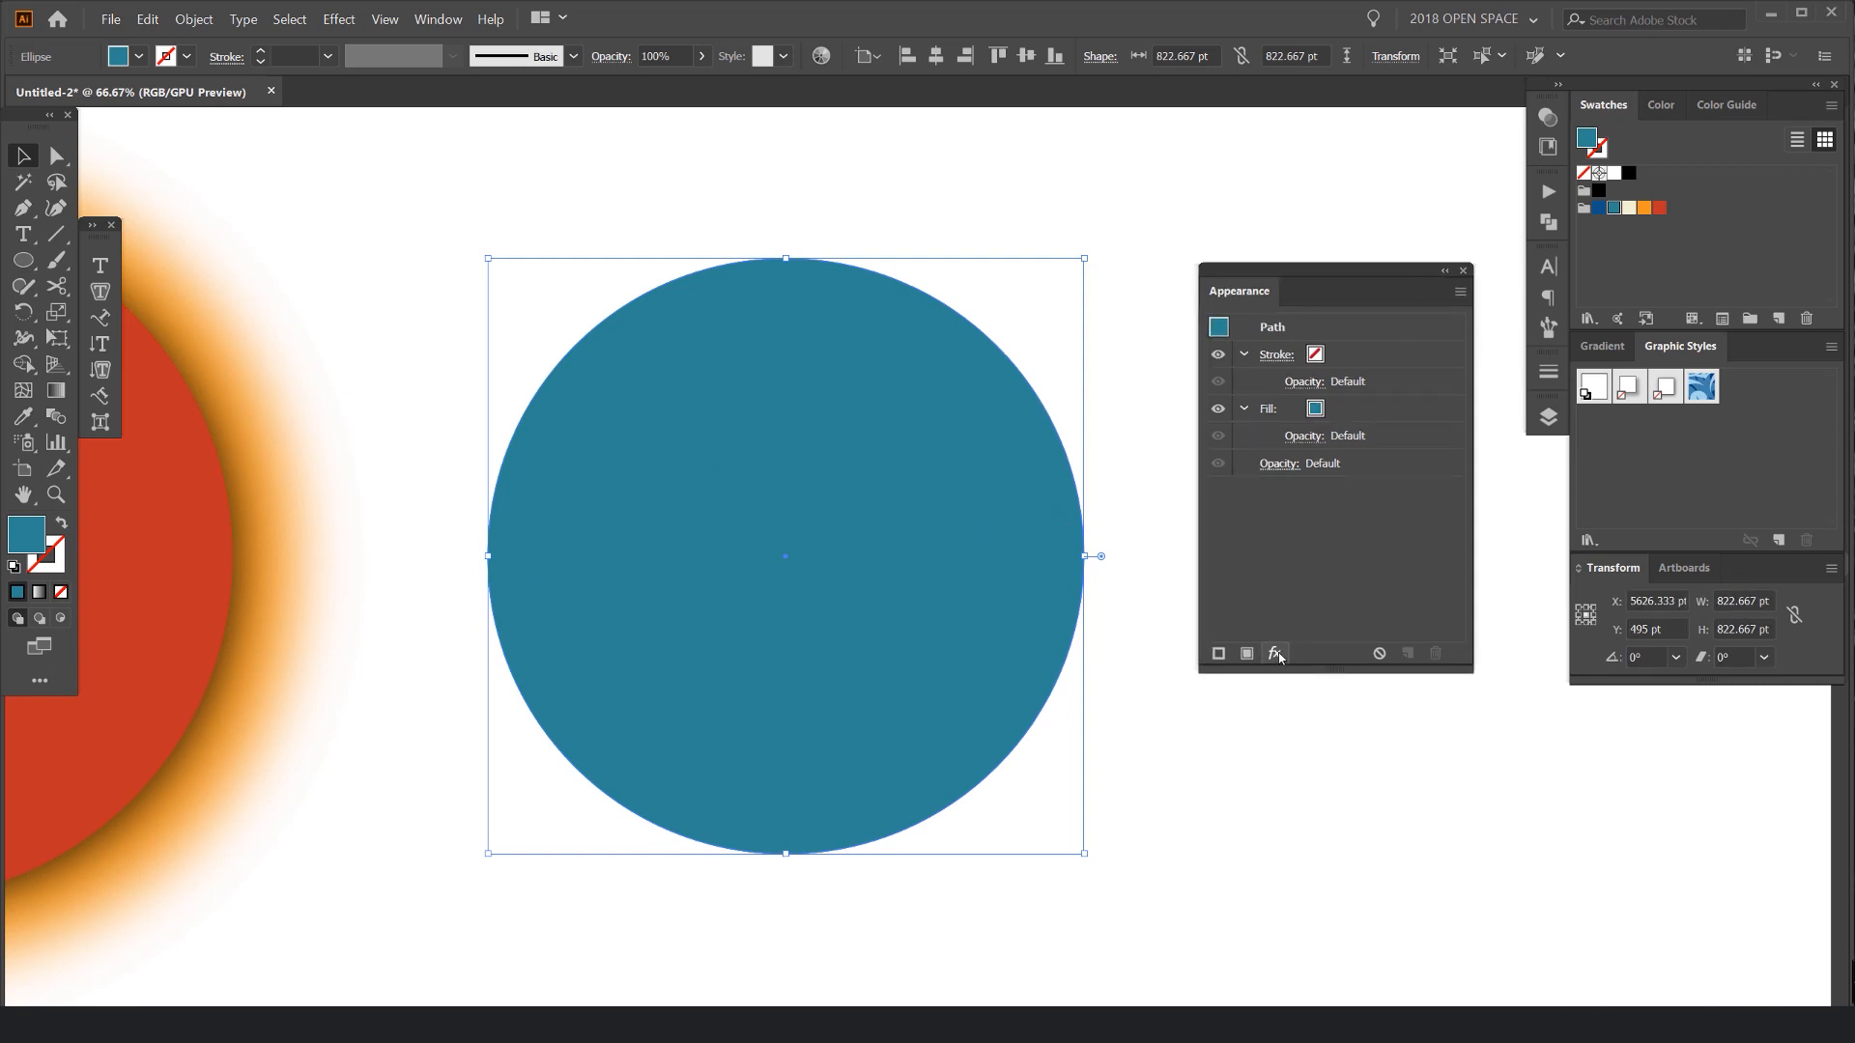
click(1275, 653)
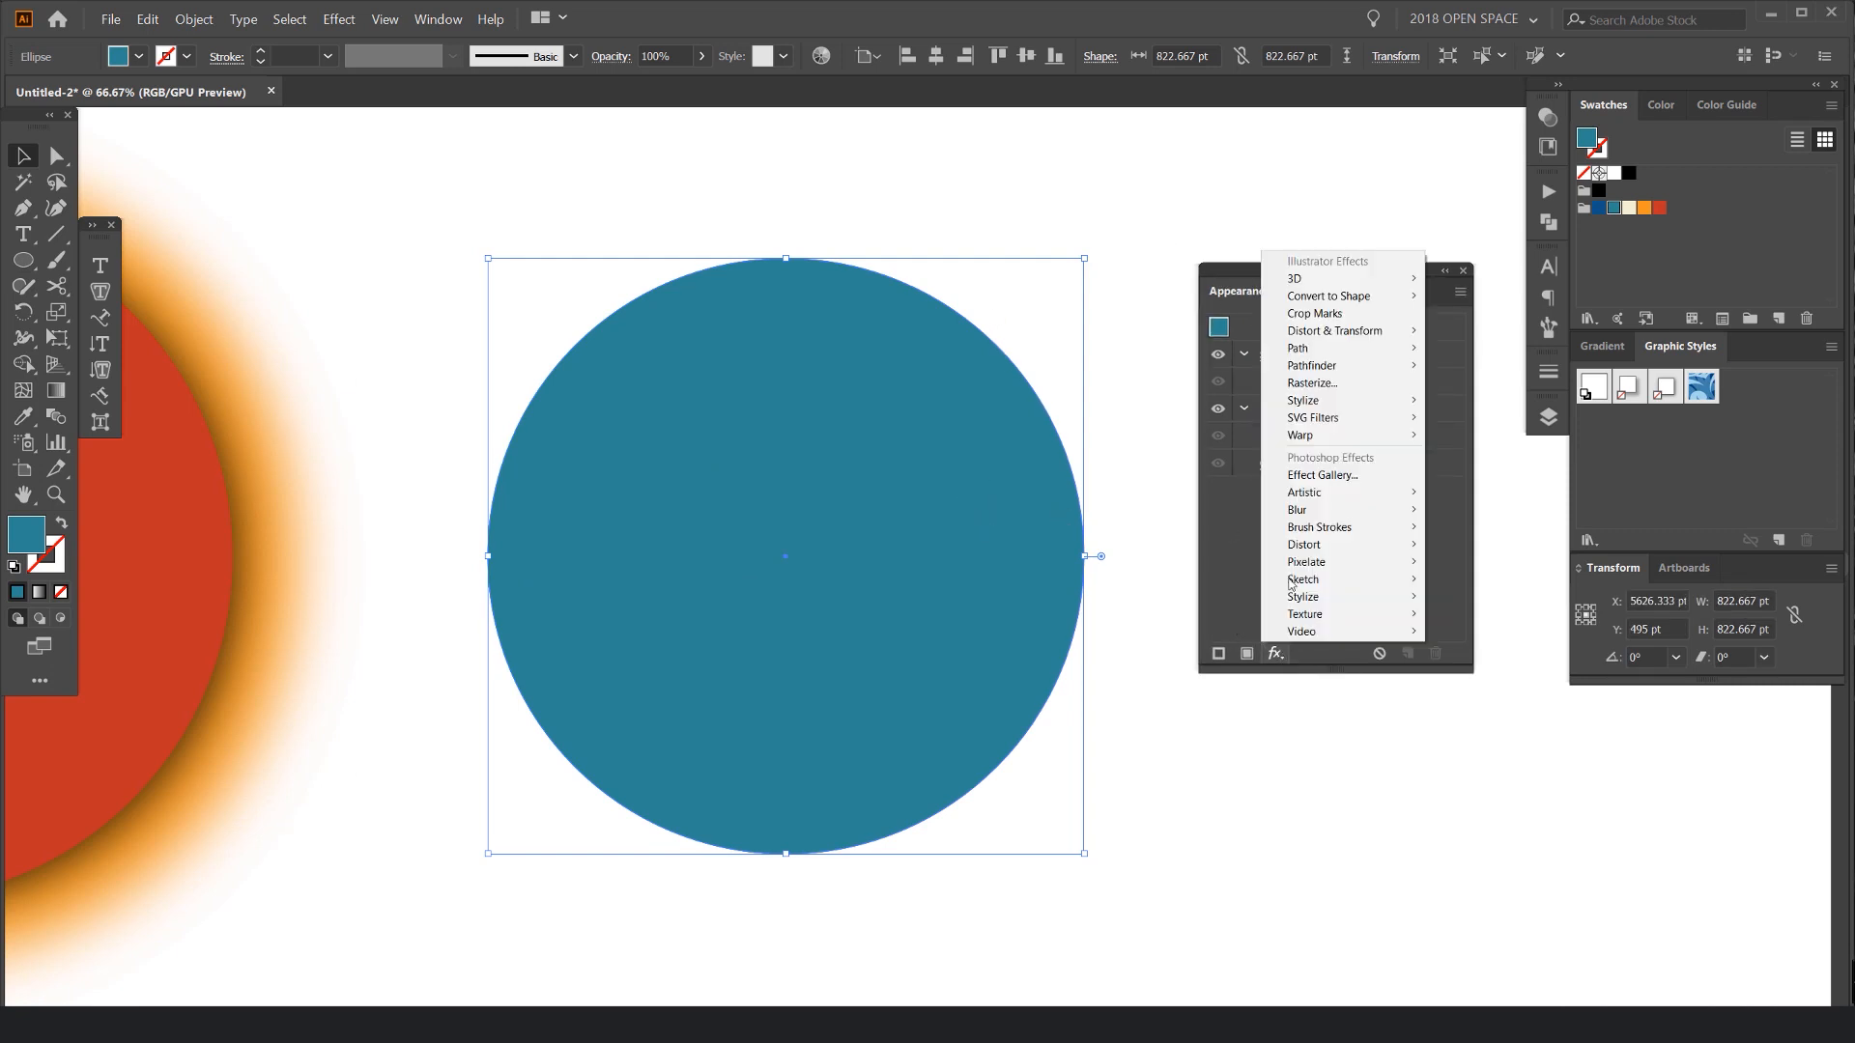
mouse_move(1301, 400)
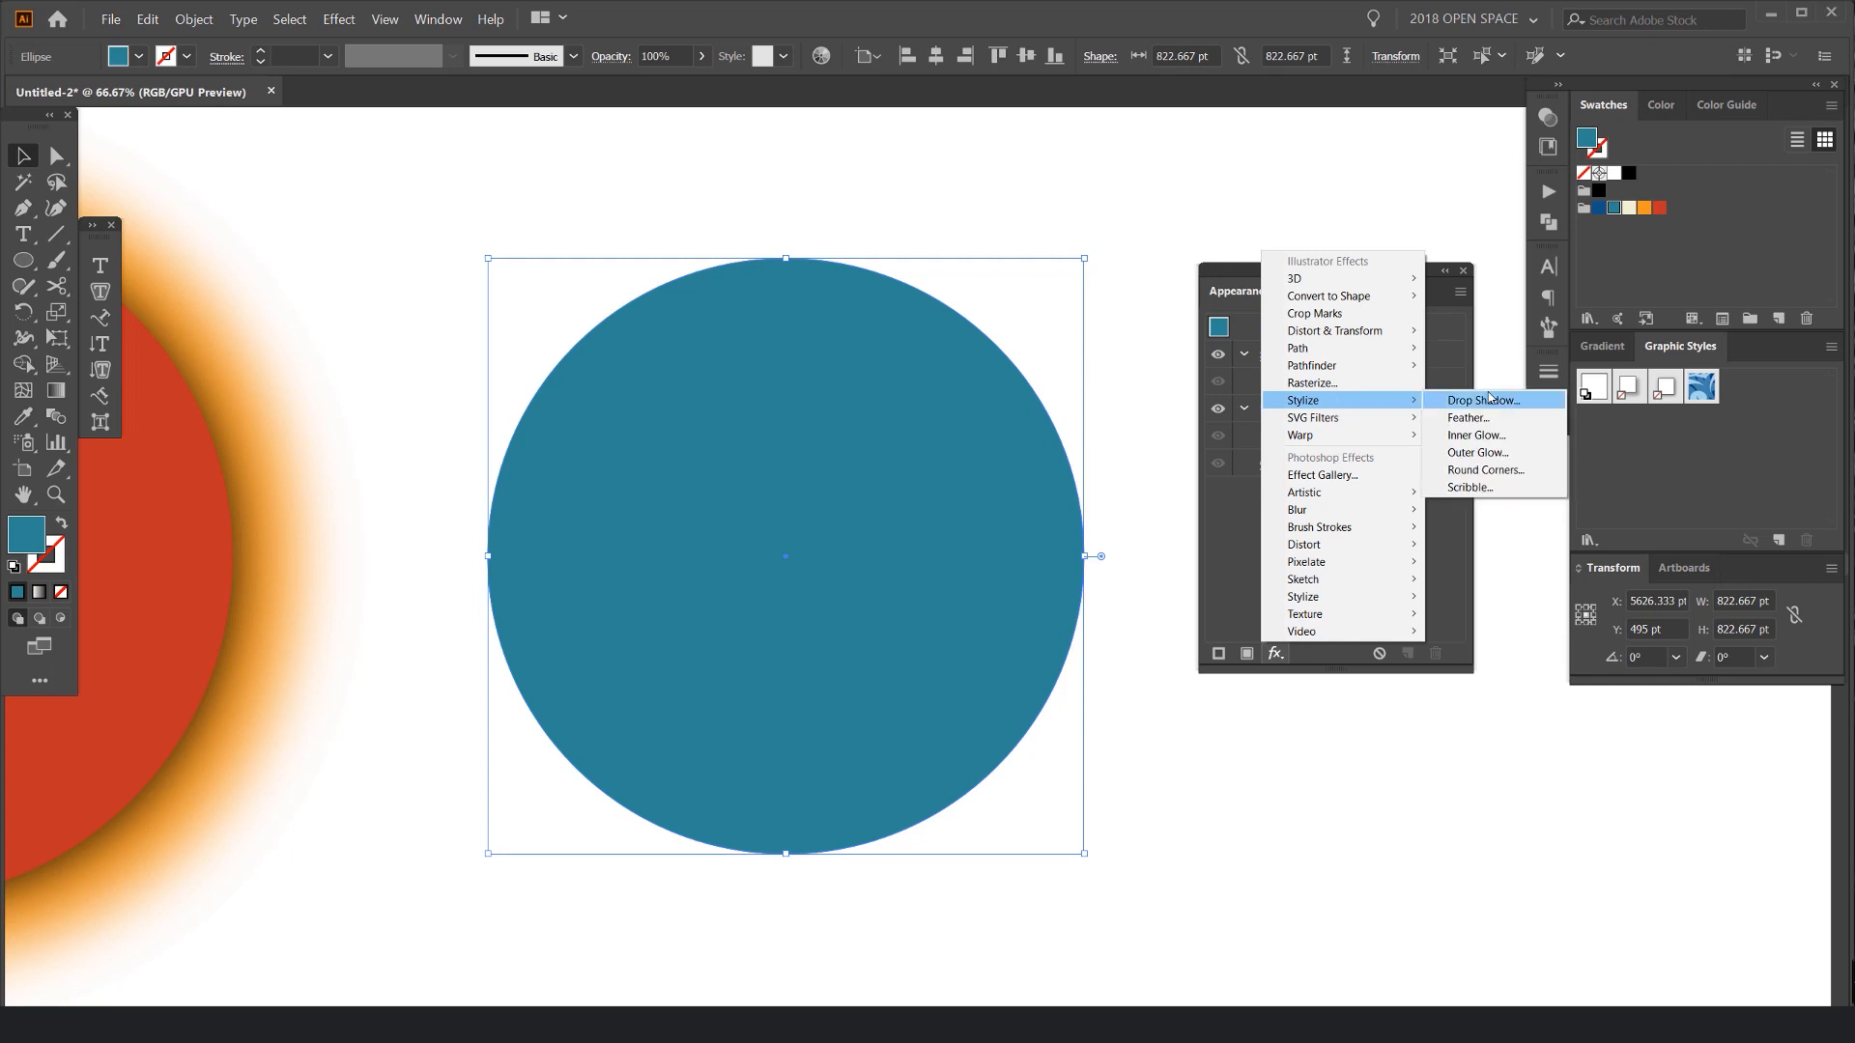
mouse_move(1472, 417)
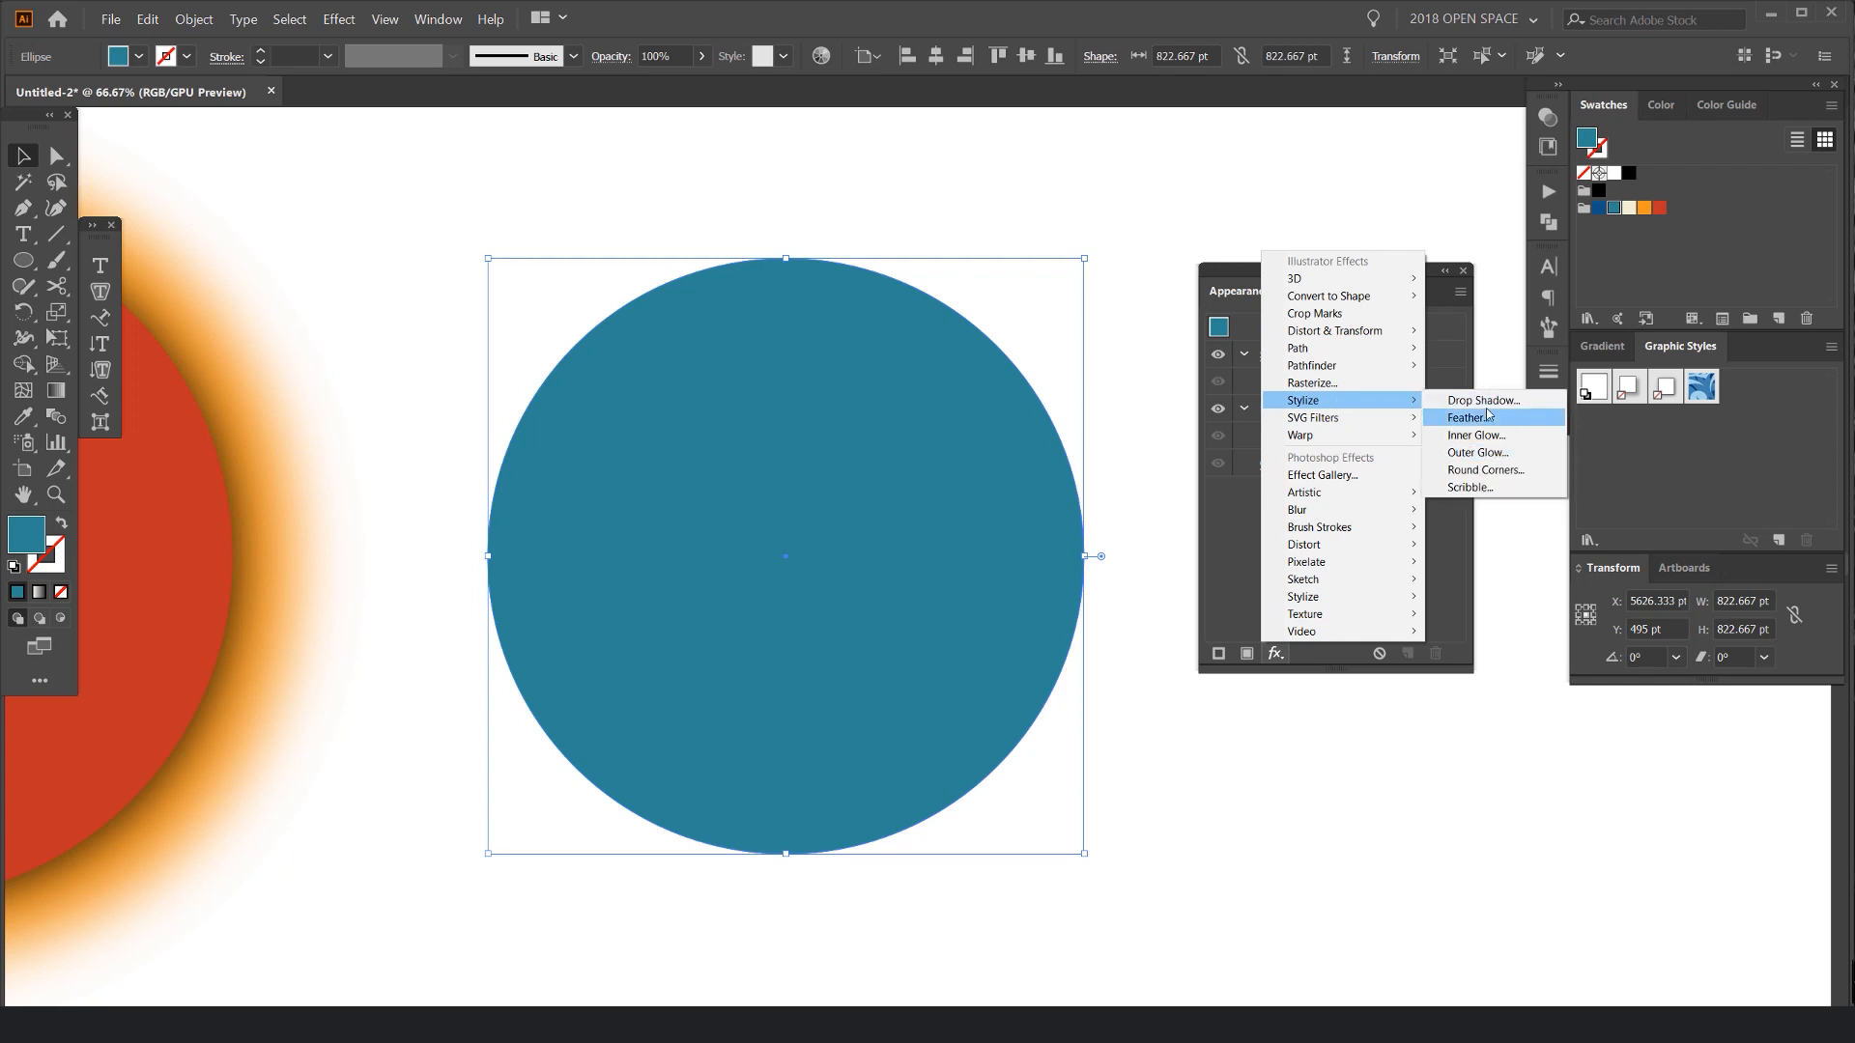
Step: Add a soft bluish Drop Shadow to the teal circle with adjusted blur
click(1482, 400)
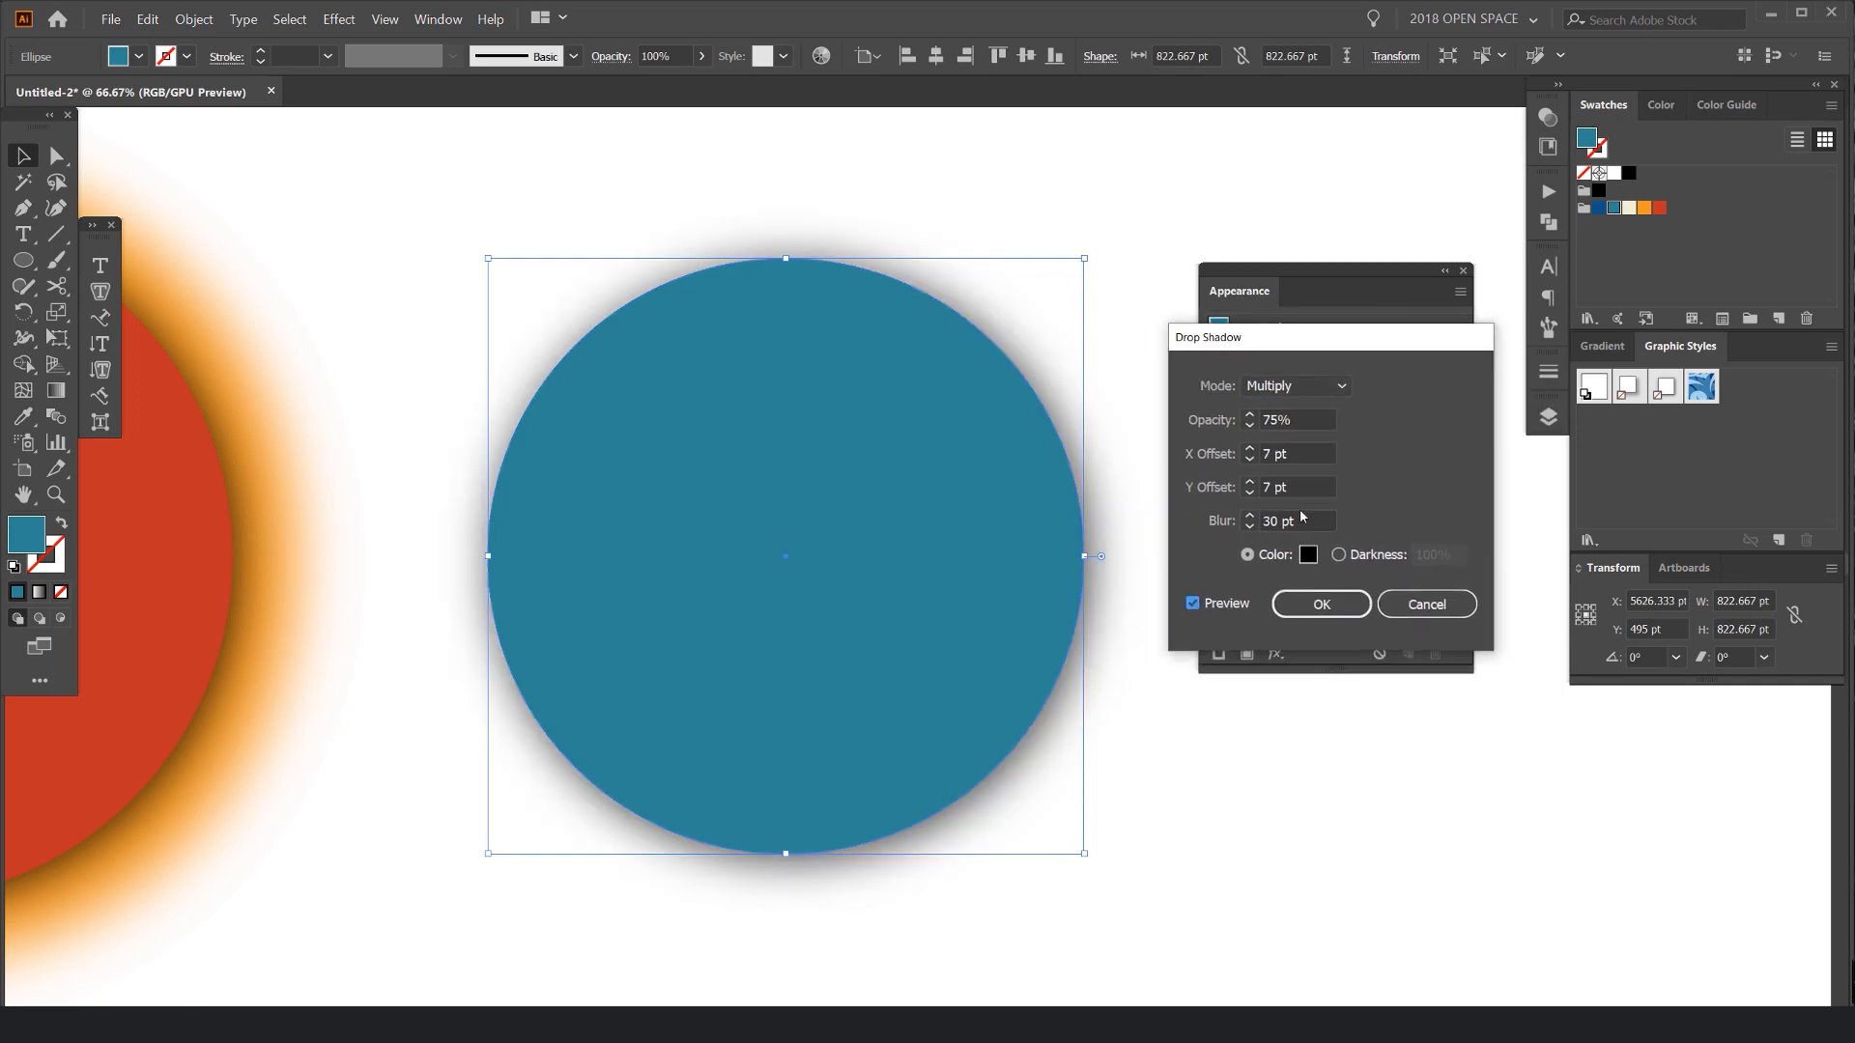
triple_click(1290, 521)
text(120)
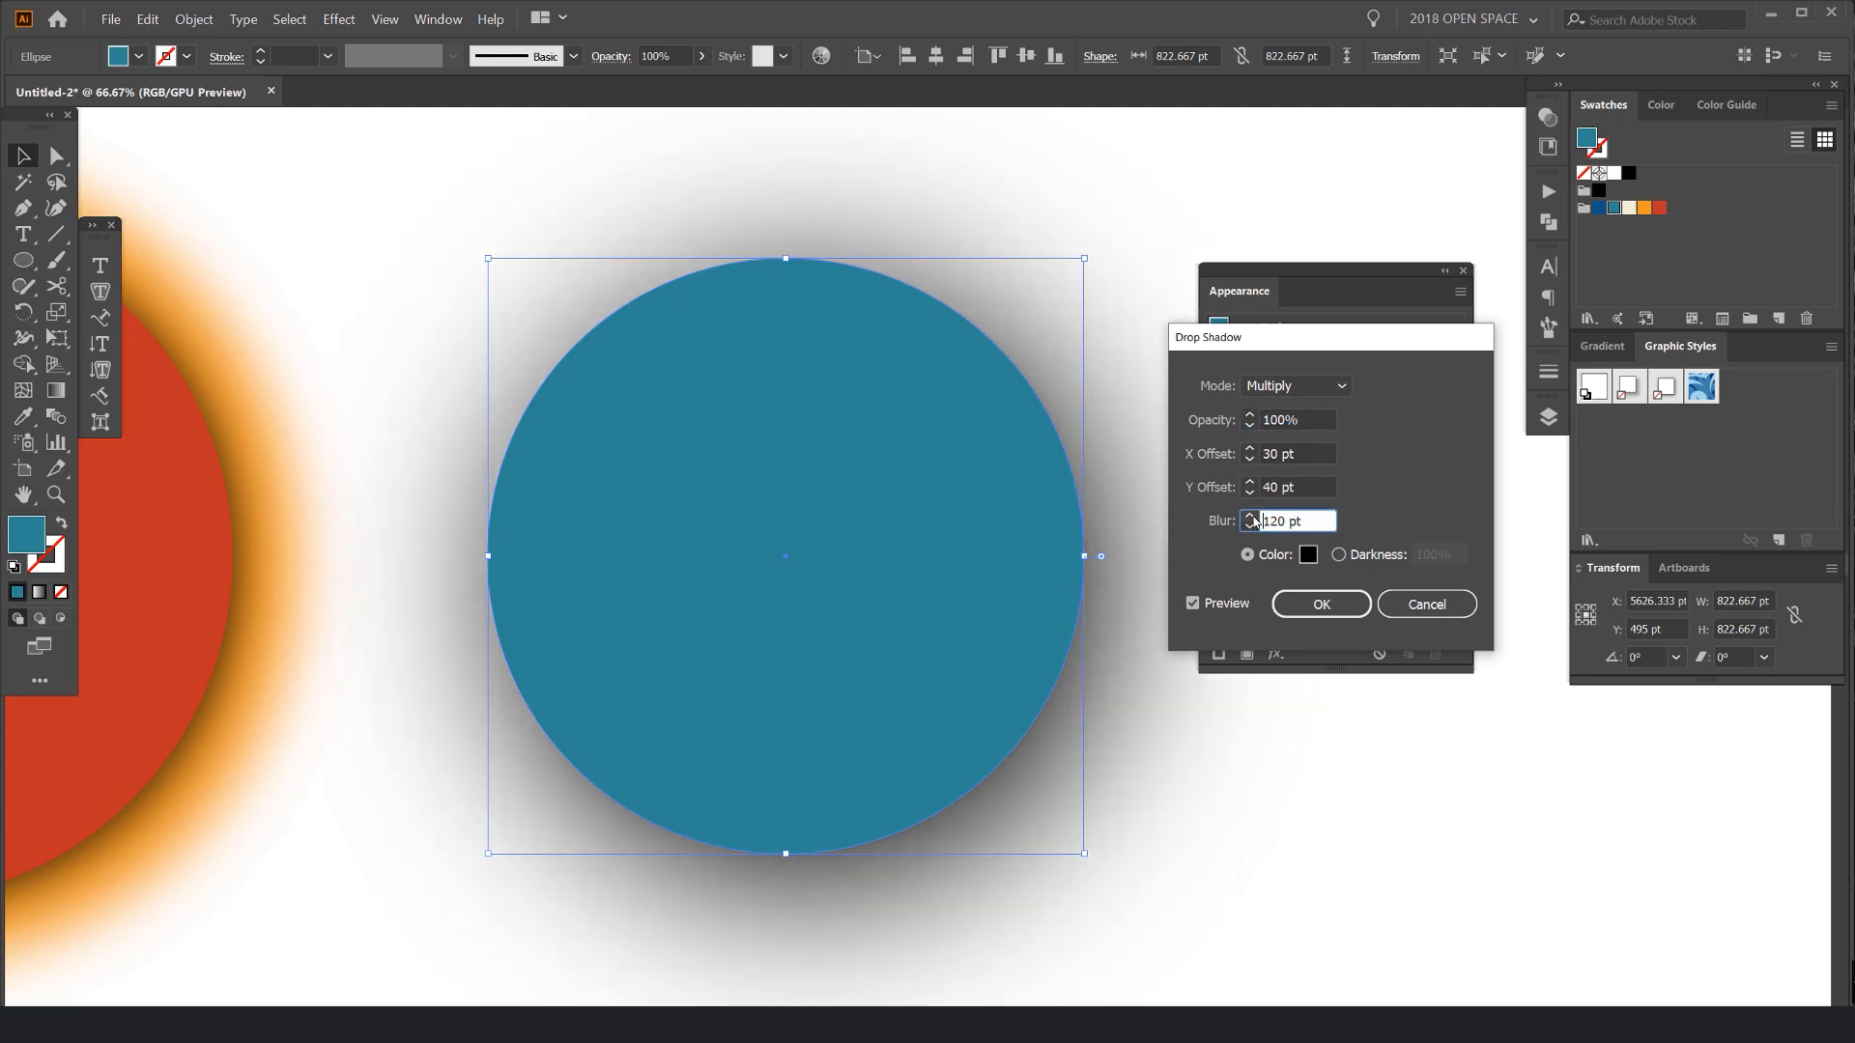
triple_click(1286, 521)
text(10)
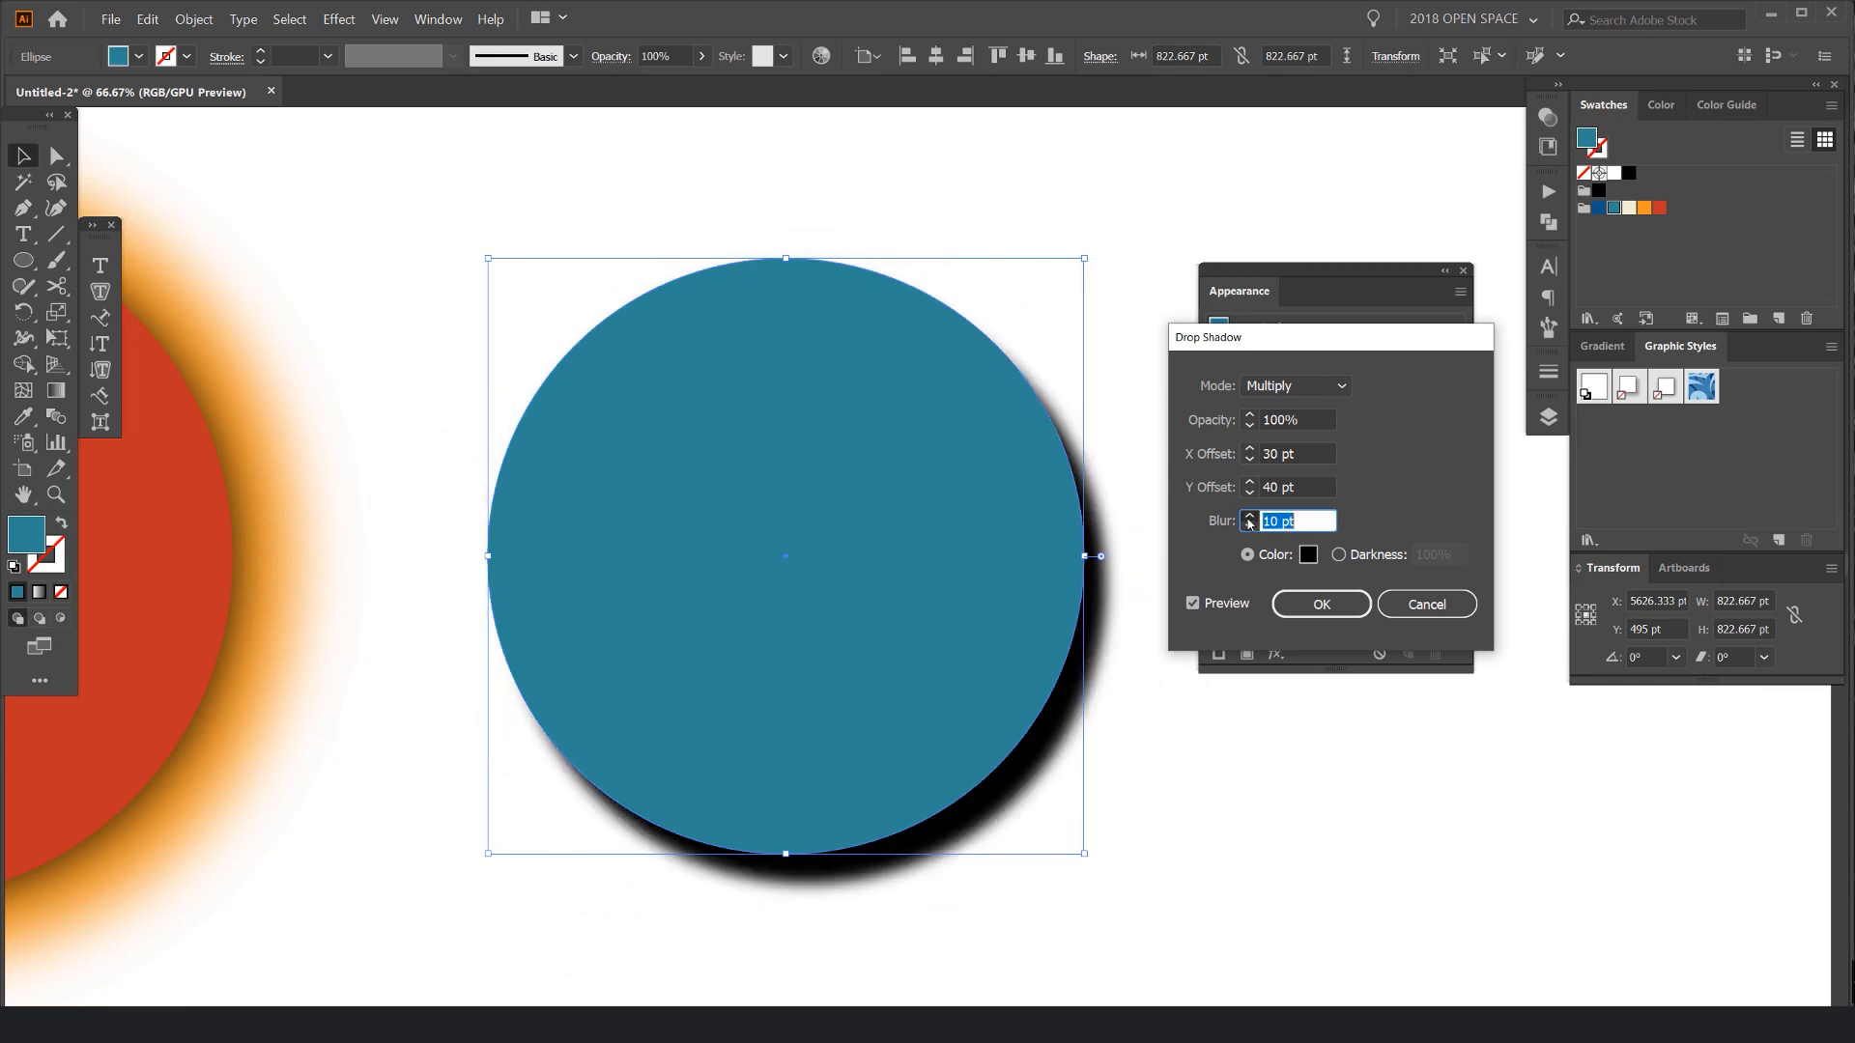
click(1309, 556)
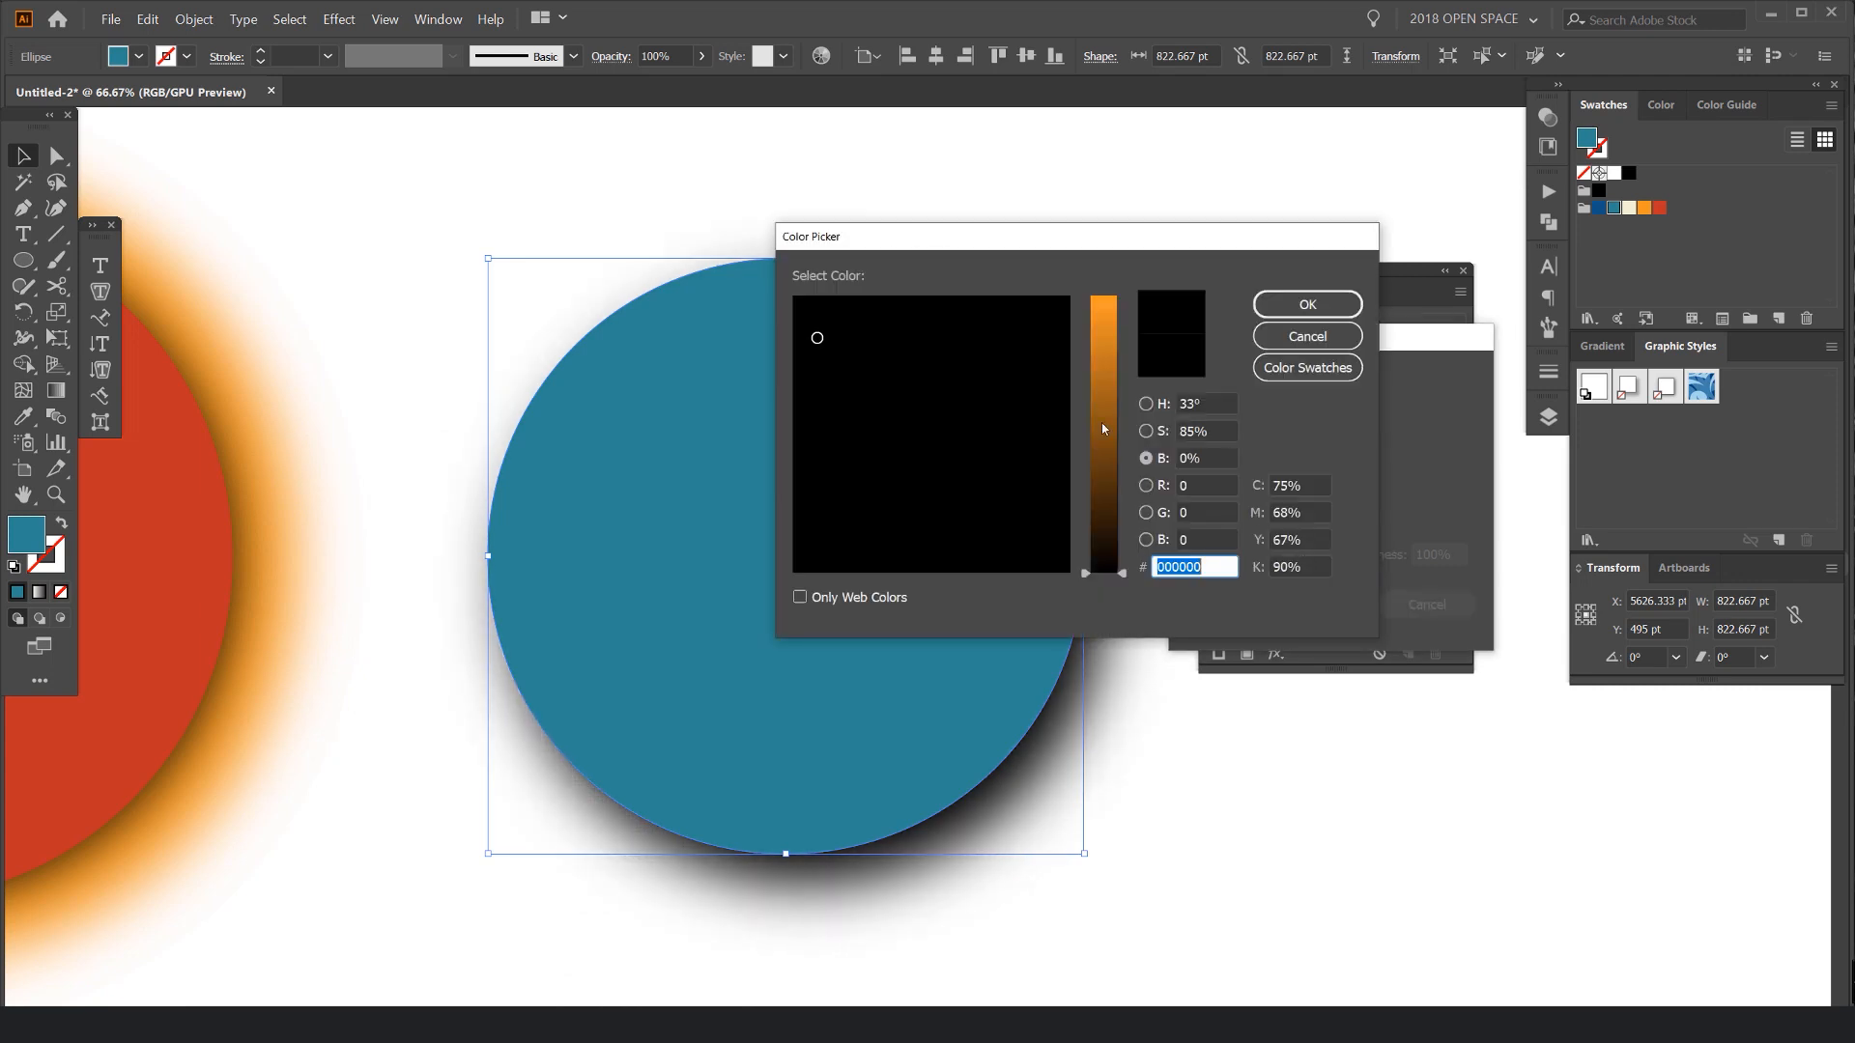
click(1306, 305)
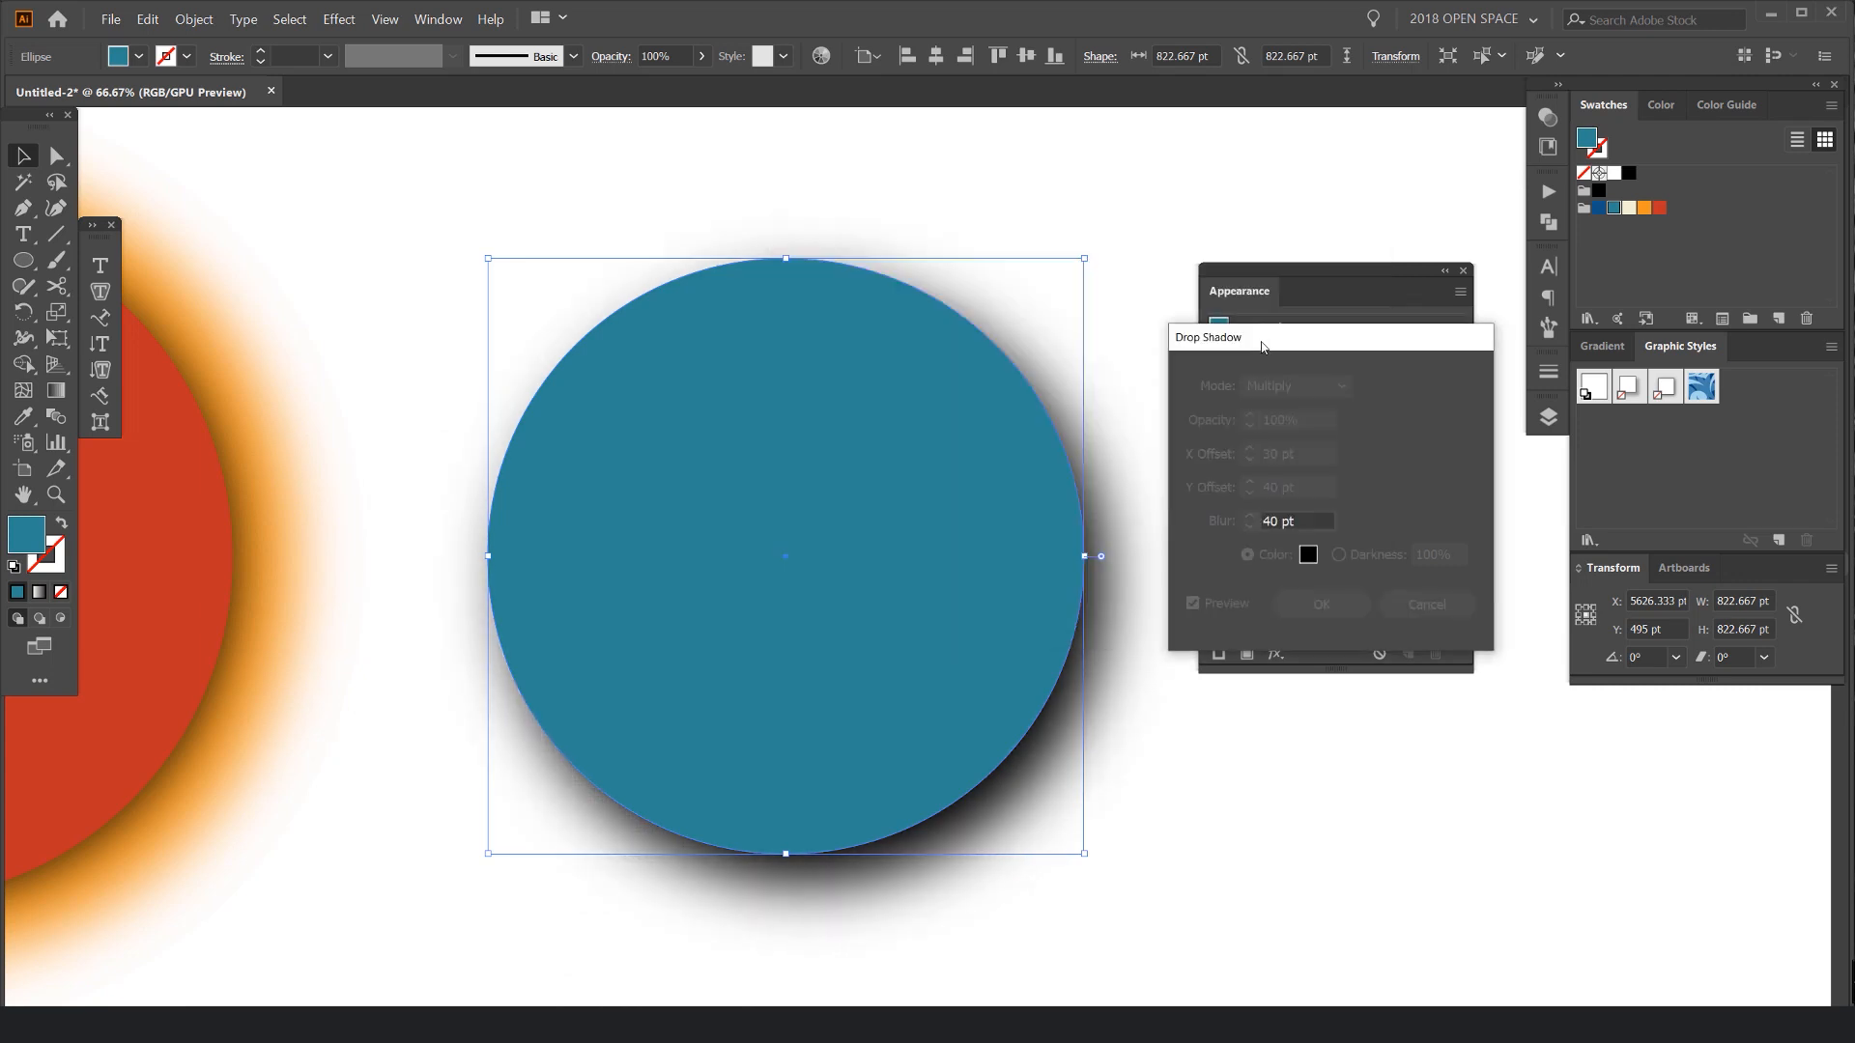
click(1319, 603)
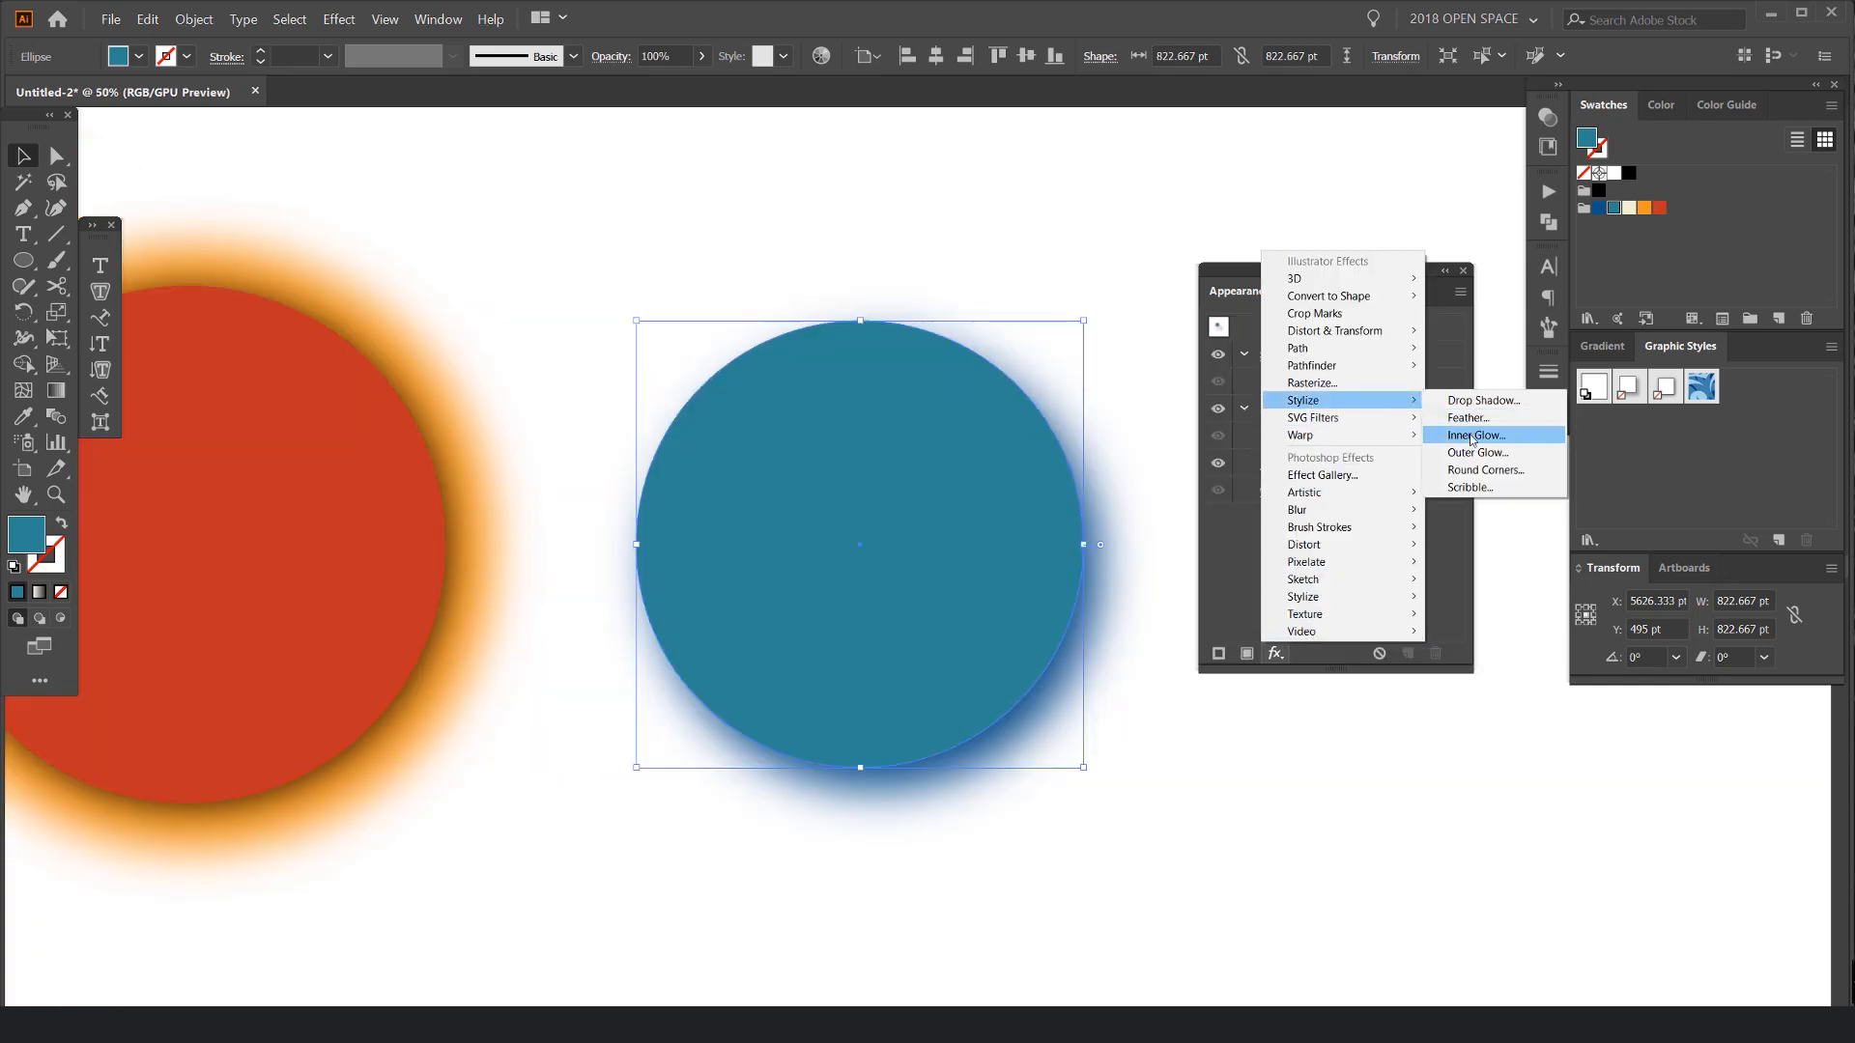
Step: Add a dark blue centre Inner Glow: Soft Light, 100% opacity, 40 pt blur
click(1474, 434)
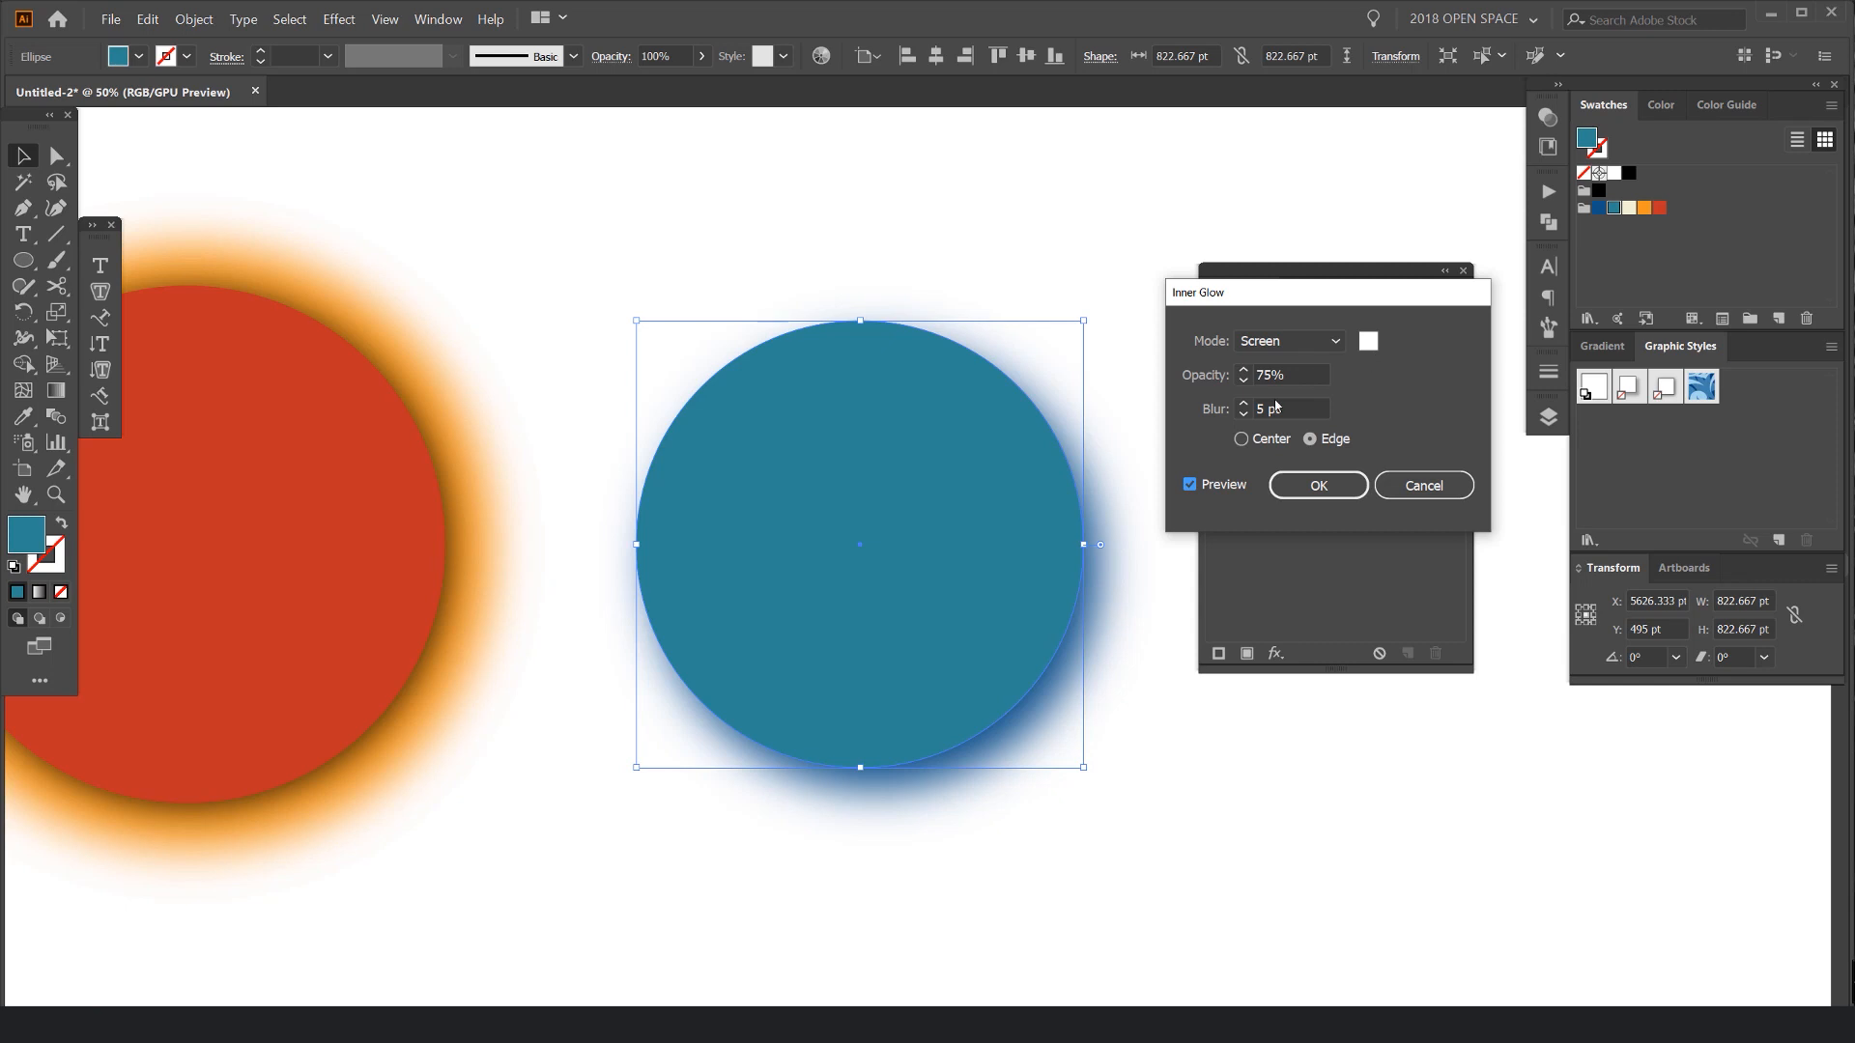
click(1368, 341)
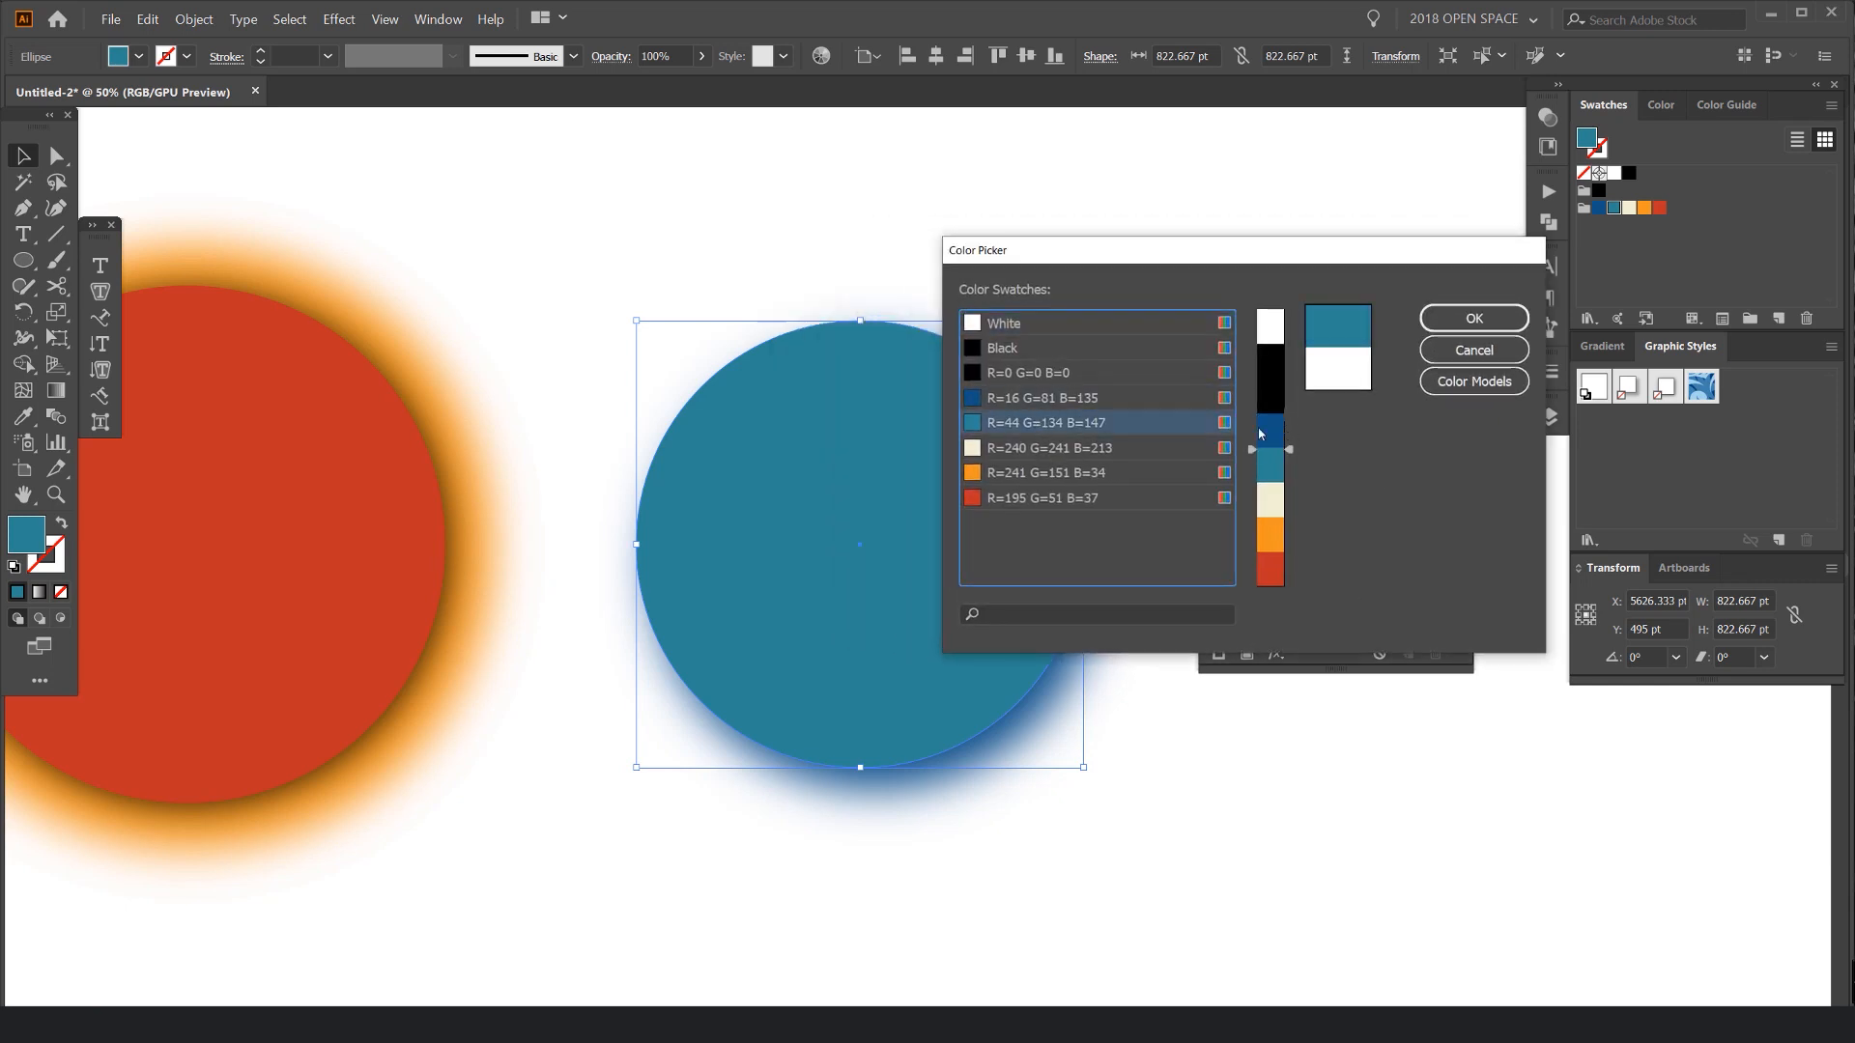
click(1471, 317)
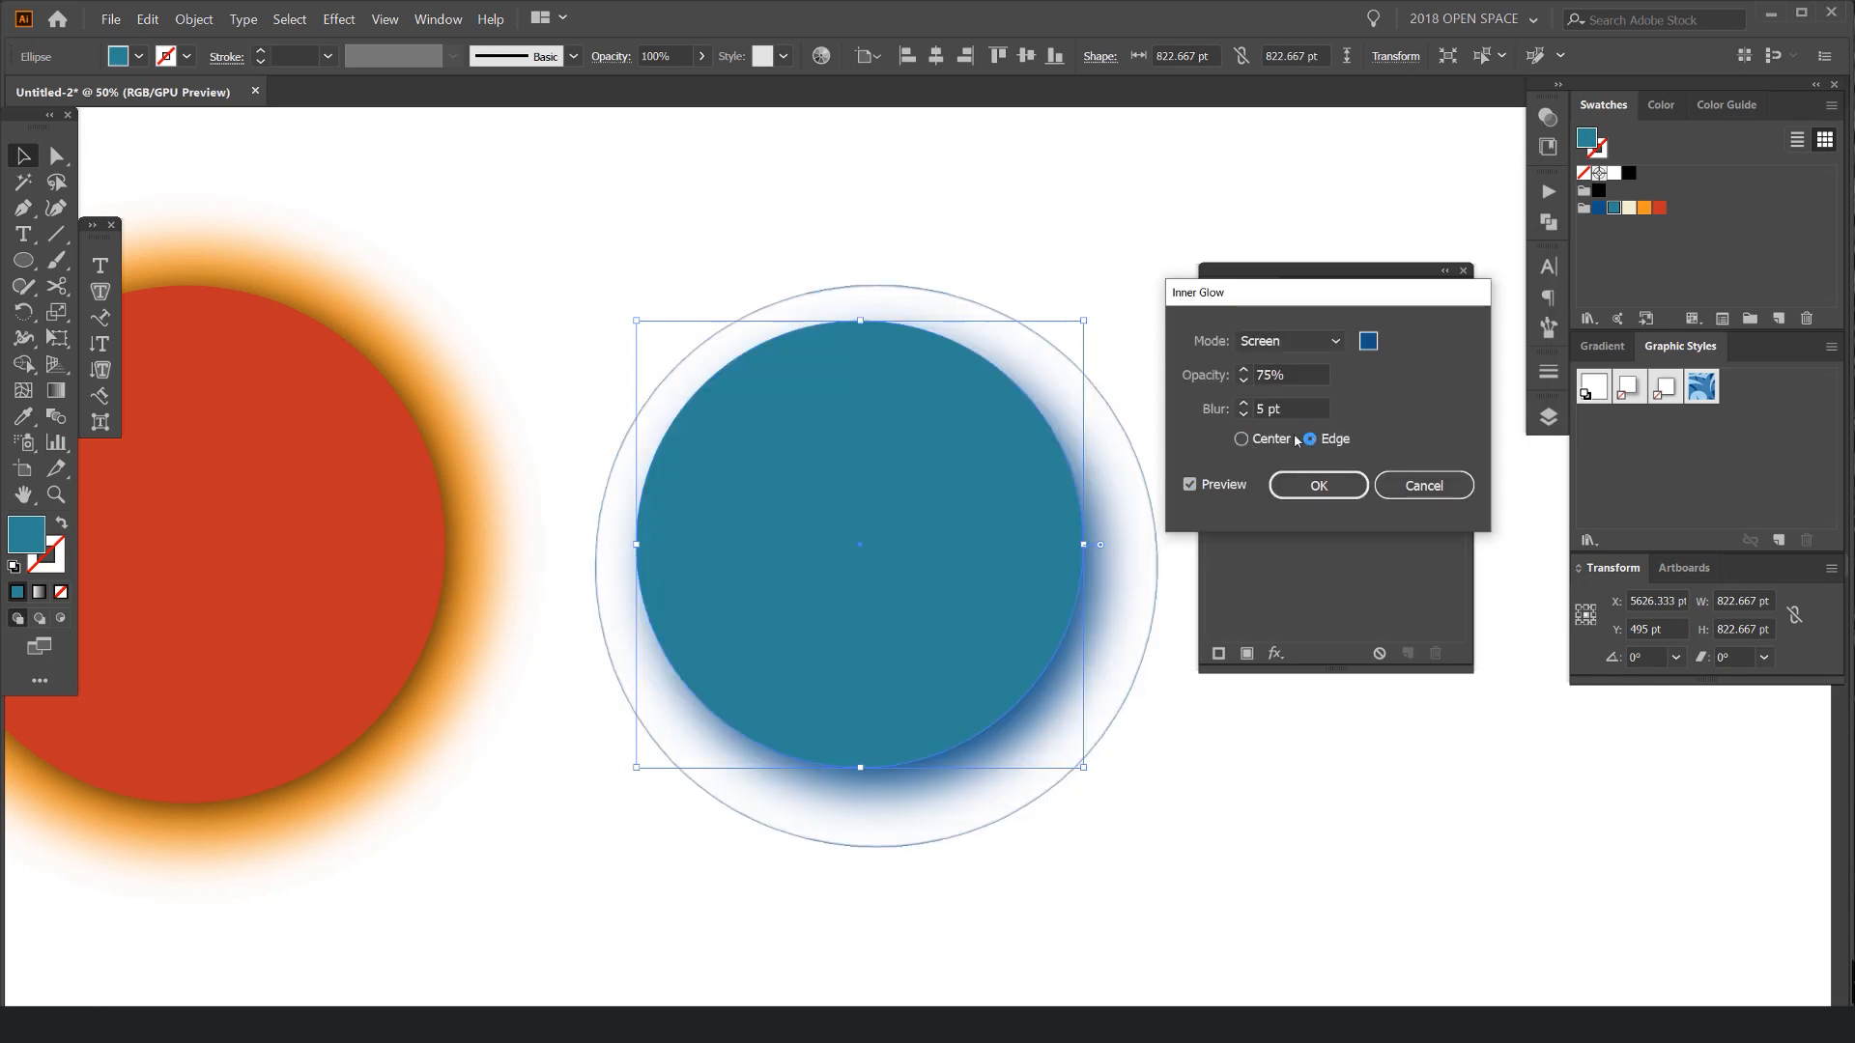
click(1287, 341)
text(40)
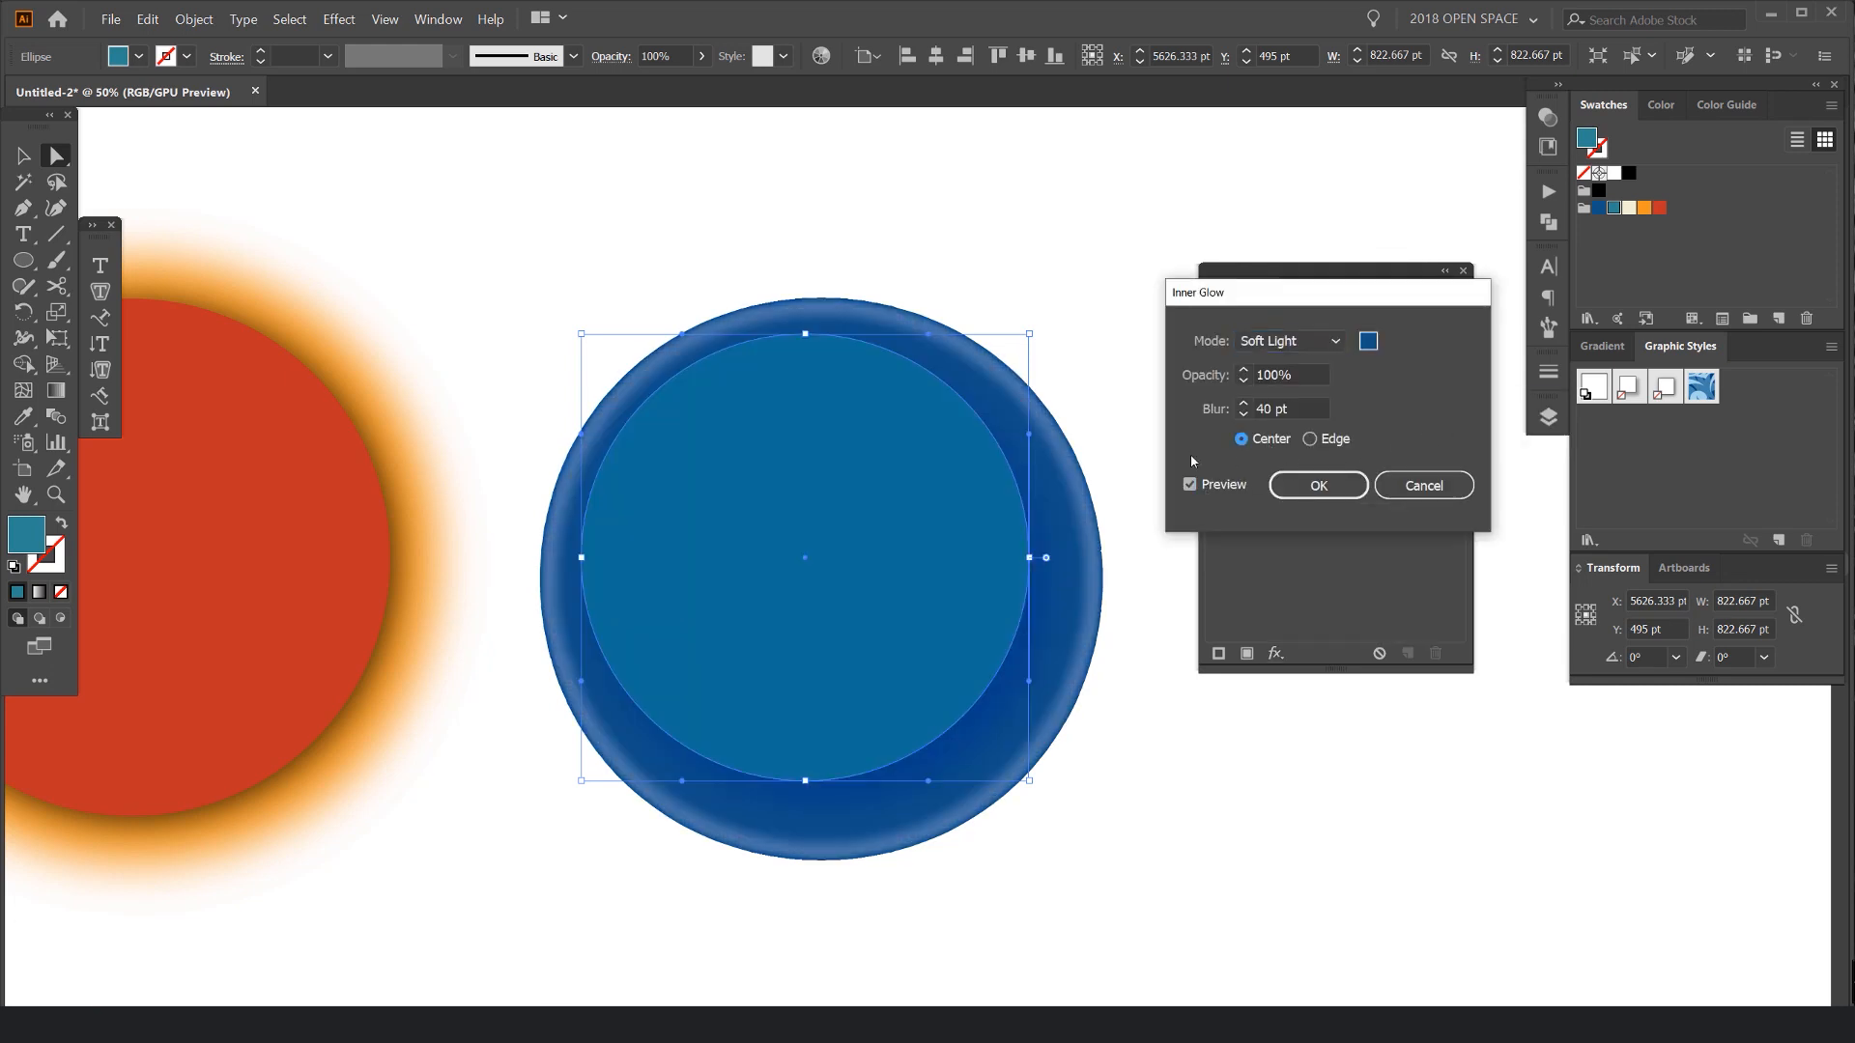
Step: Change the inner glow to orange, 0 pt blur, Color Dodge at 49%, and apply
click(1369, 341)
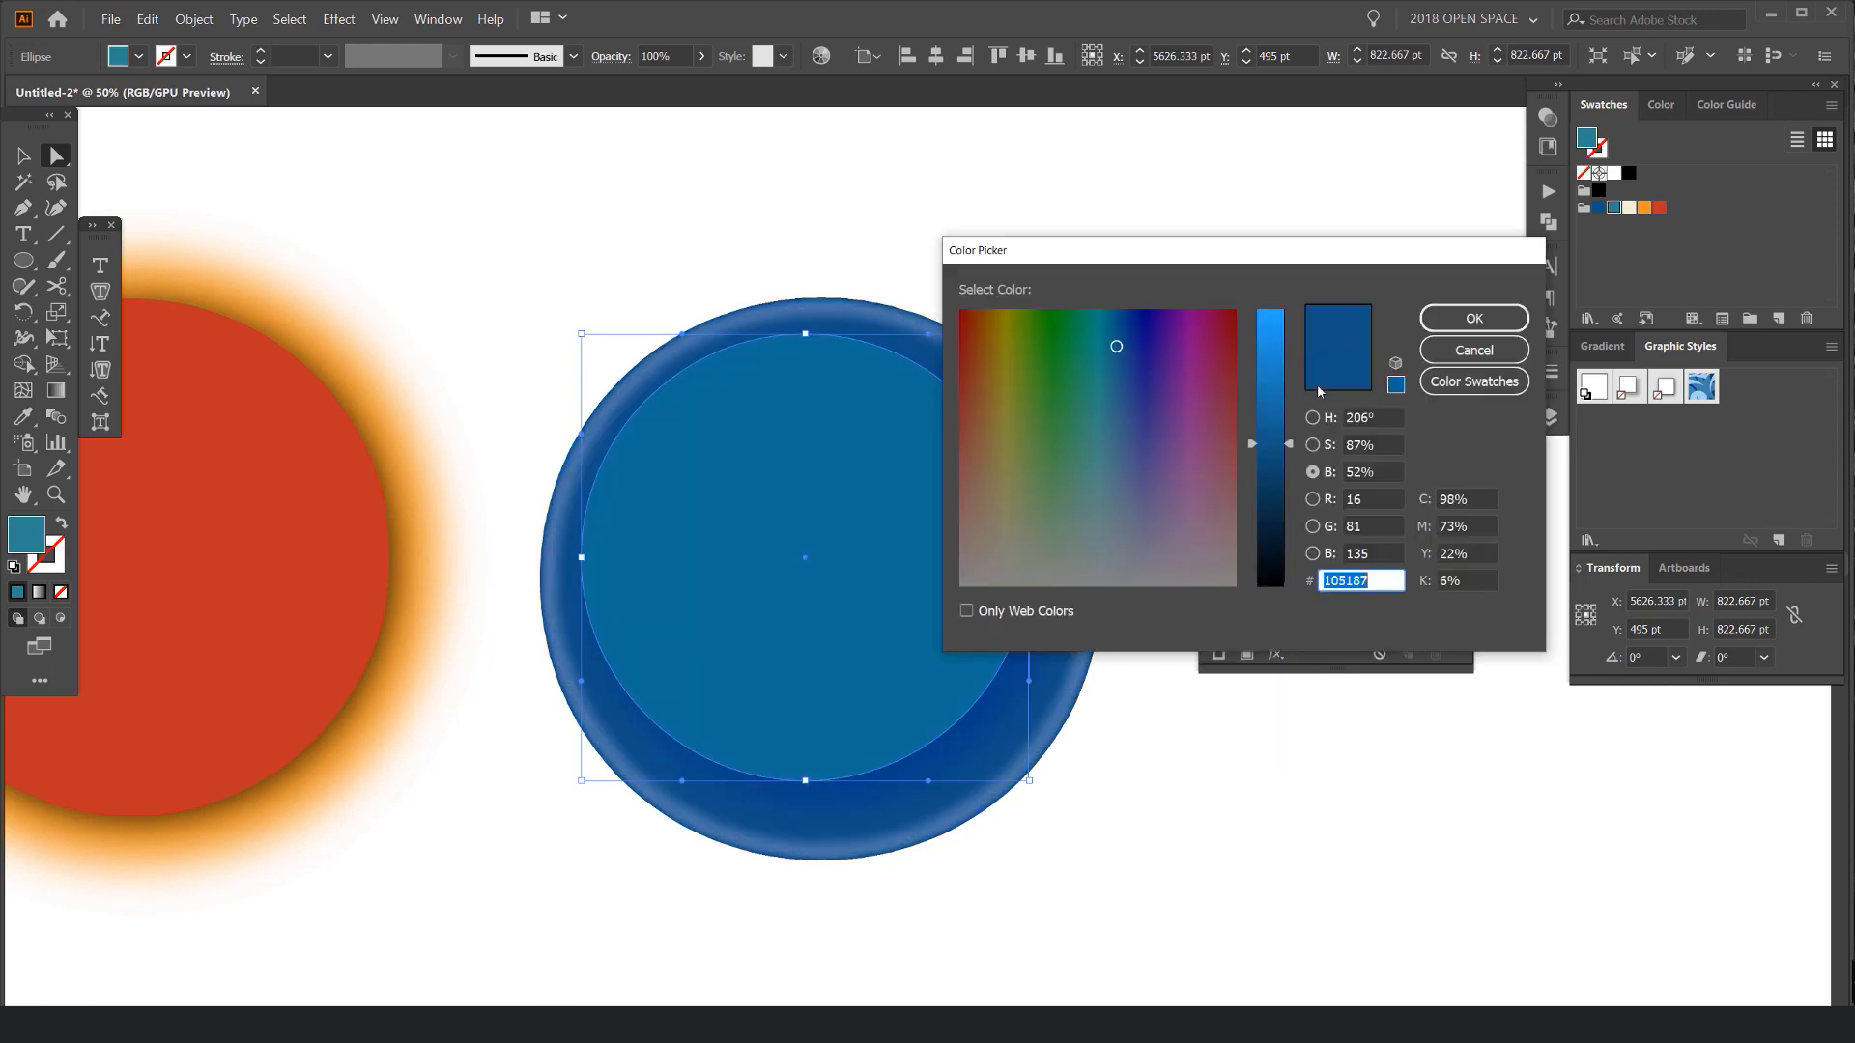
click(1472, 381)
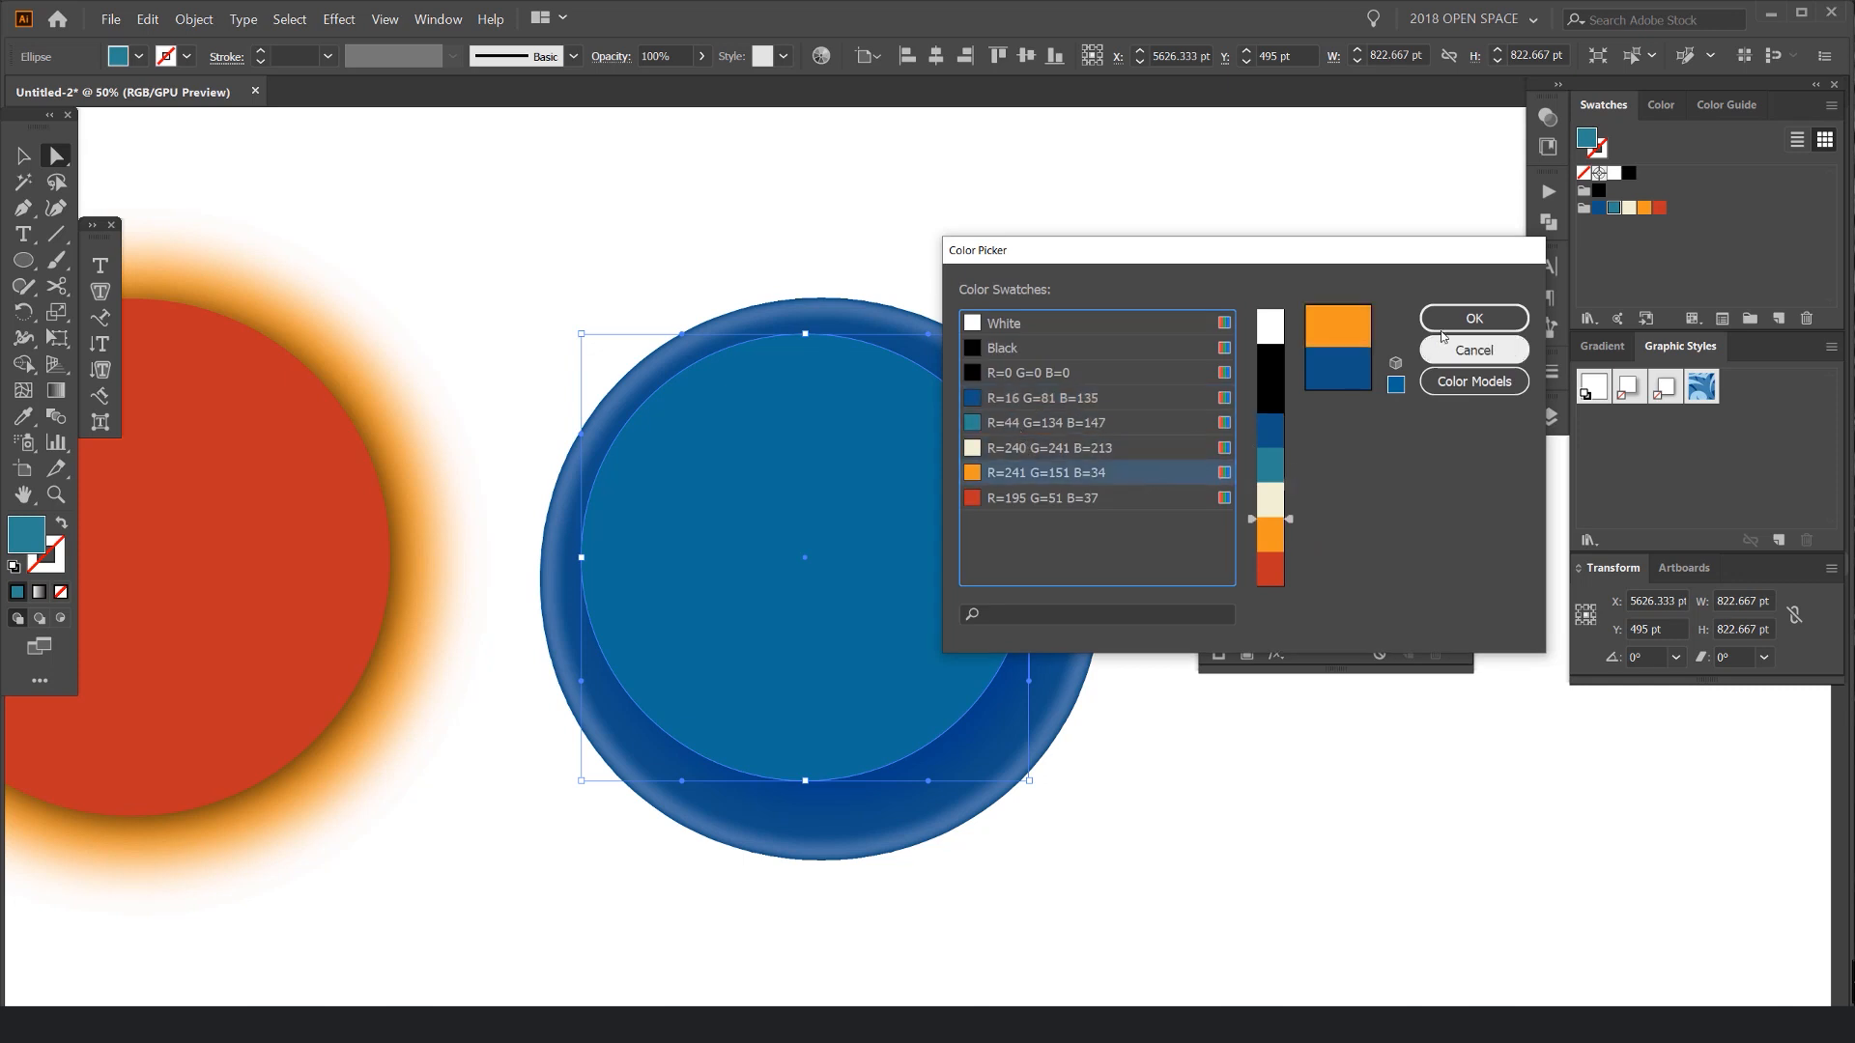
click(1472, 317)
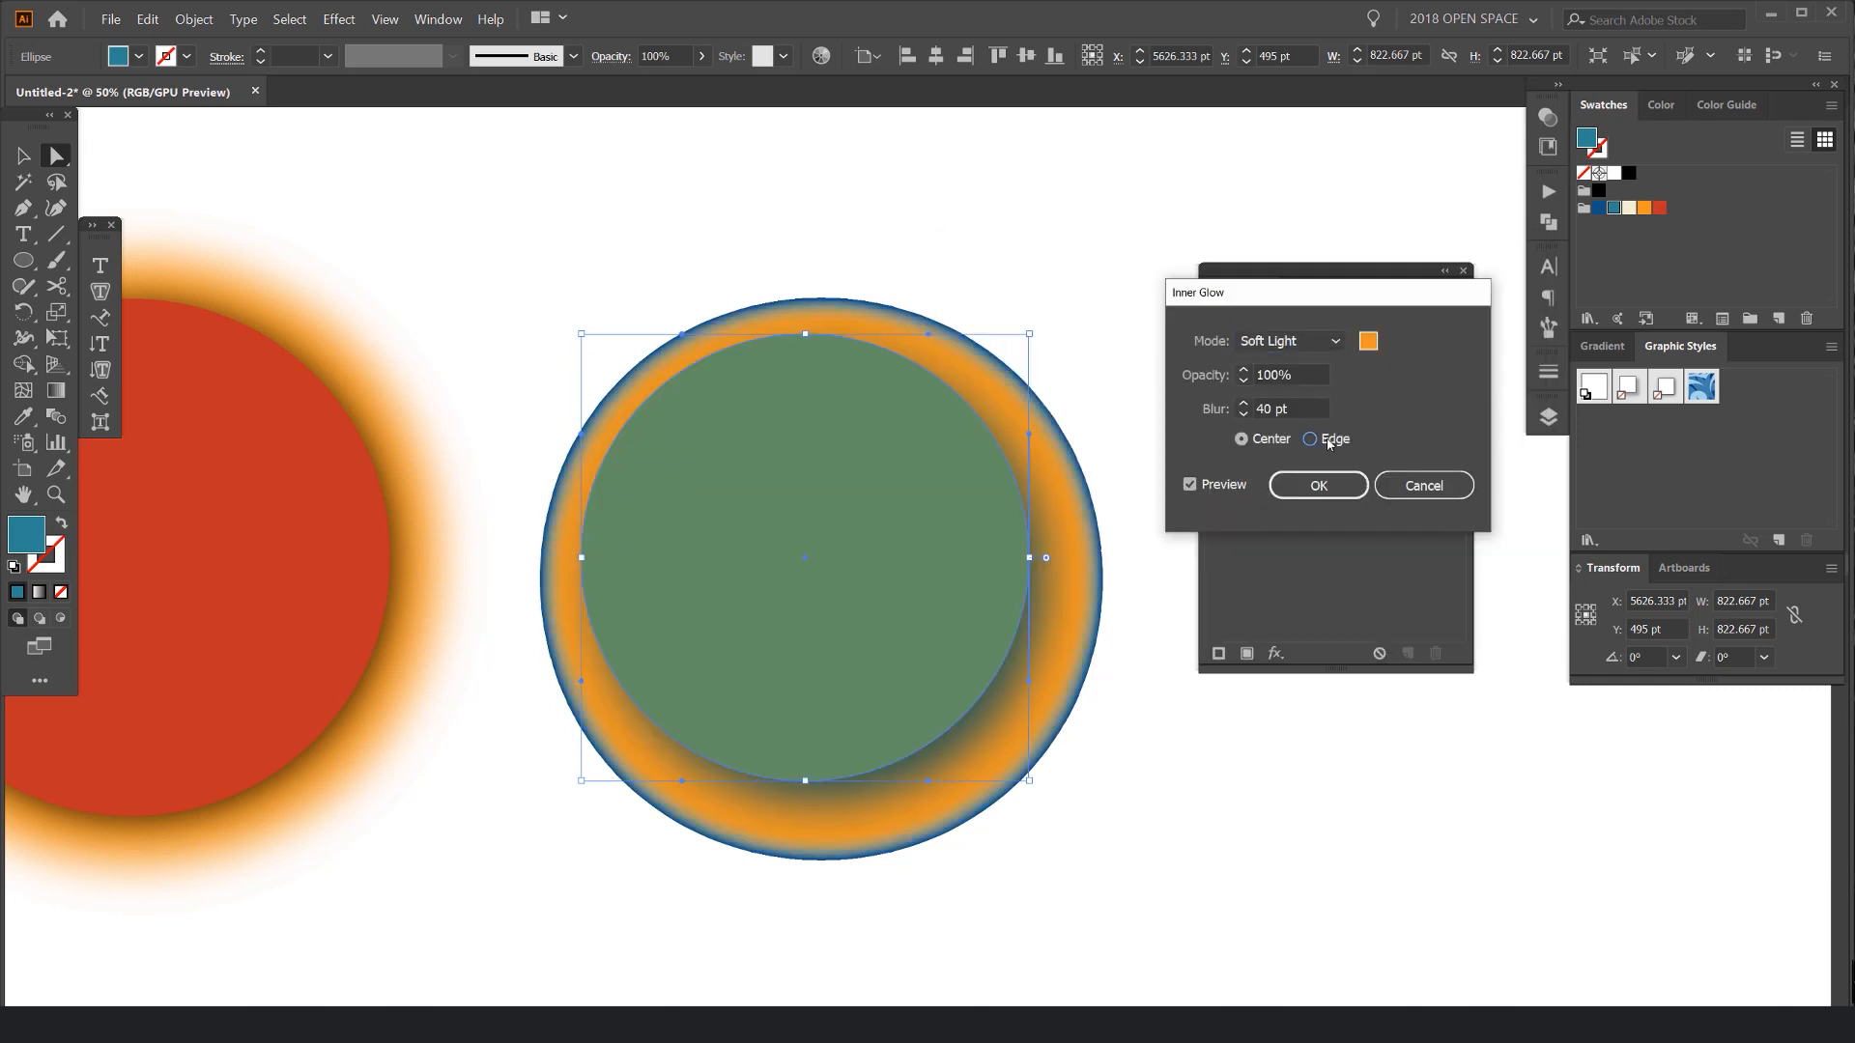
triple_click(1284, 408)
text(0)
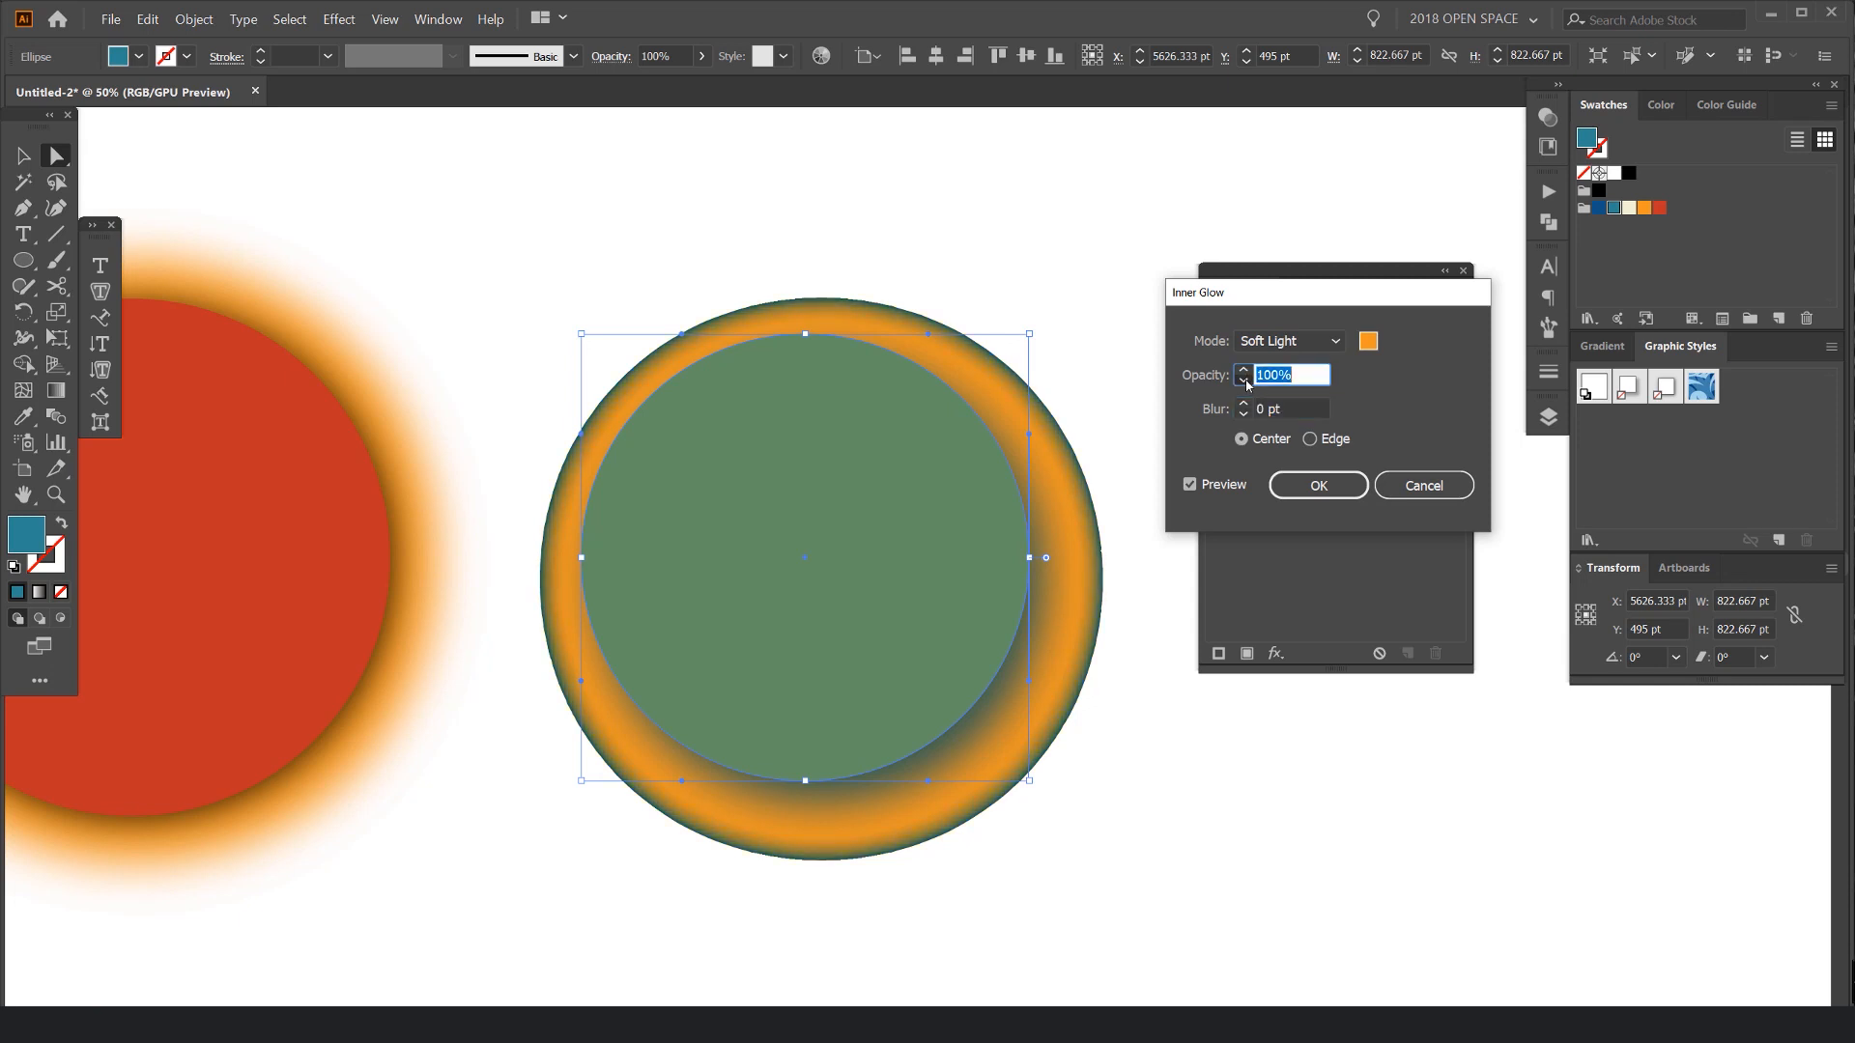
click(1287, 341)
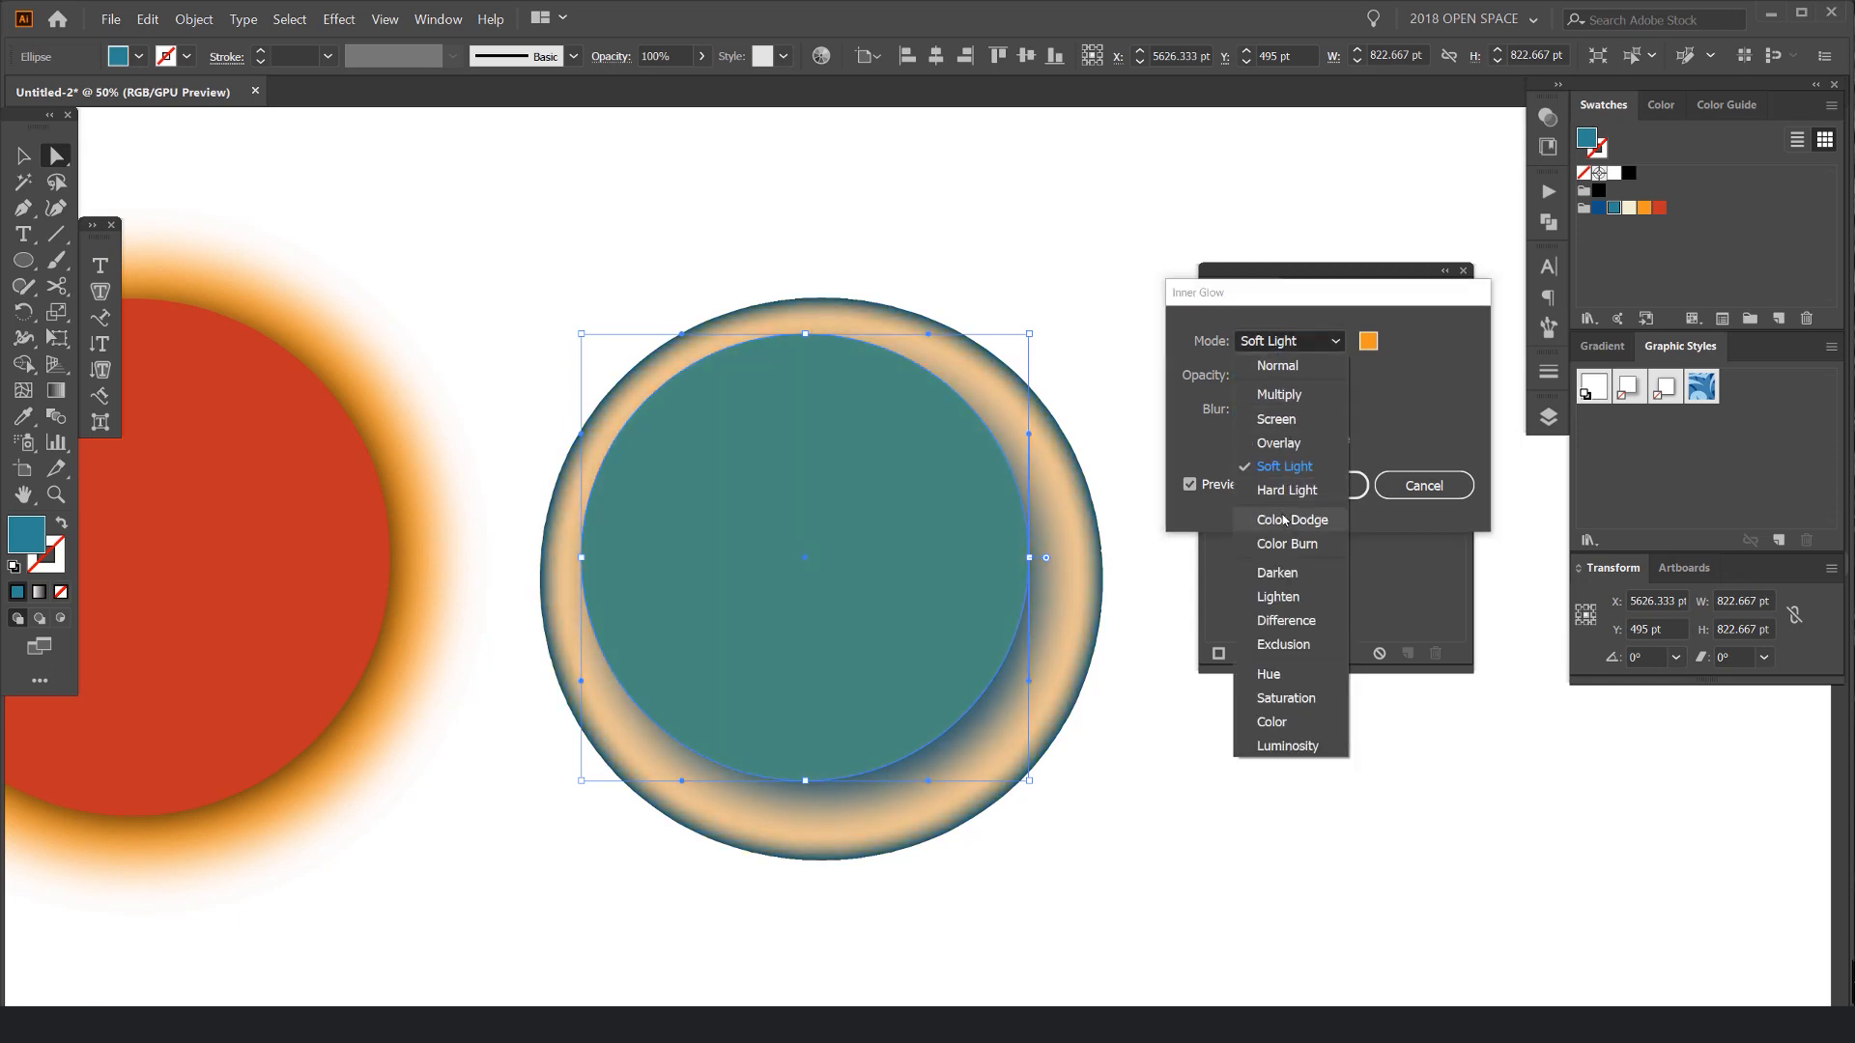
click(1290, 520)
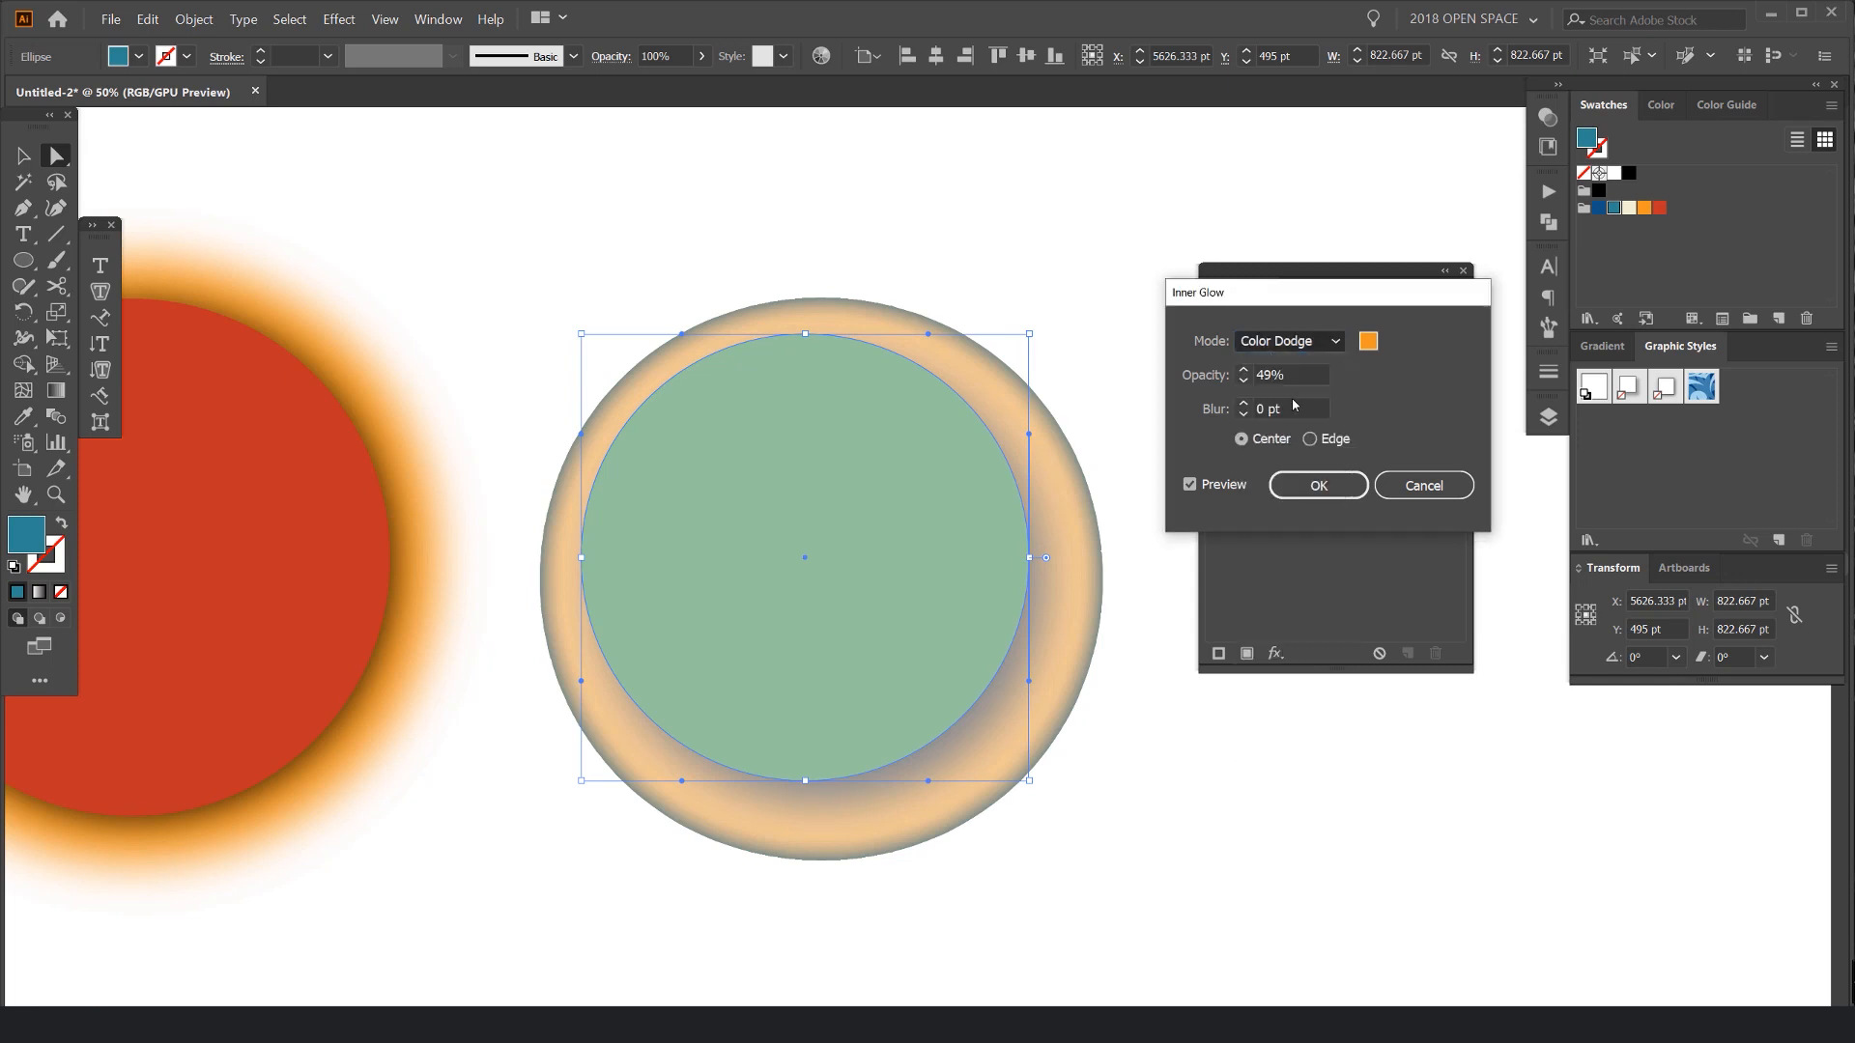
click(1316, 485)
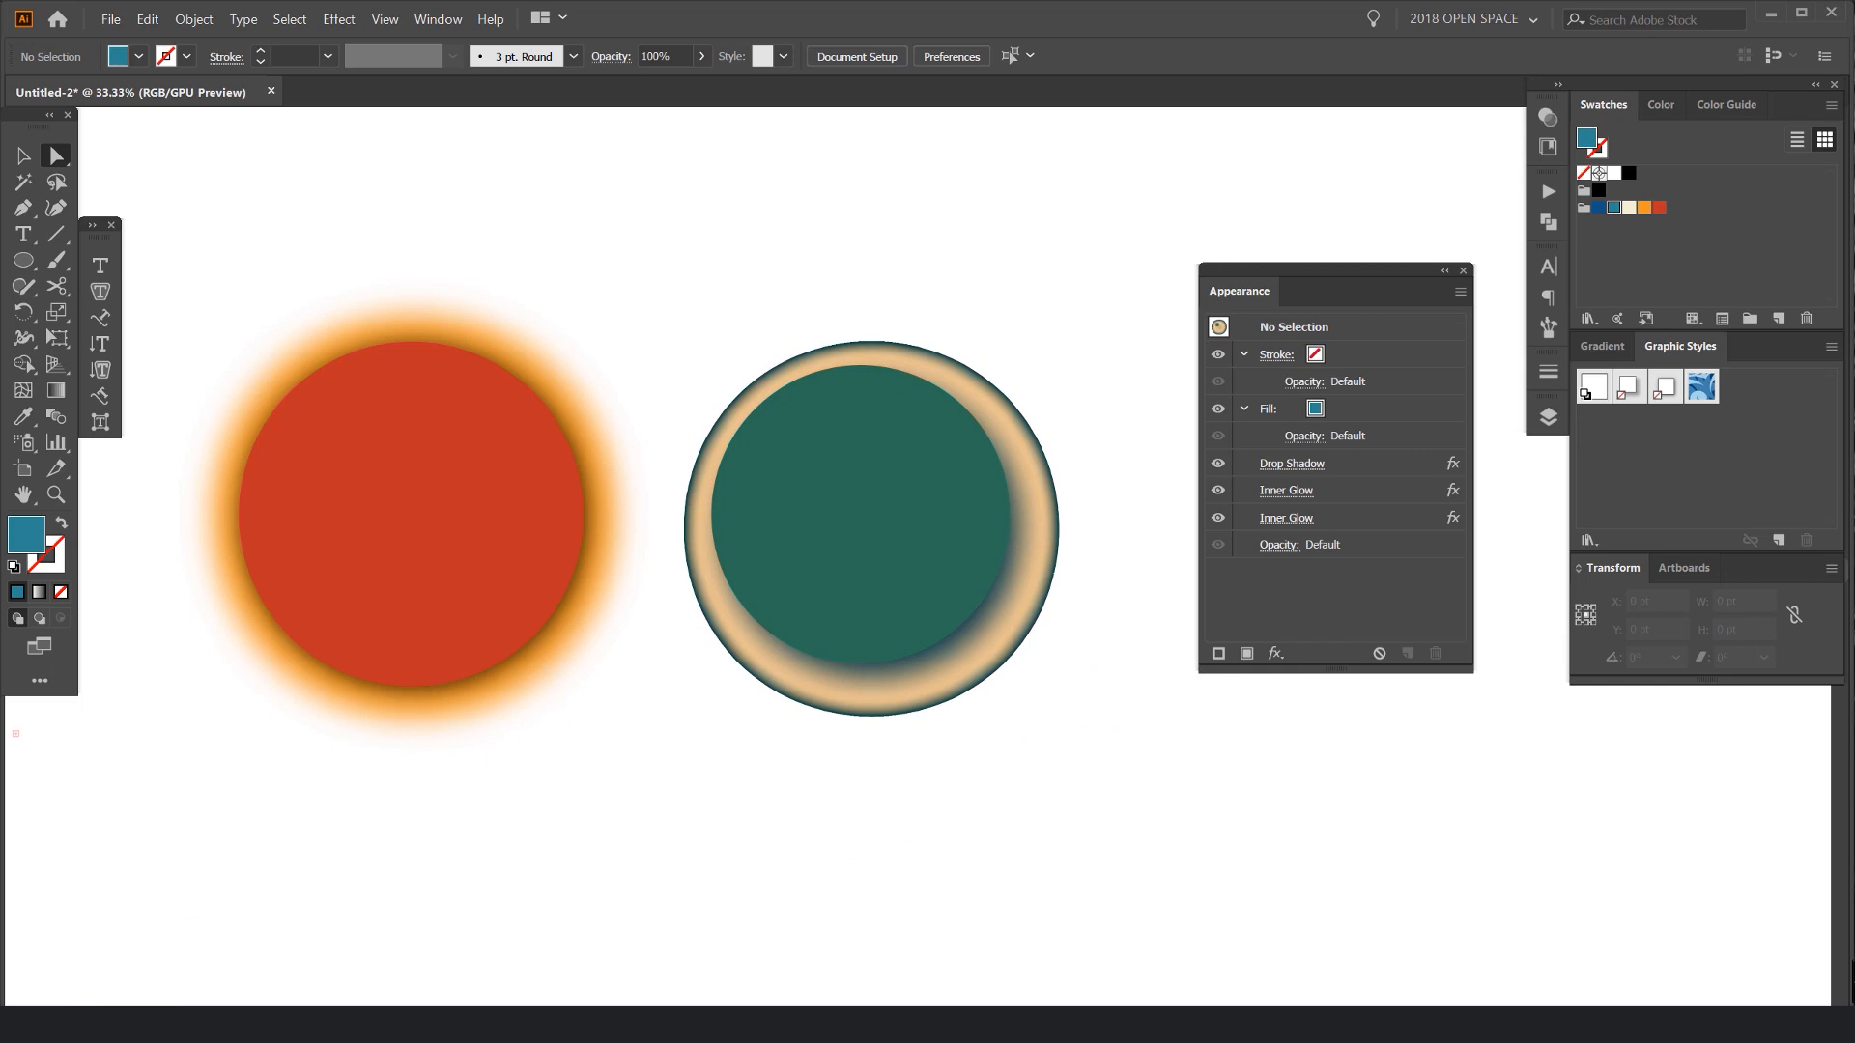
click(1286, 490)
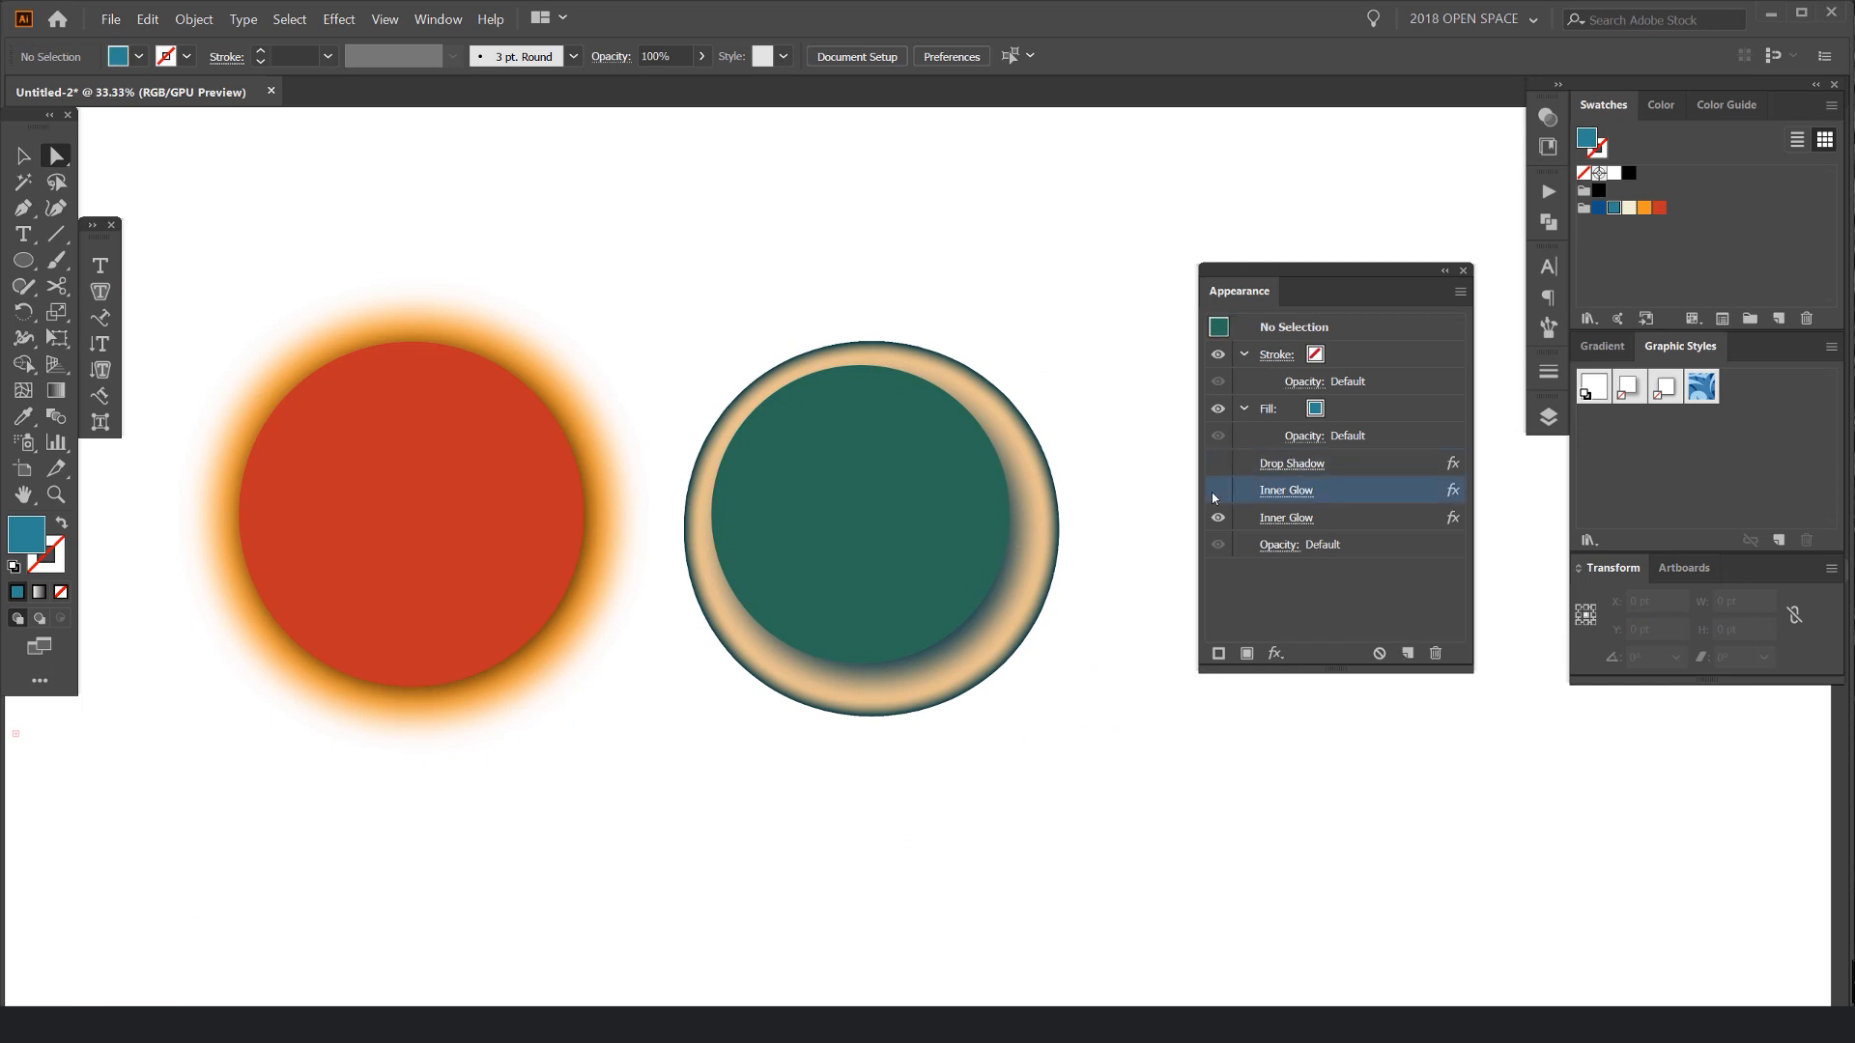
click(860, 513)
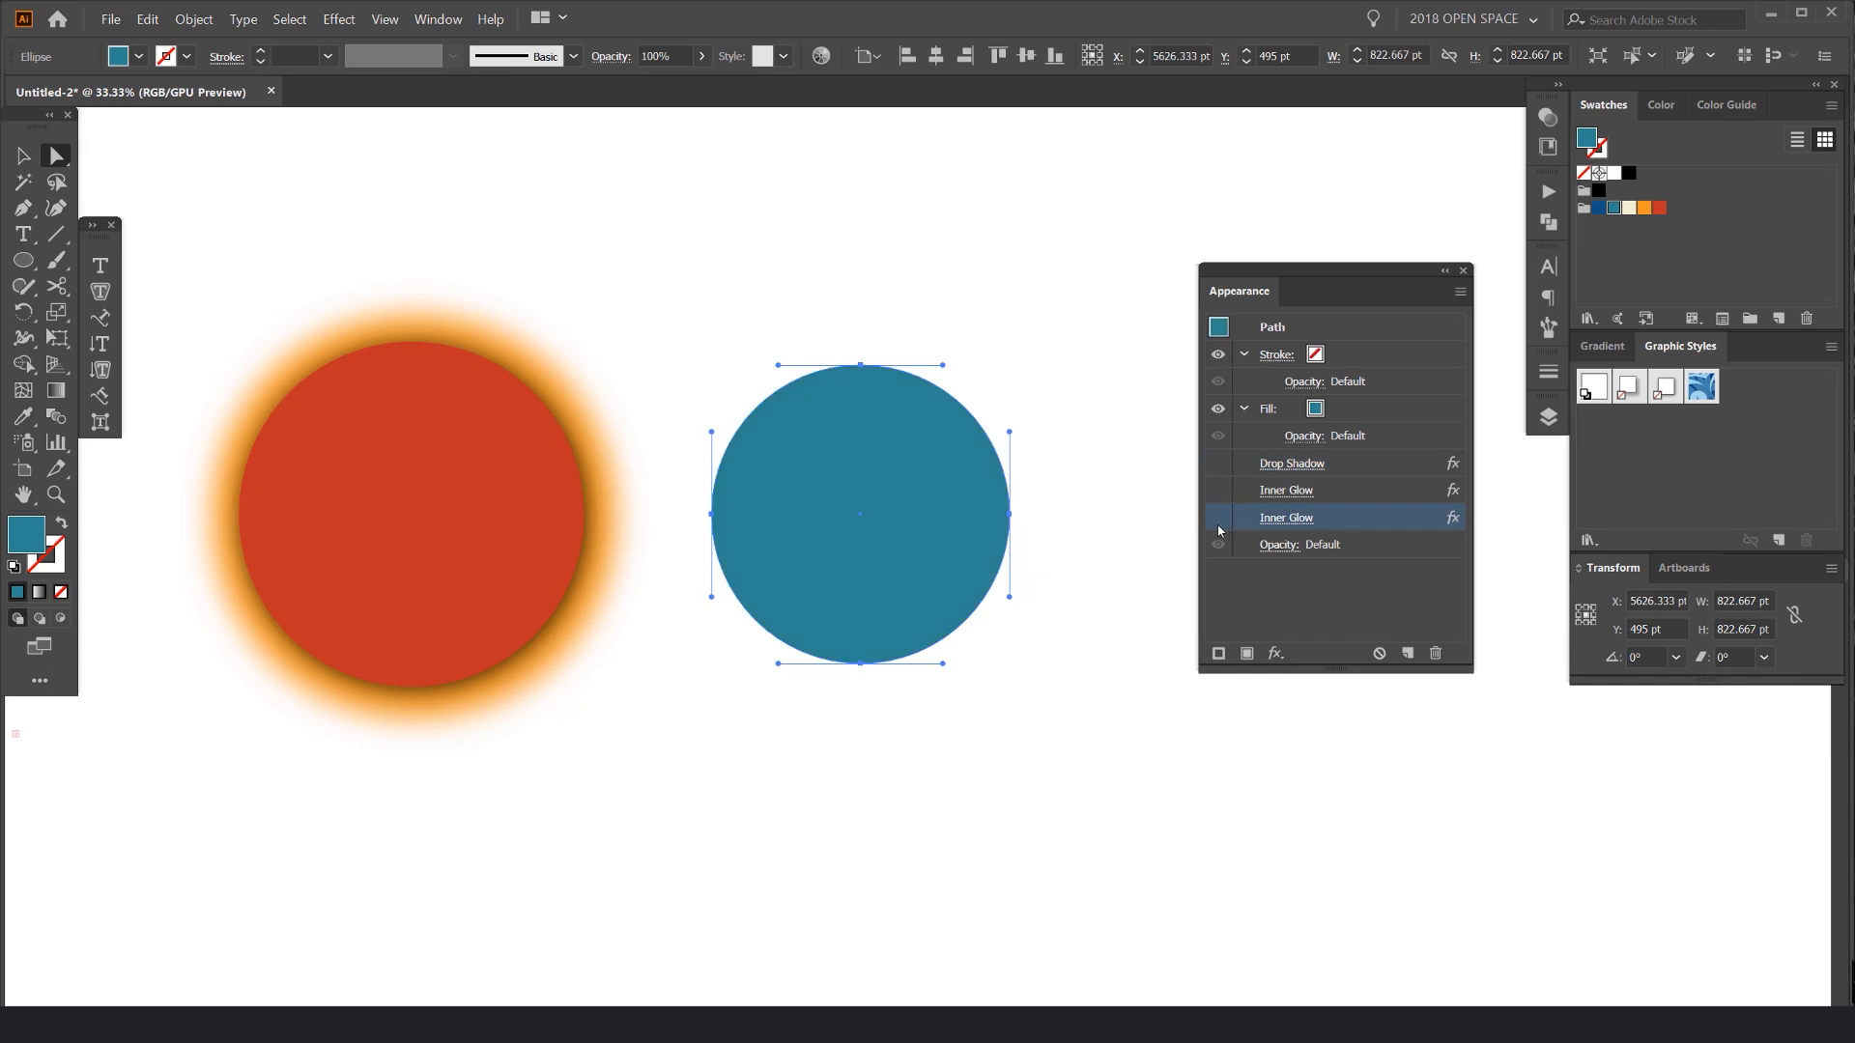
click(1218, 463)
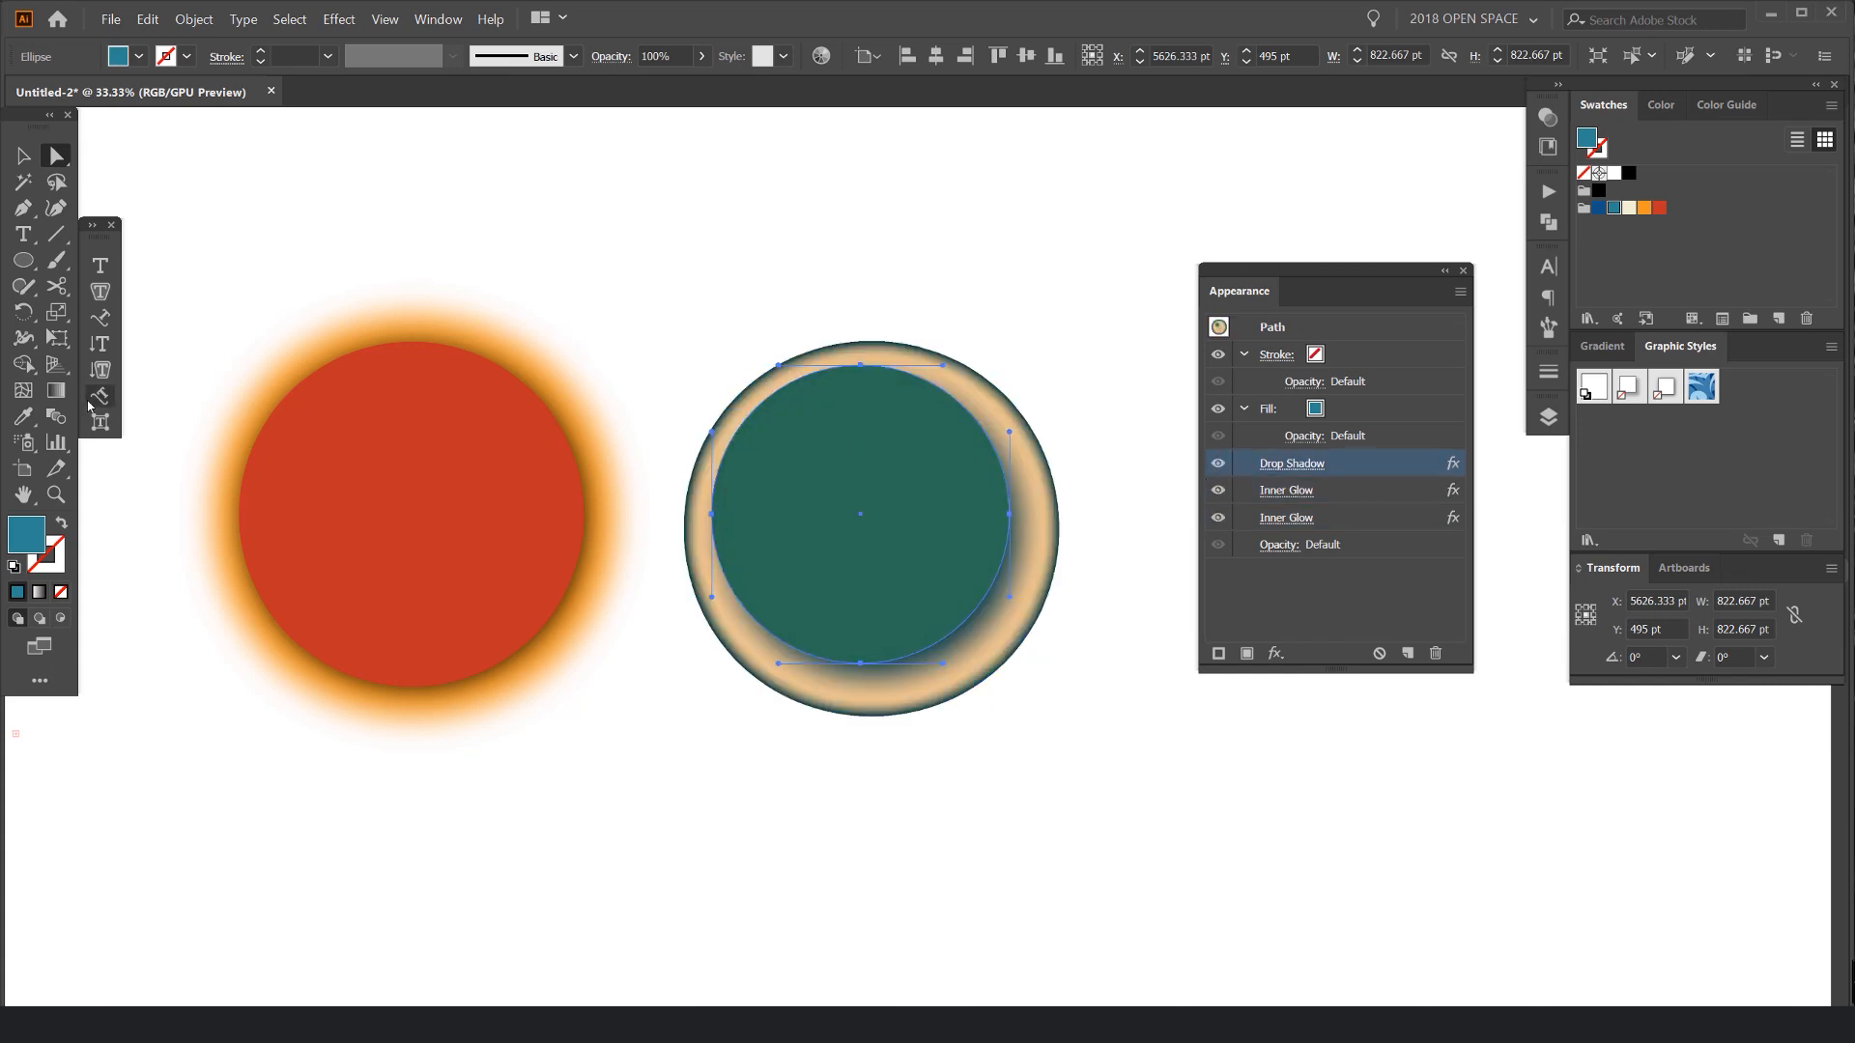
click(940, 294)
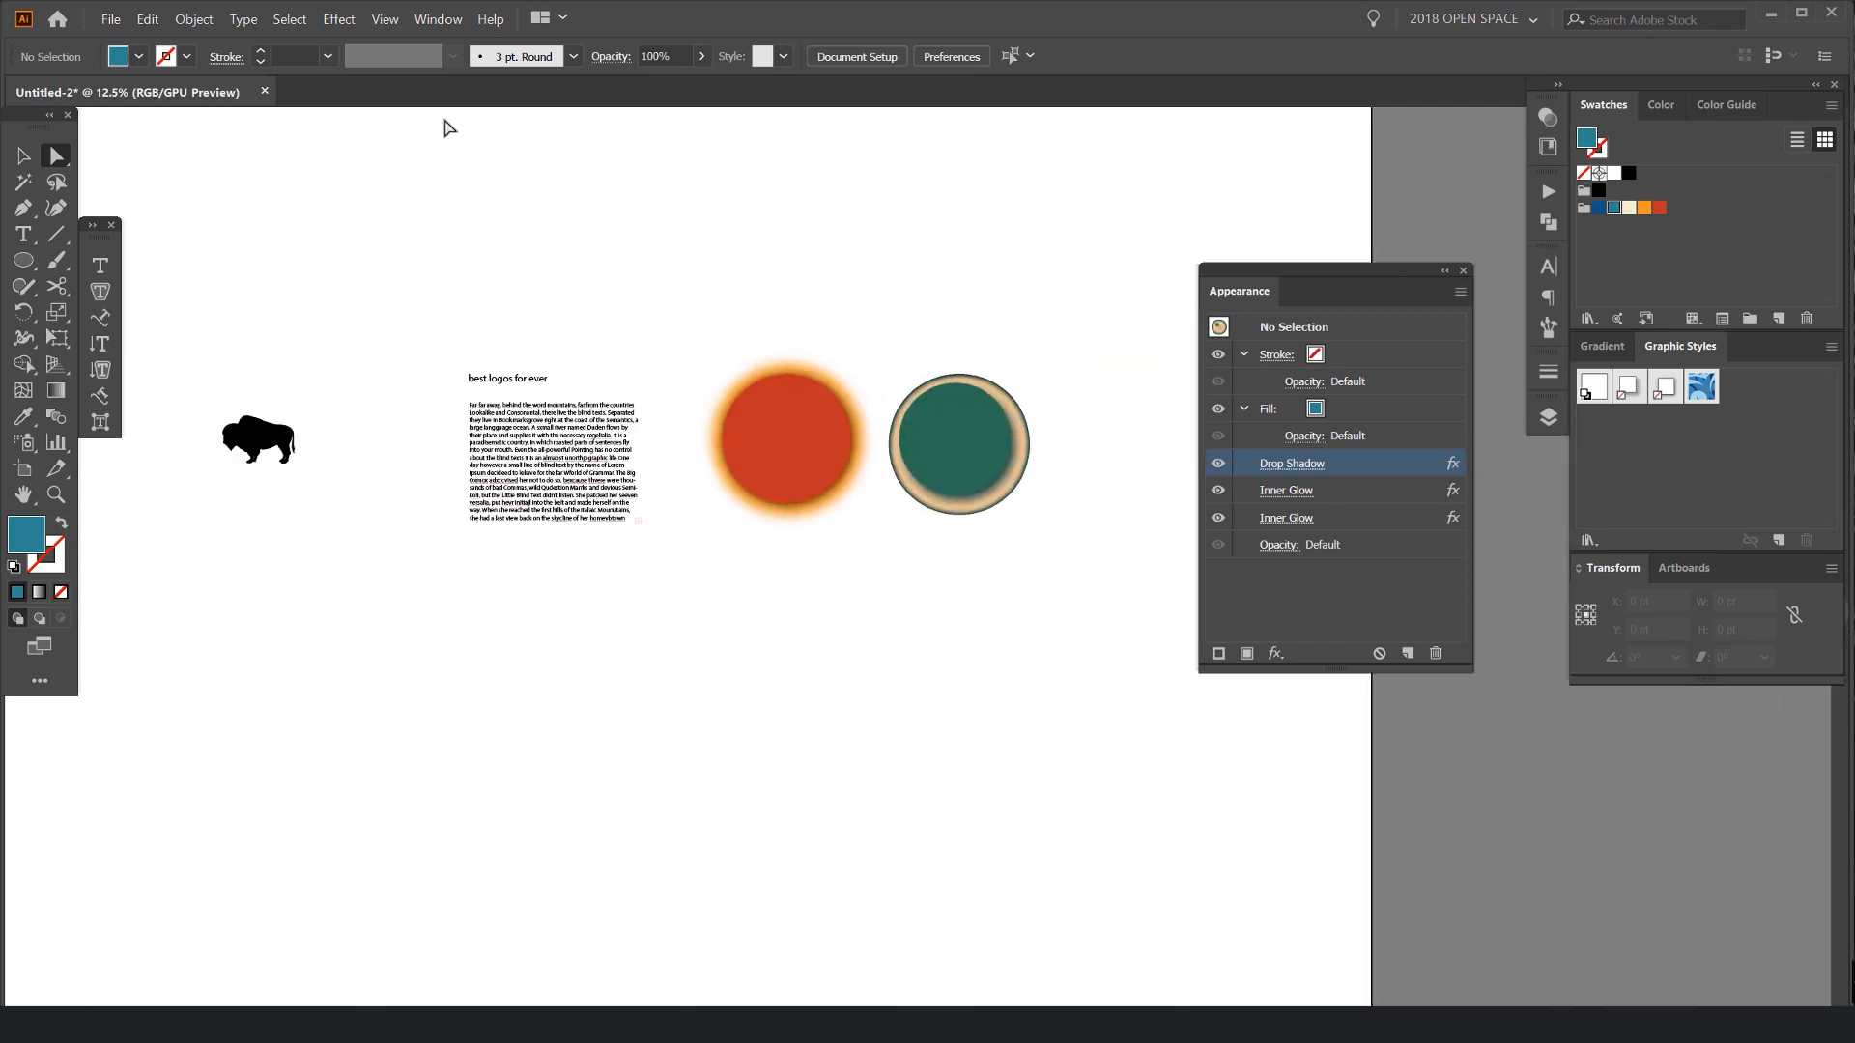
Step: Close the bison, text and circles document, answering the save prompt
click(265, 91)
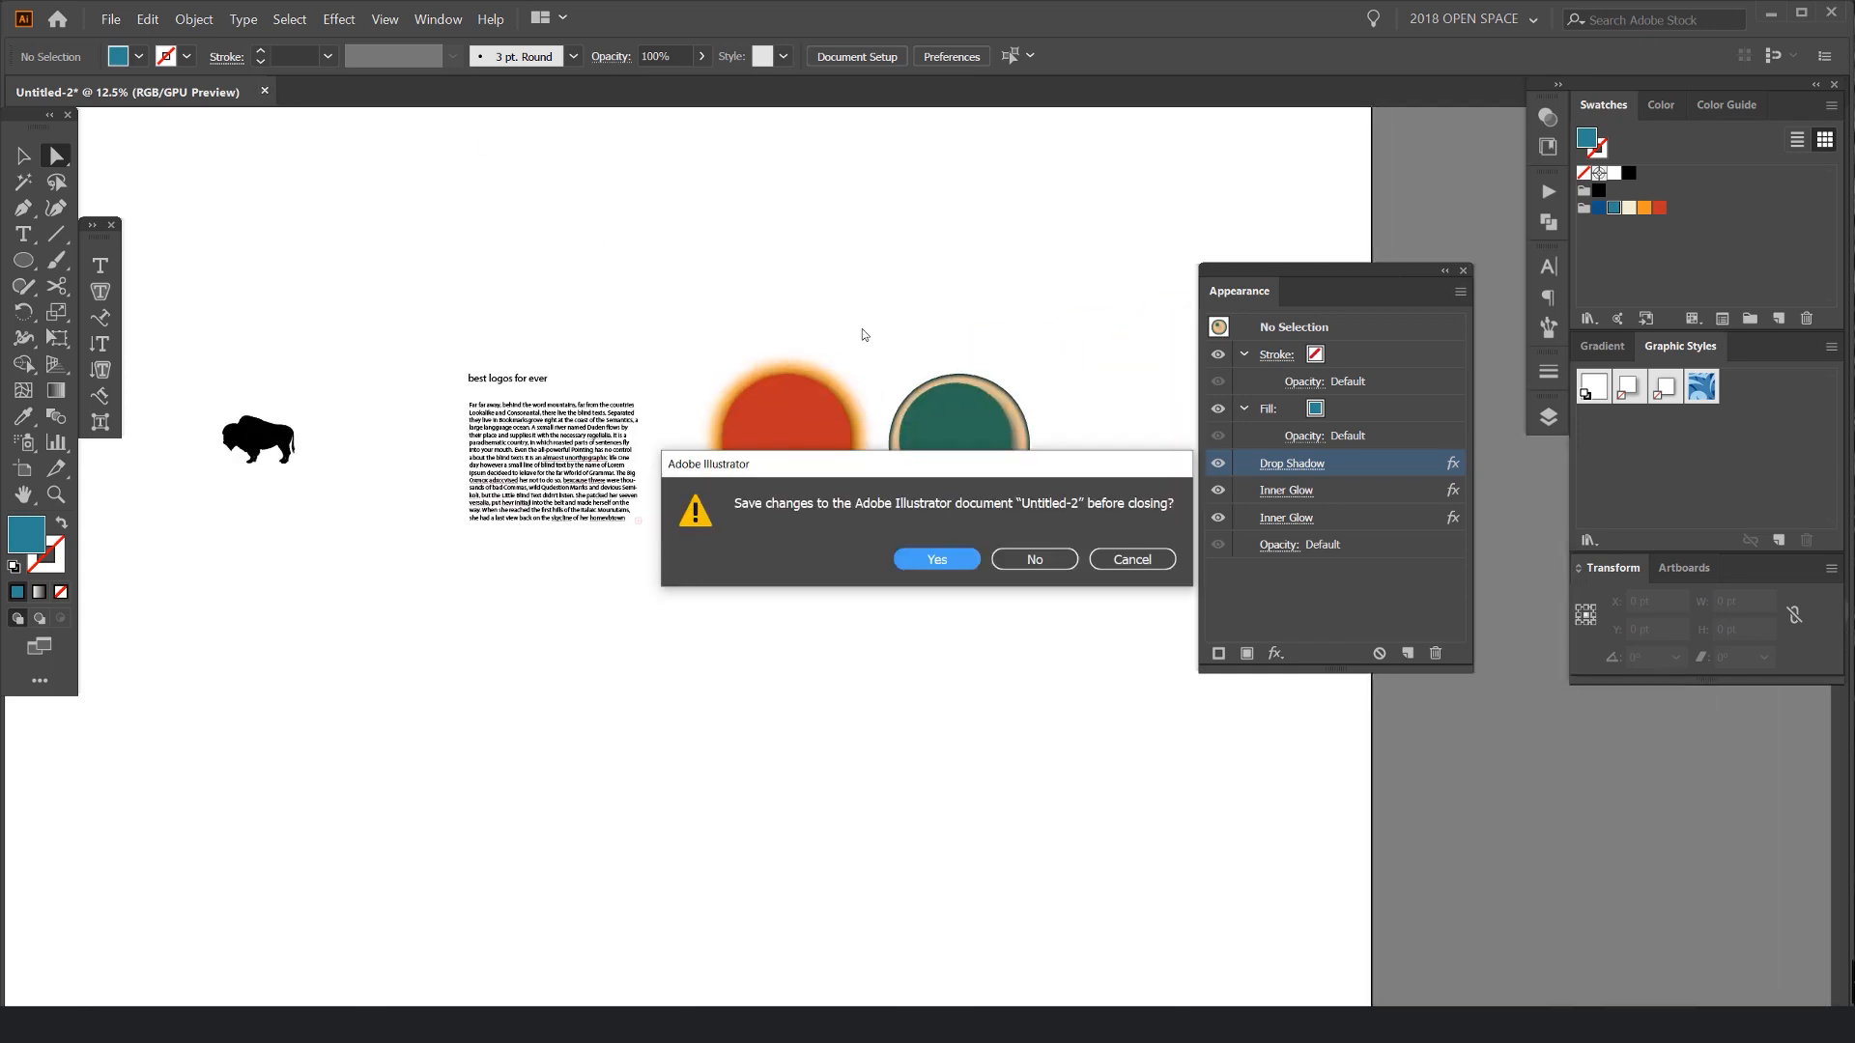
click(1032, 558)
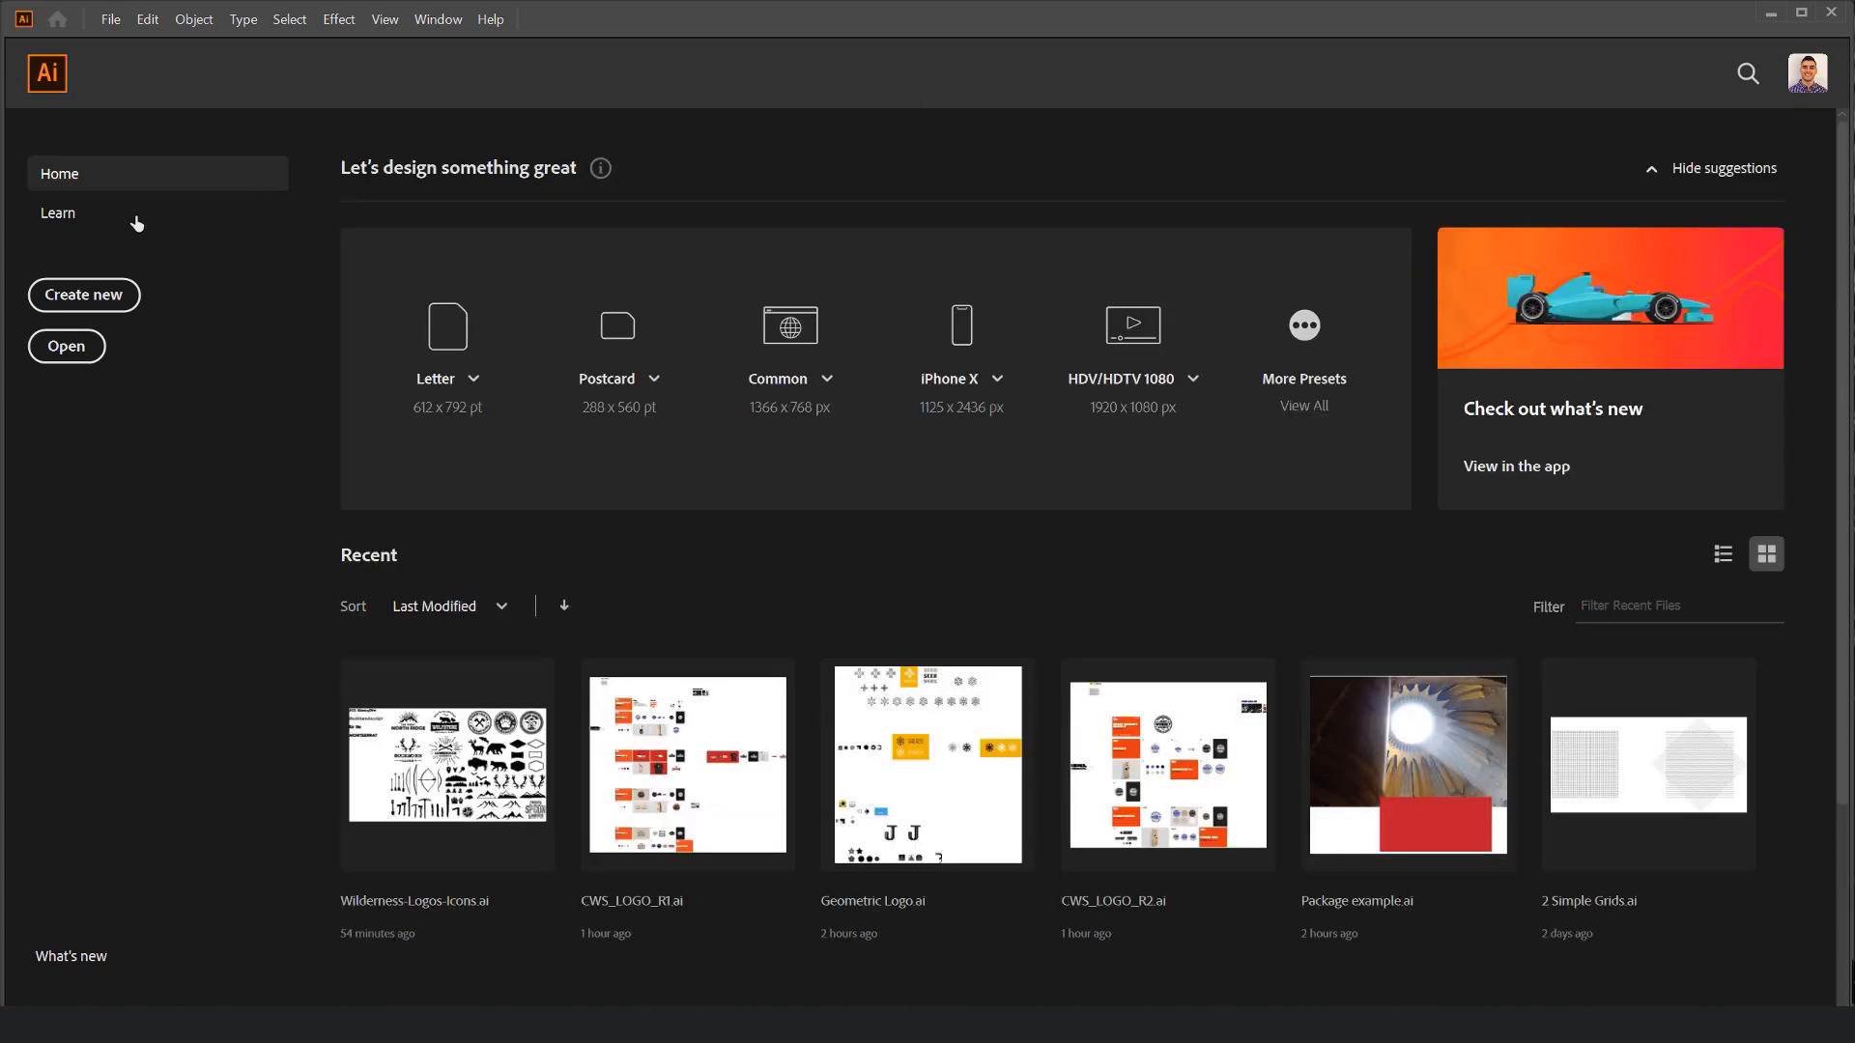
mouse_move(105, 221)
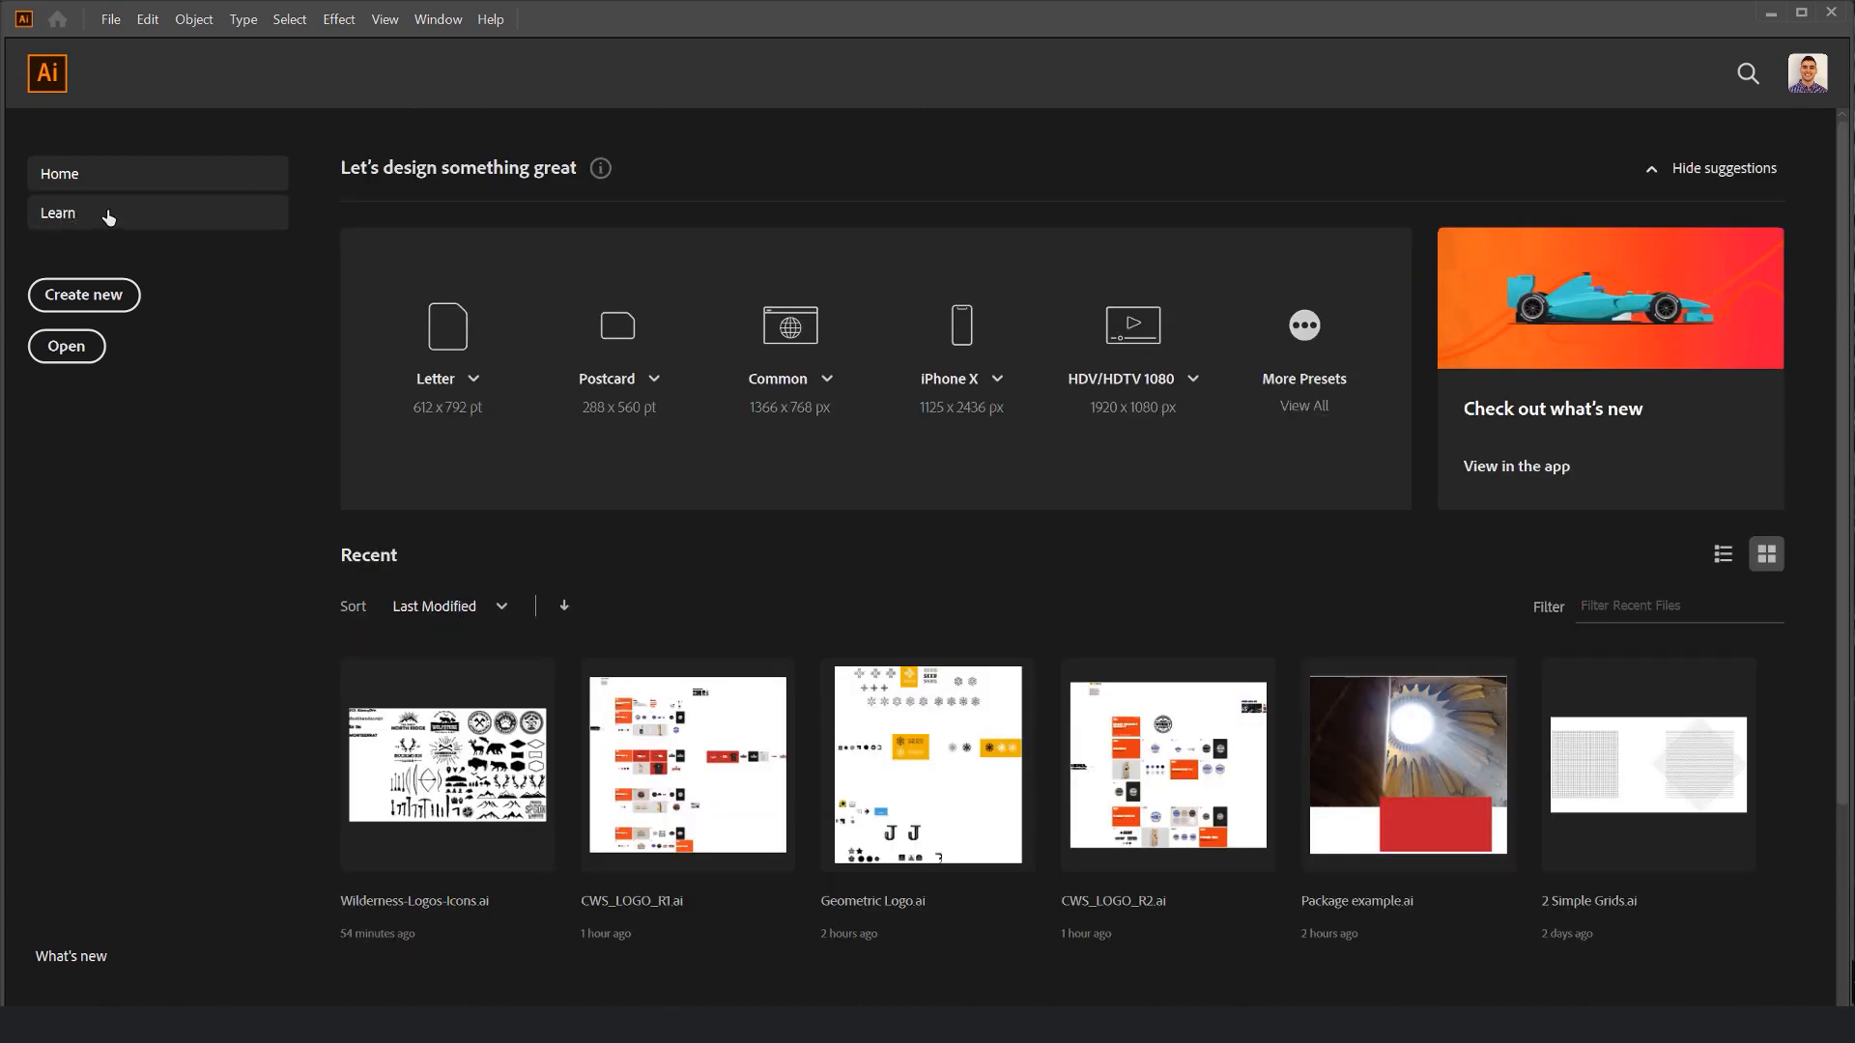
mouse_move(120, 204)
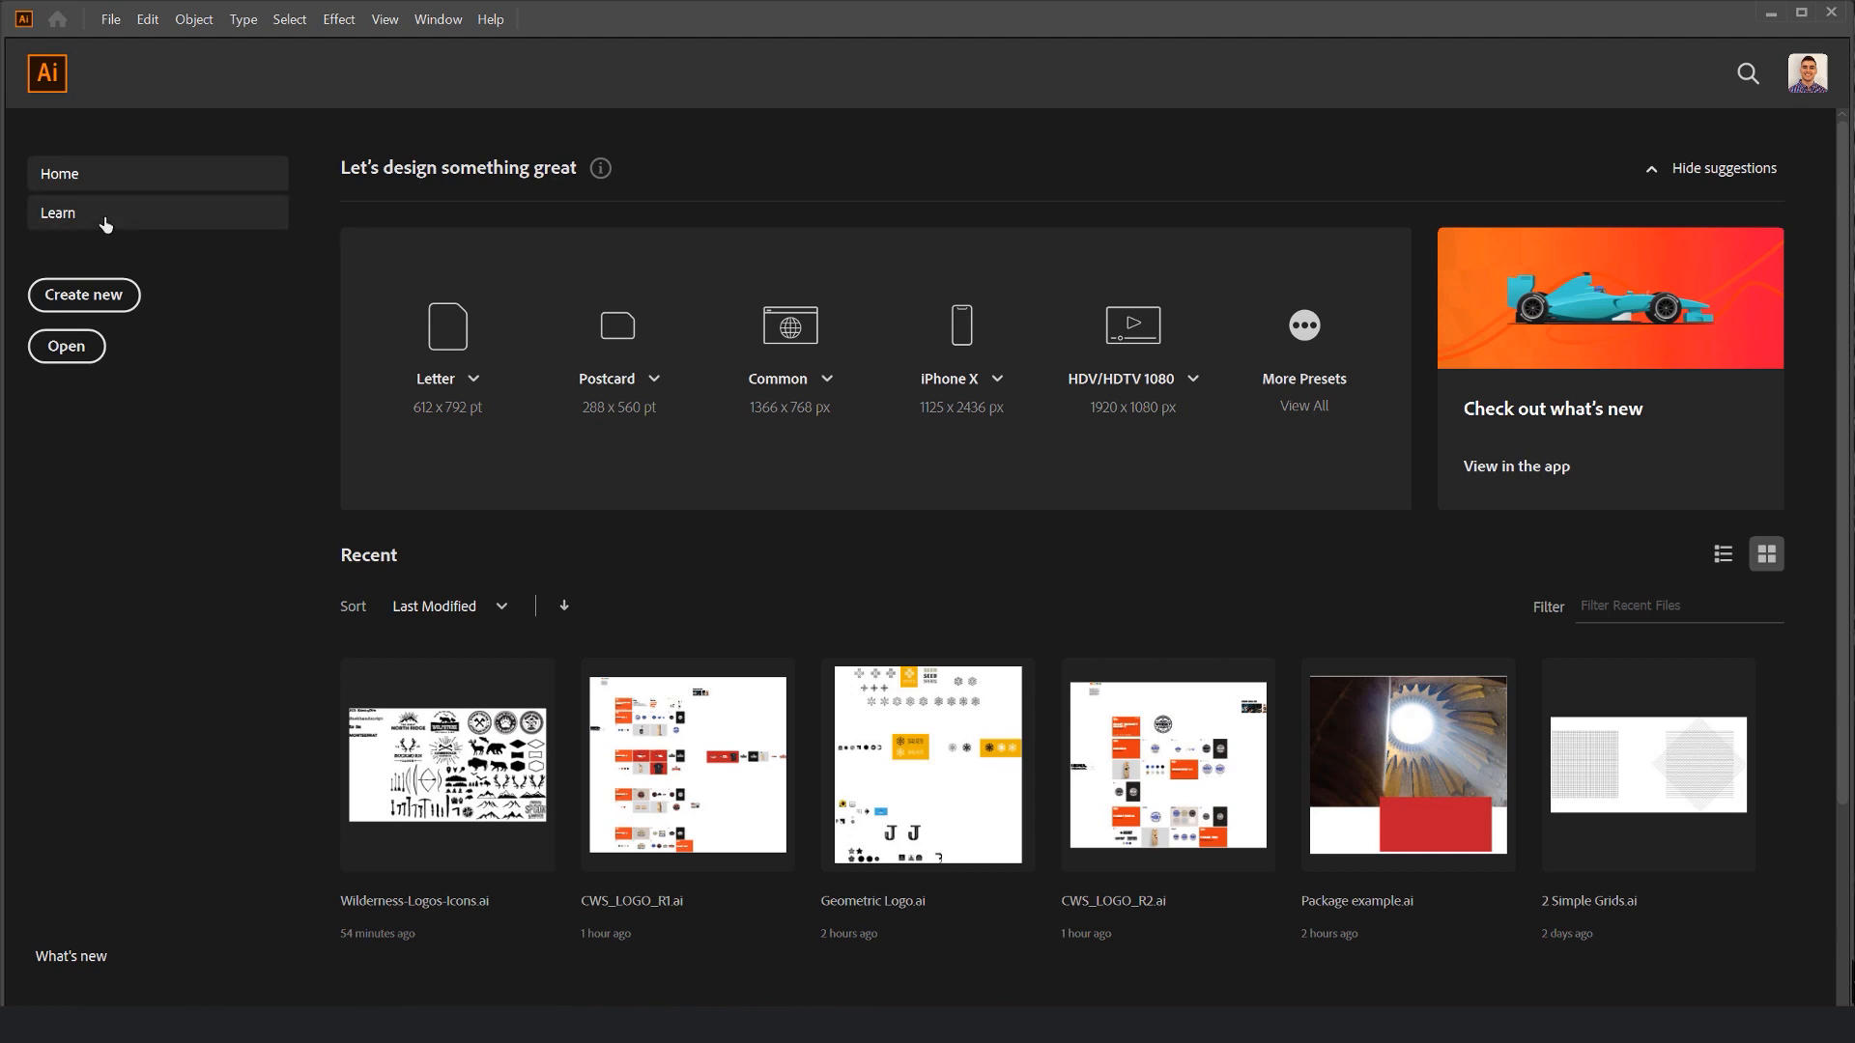
click(57, 212)
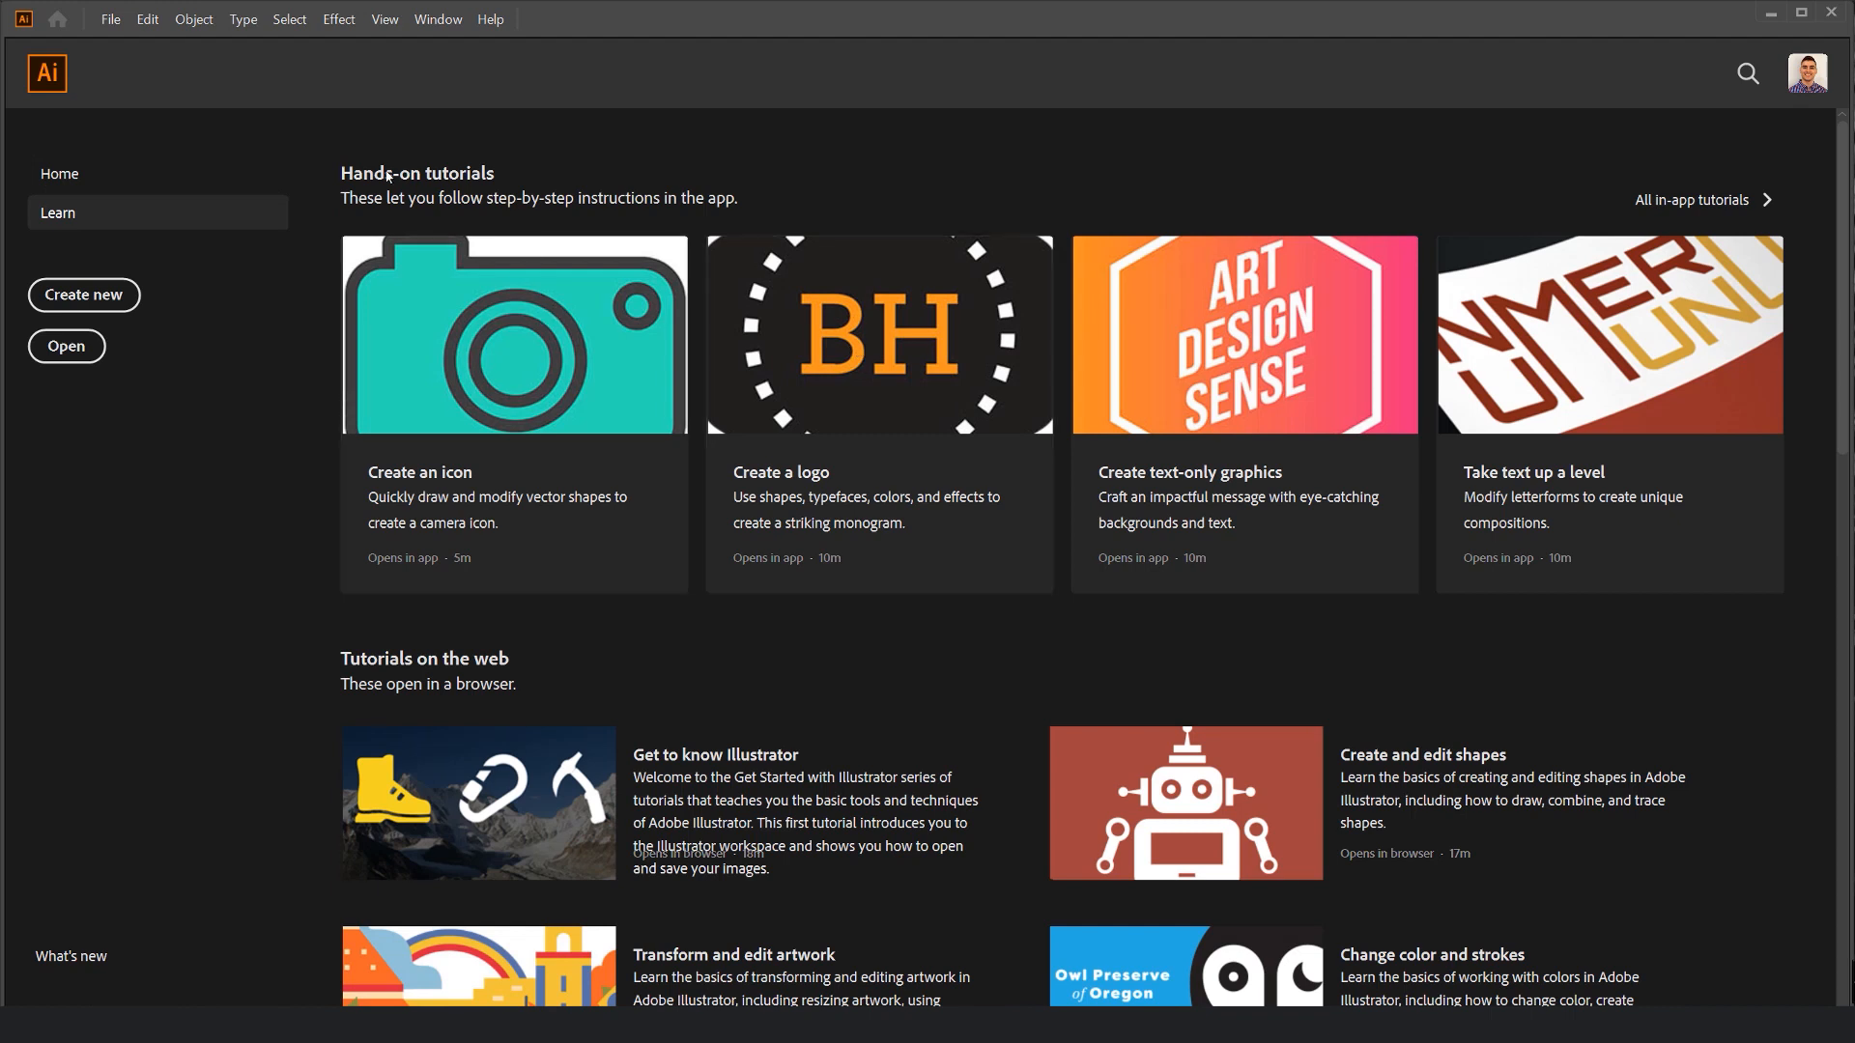
mouse_move(1756, 207)
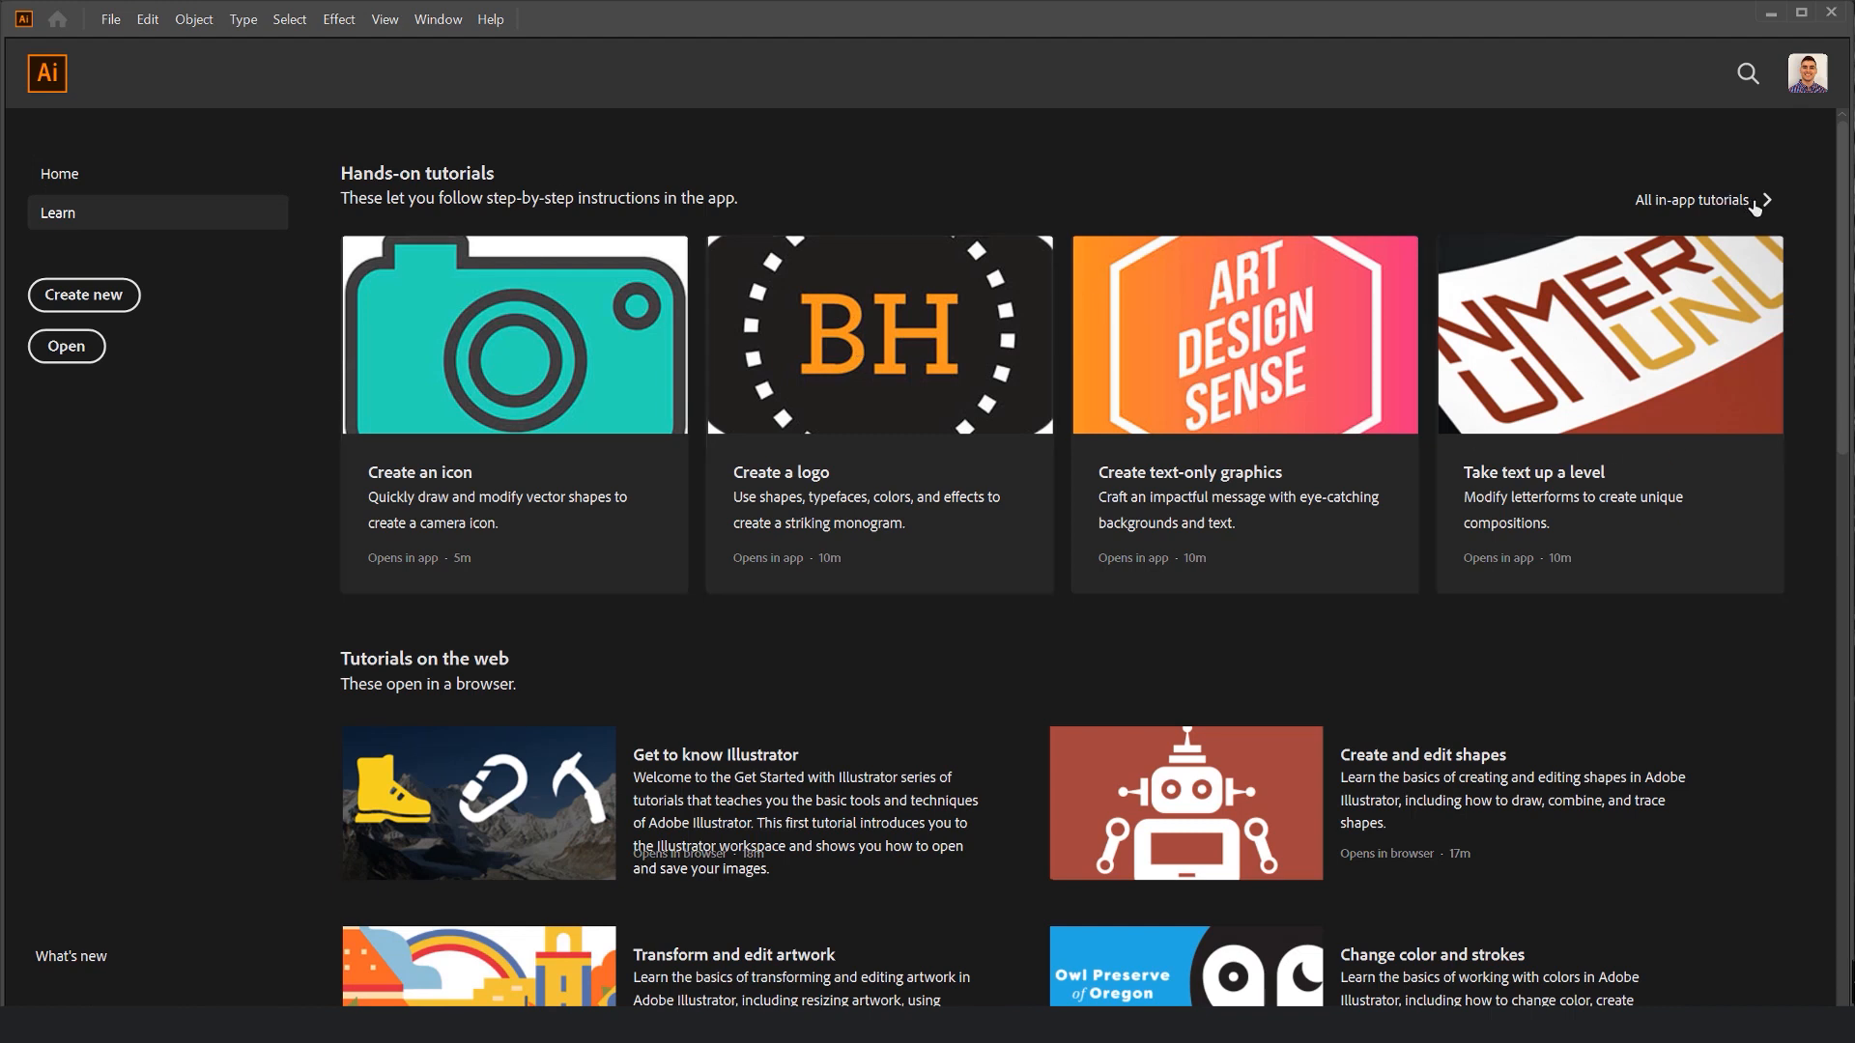
scroll(down, 3)
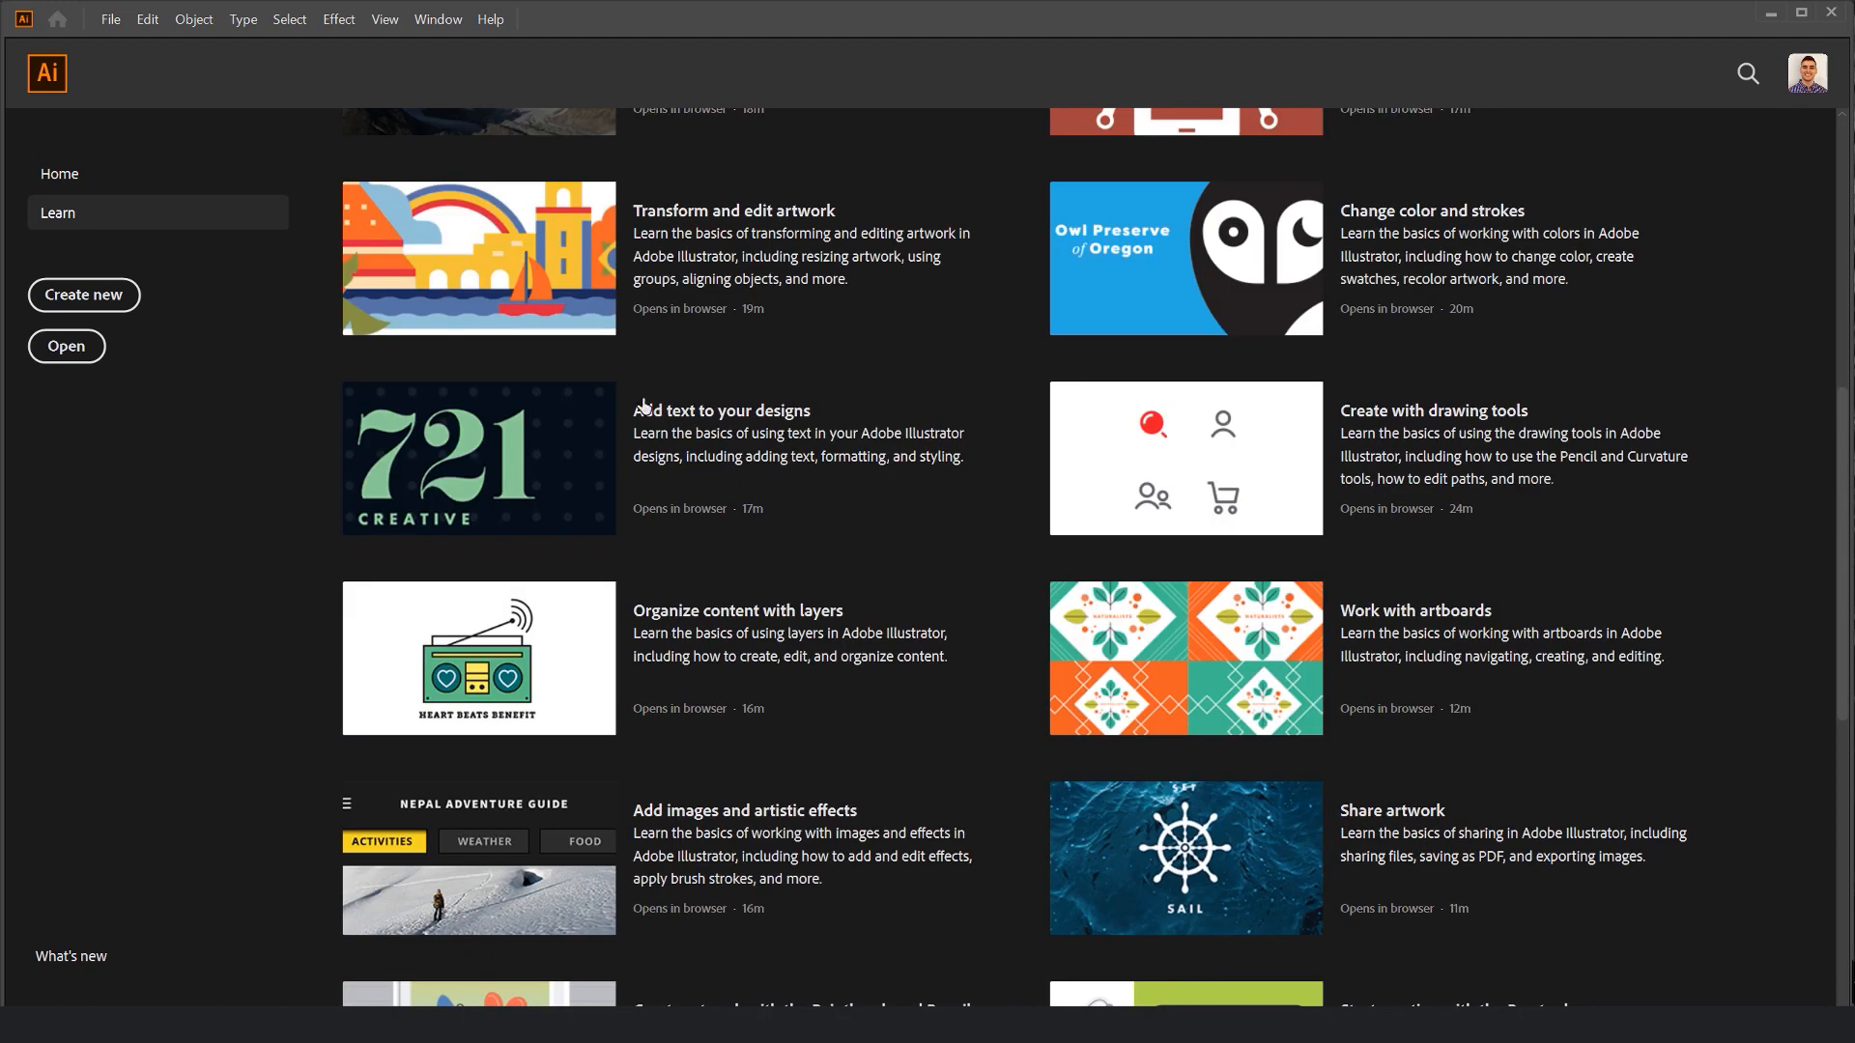
scroll(down, 3)
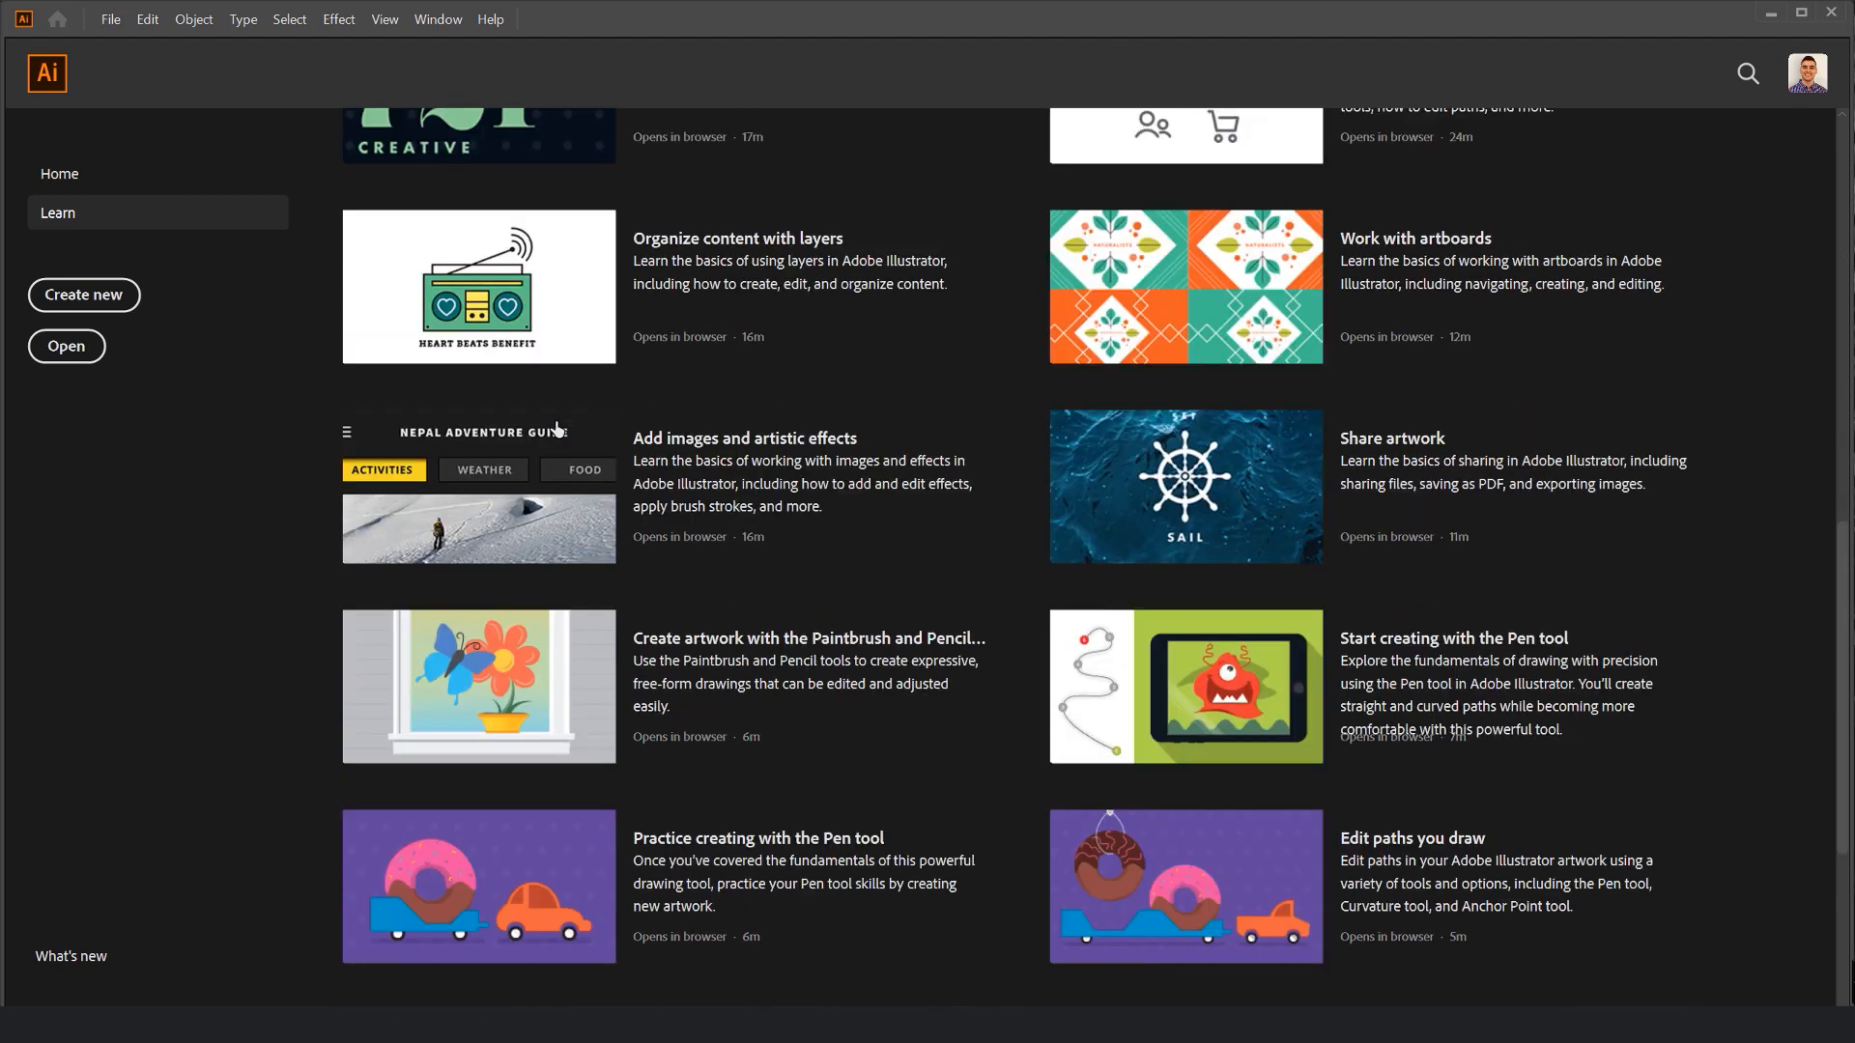
scroll(down, 3)
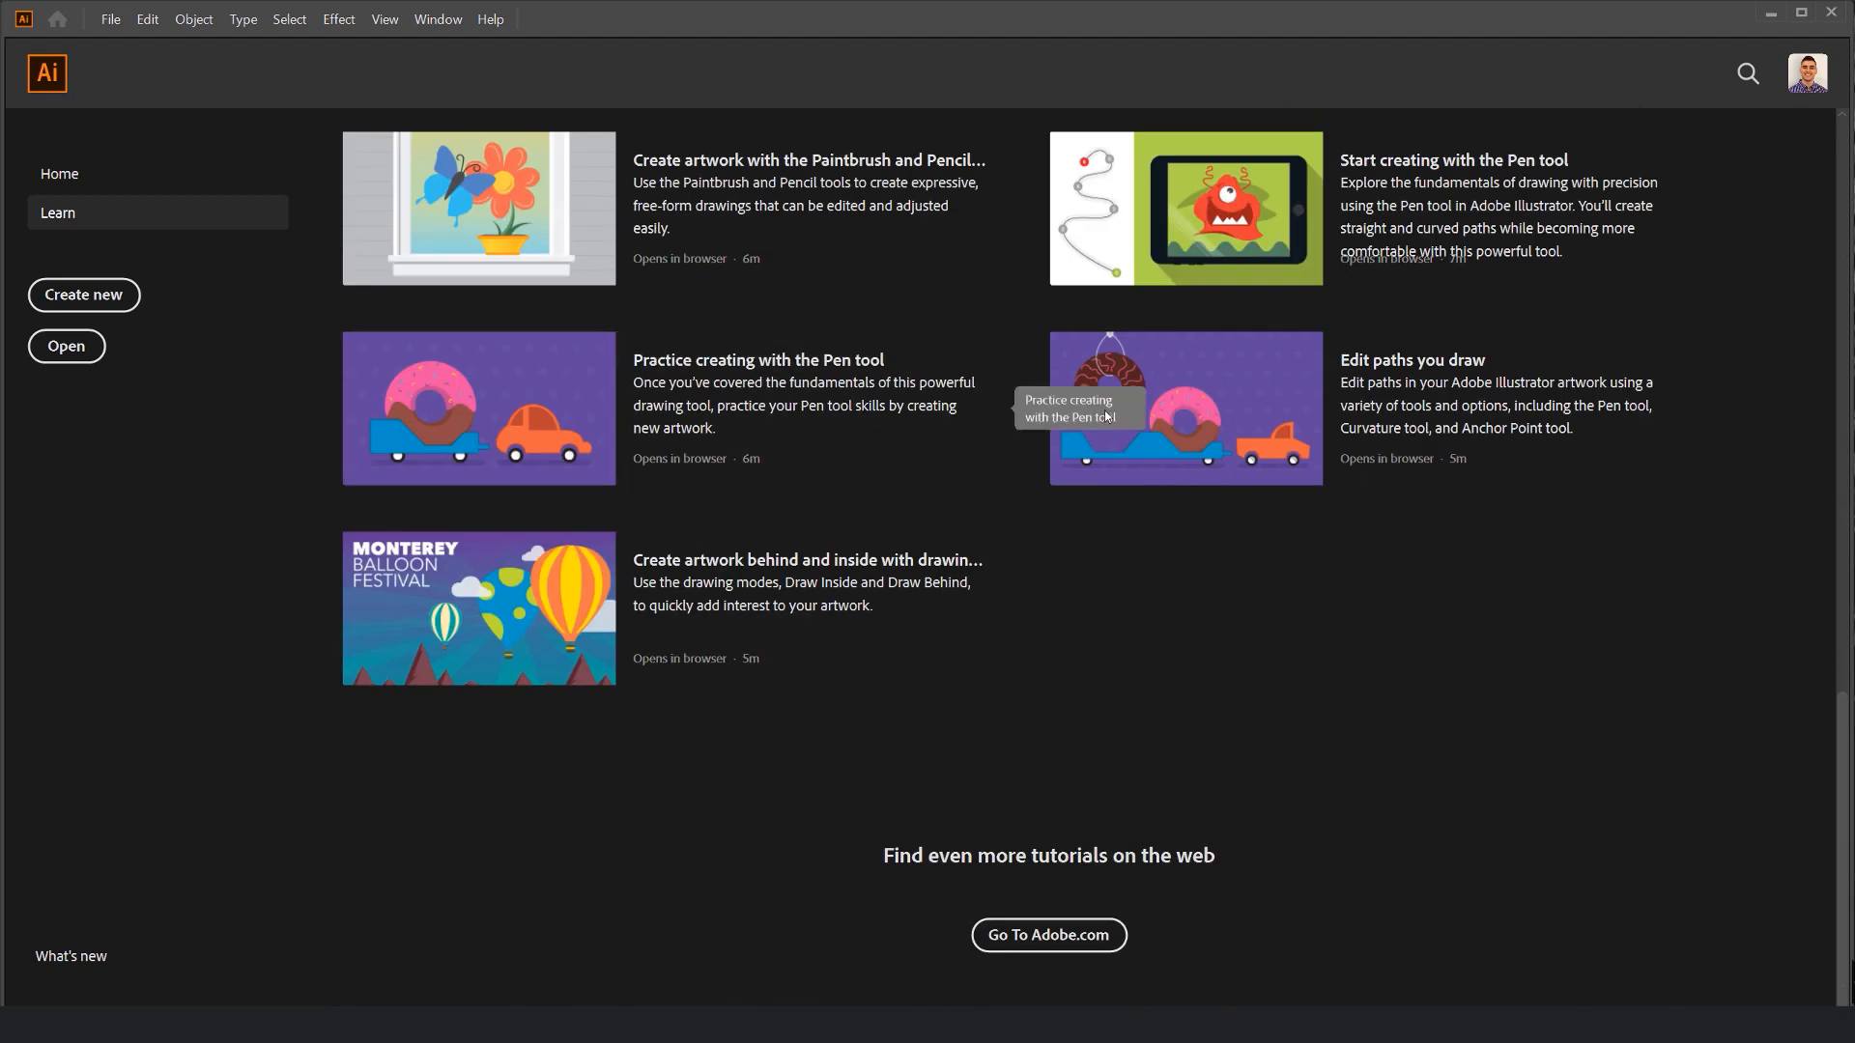
scroll(up, 3)
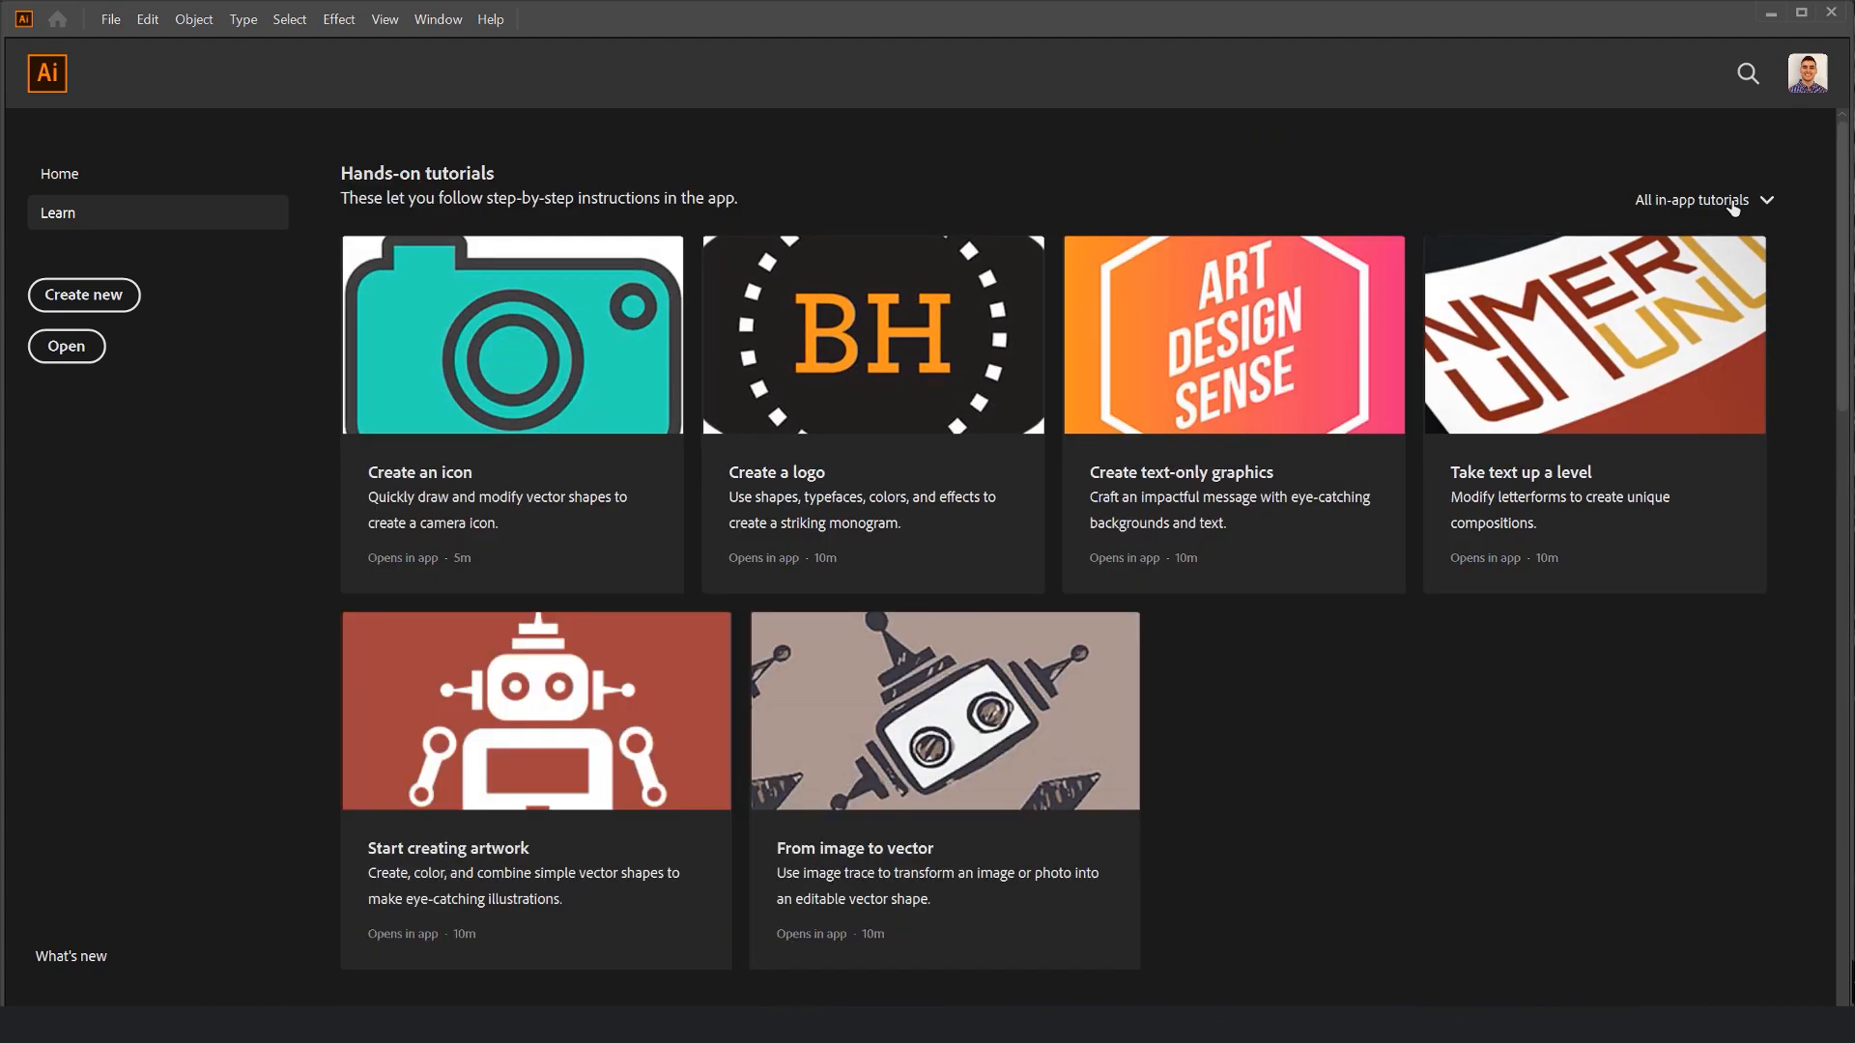
scroll(down, 3)
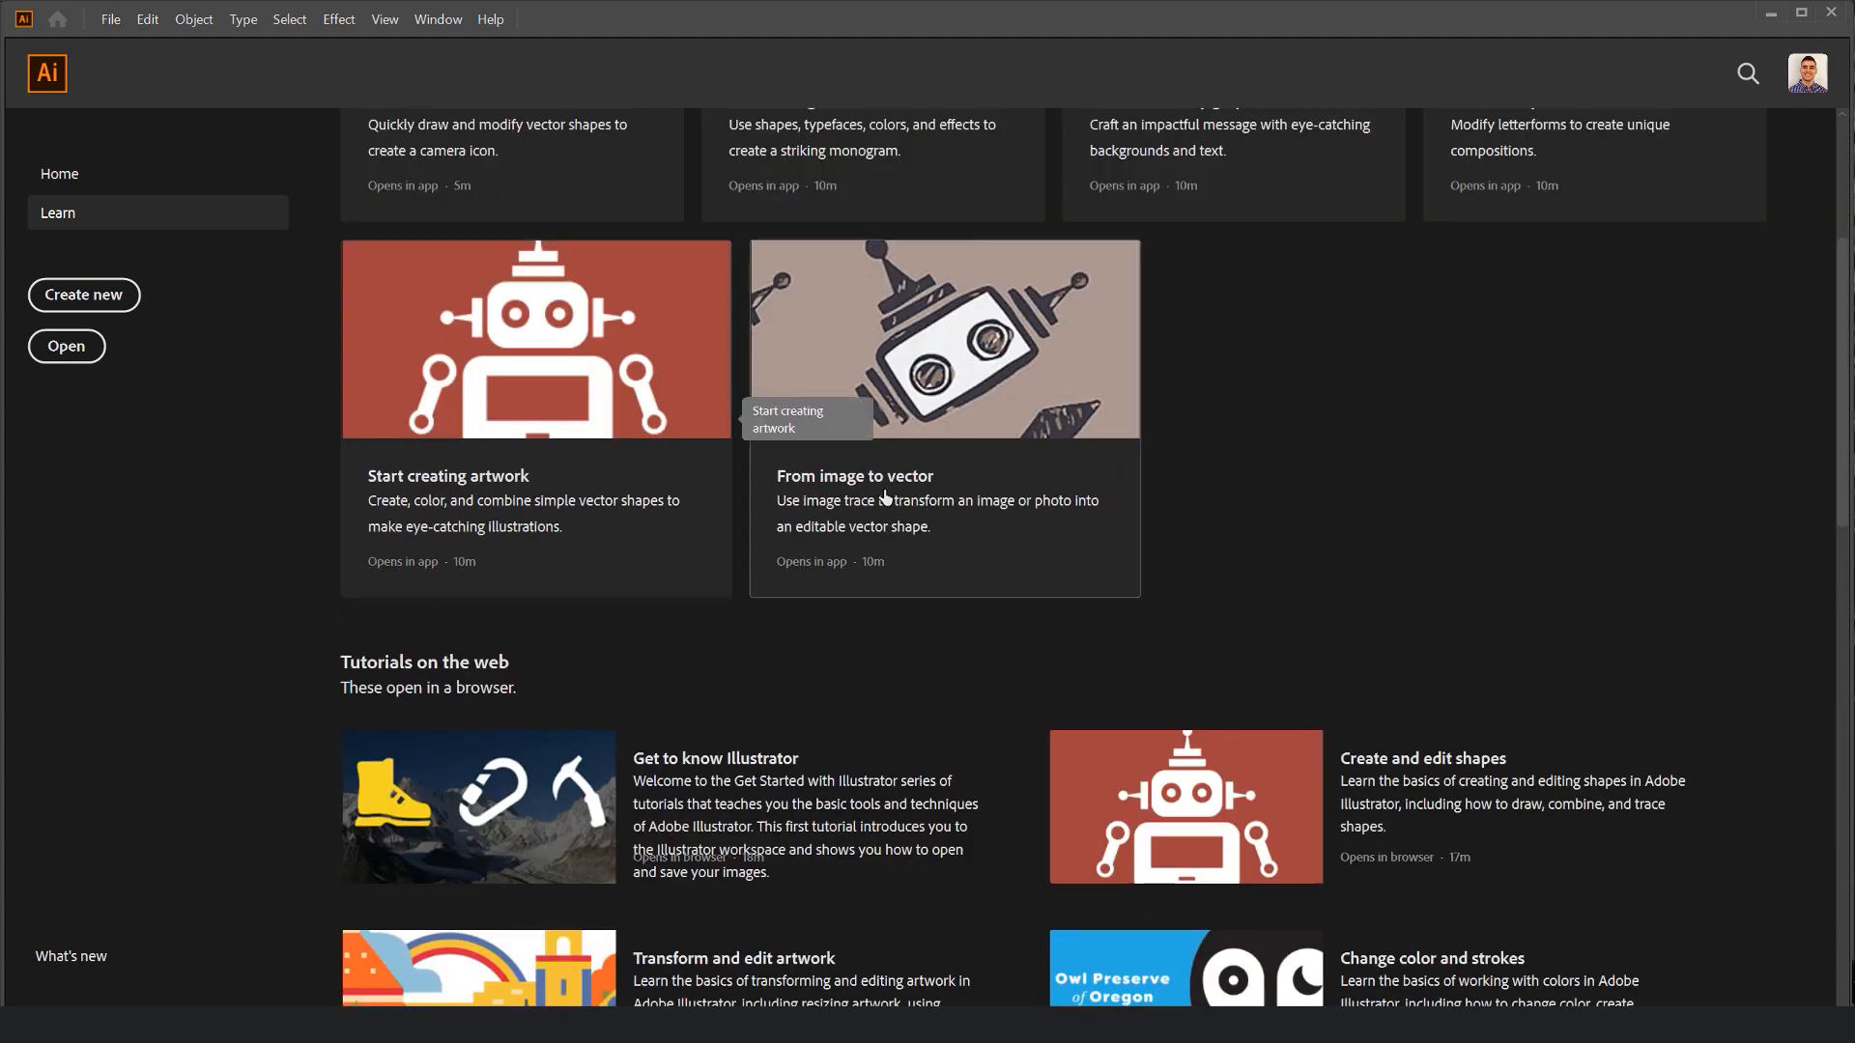
Step: Step through the 'From image to vector' tutorial, then rate it not helpful and submit
click(943, 520)
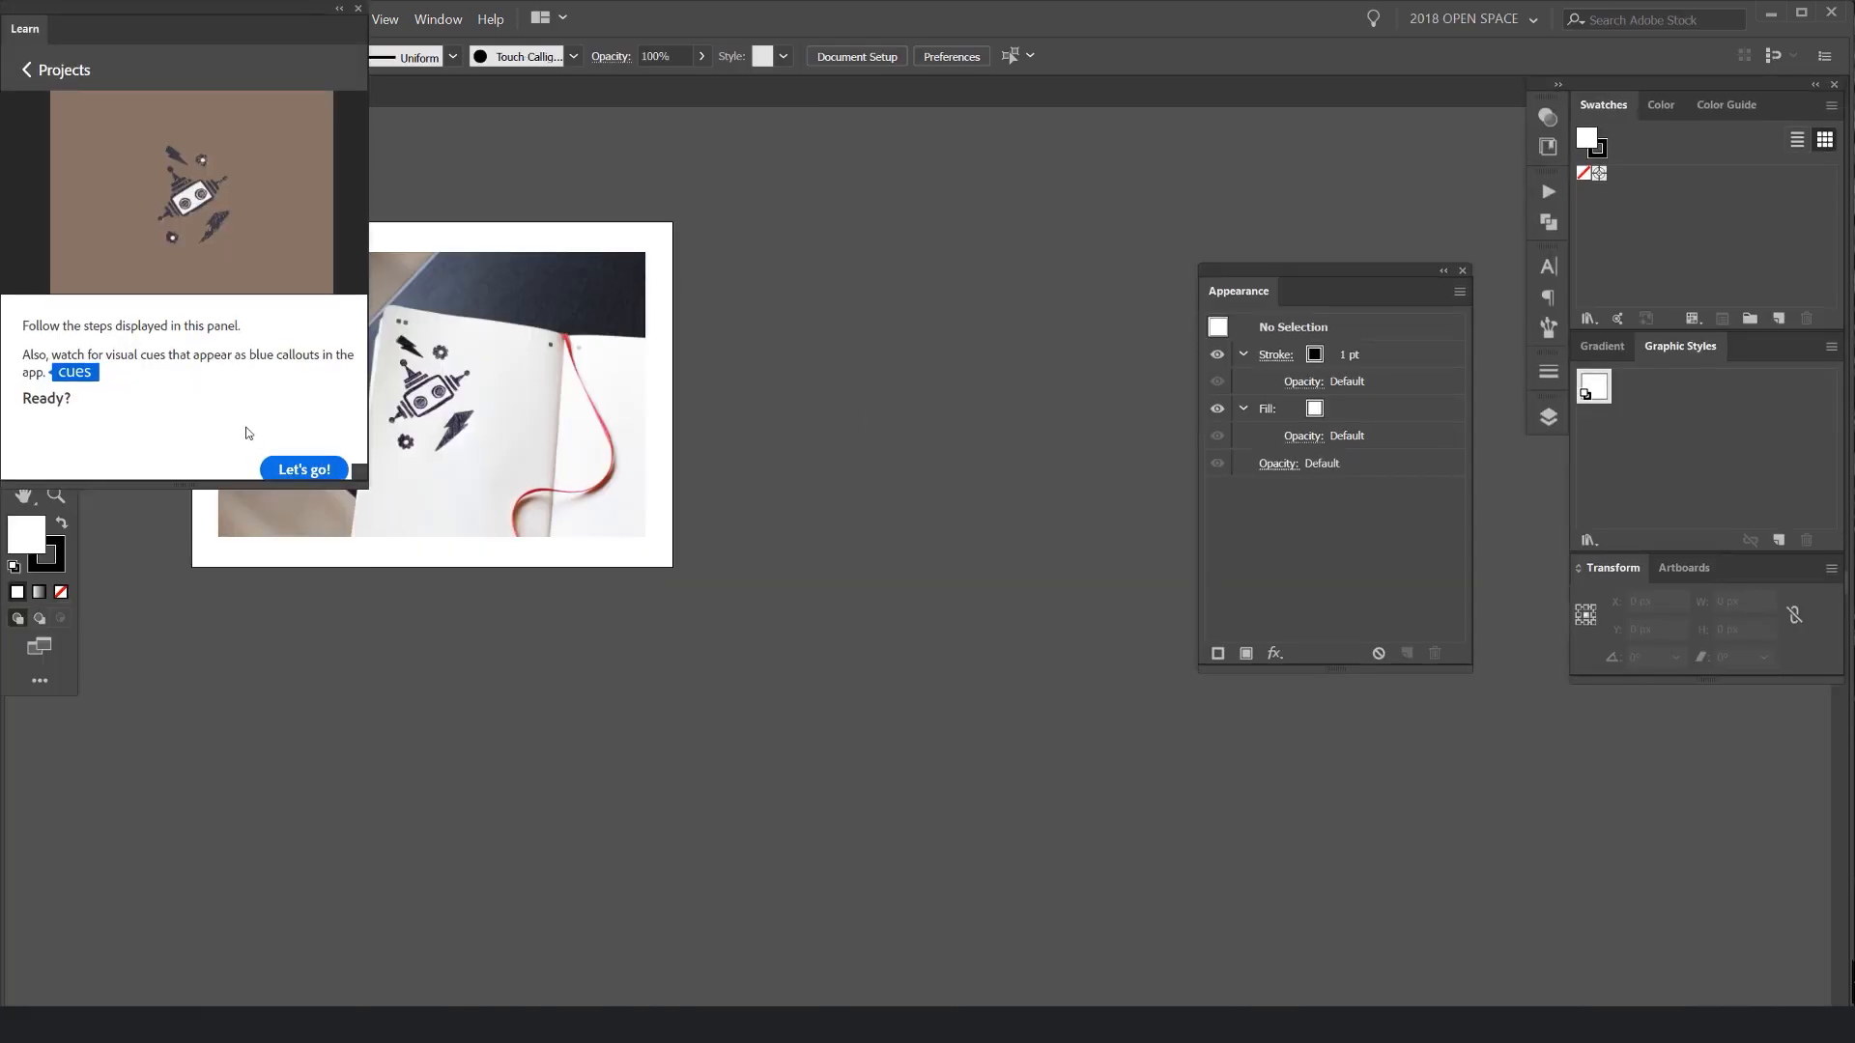
click(302, 470)
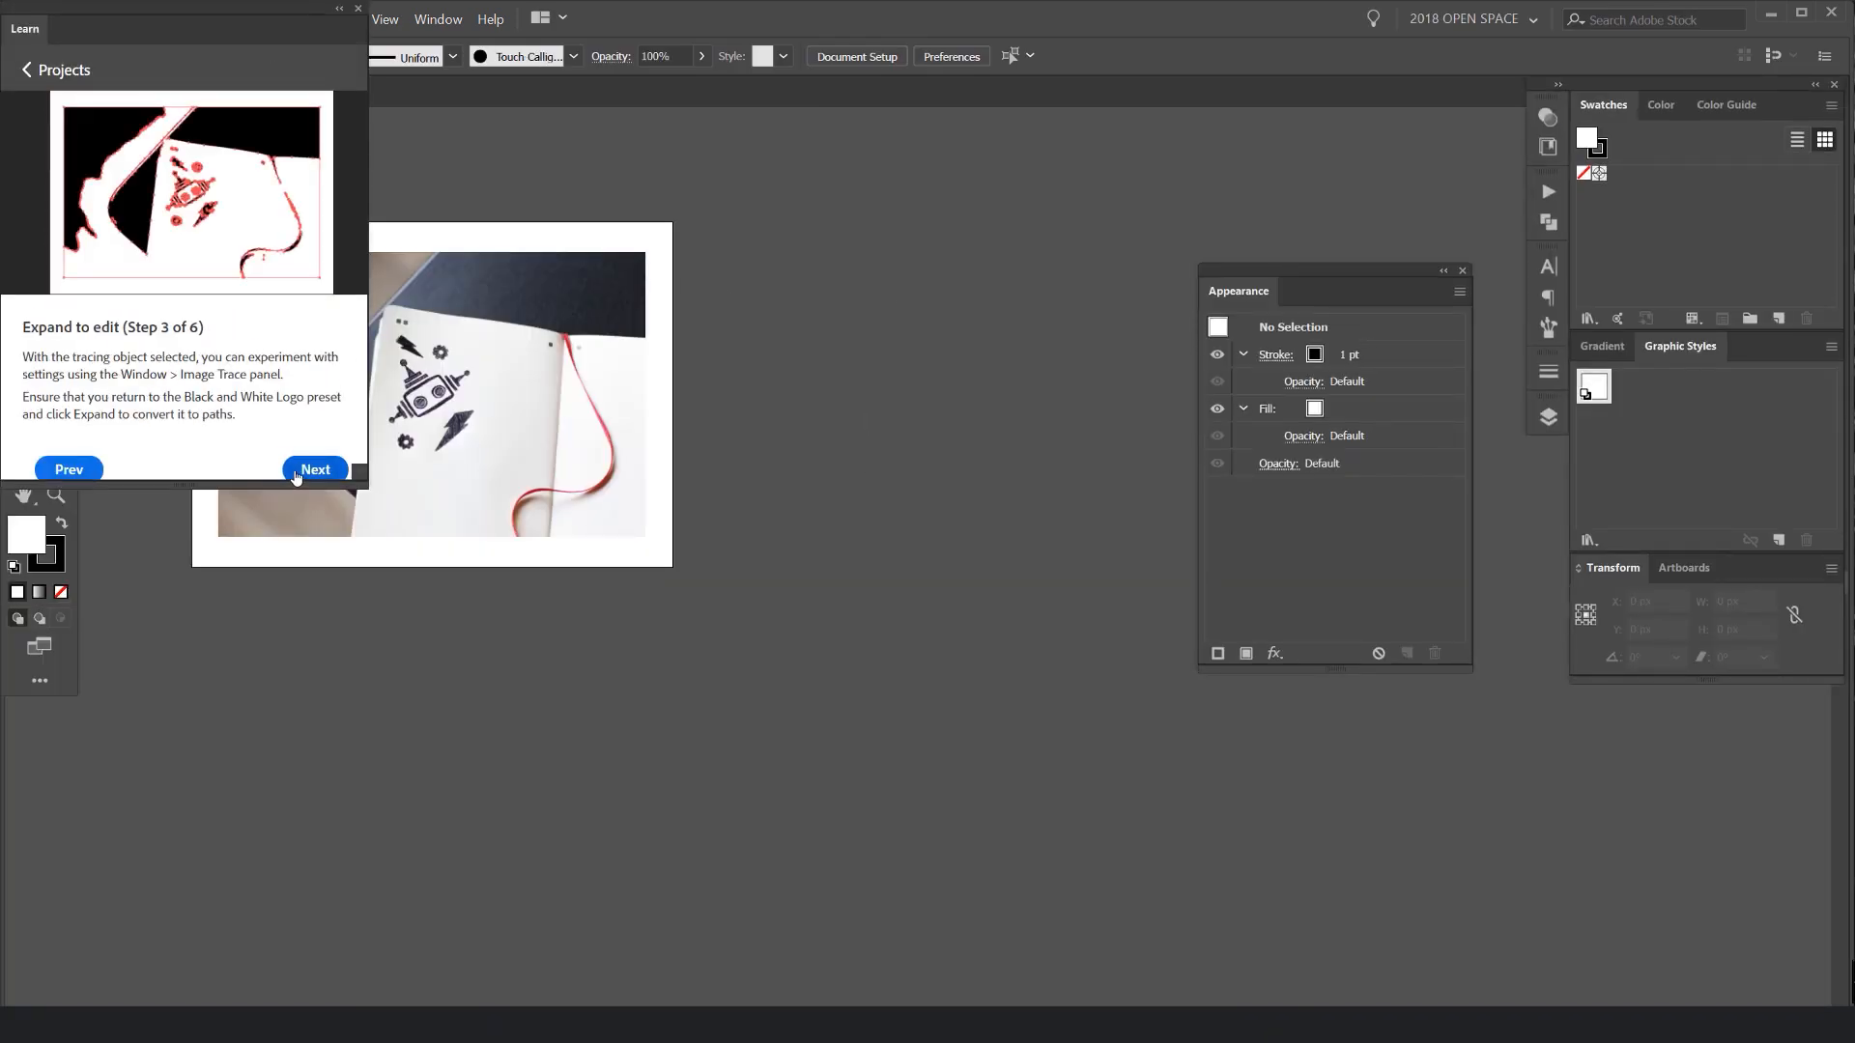
click(315, 469)
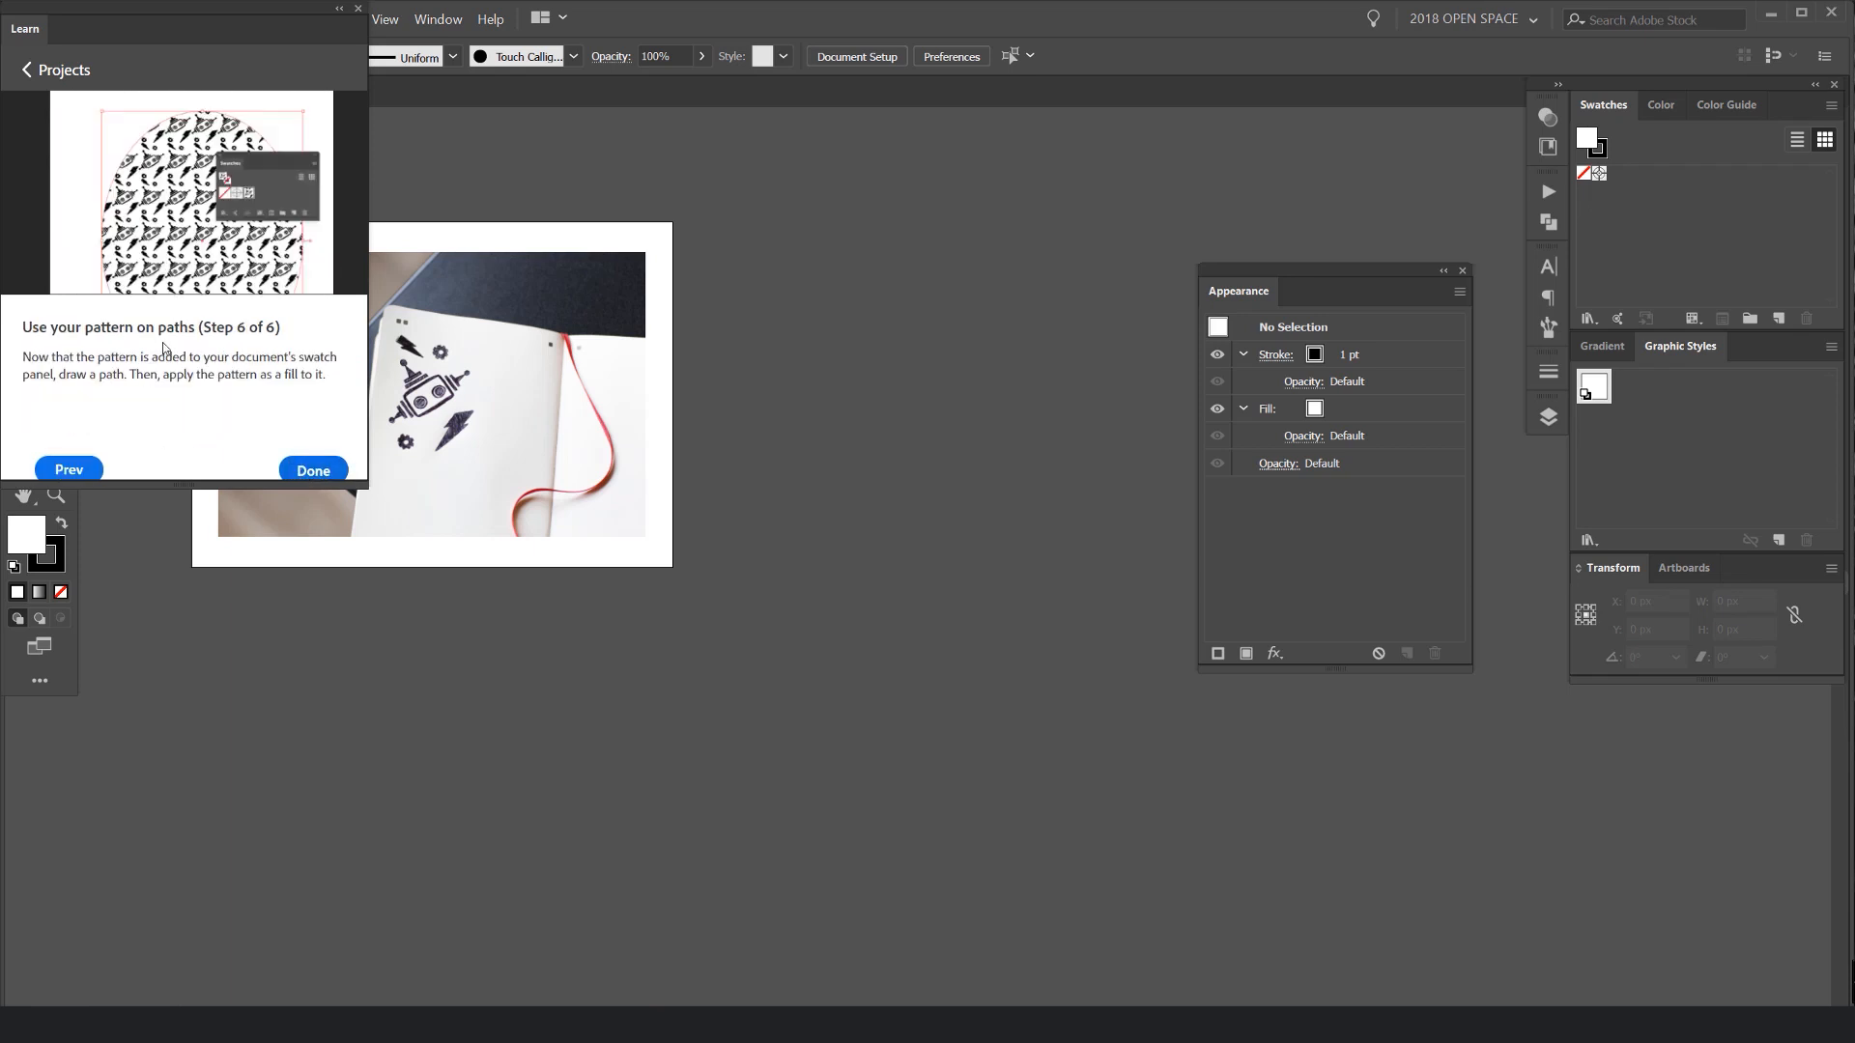
mouse_move(164, 448)
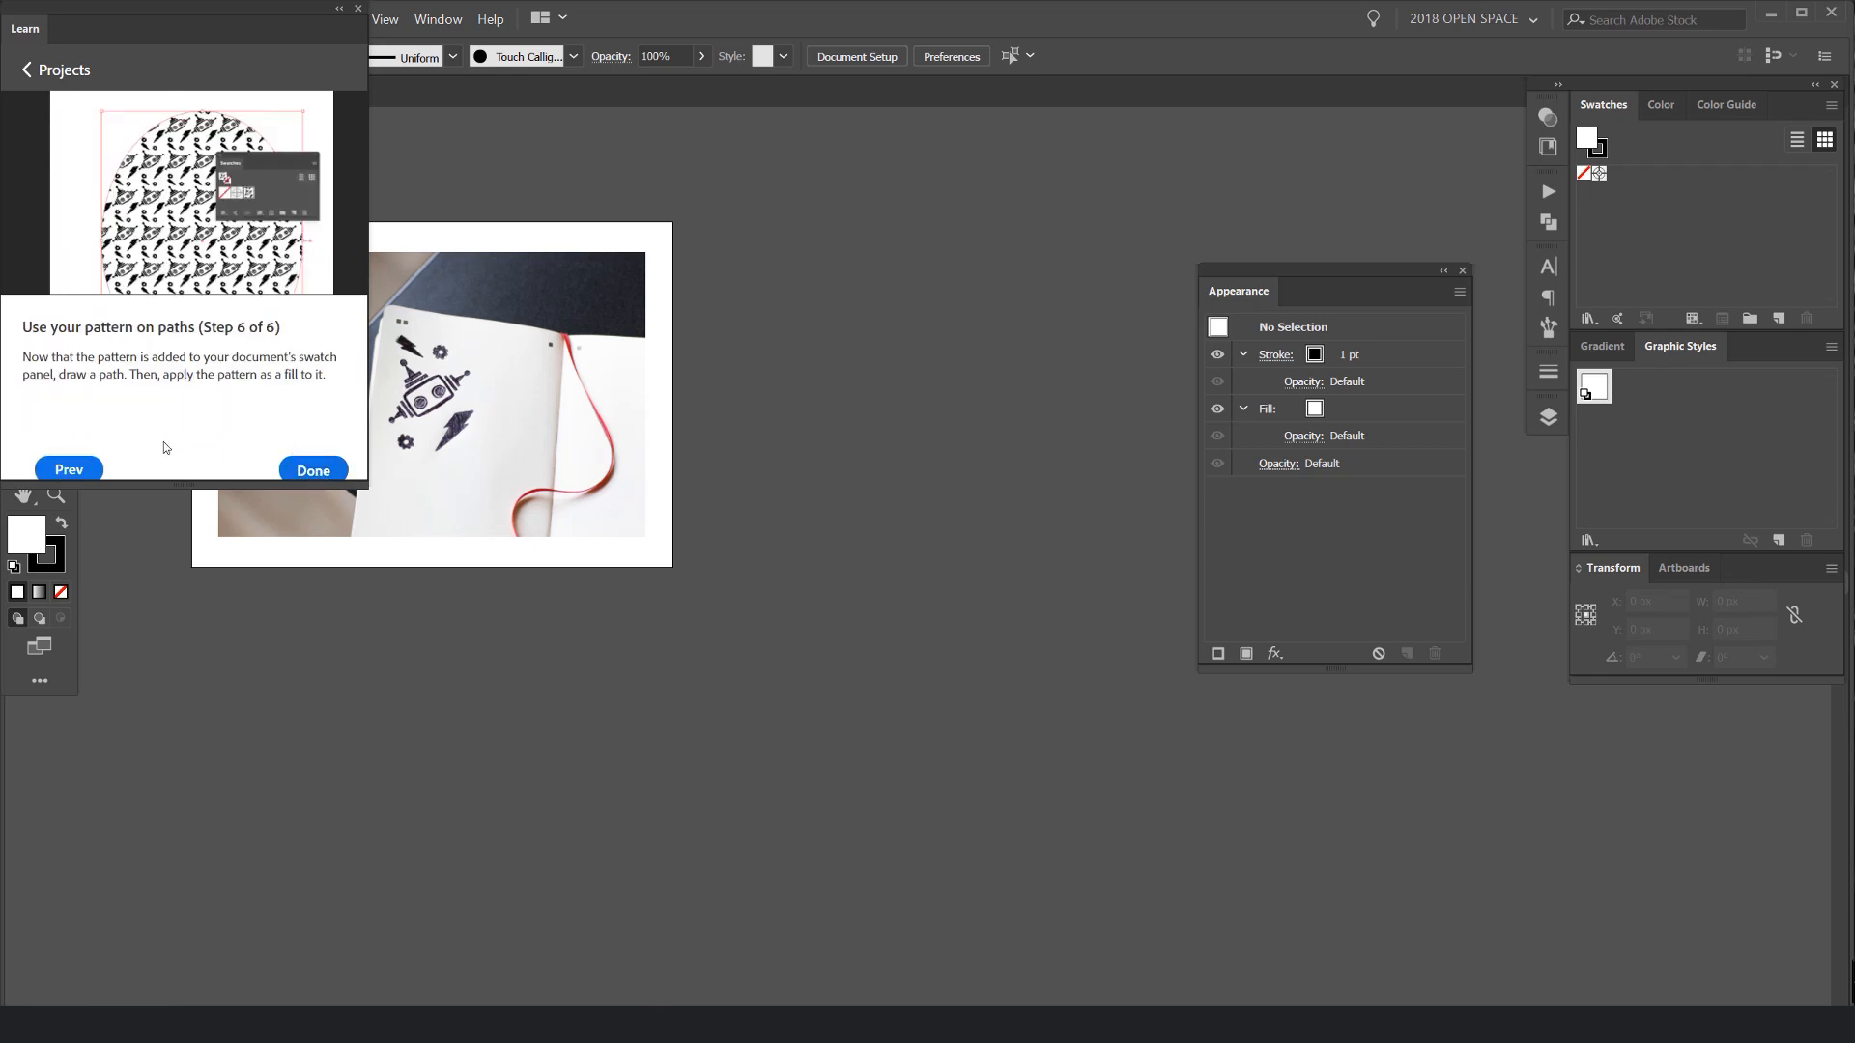
click(312, 469)
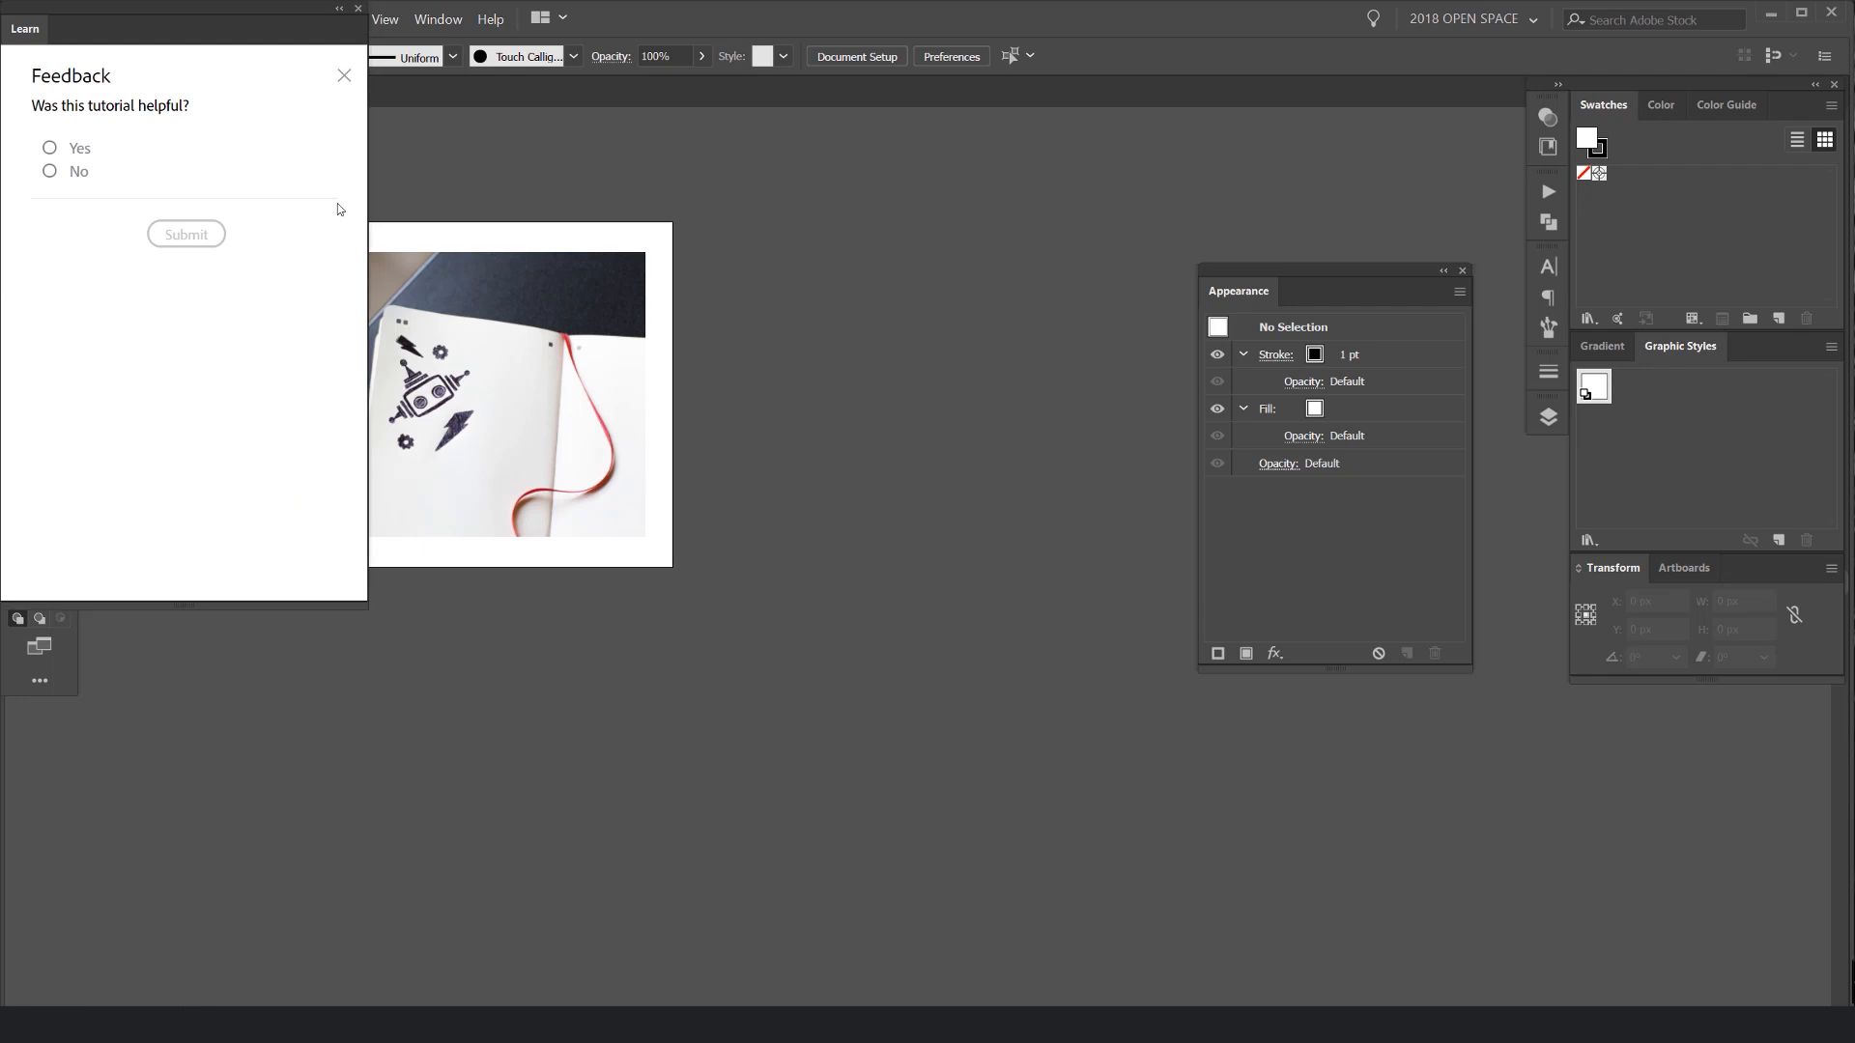
click(49, 172)
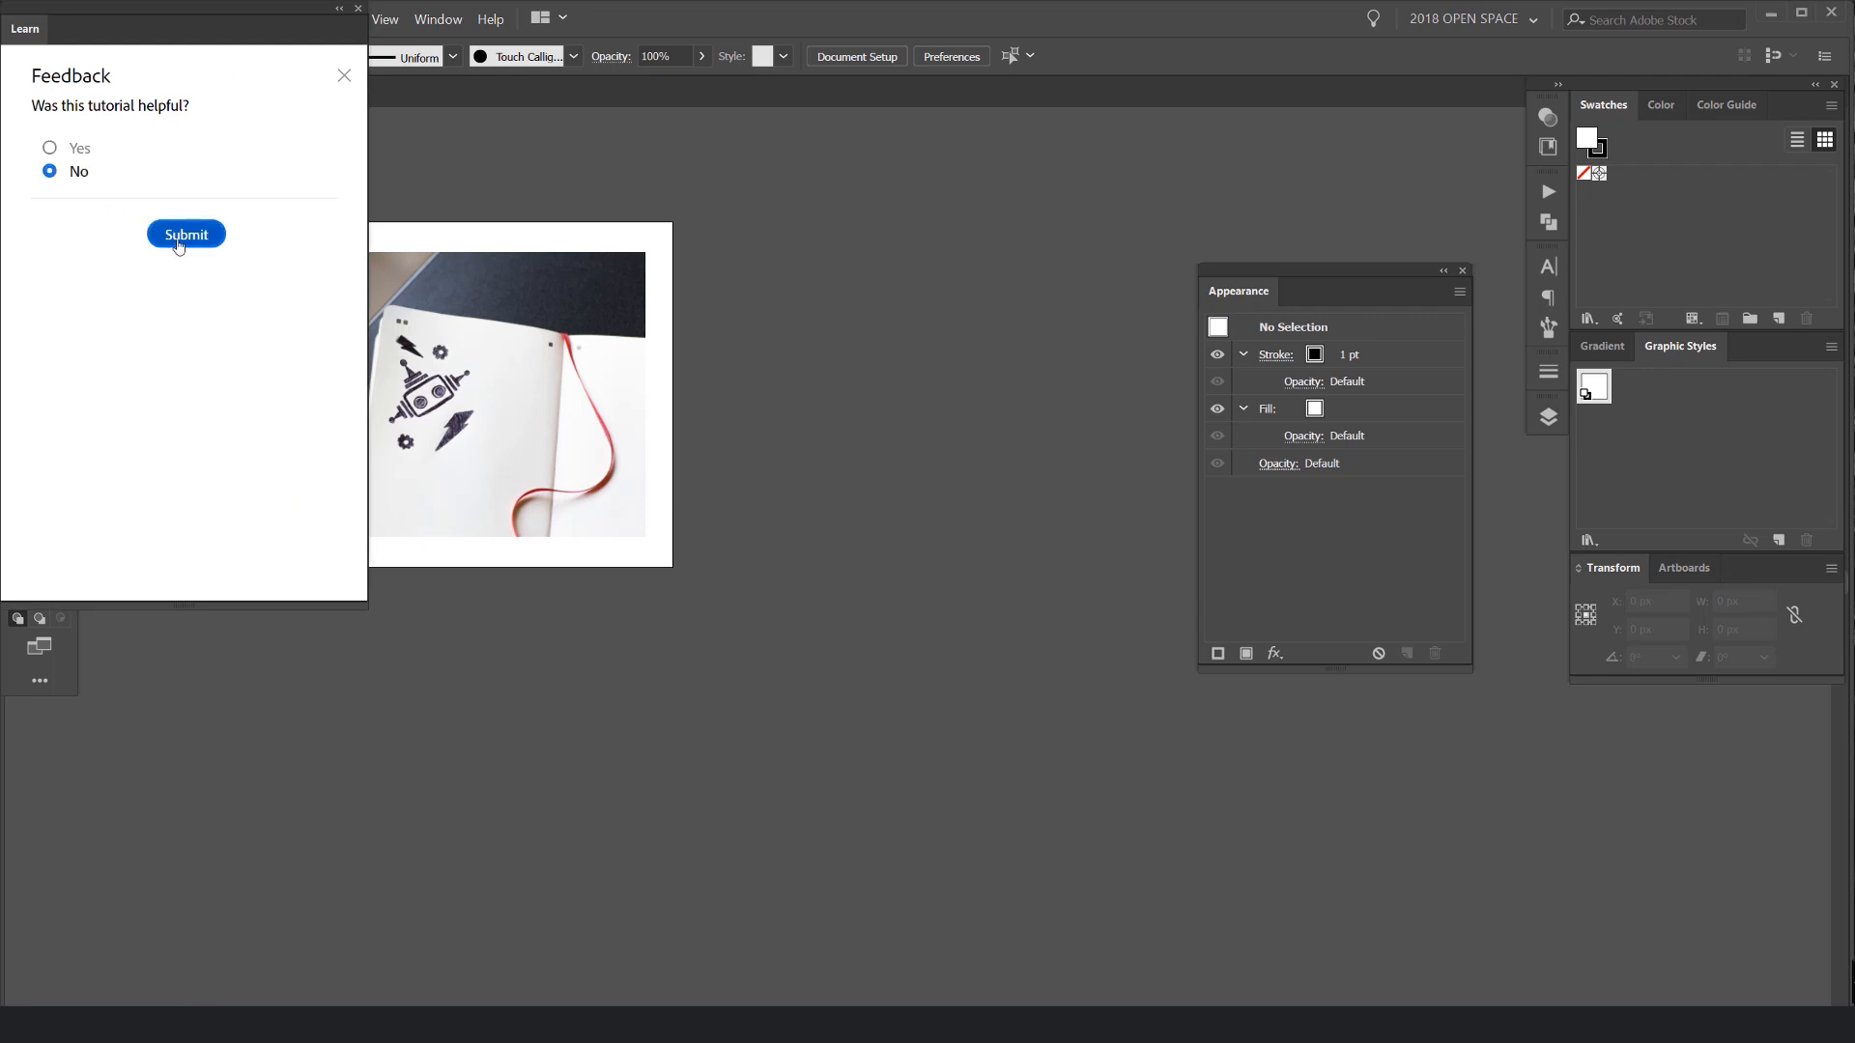
click(185, 233)
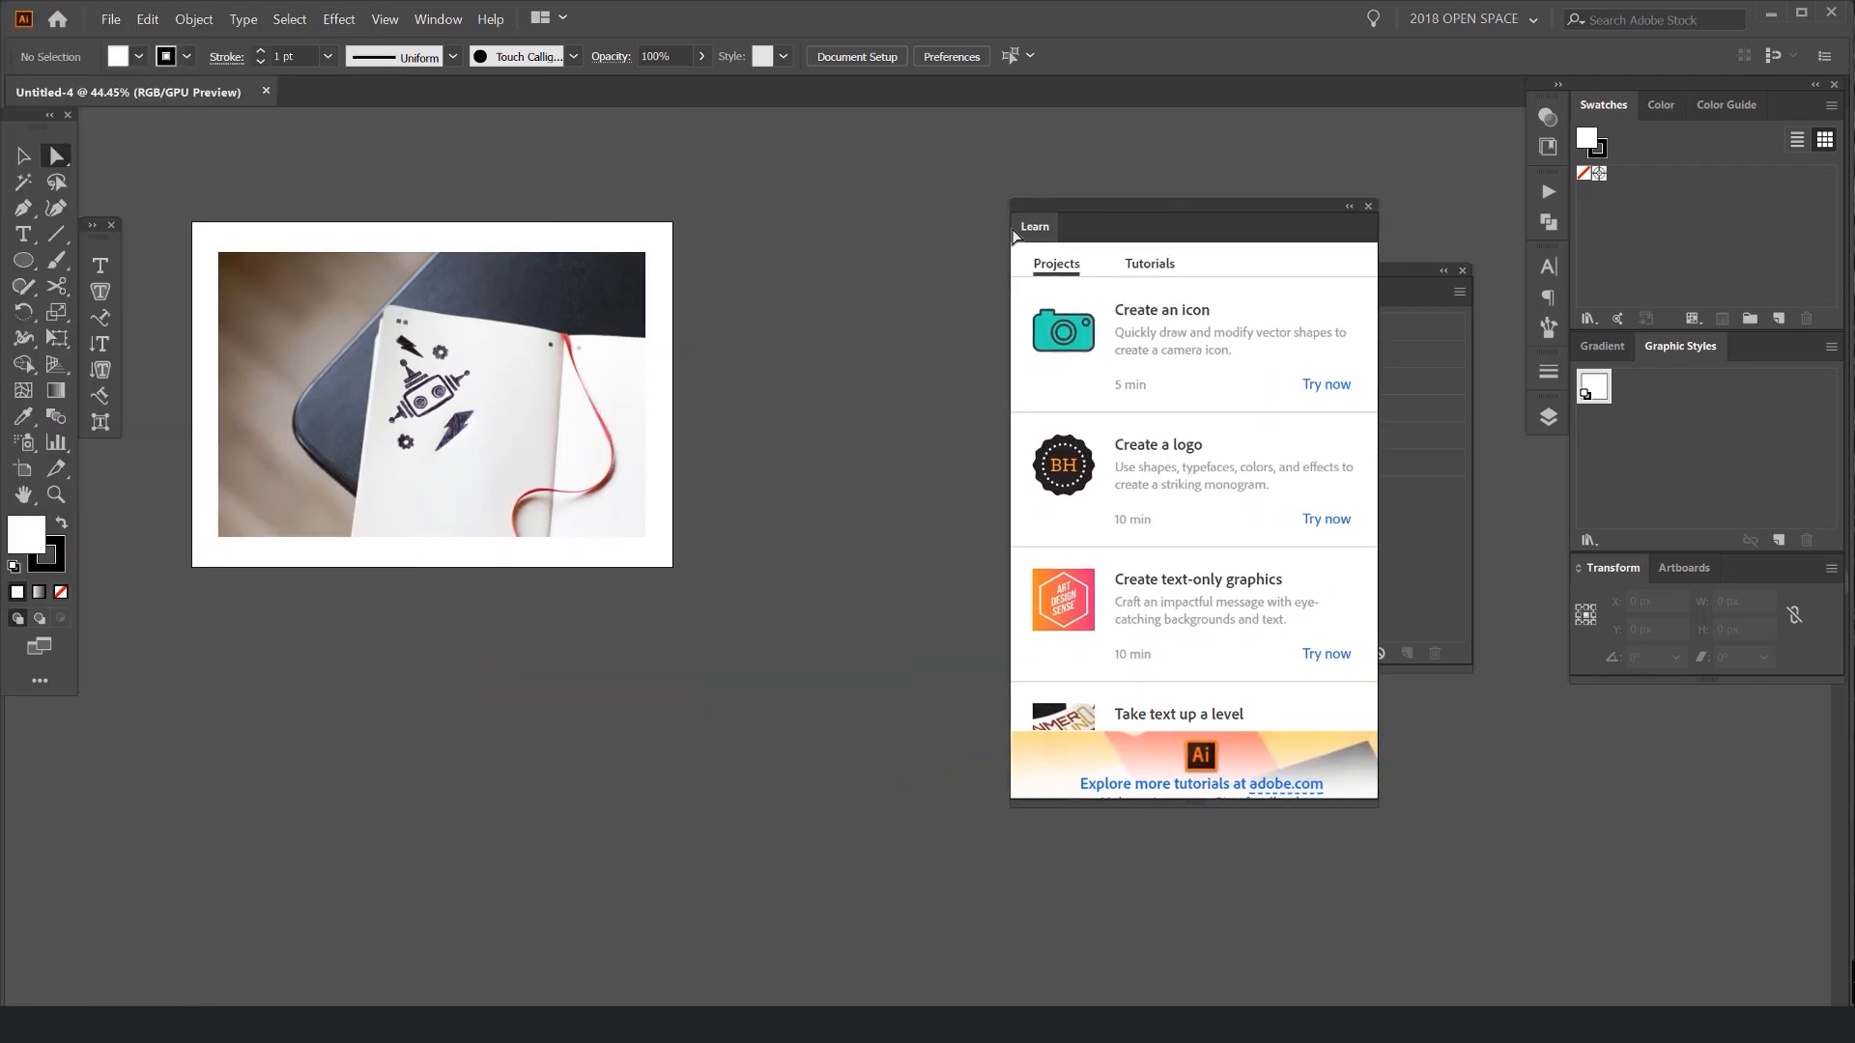
Step: Hide the Learn panel via the Window menu and select the notebook photo on the artboard
click(437, 20)
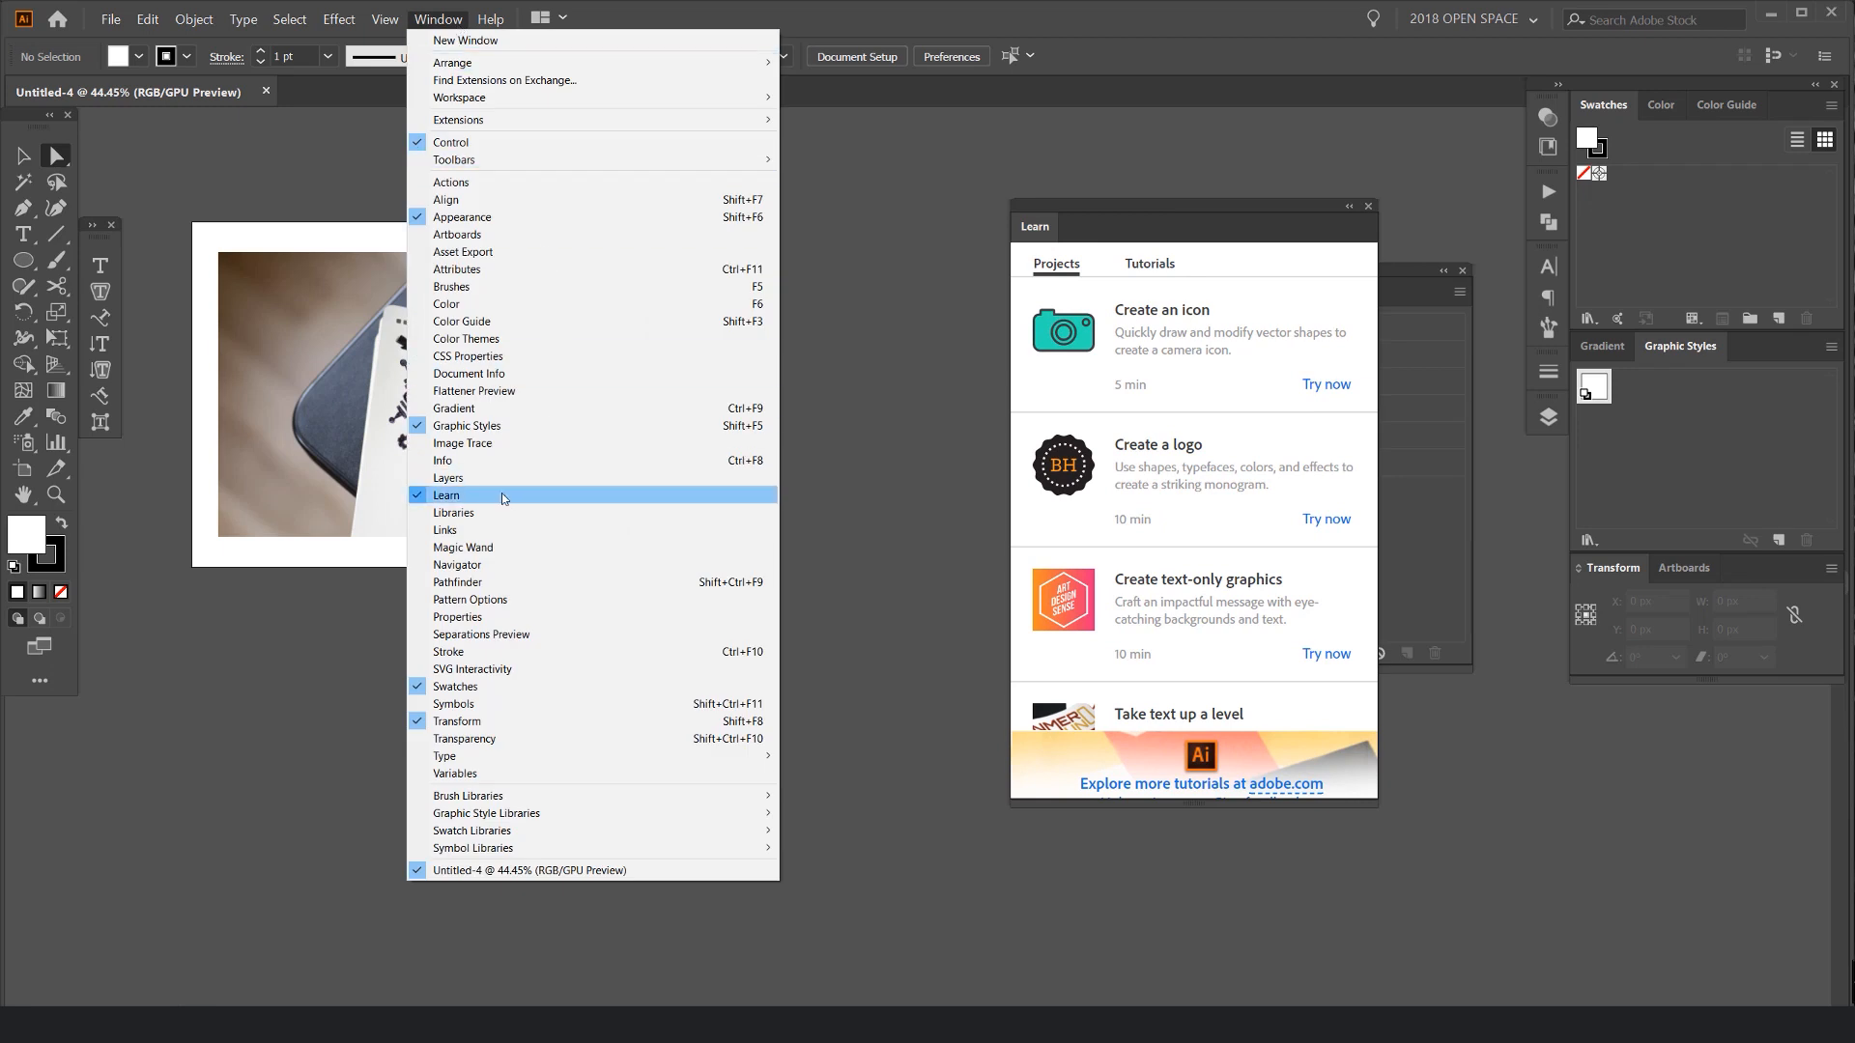
mouse_move(464, 502)
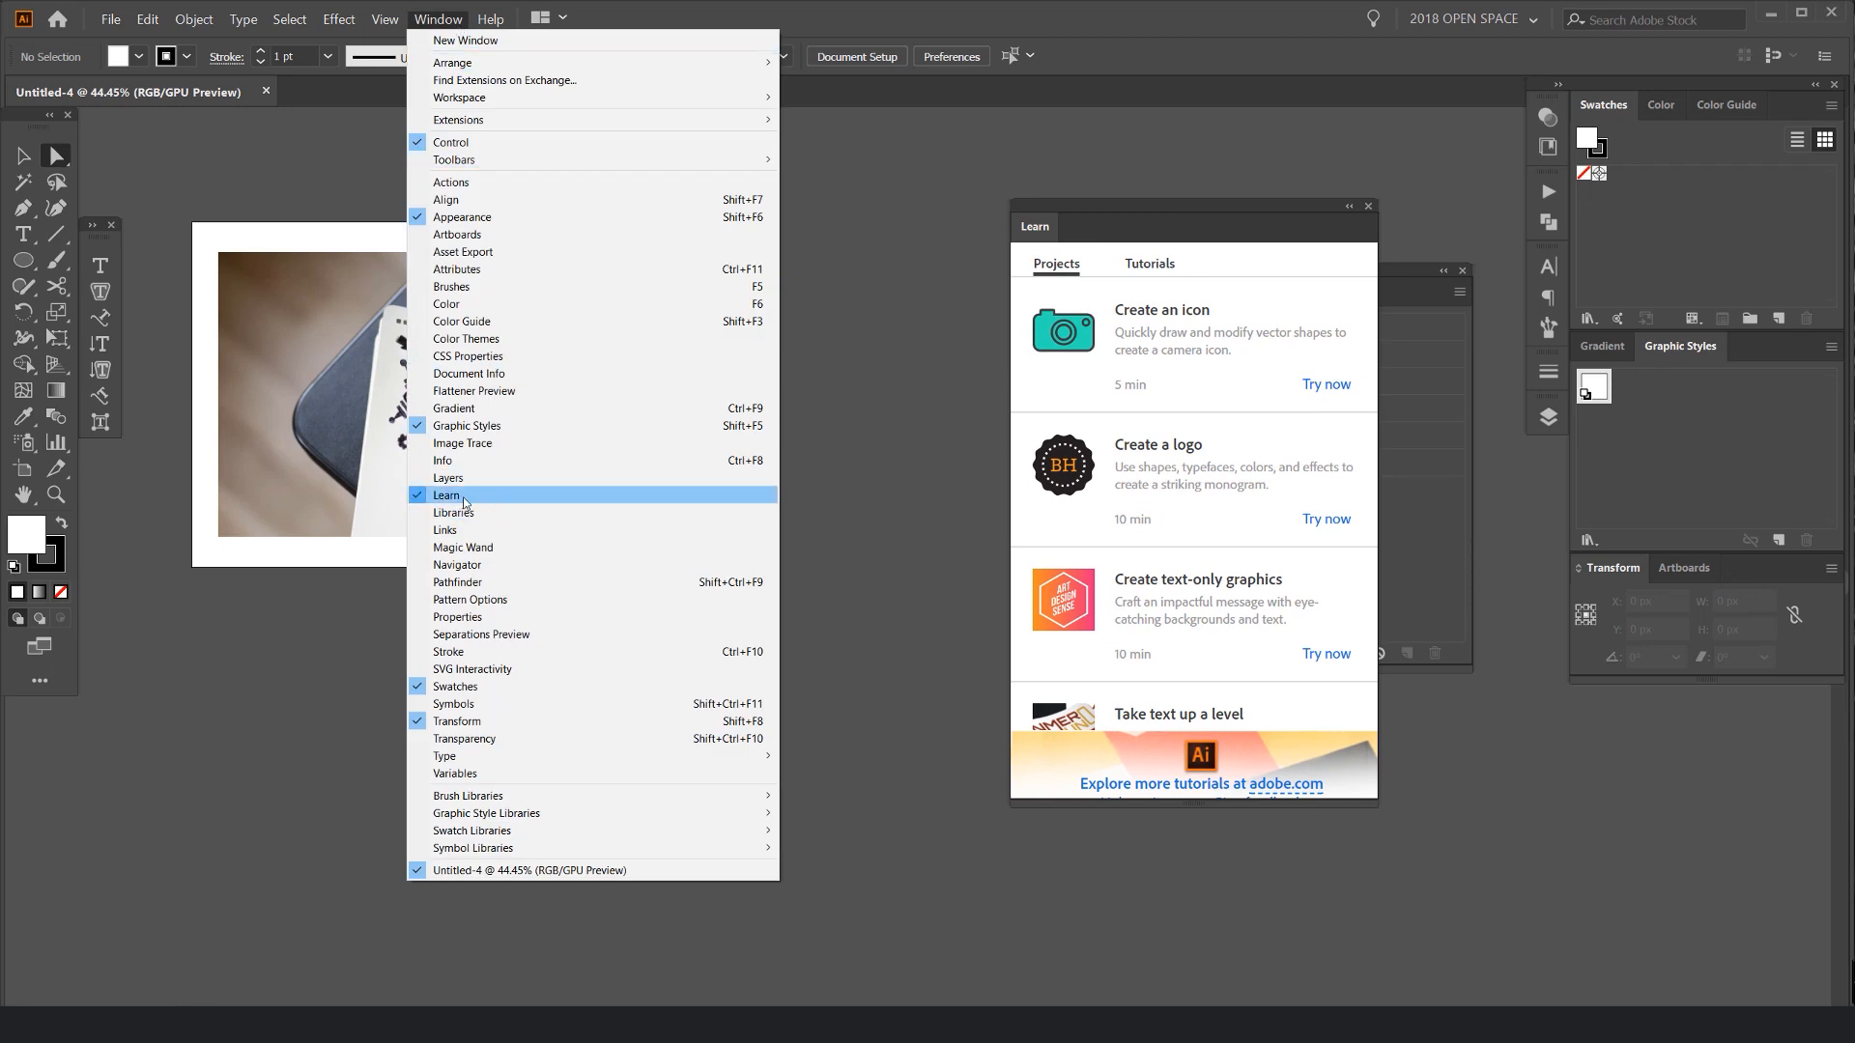
click(448, 494)
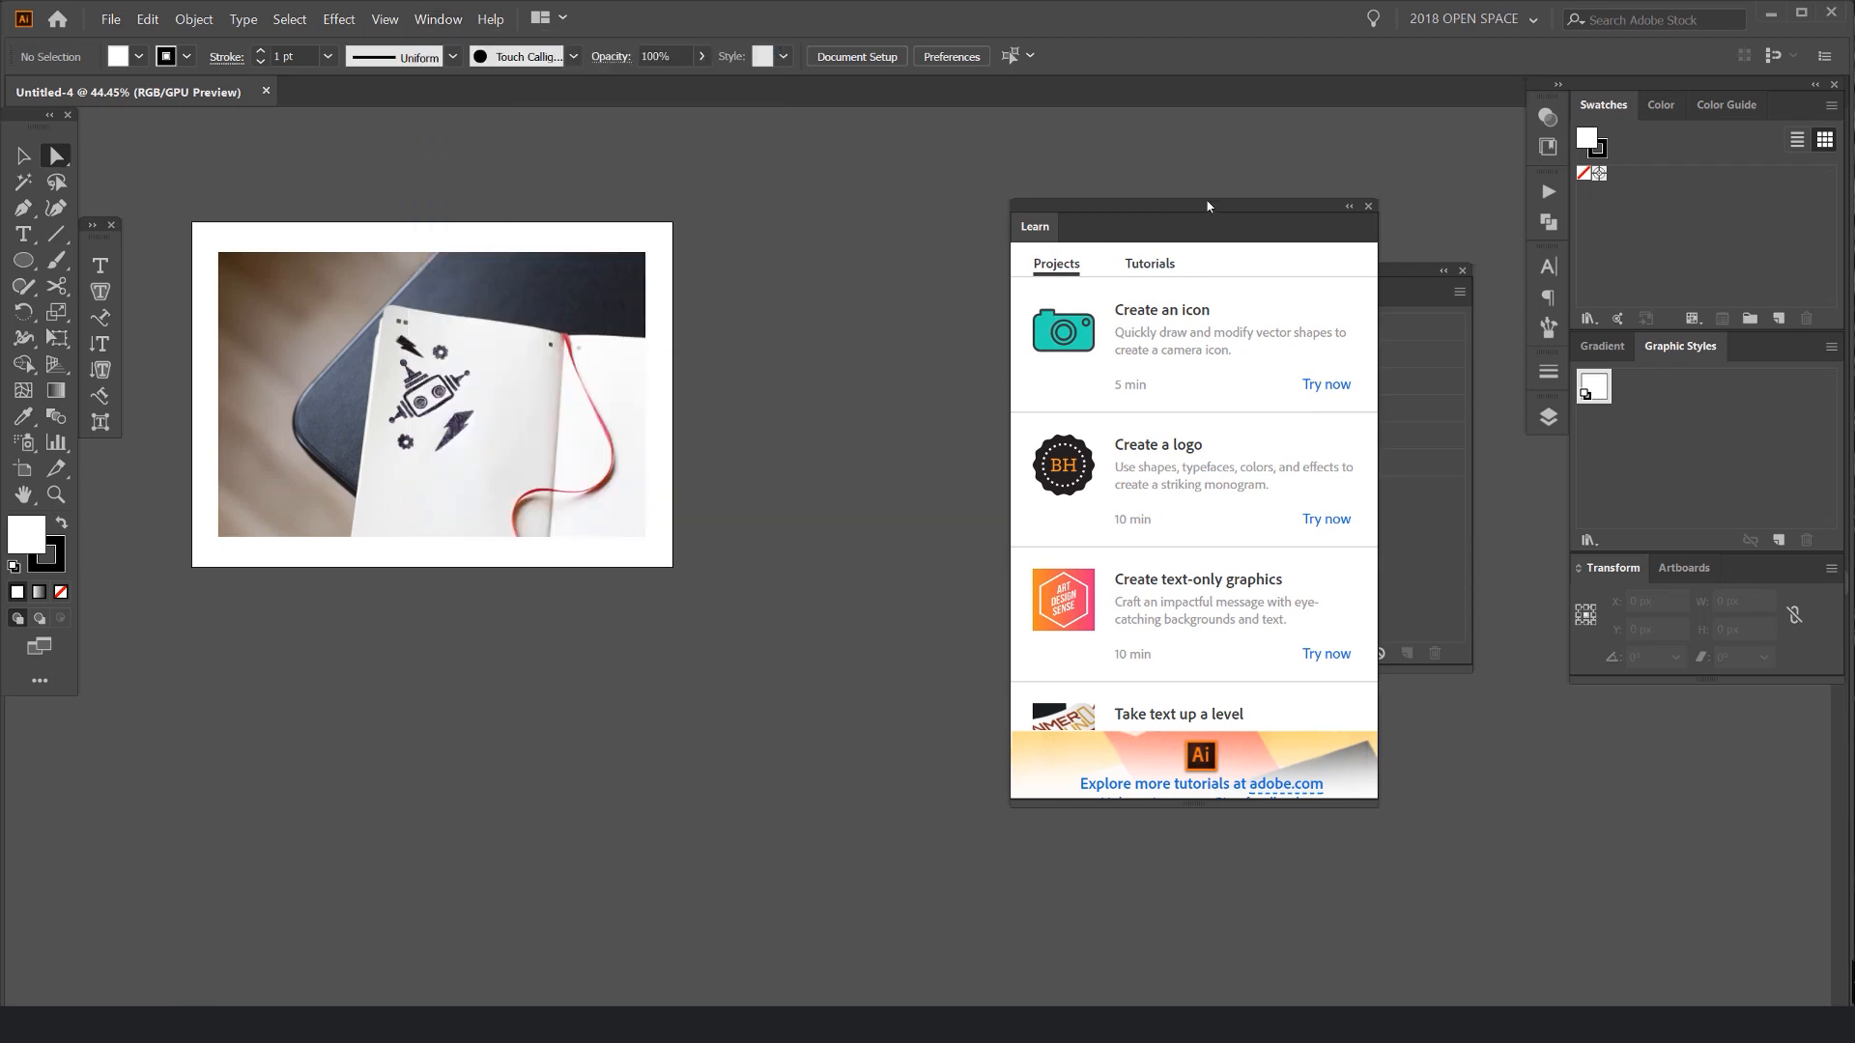
mouse_move(1317, 607)
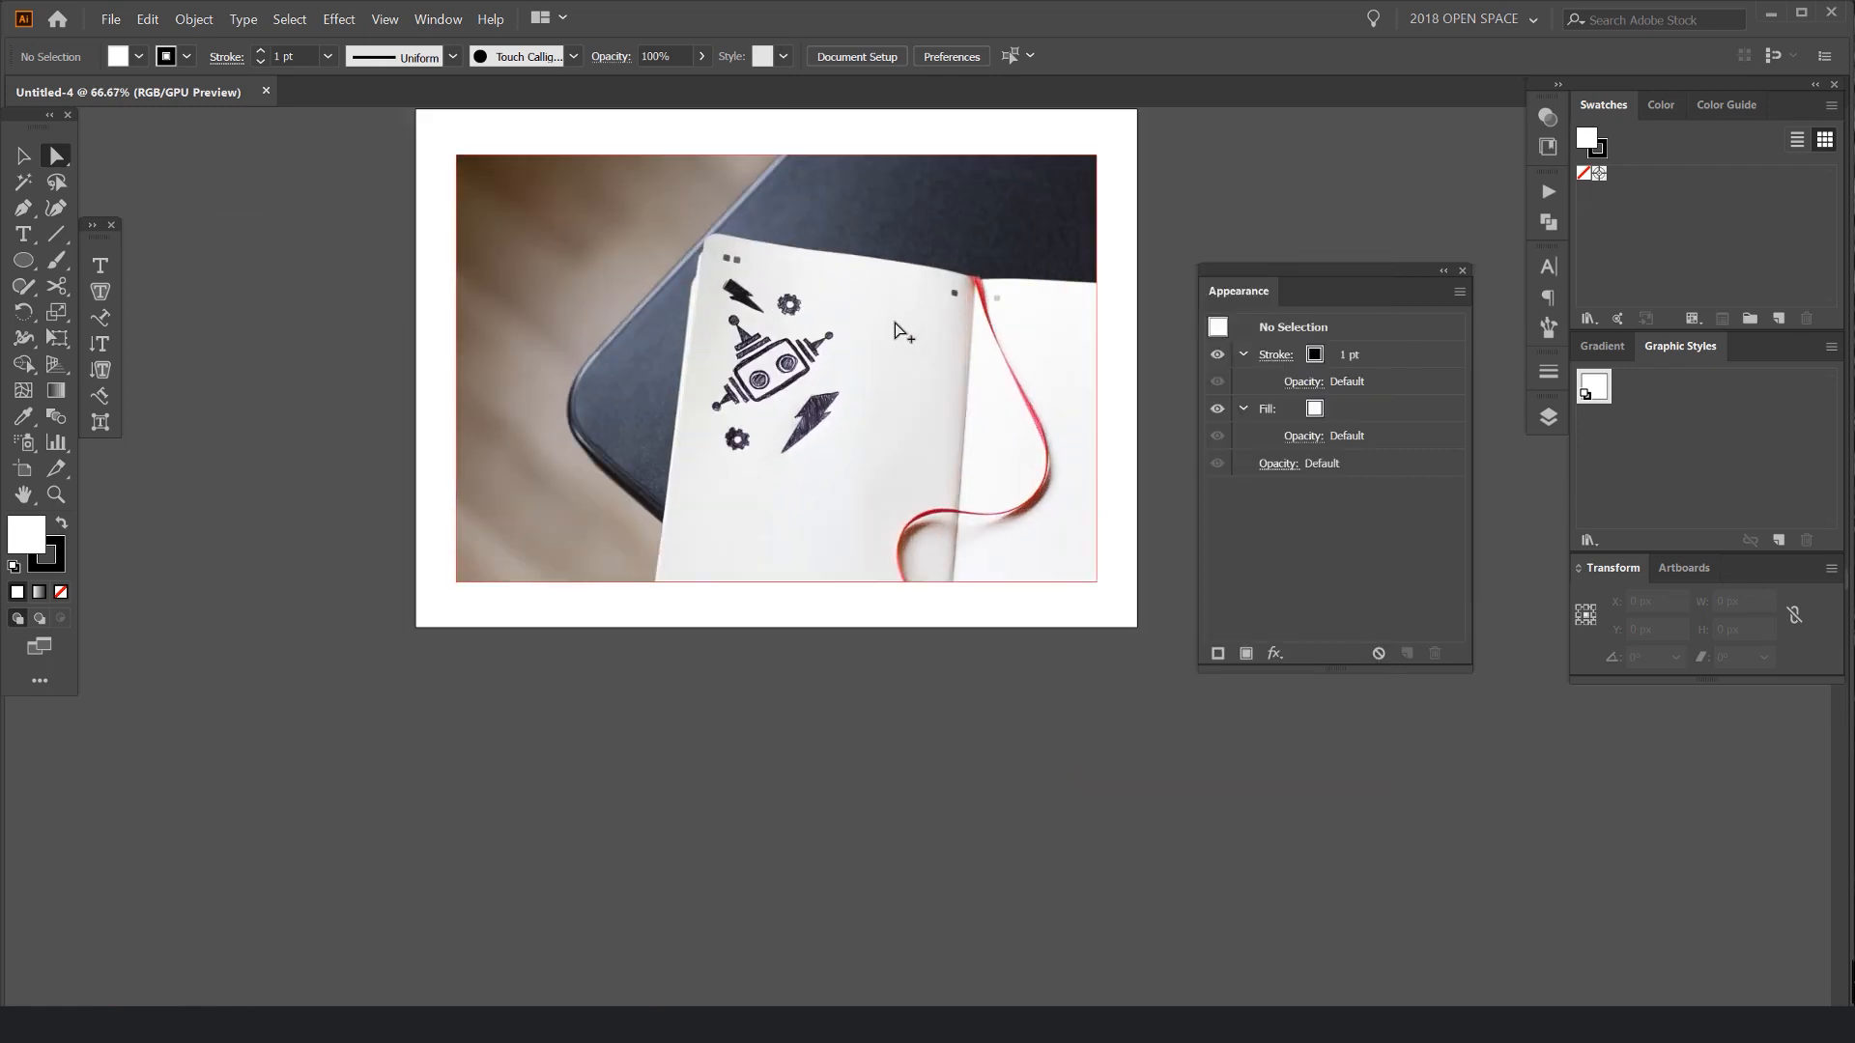
click(775, 368)
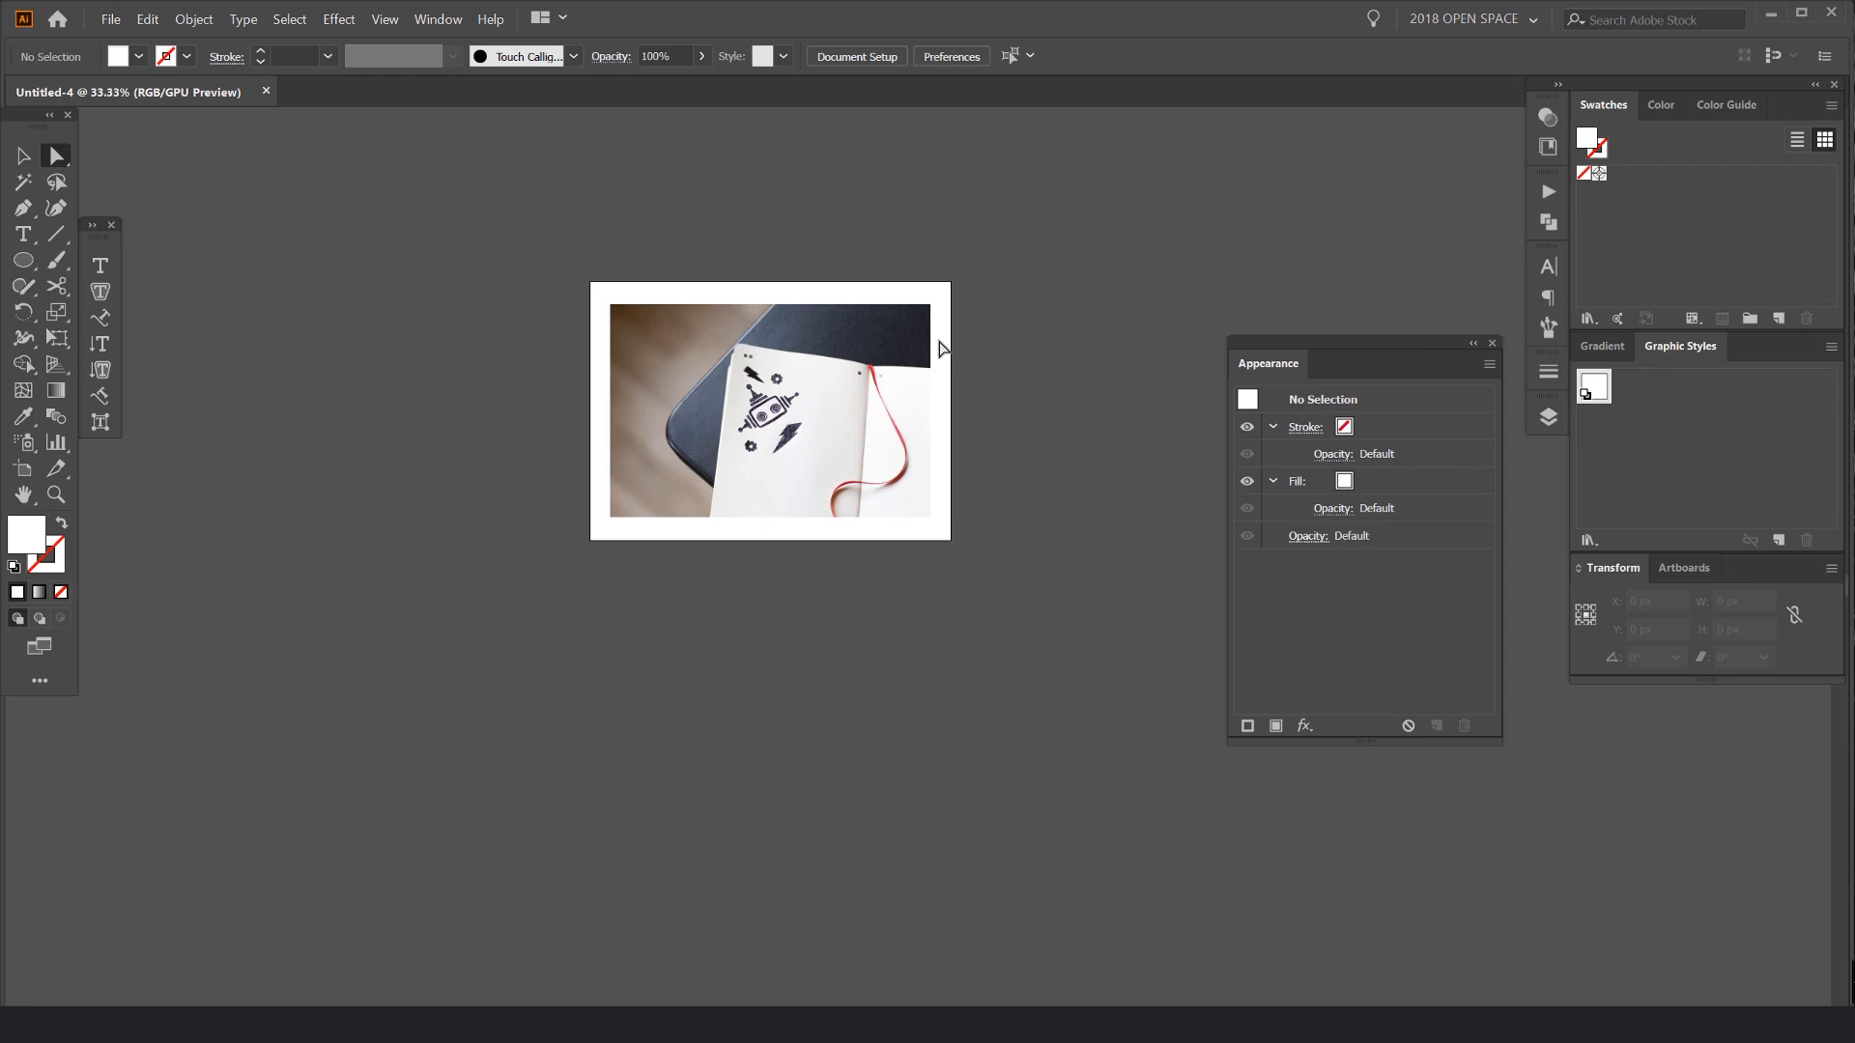
mouse_move(820, 196)
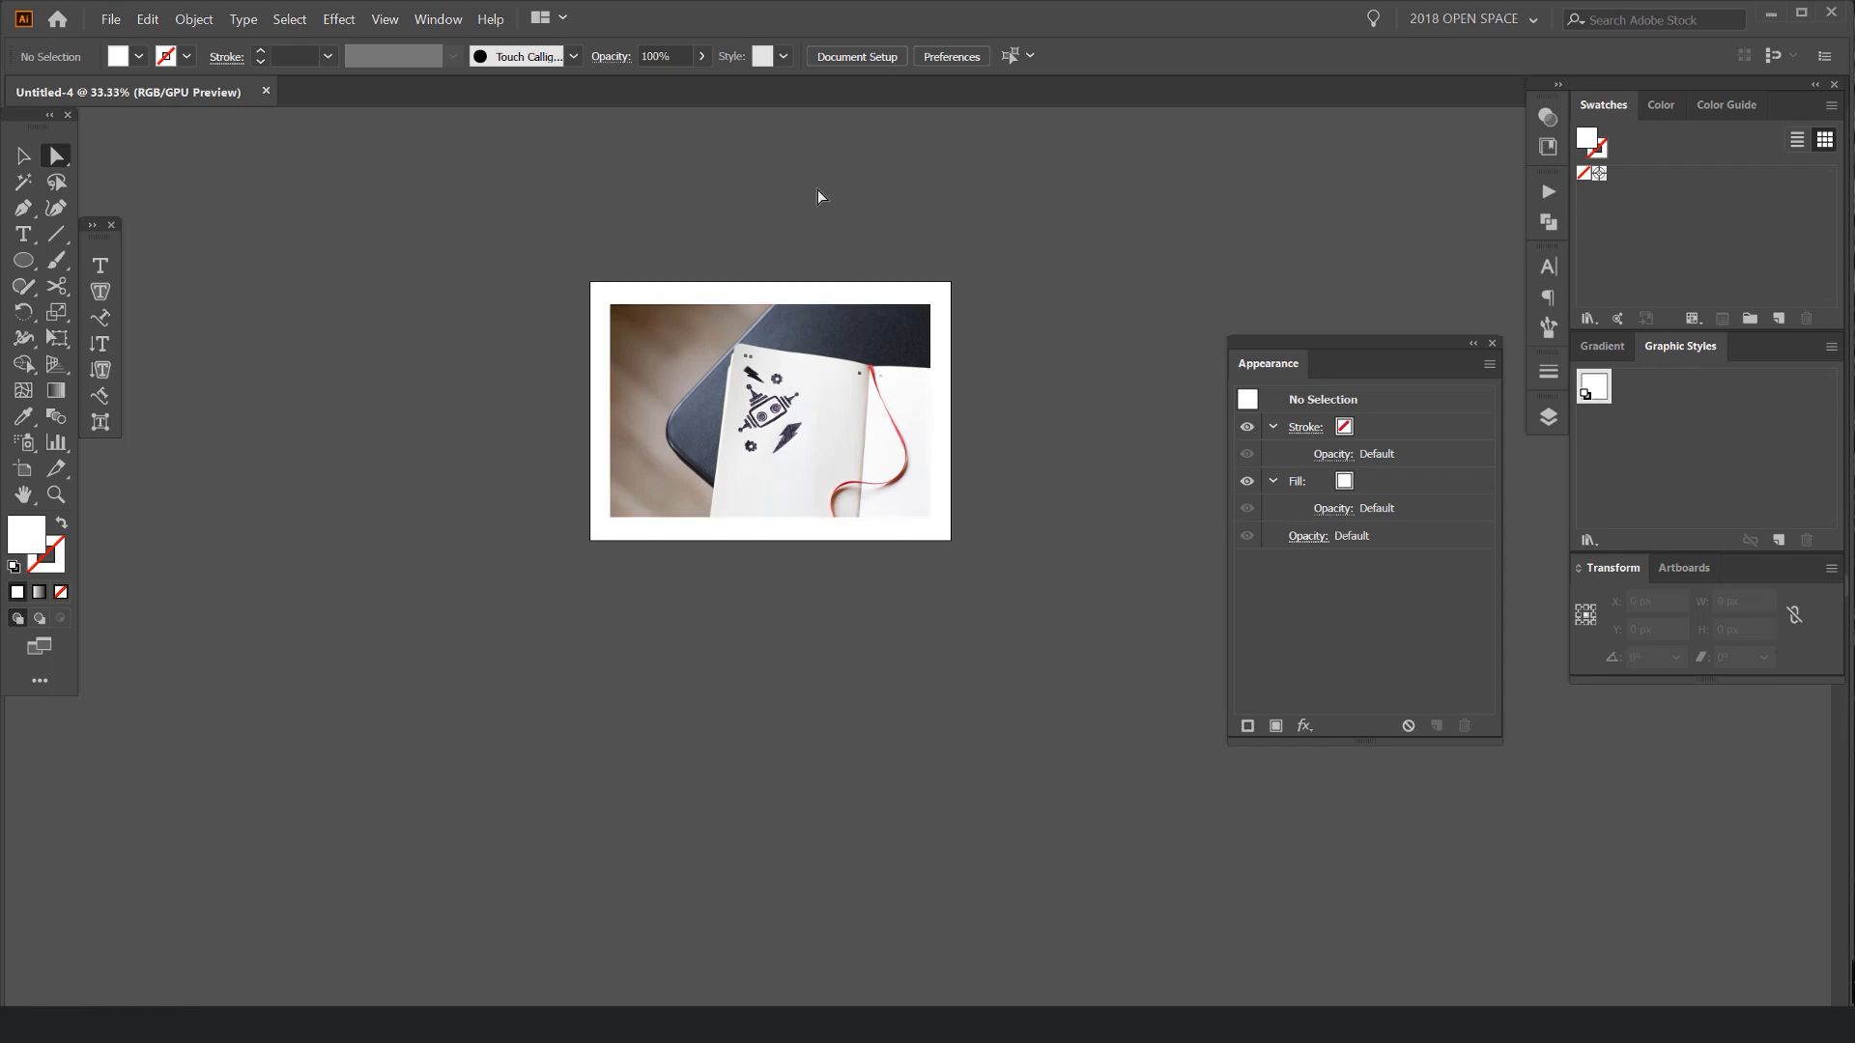
click(769, 411)
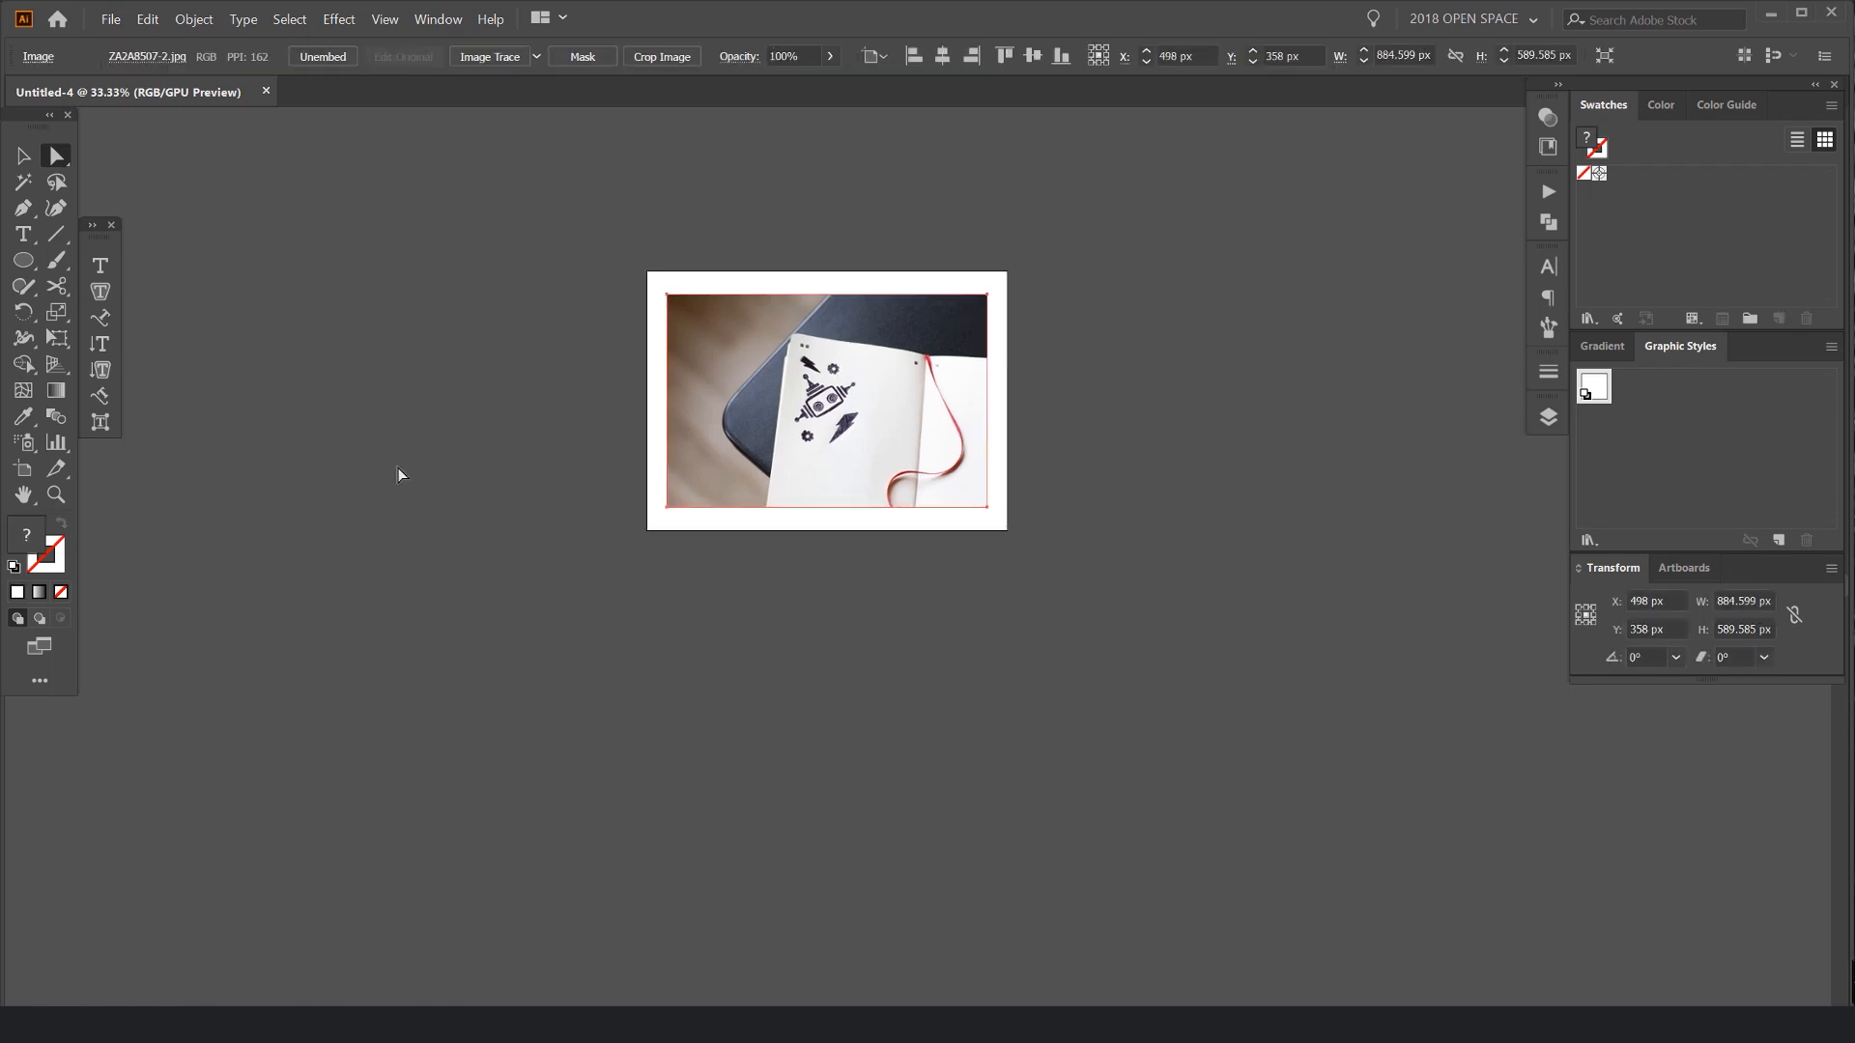
mouse_move(142, 399)
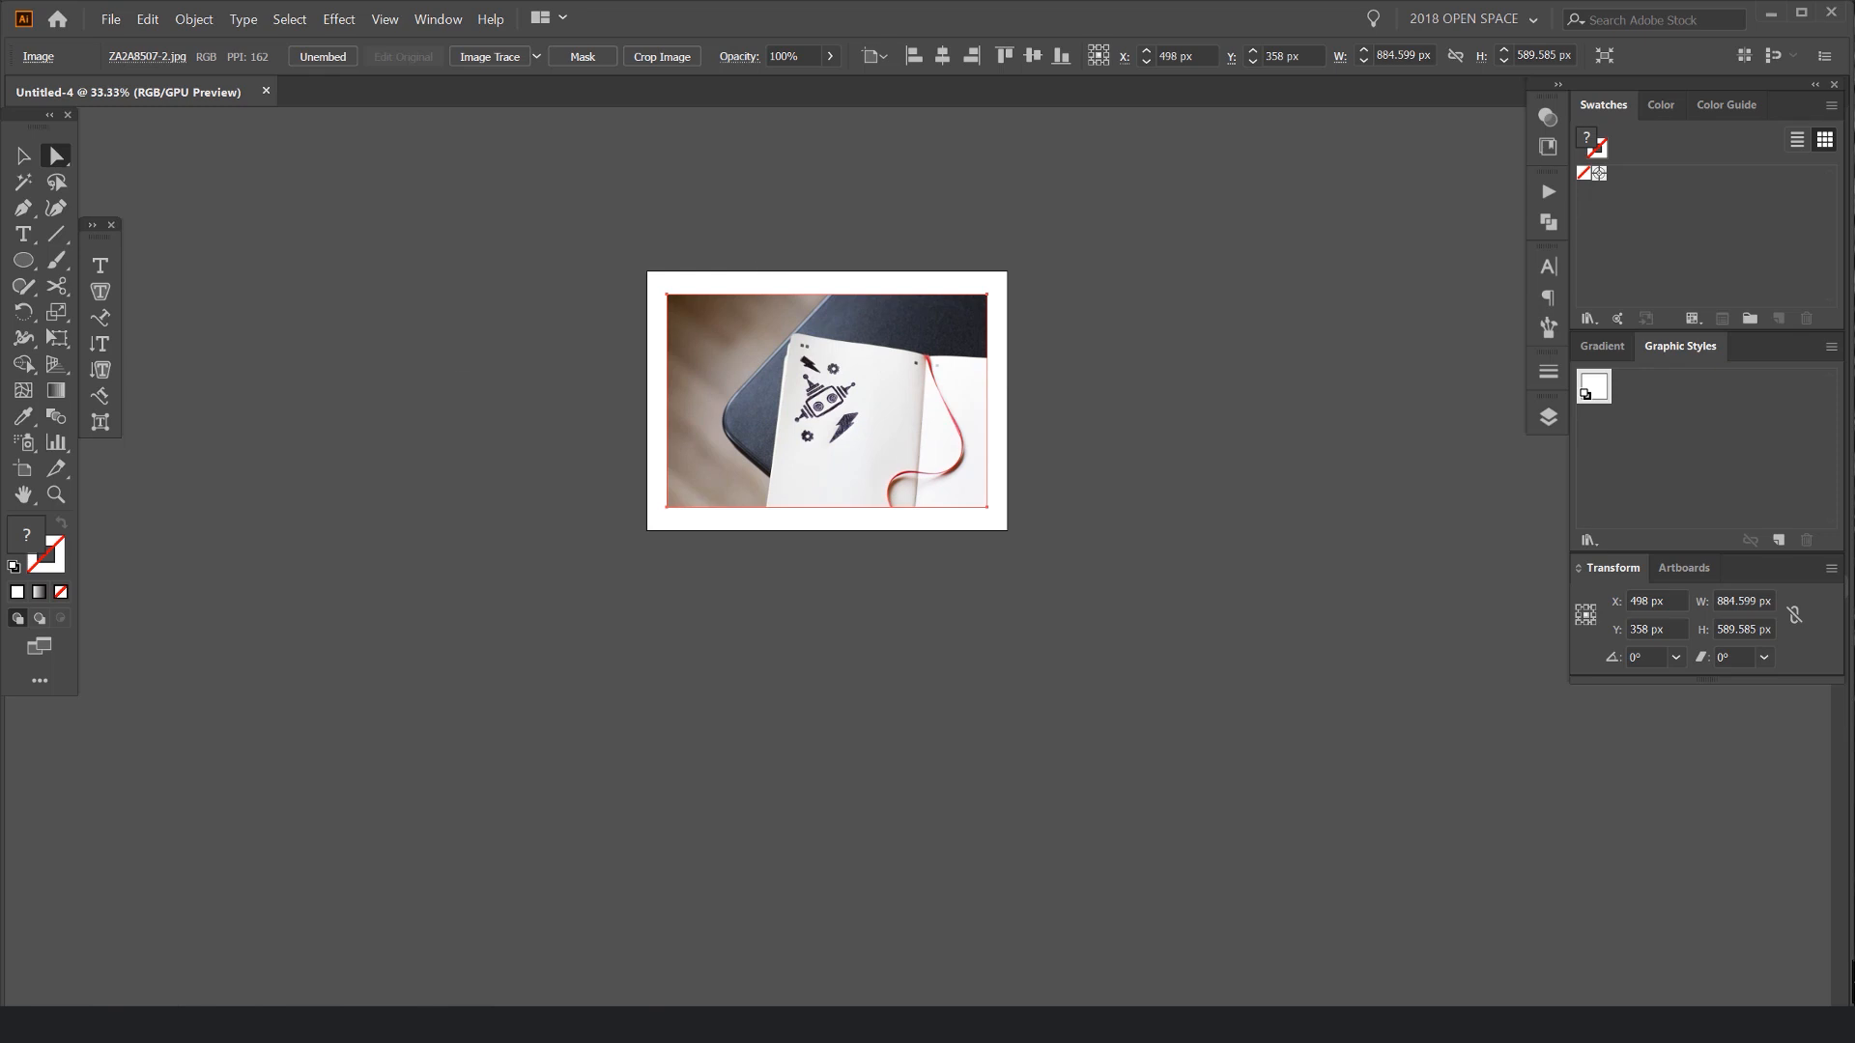
mouse_move(905, 275)
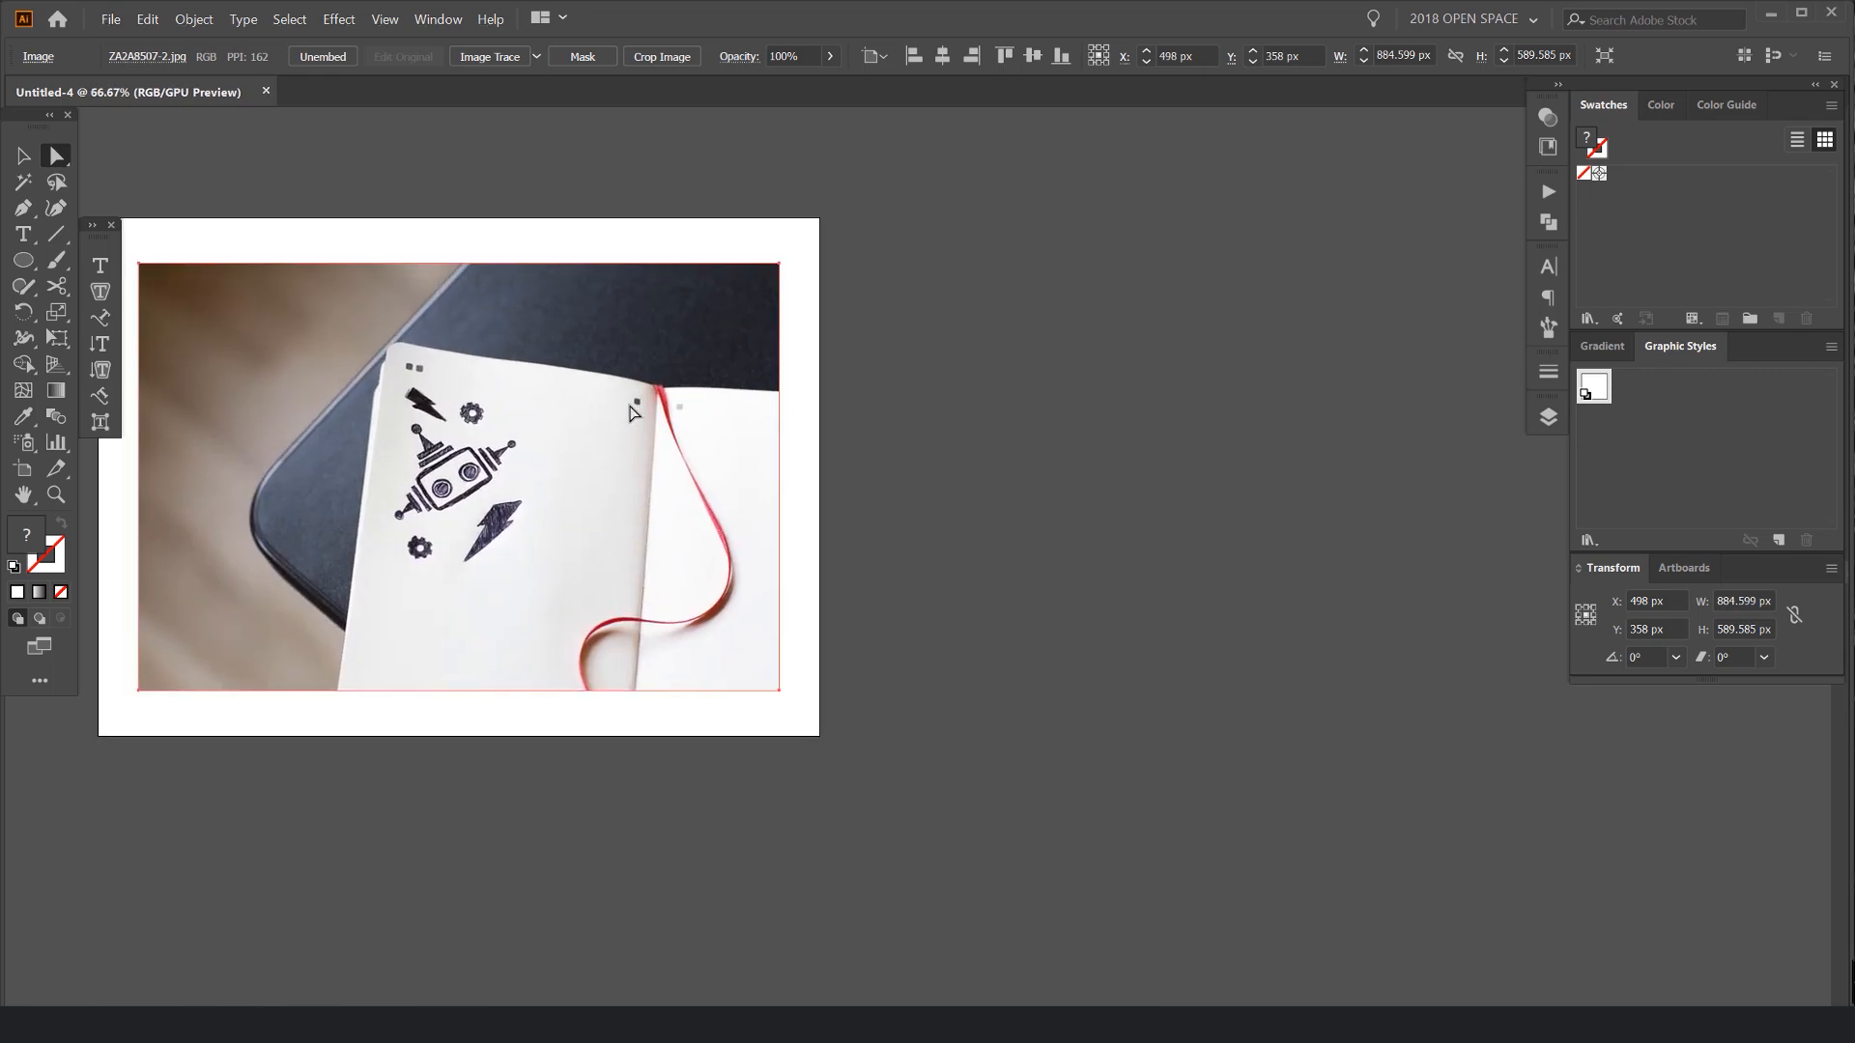
Step: Return to Home and scroll the Learn tab up to Hands-on tutorials
click(265, 91)
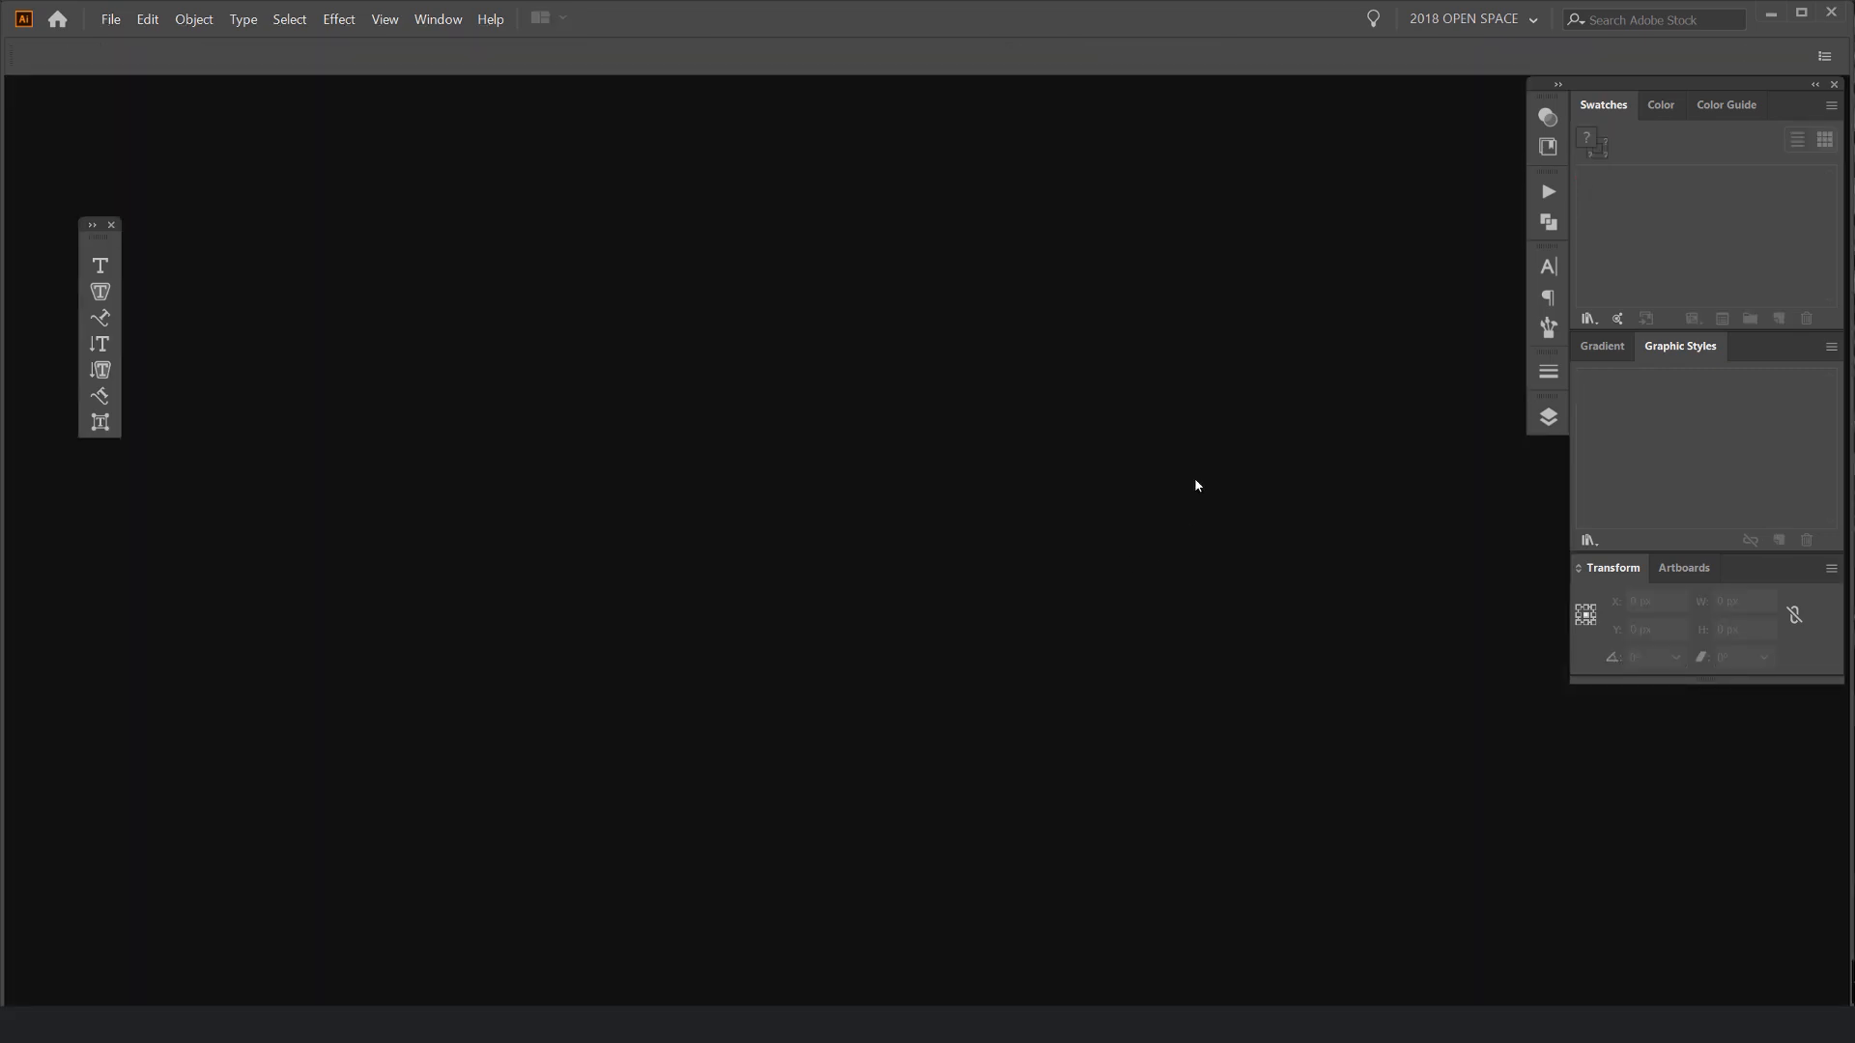
click(57, 20)
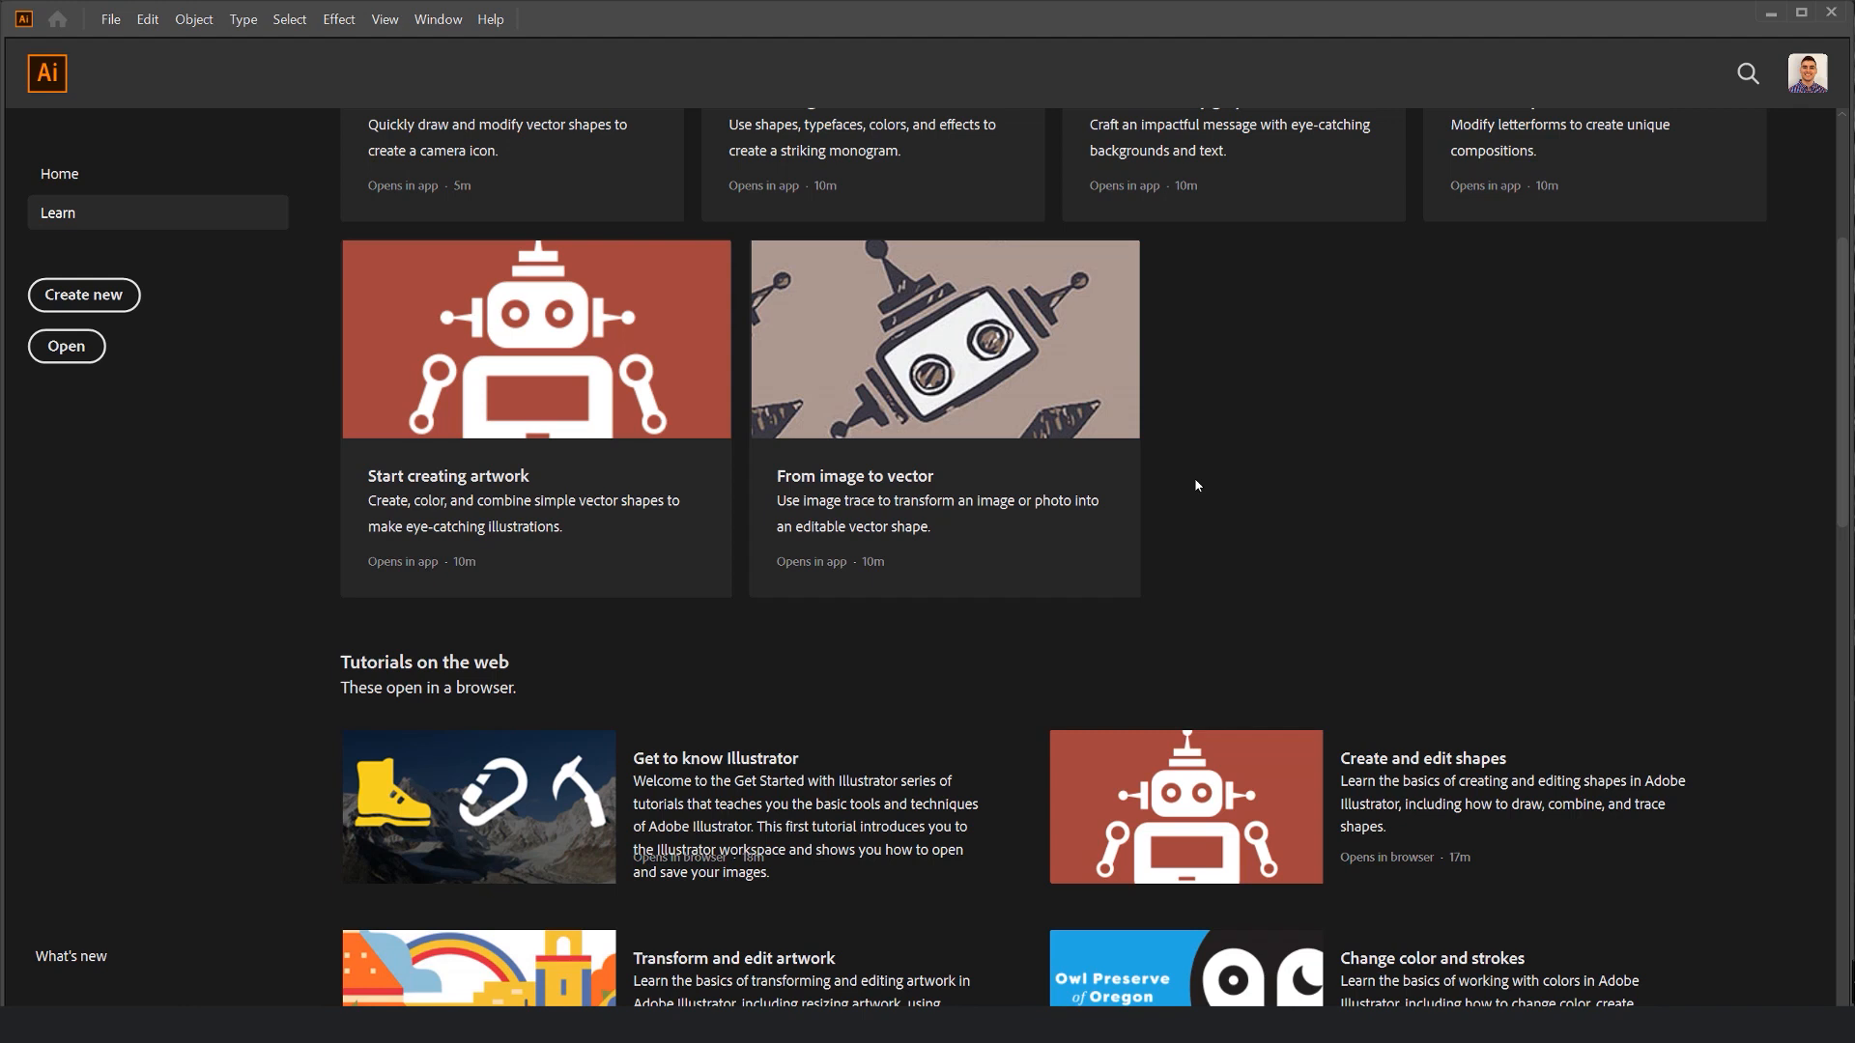
mouse_move(953, 413)
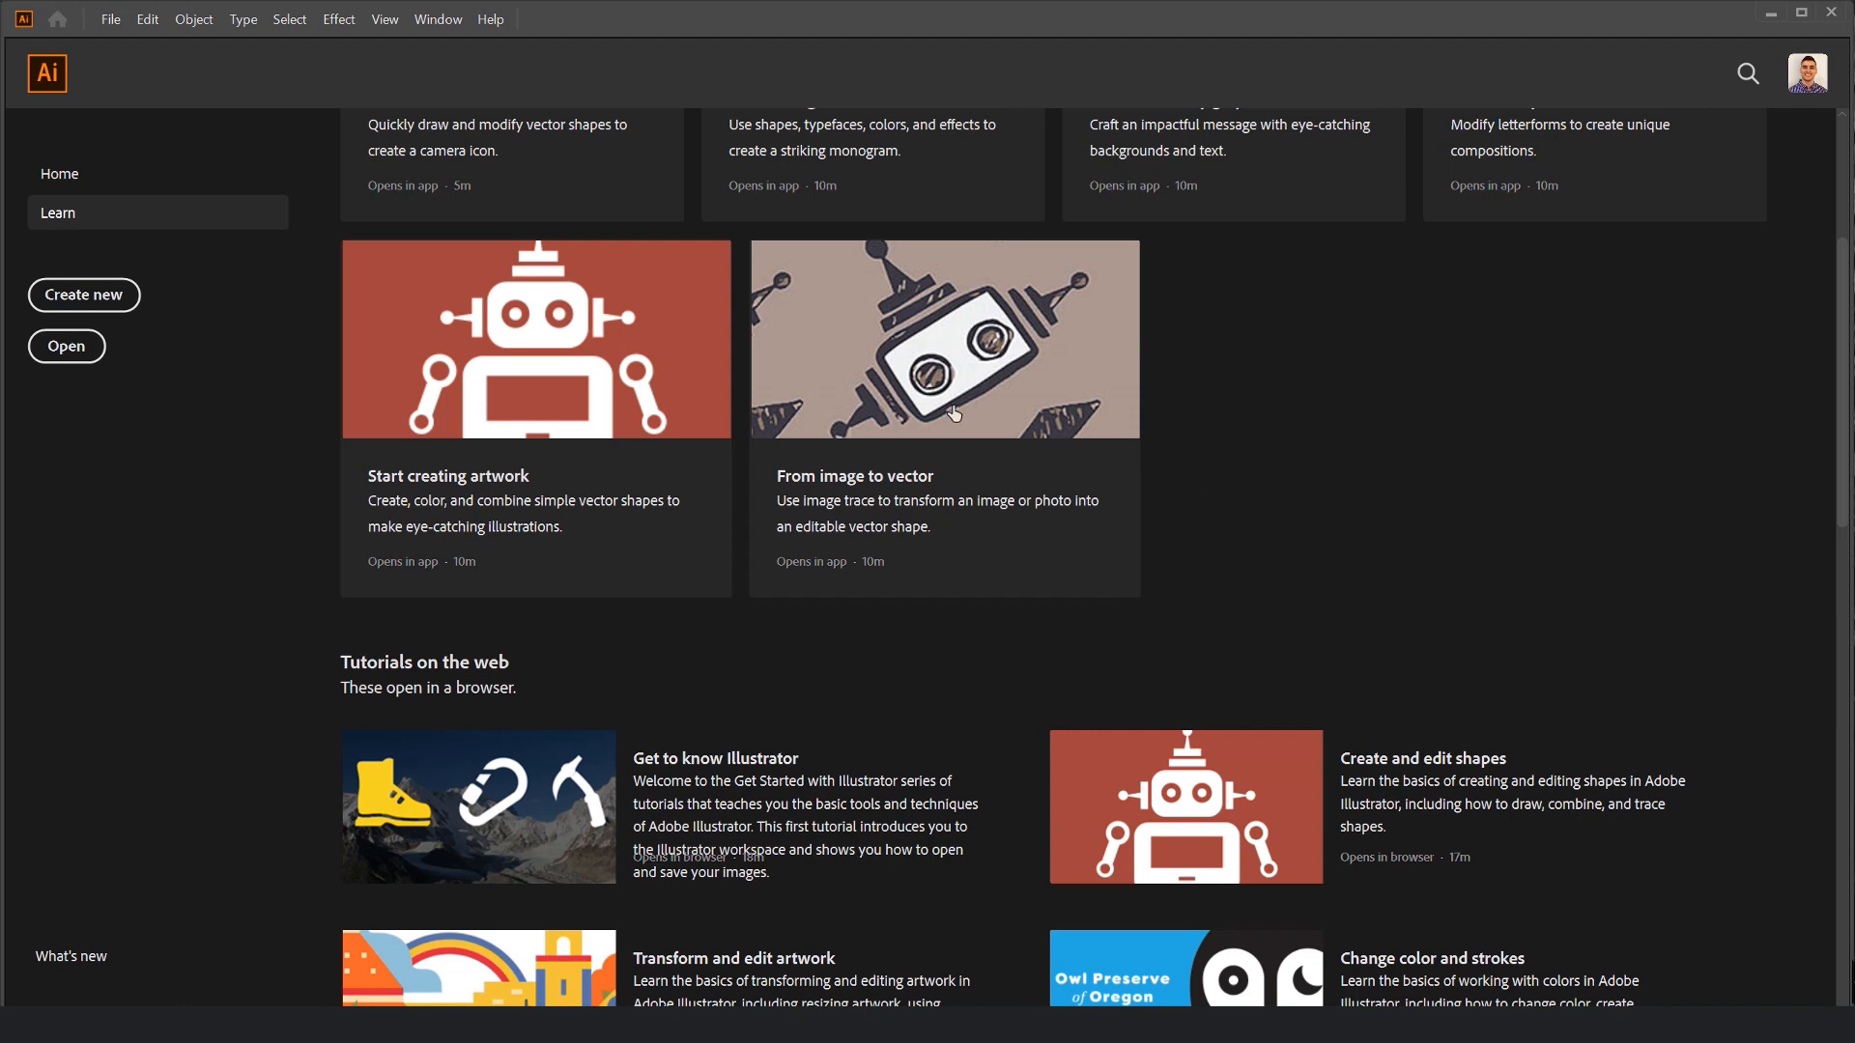
mouse_move(1310, 422)
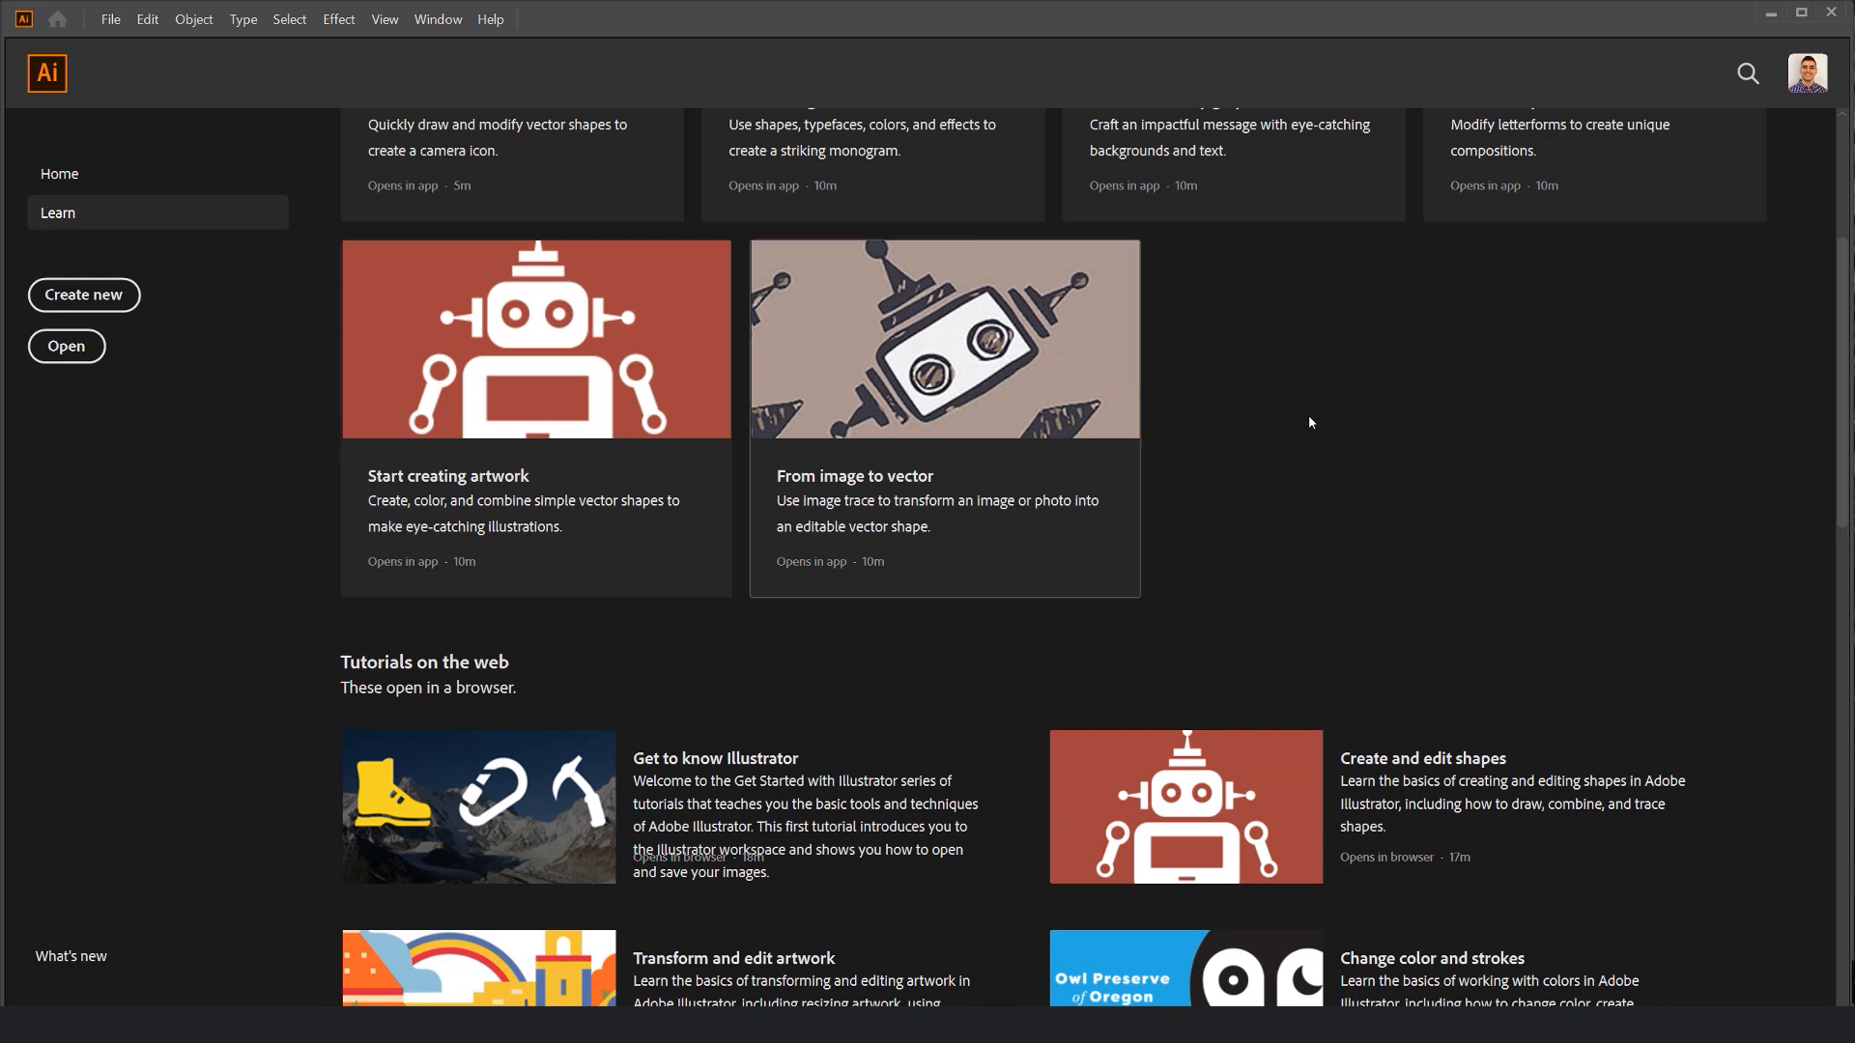
scroll(up, 3)
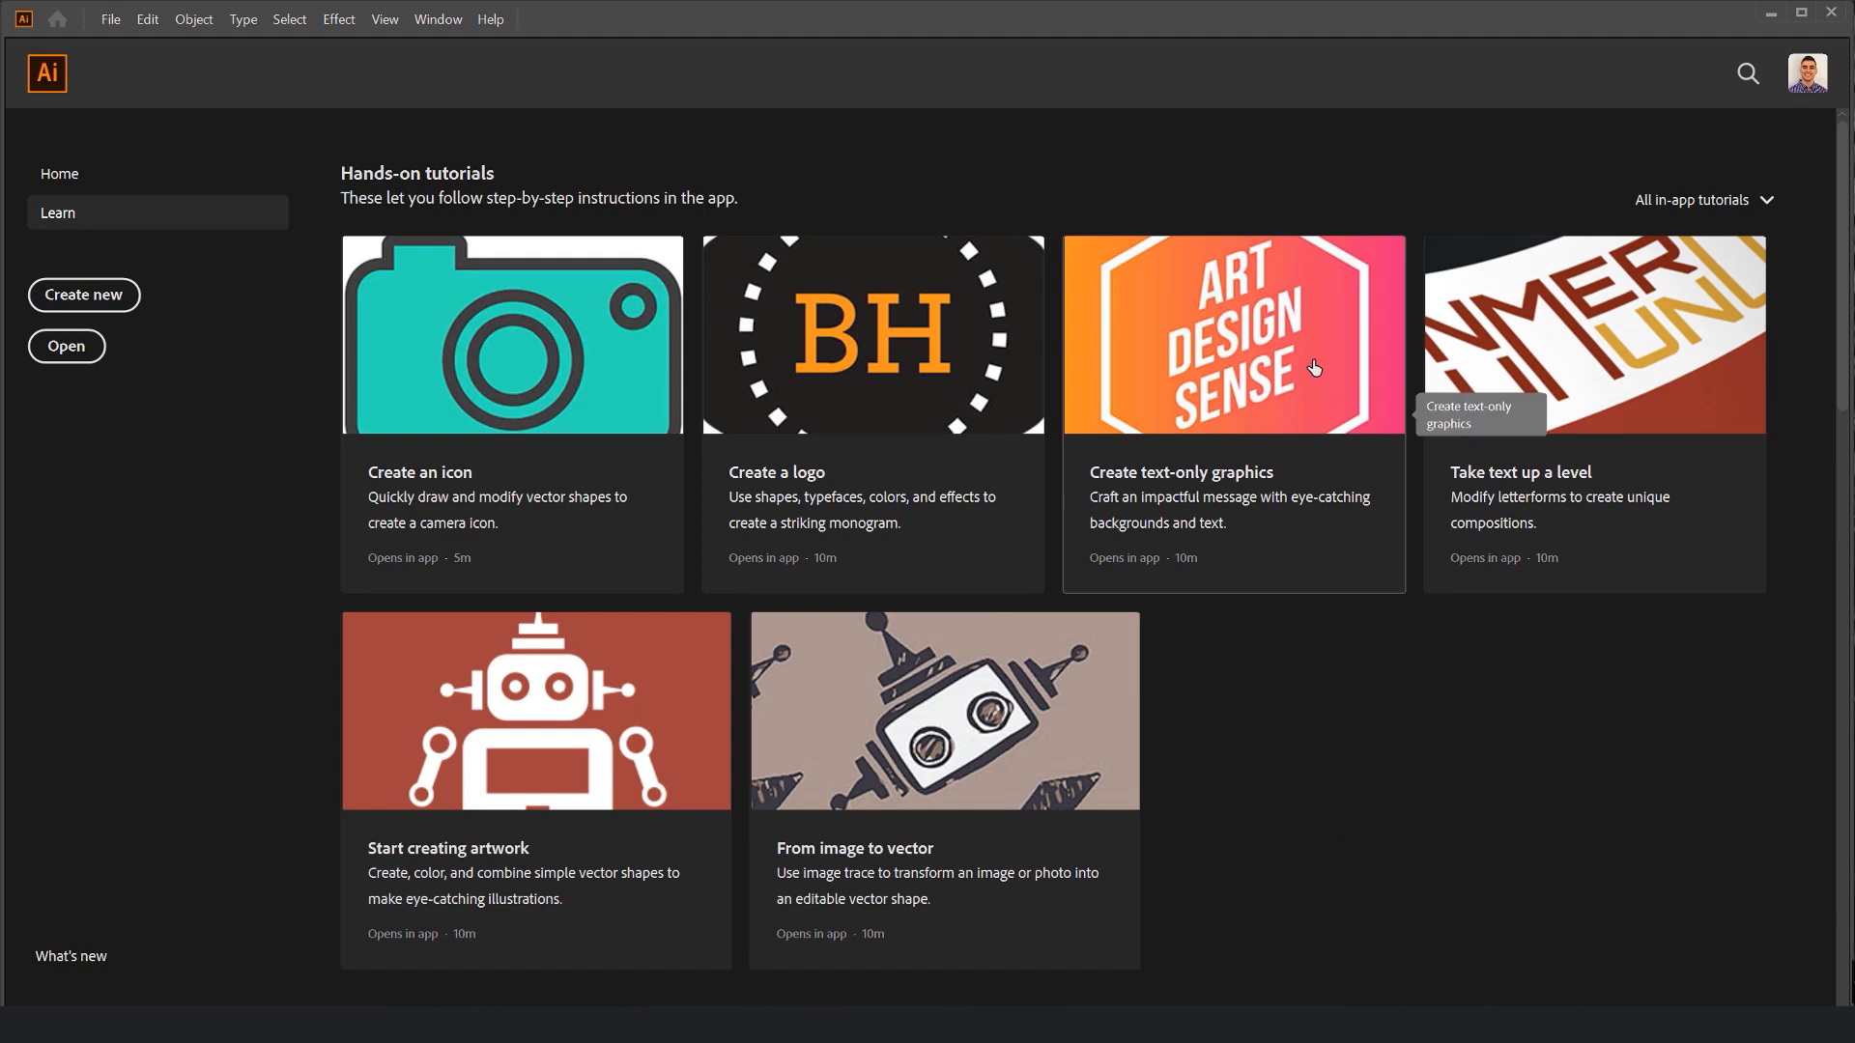